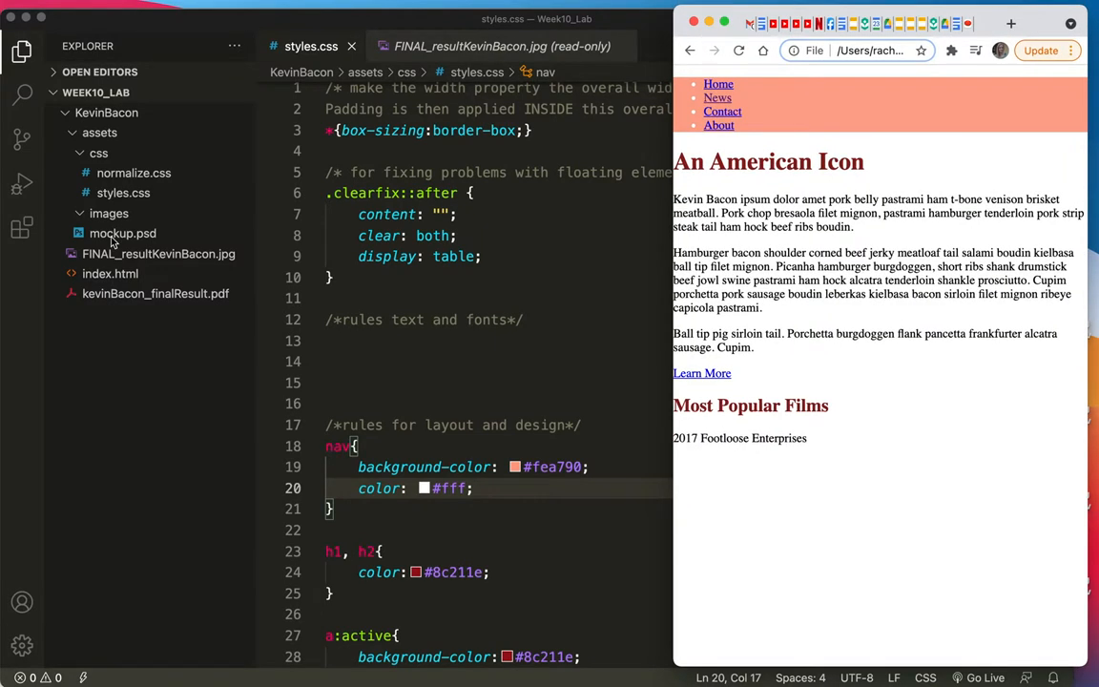
Open FINAL_resultKevinBacon.jpg from the Explorer and scroll through the preview
click(158, 254)
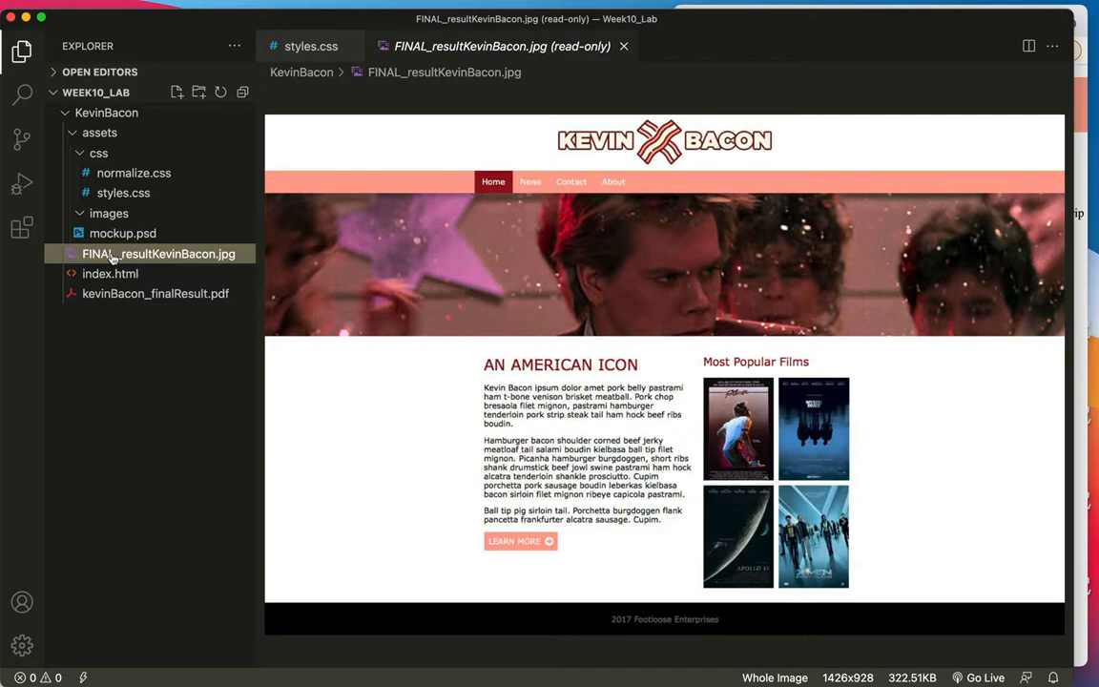
mouse_move(630, 633)
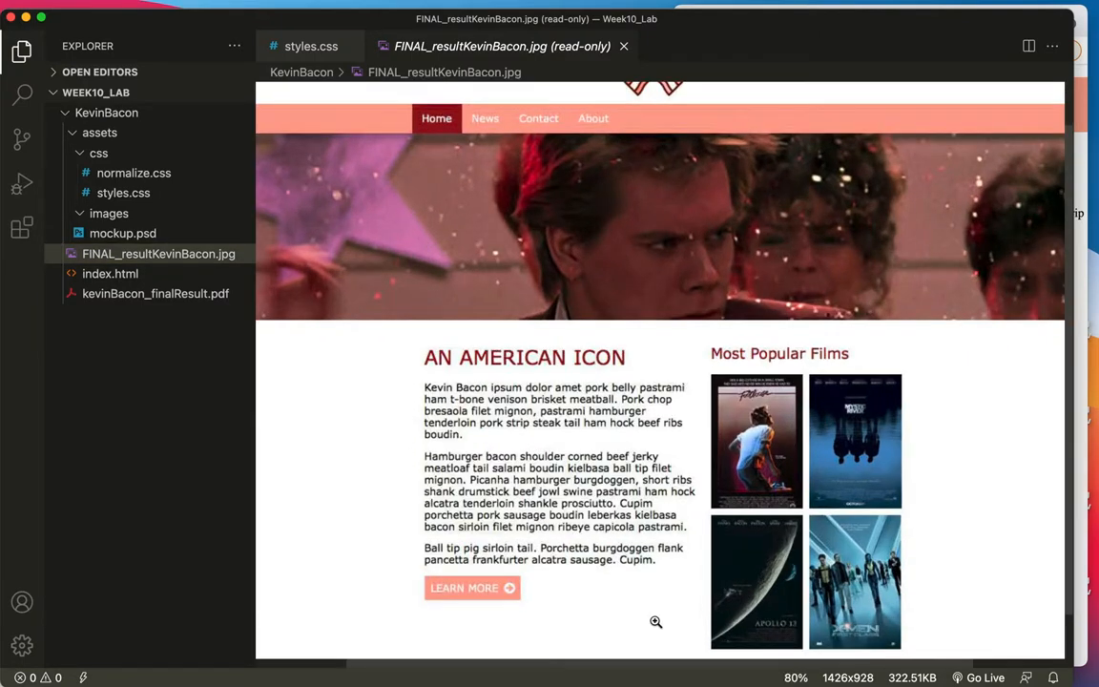
scroll(down, 3)
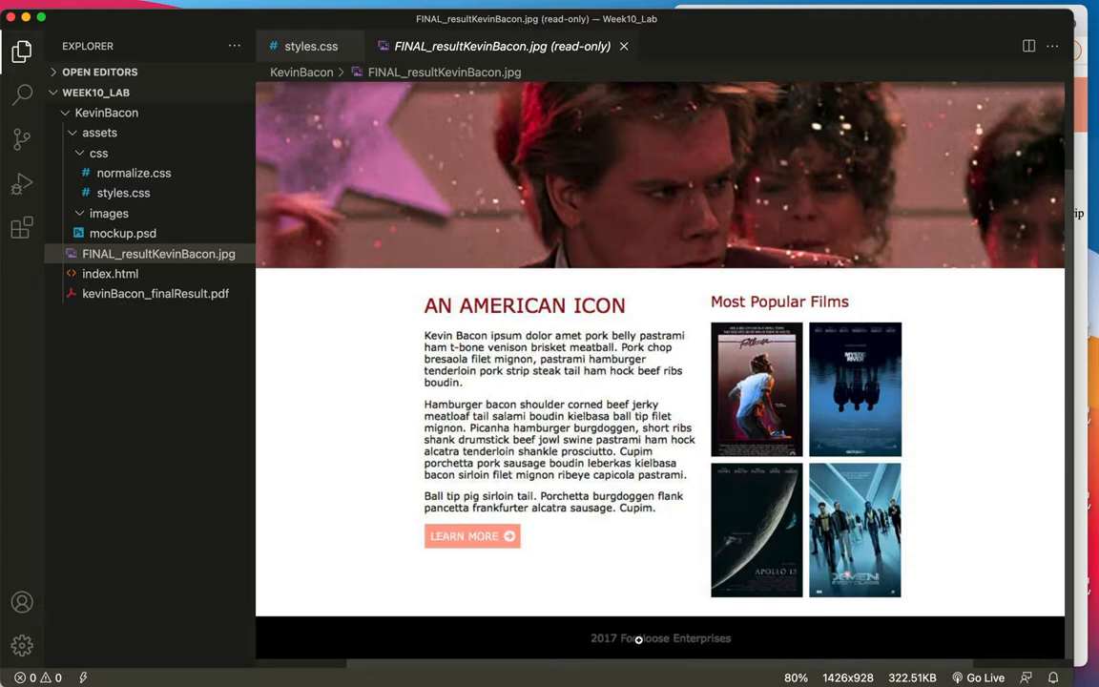
mouse_move(697, 639)
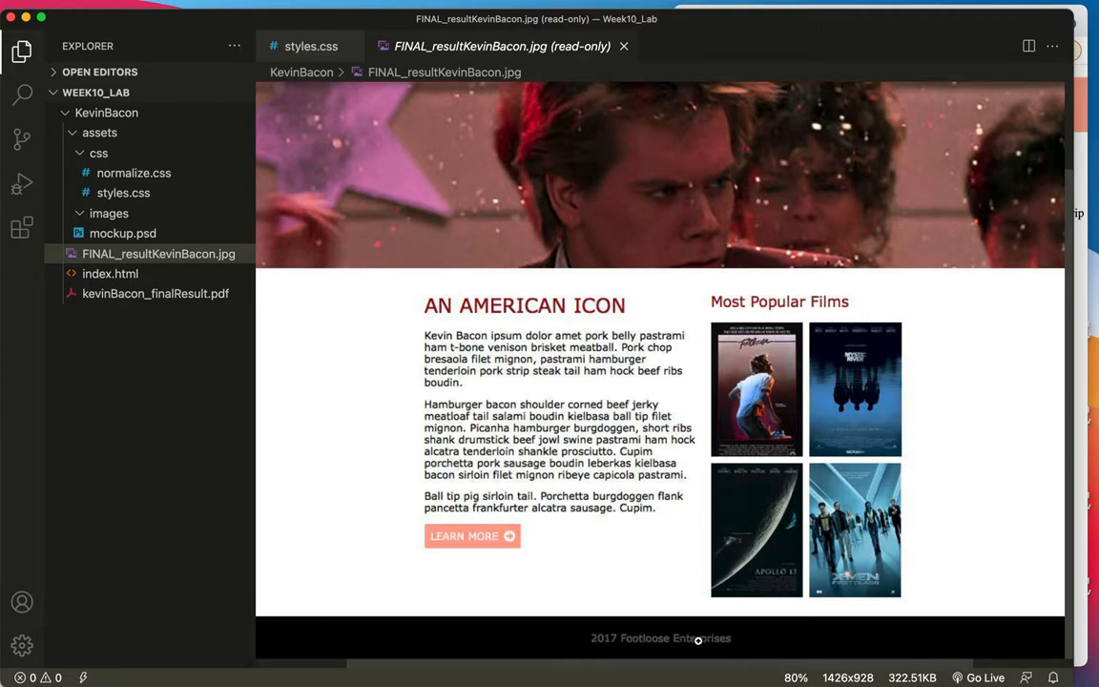
mouse_move(706, 646)
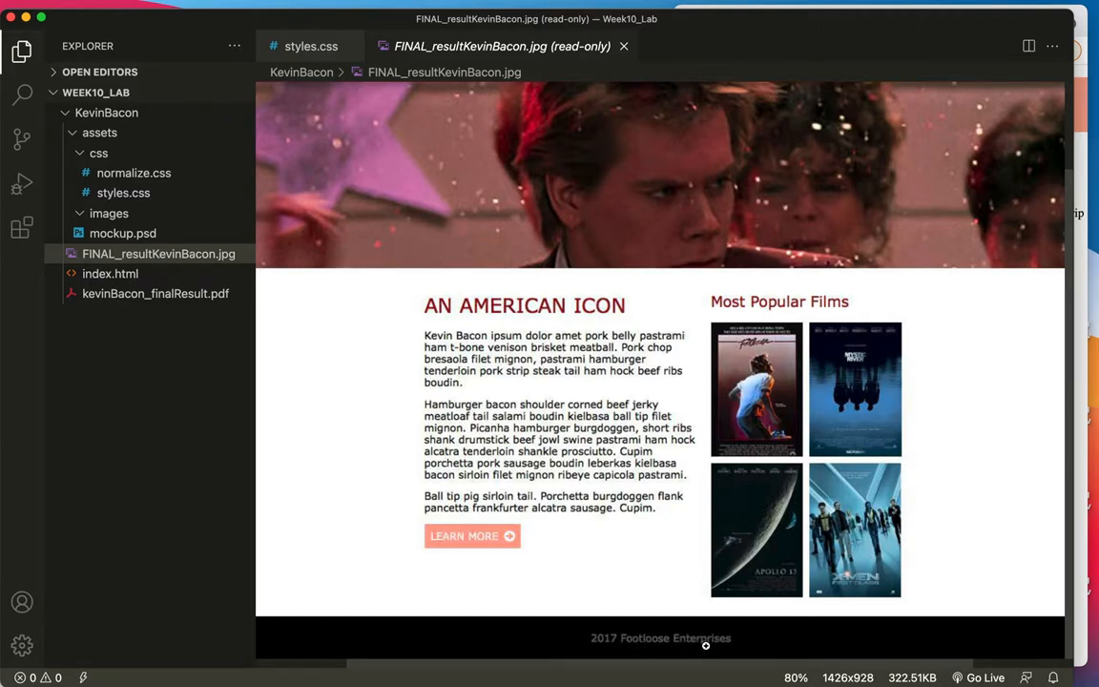
mouse_move(522, 634)
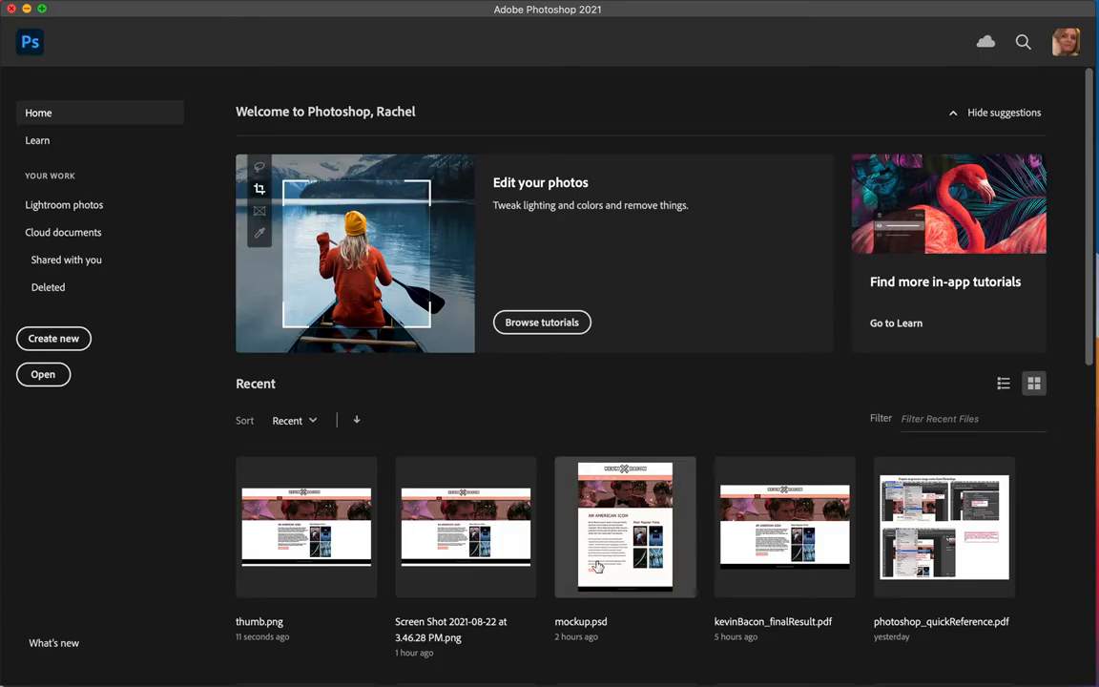
mouse_move(610, 564)
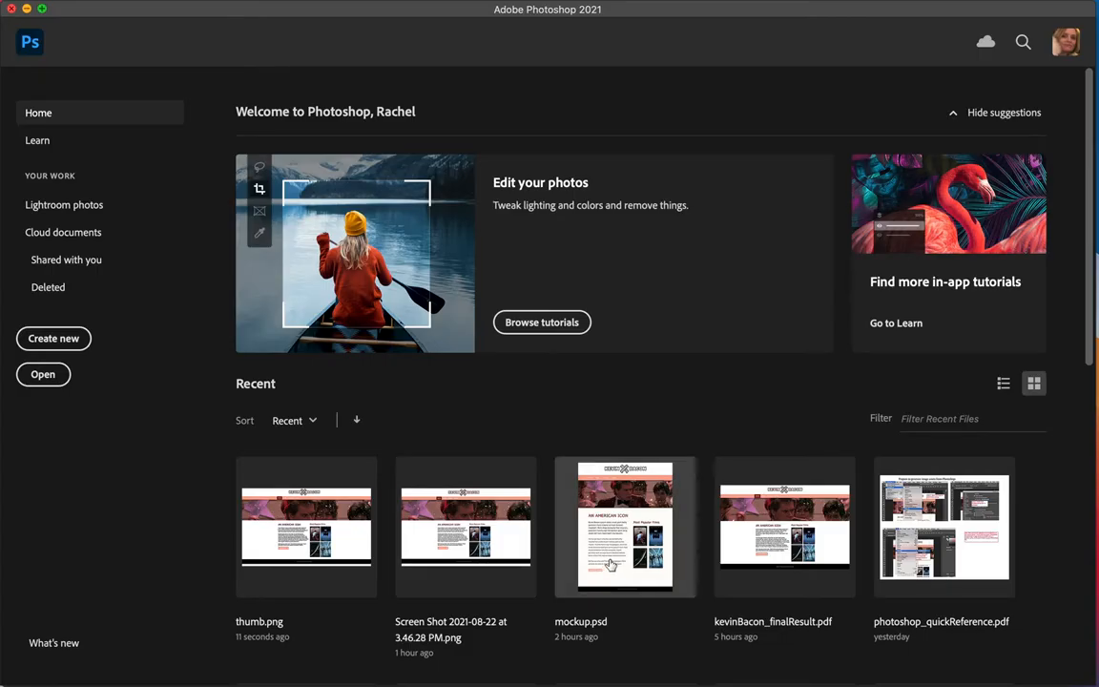
mouse_move(611, 564)
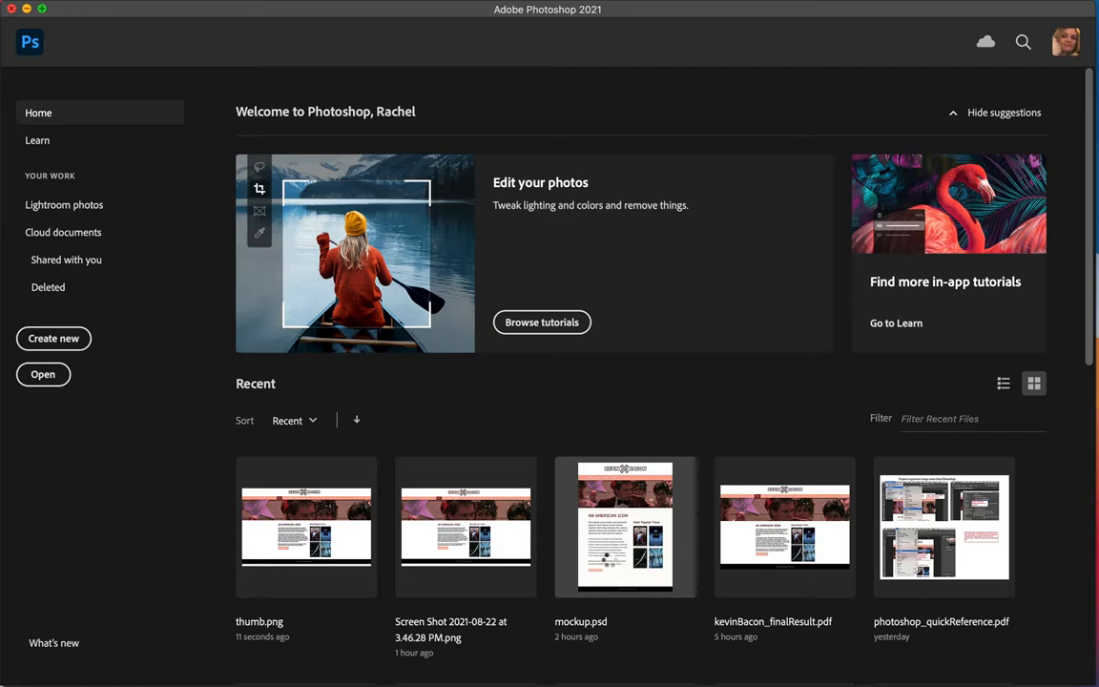
Open mockup.psd from Photoshop's Recent files and zoom in on the footer text
double_click(625, 526)
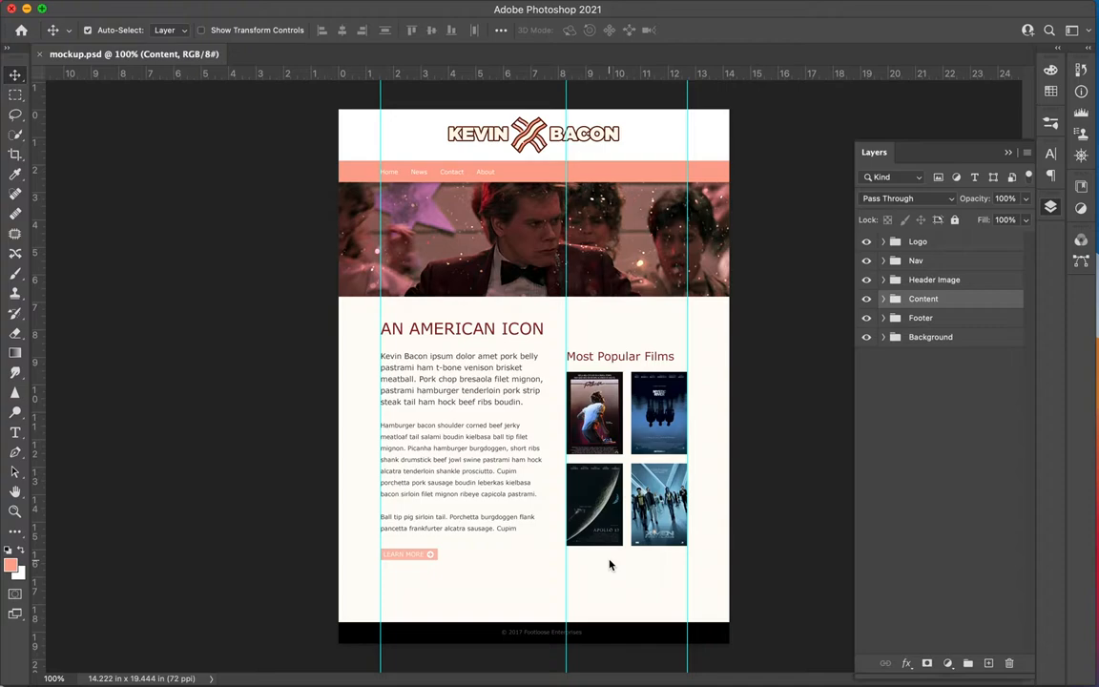
mouse_move(538, 641)
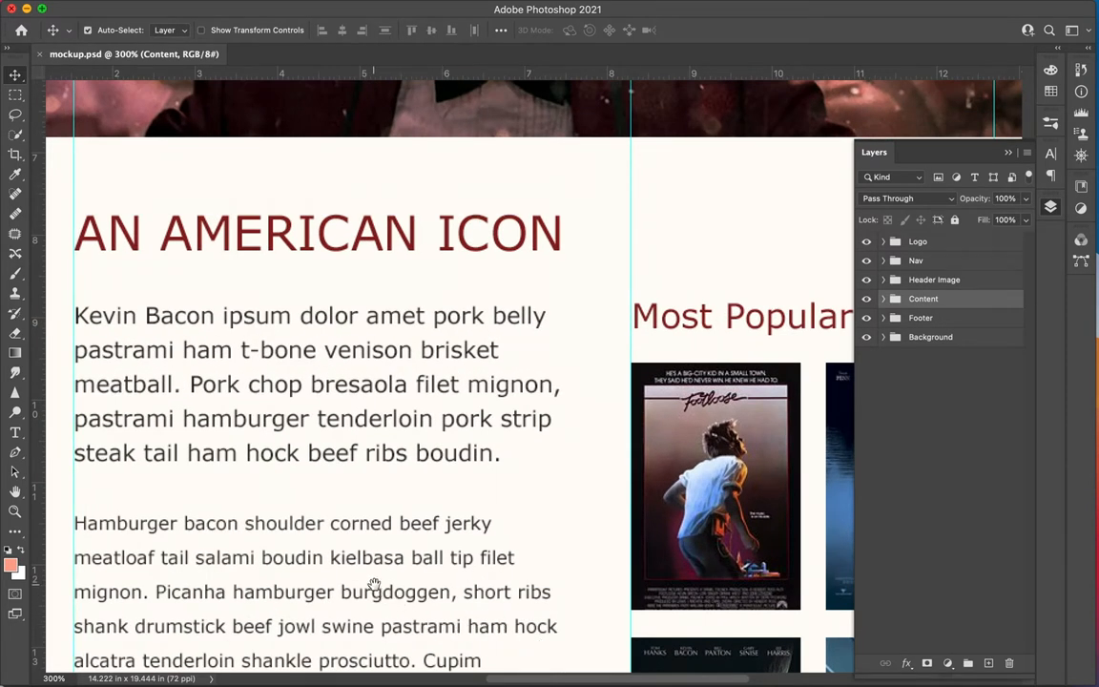
scroll(down, 3)
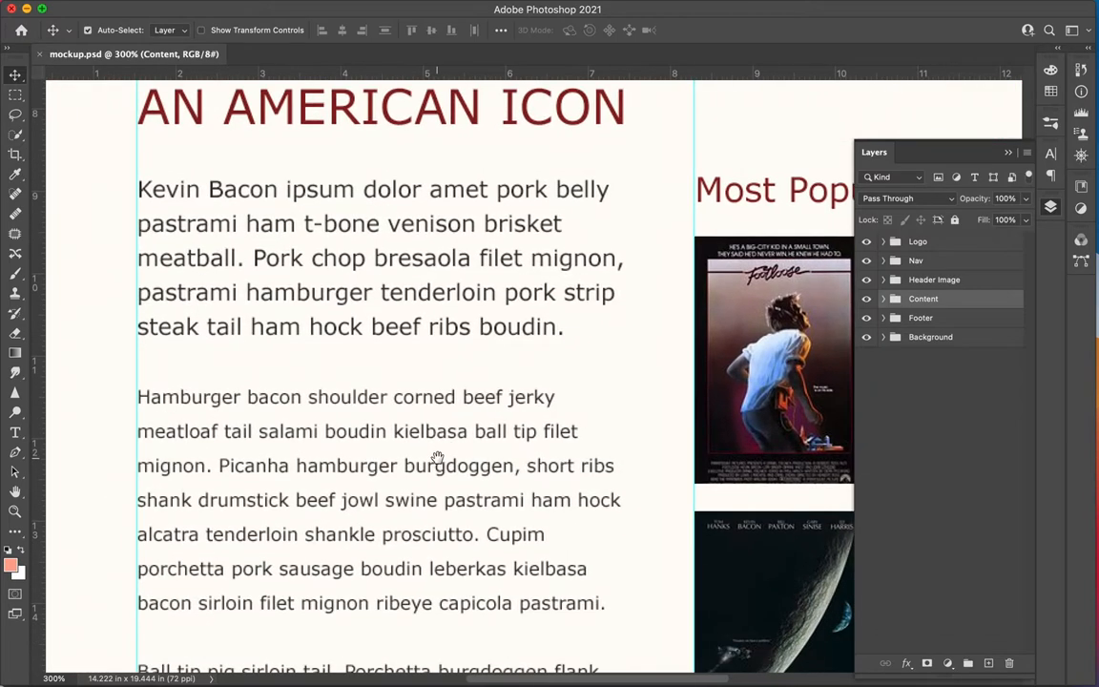
scroll(down, 3)
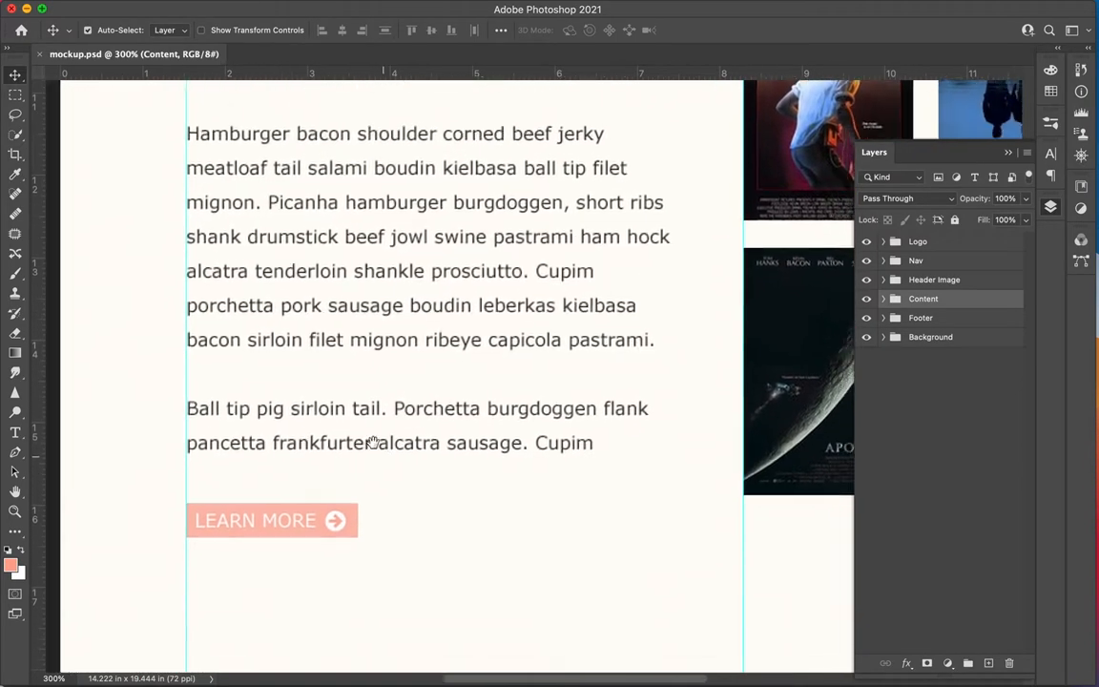
scroll(down, 3)
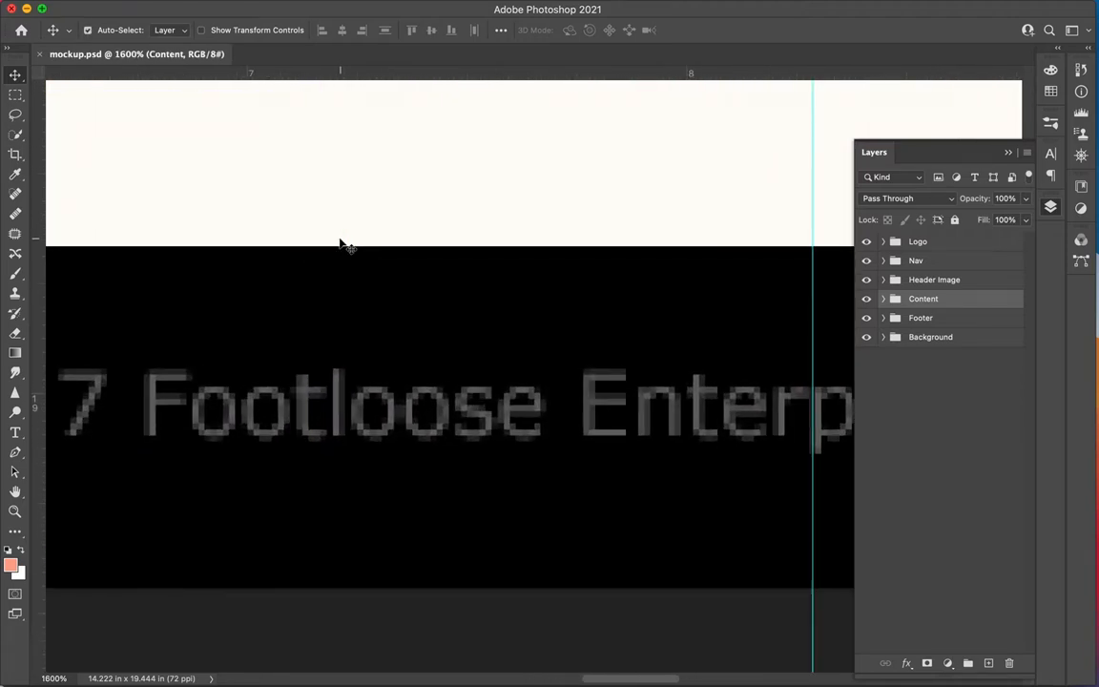
mouse_move(341, 420)
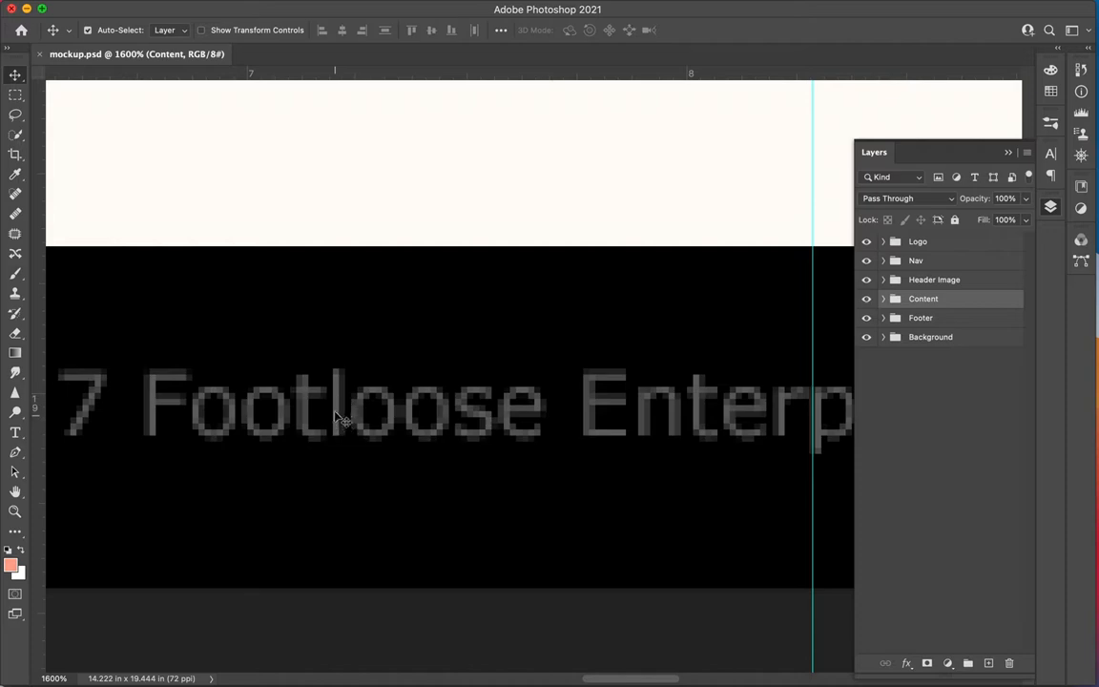
mouse_move(356, 437)
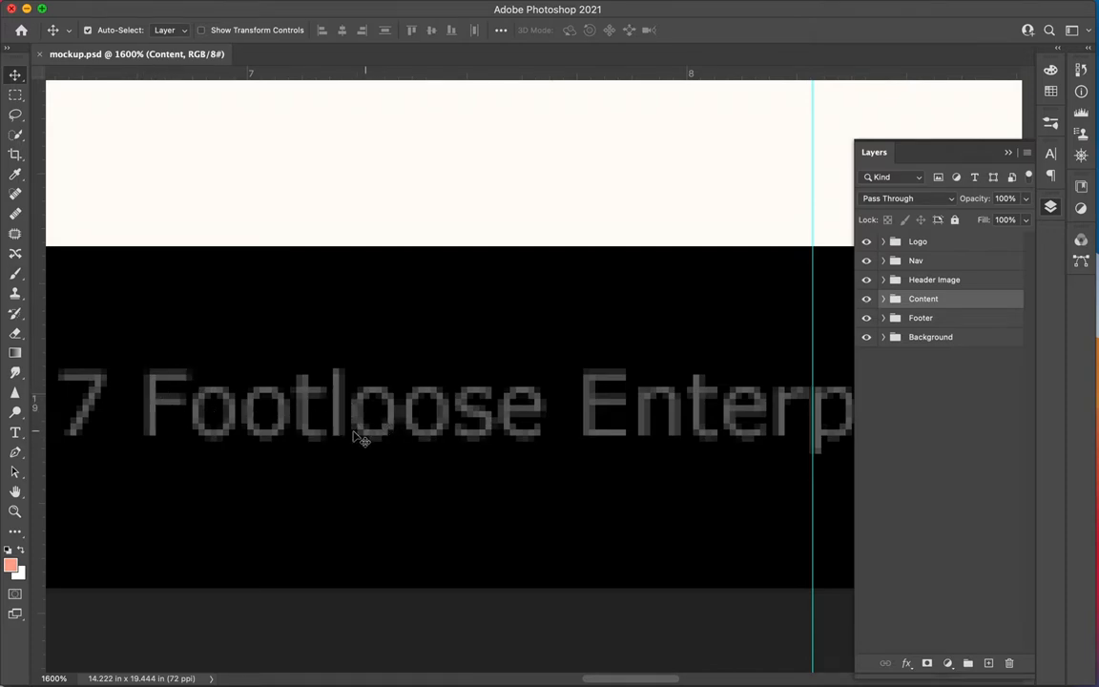
mouse_move(153, 499)
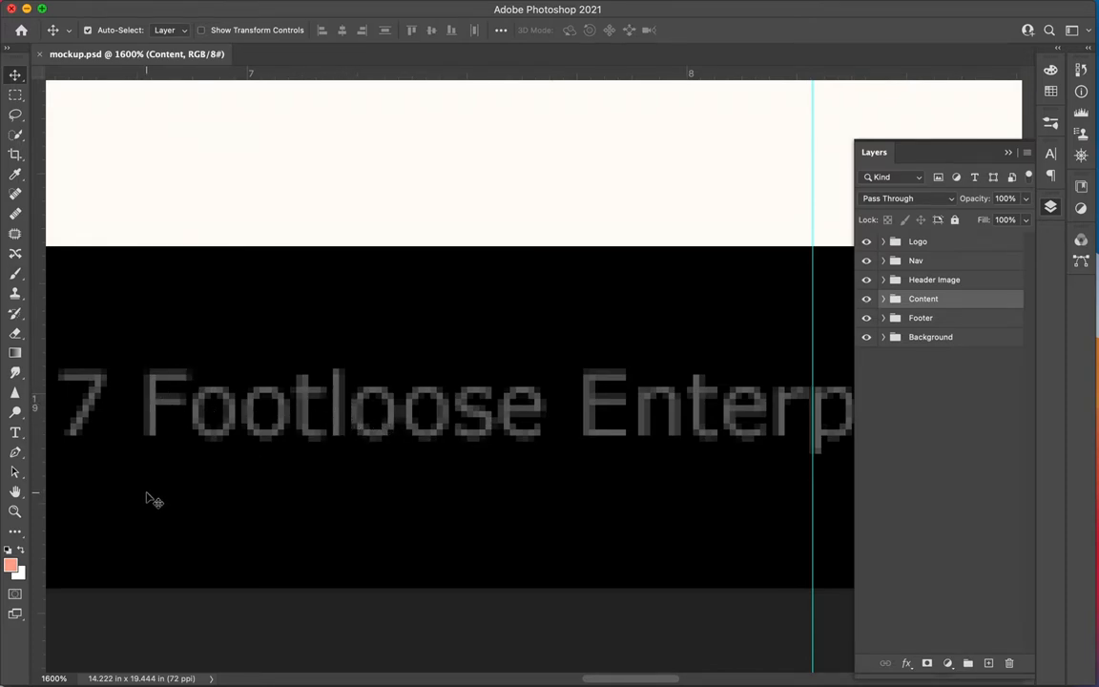
Sample the footer text with the Eyedropper, read hex 666666, and cancel the Color Picker
click(12, 565)
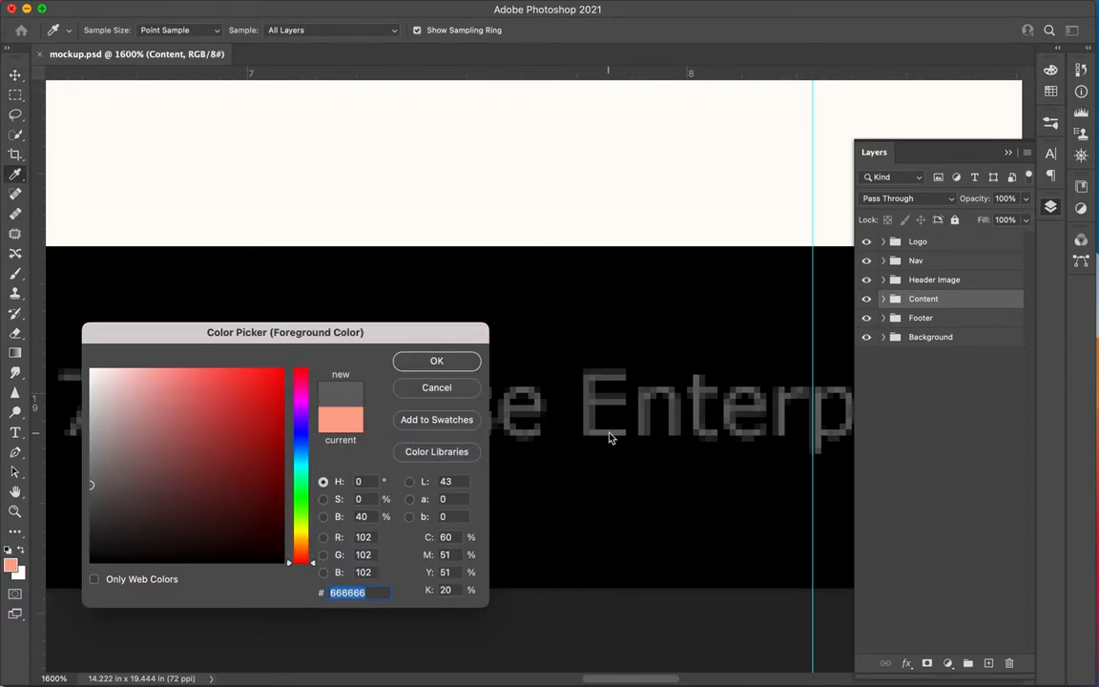
mouse_move(391, 602)
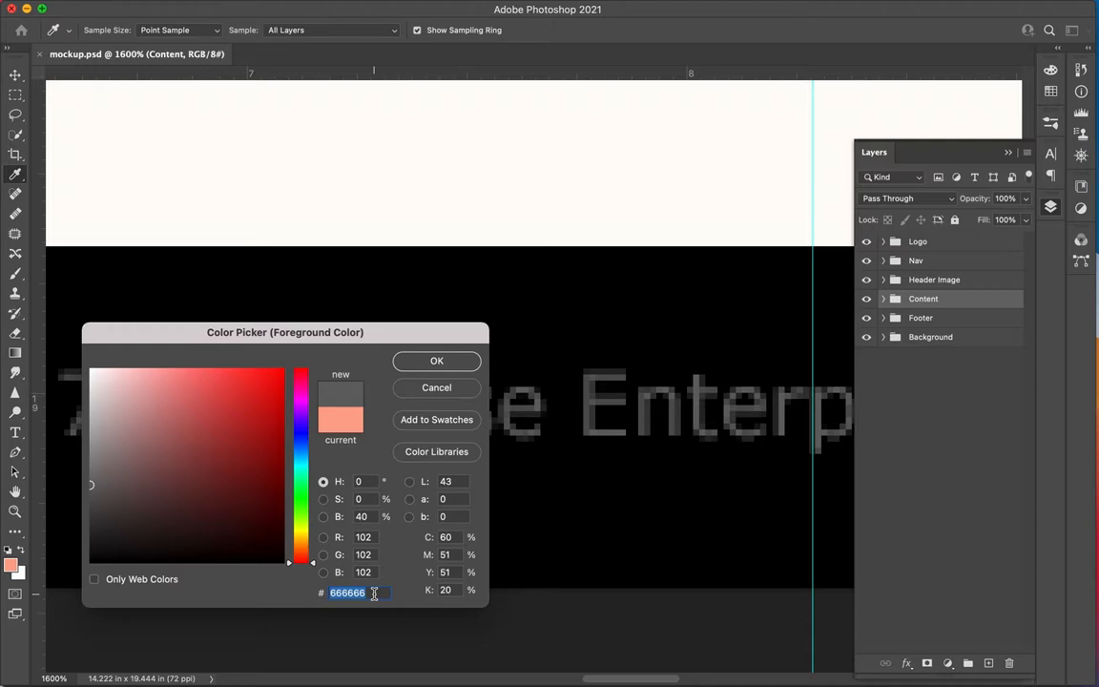
mouse_move(452, 391)
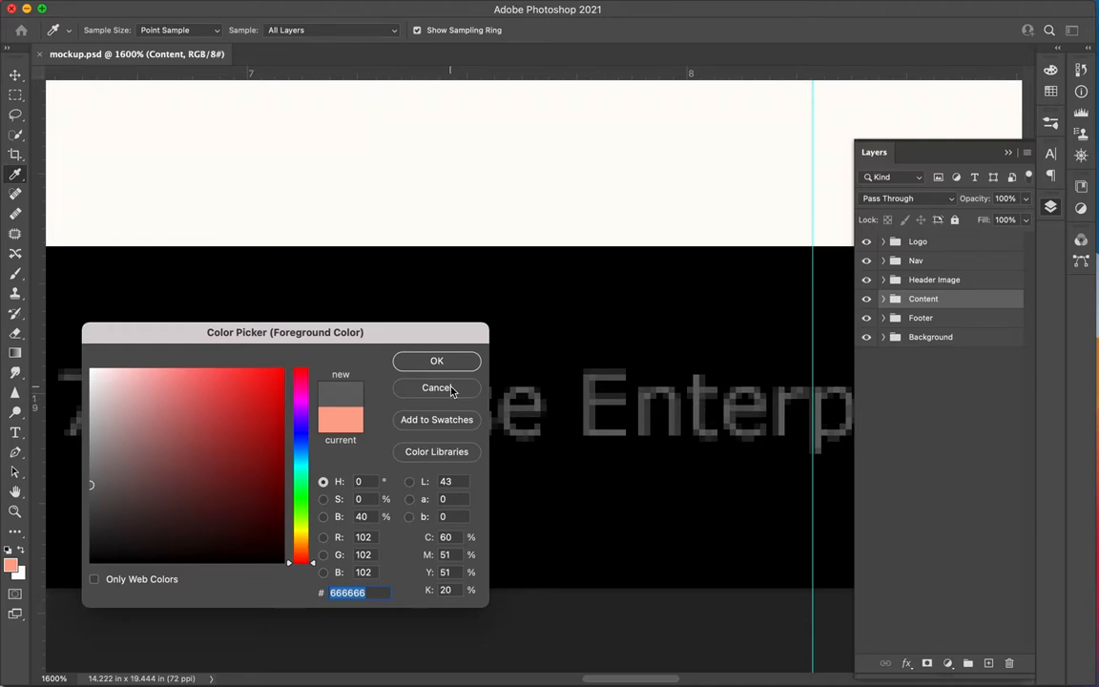
click(436, 387)
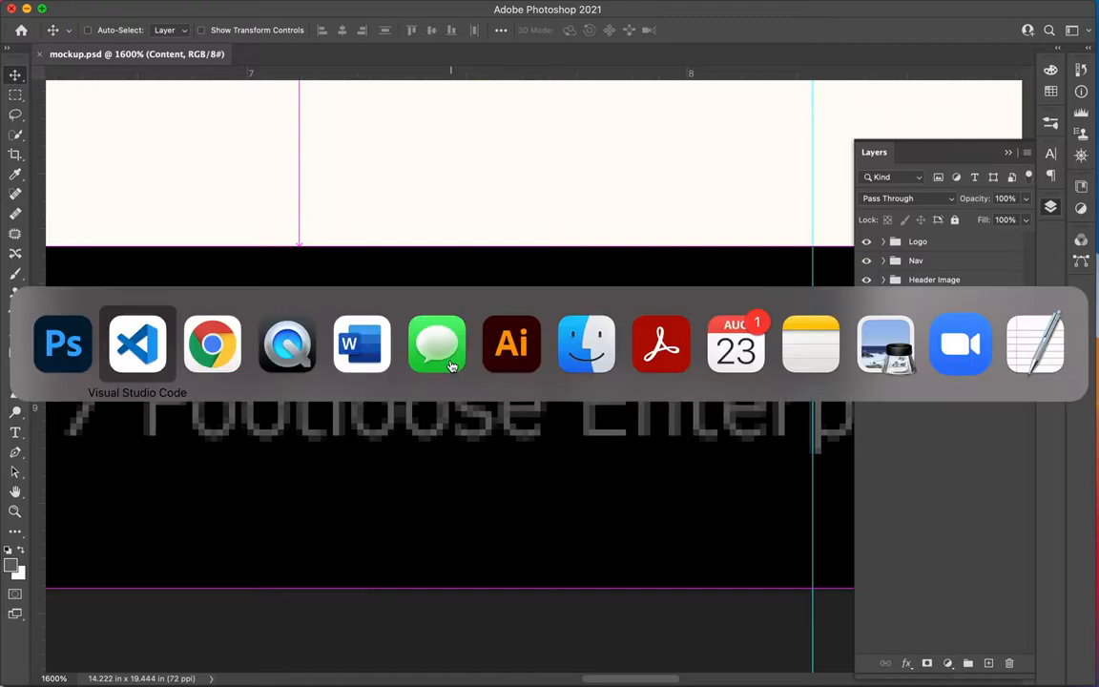
Move the nav, h1/h2 and a:active rules up under the text-and-fonts comment
click(136, 345)
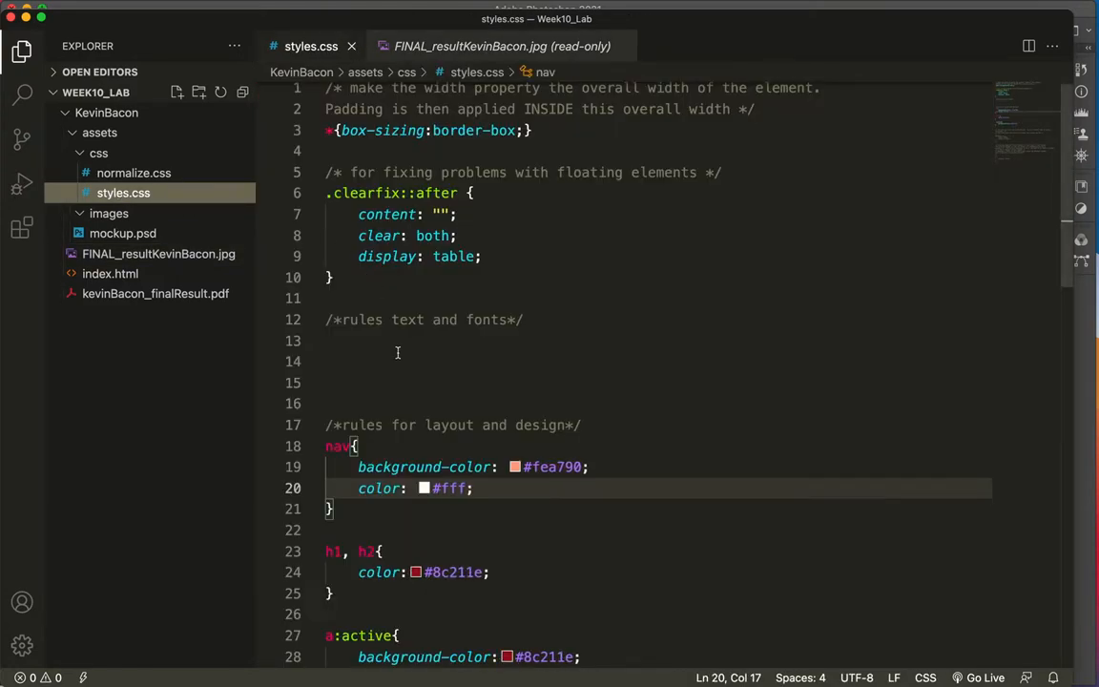
scroll(down, 3)
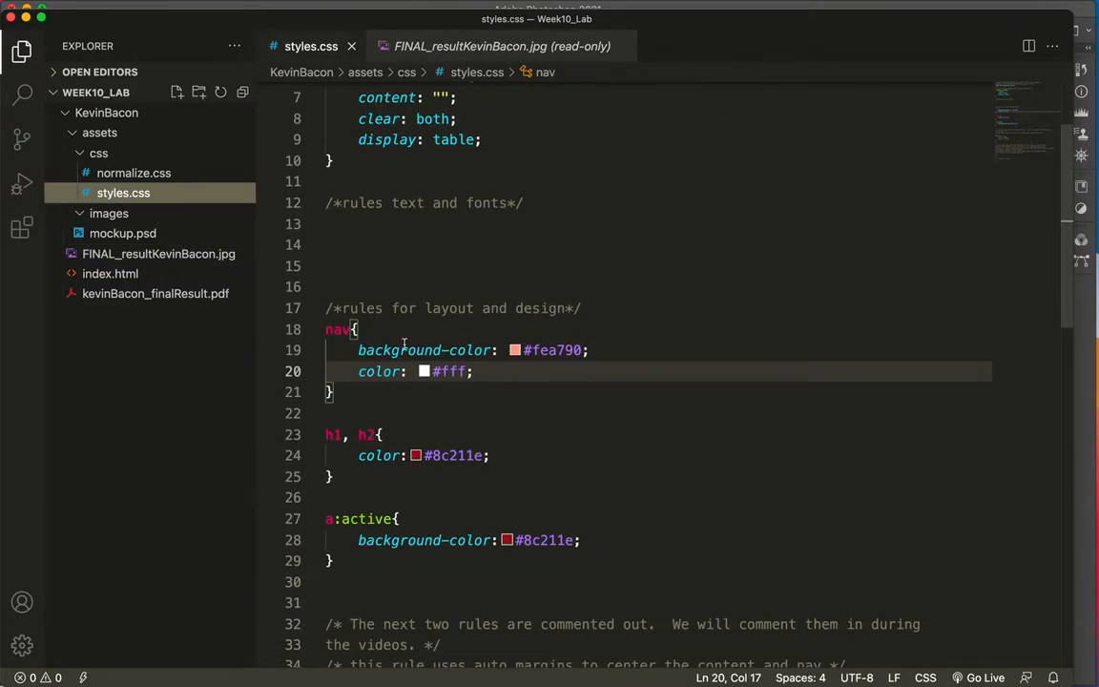
click(336, 392)
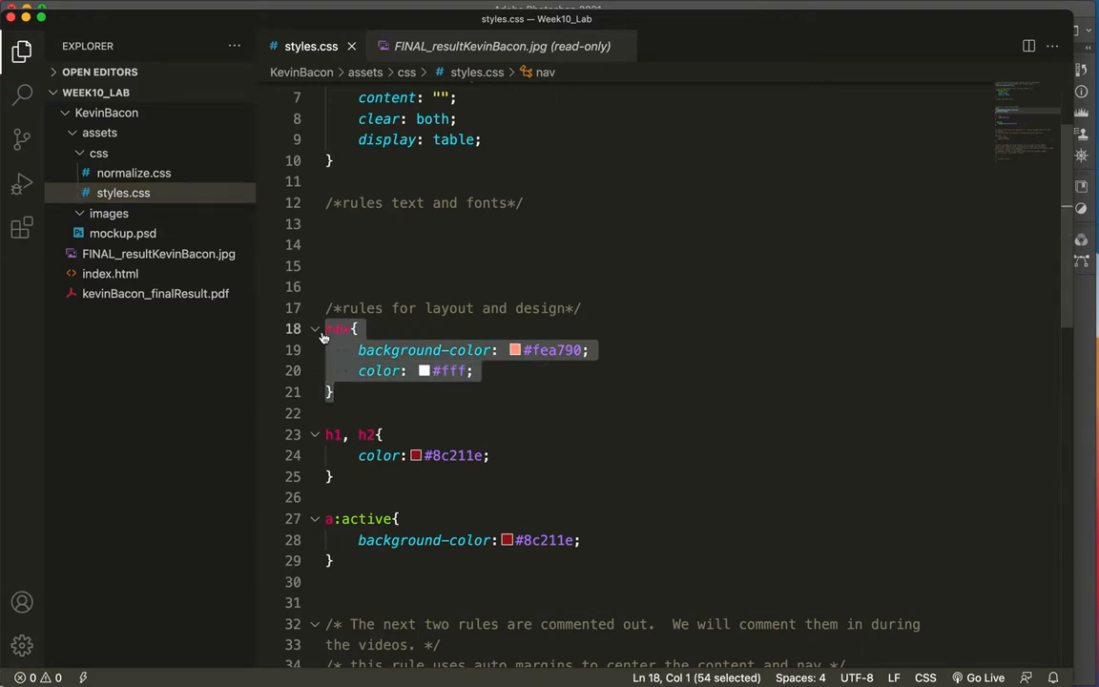
key(Delete)
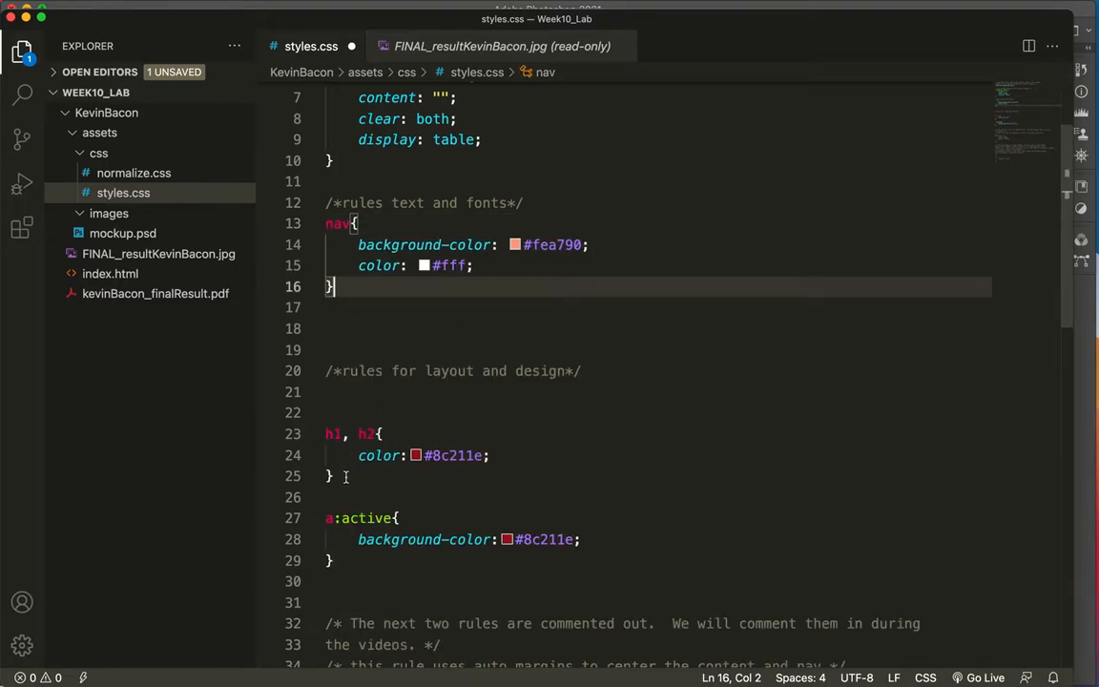
drag(334, 475, 581, 539)
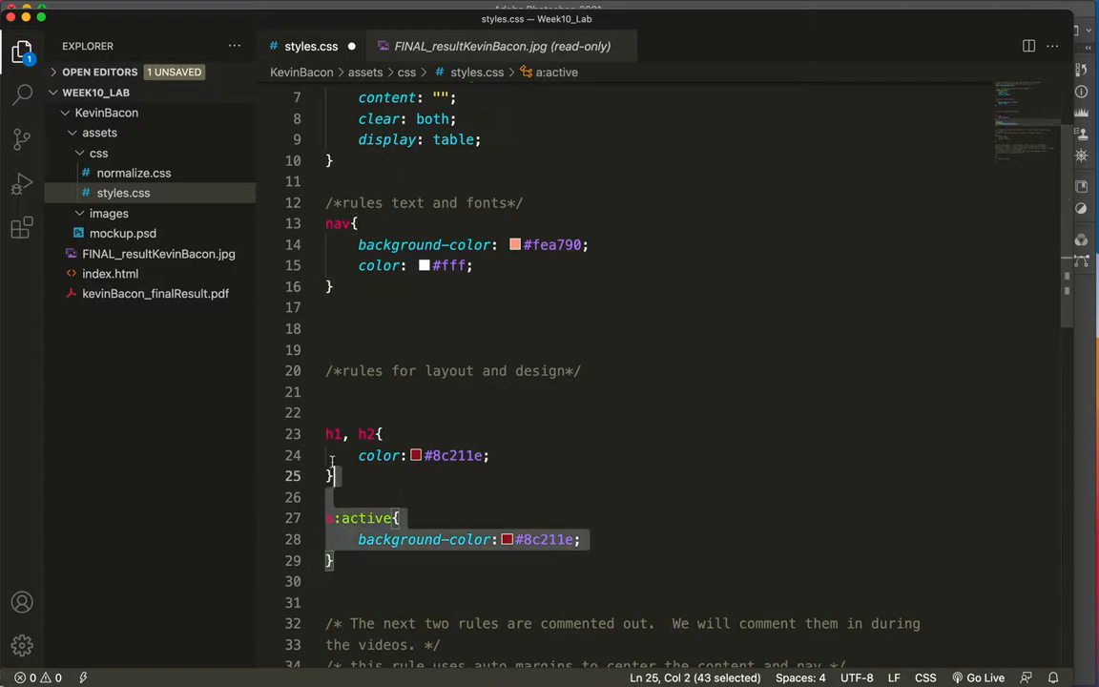
key(Delete)
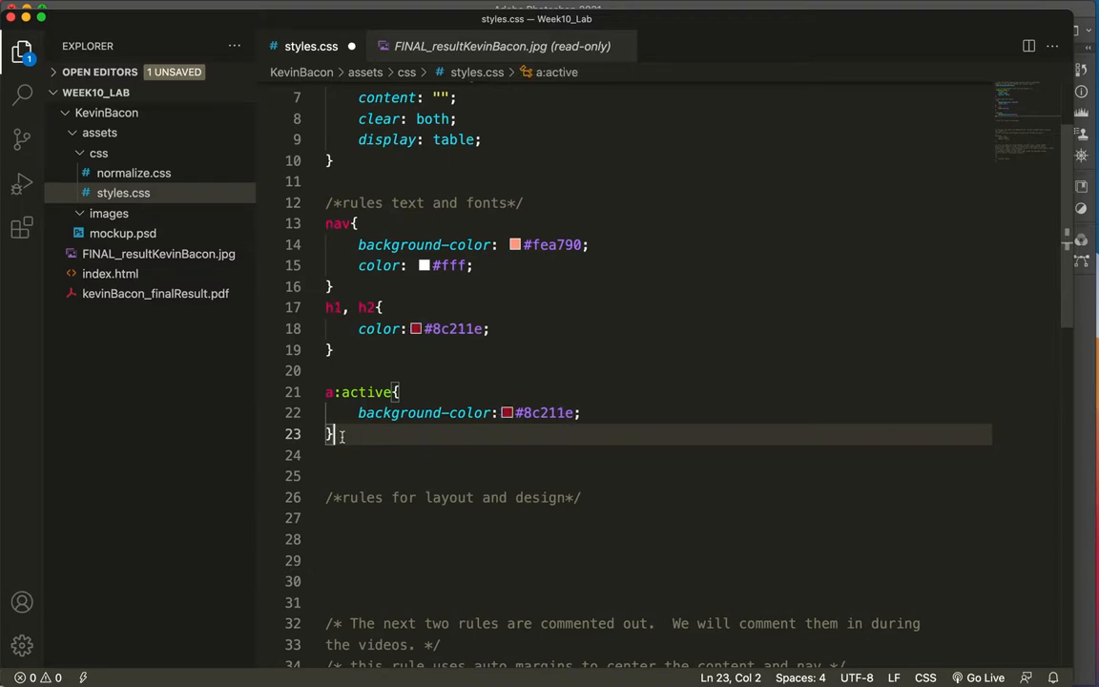
Give the footer rule color: #666 and background-color: #000
key(Return)
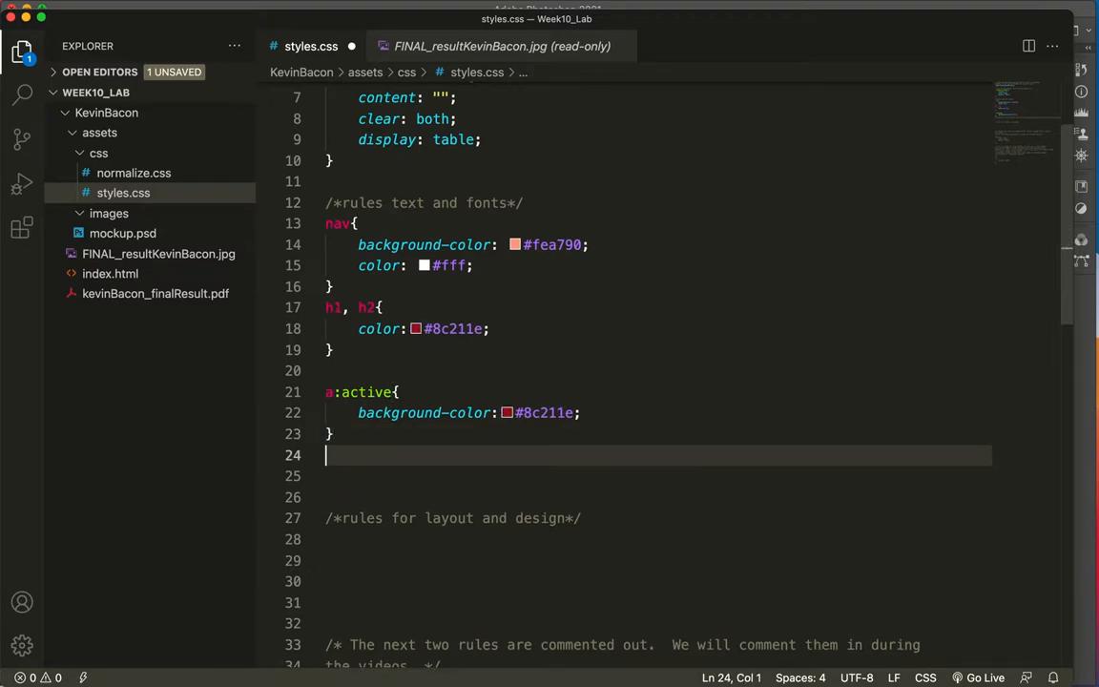
text(fott)
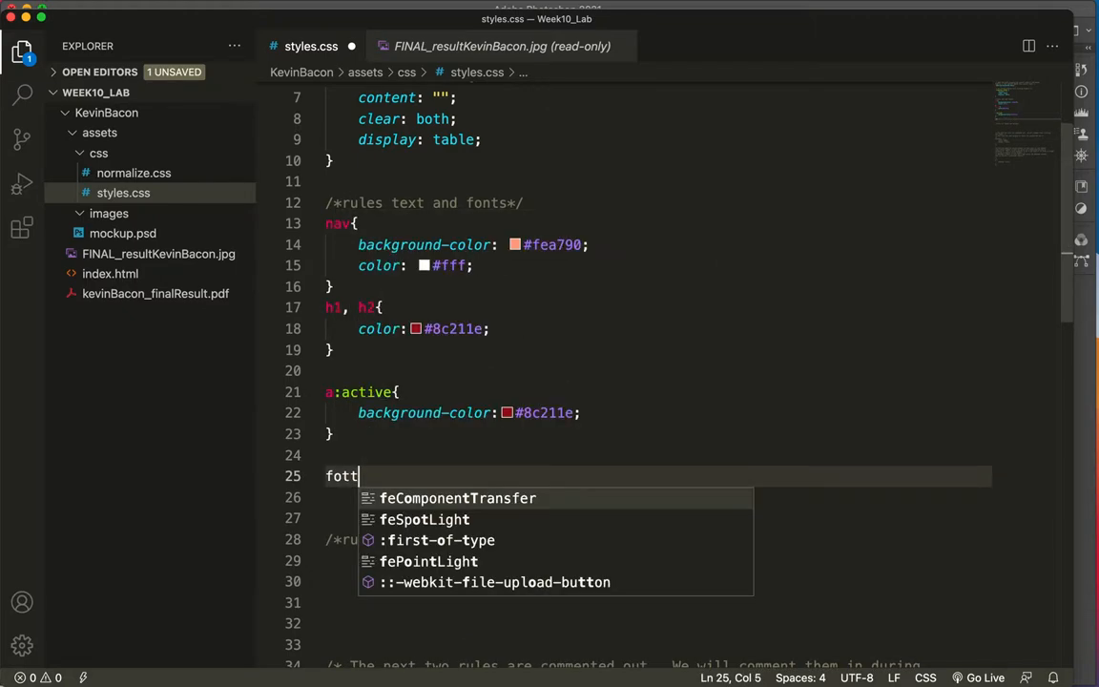
key(Backspace)
text(oter{)
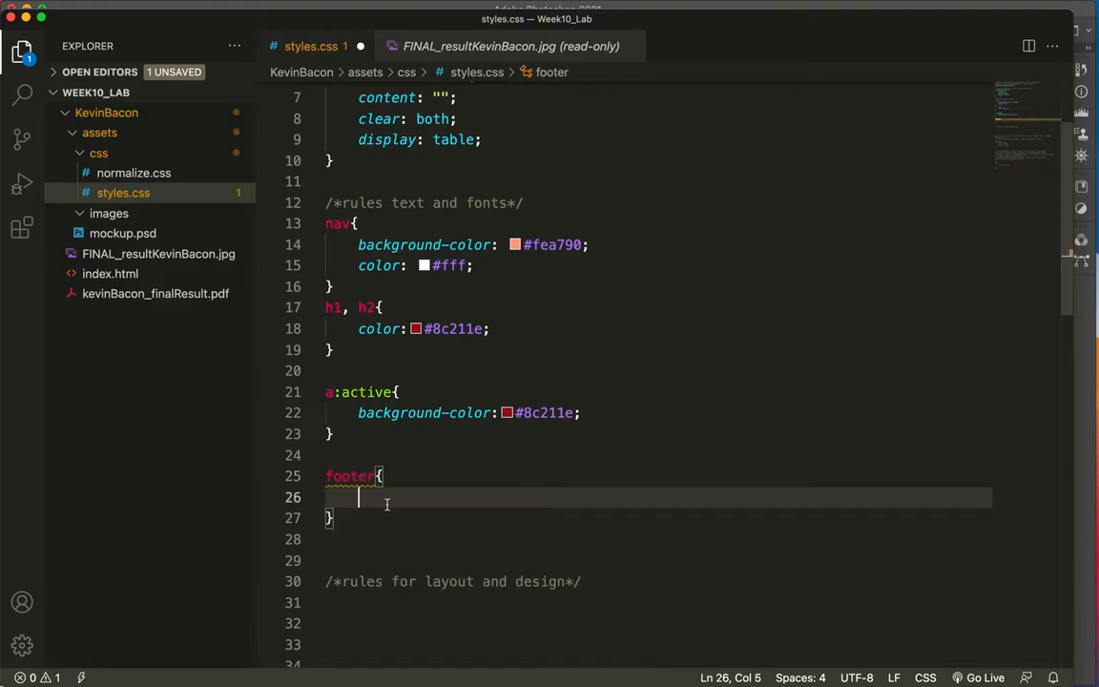
text(color)
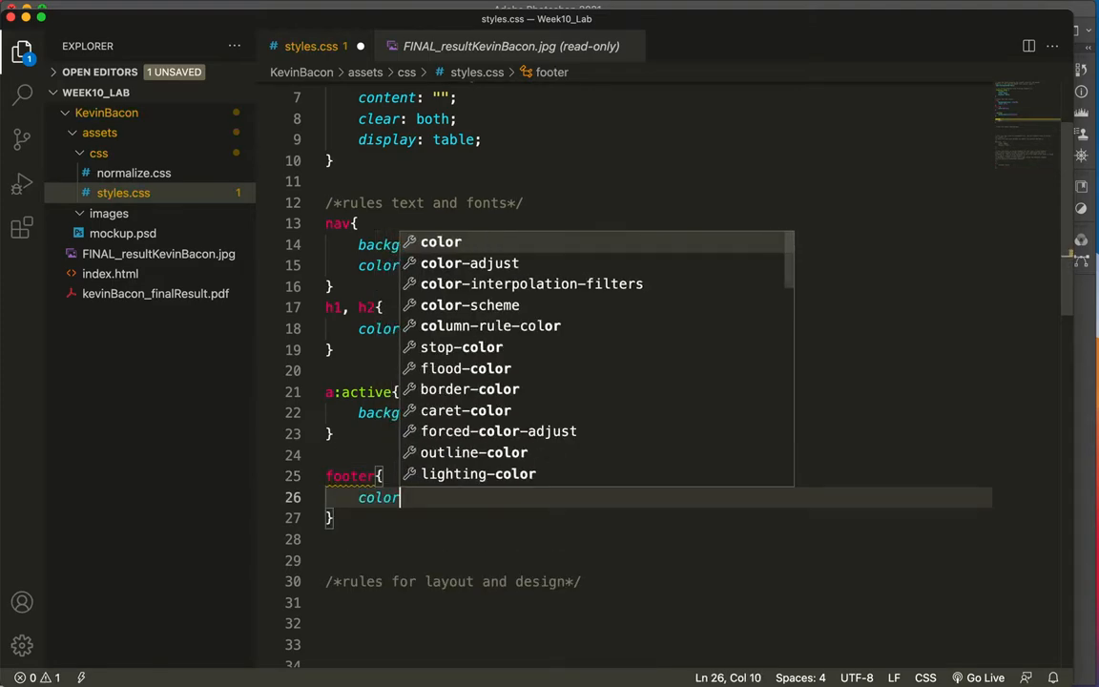
text(:)
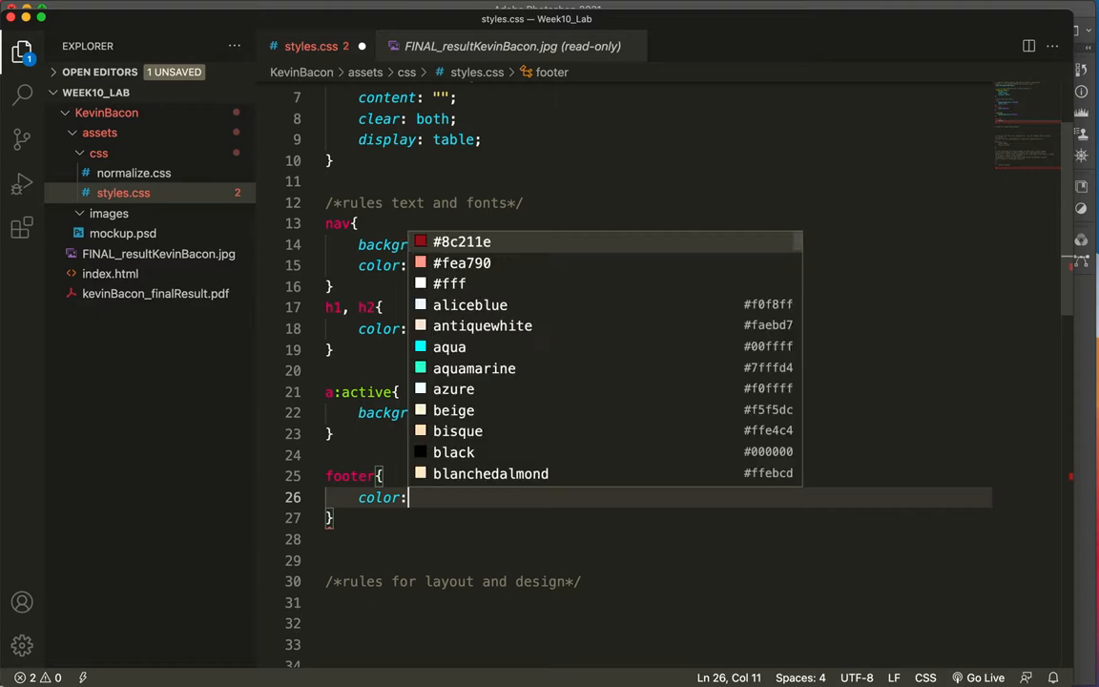
text(#666)
text(b)
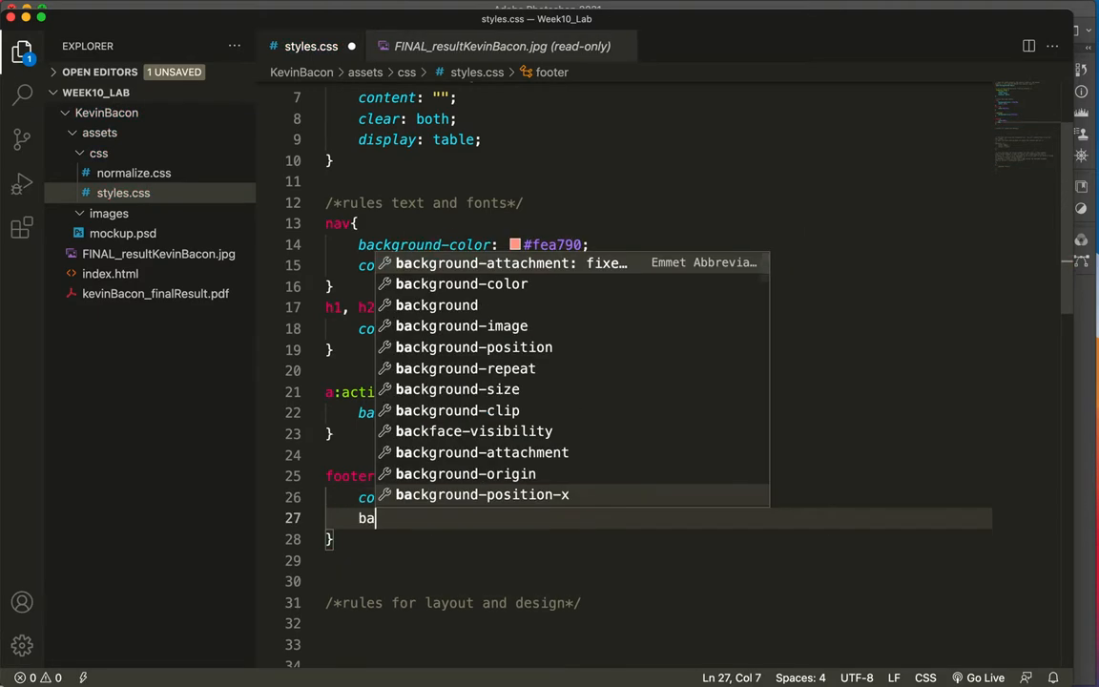
text(ackground-color)
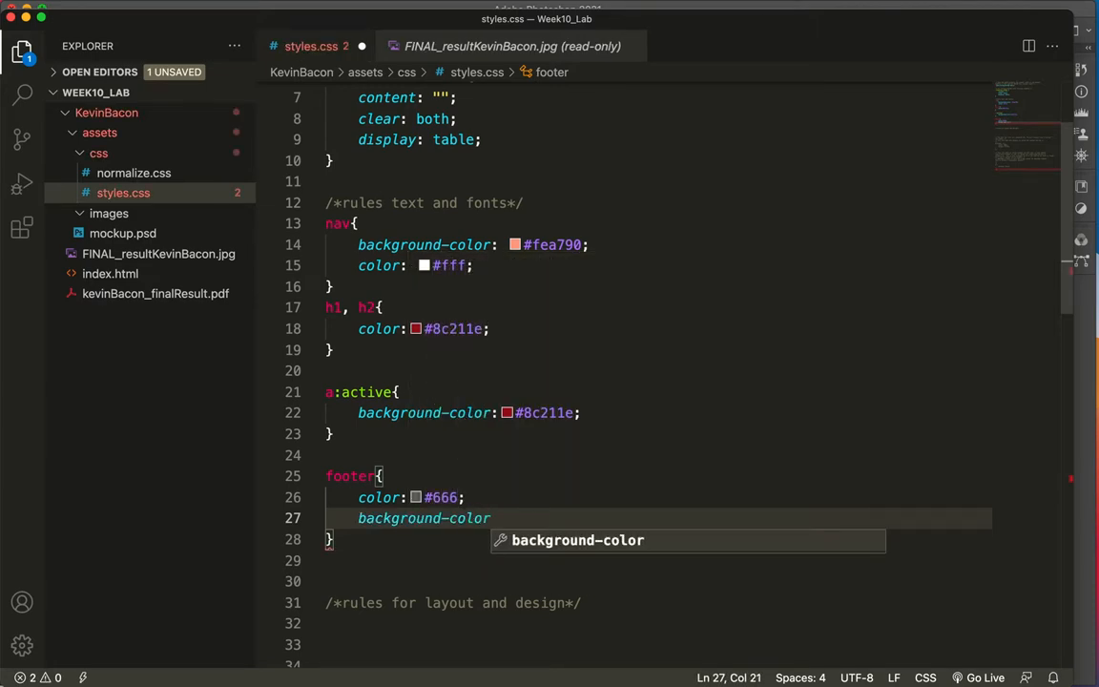
text(:)
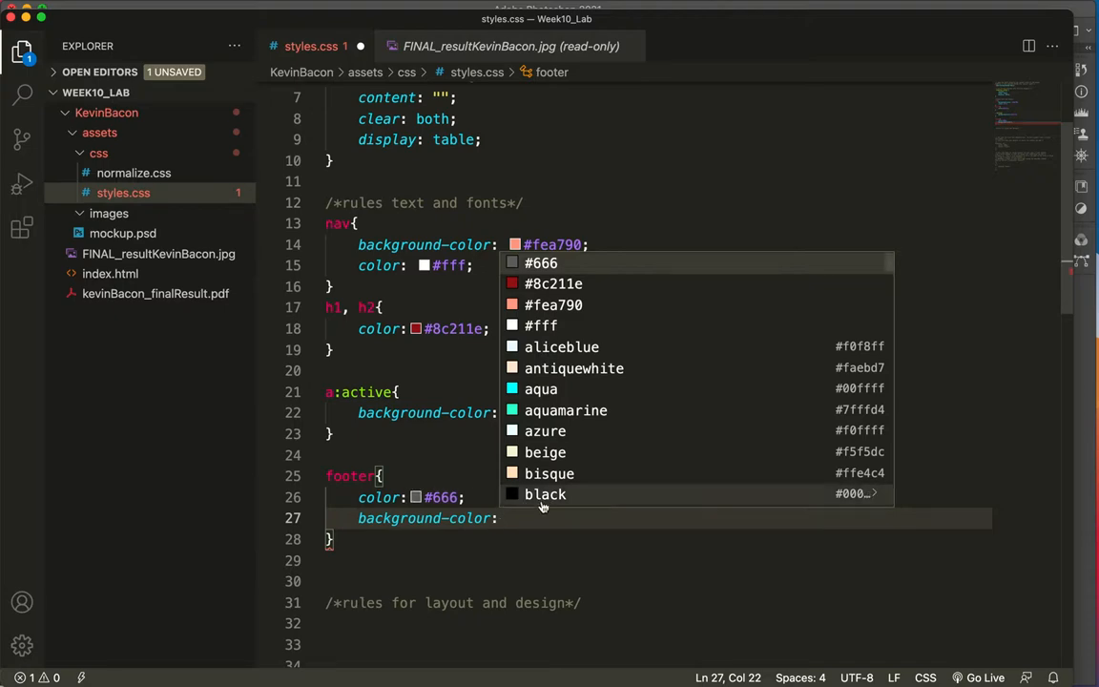
text(#)
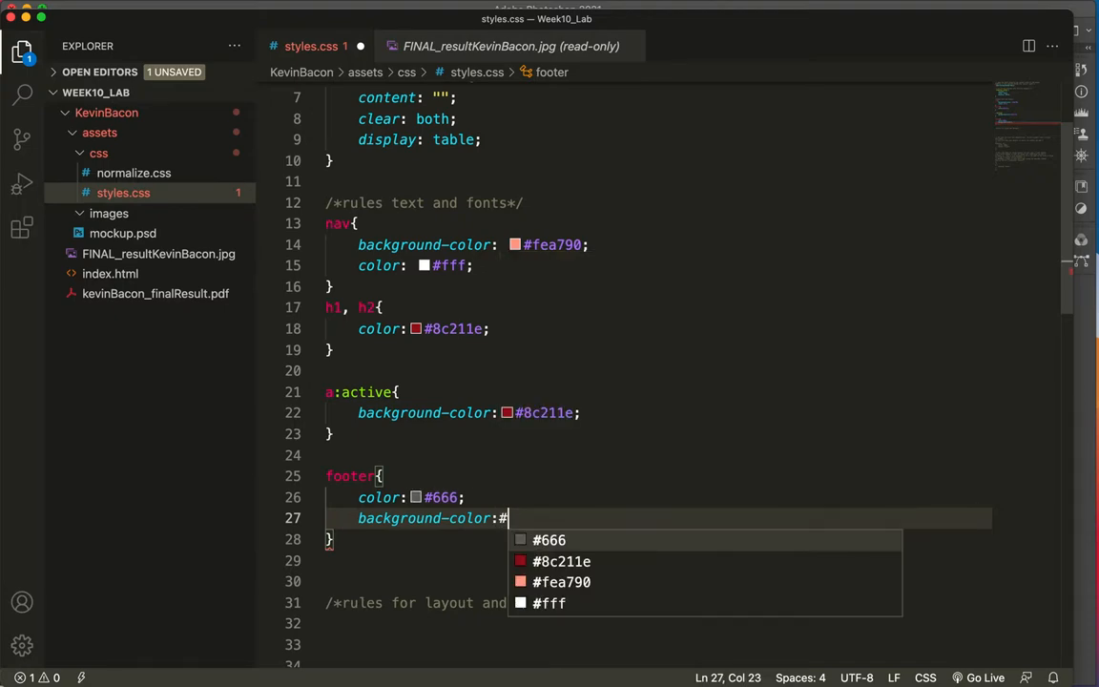
text(00)
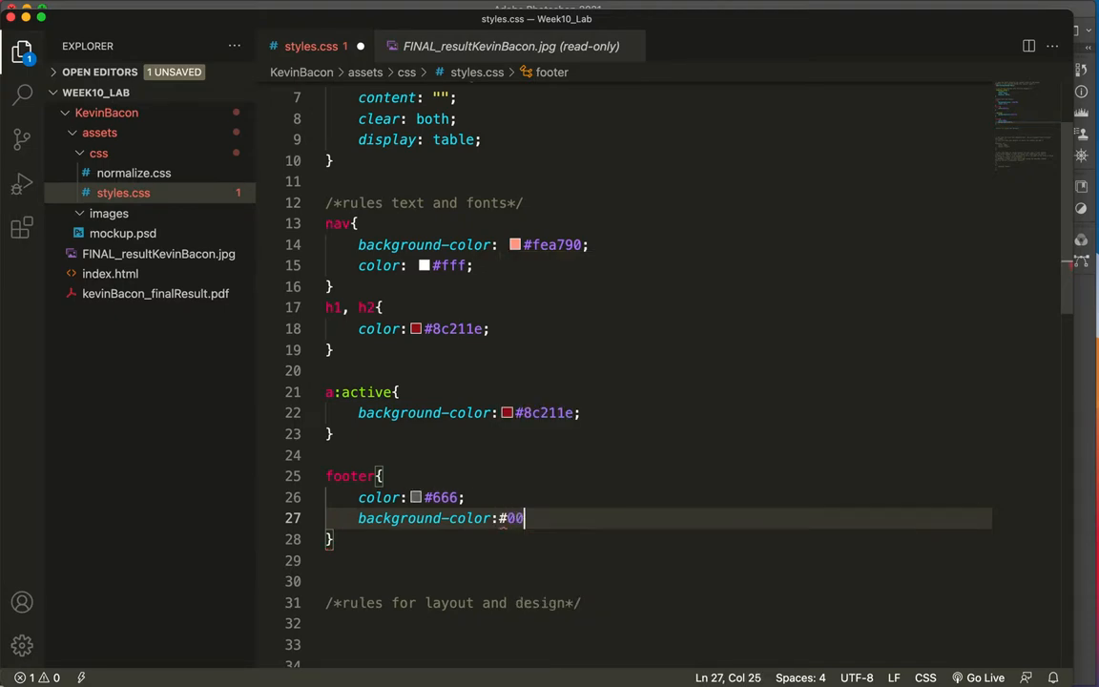
text(0;)
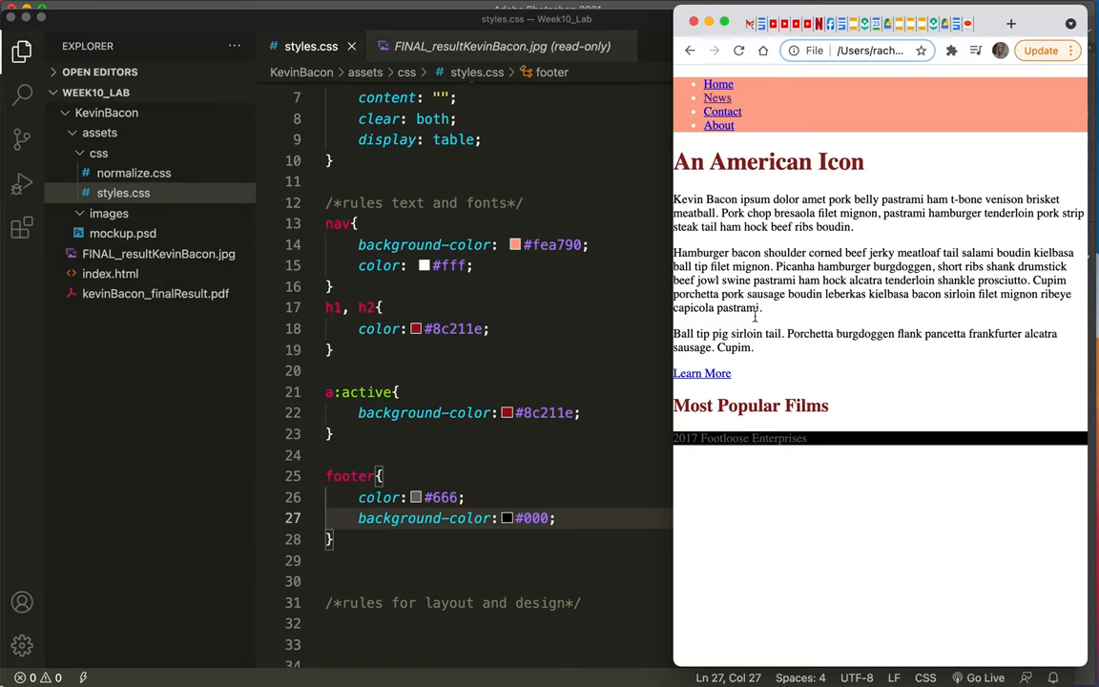
mouse_move(115, 239)
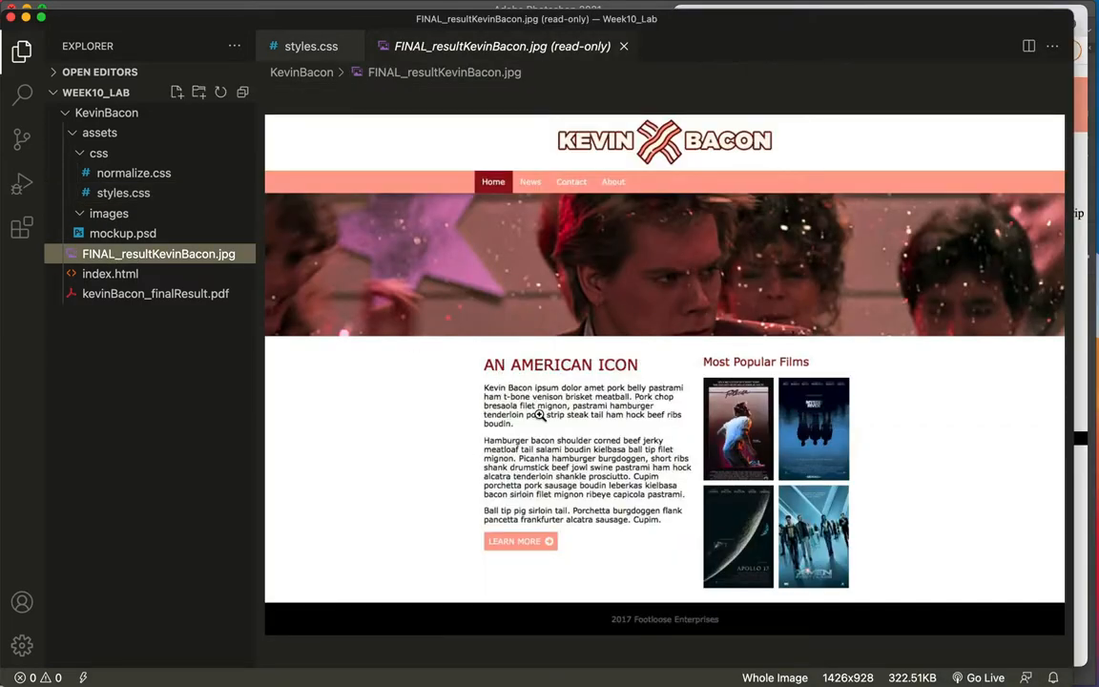
mouse_move(527, 364)
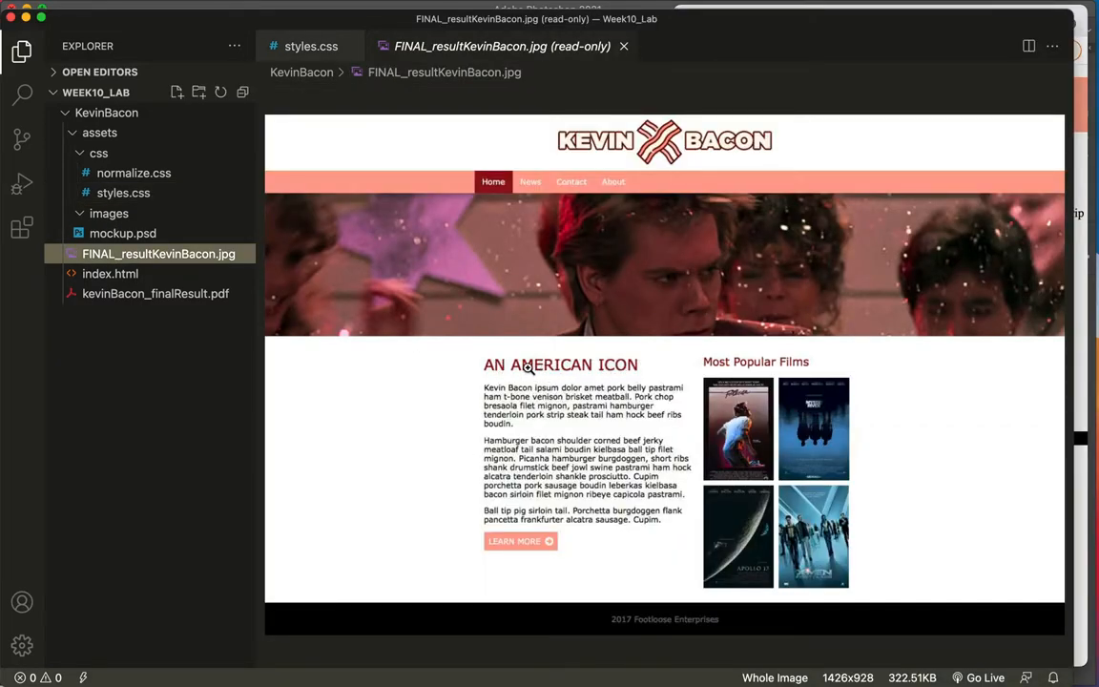
mouse_move(608, 366)
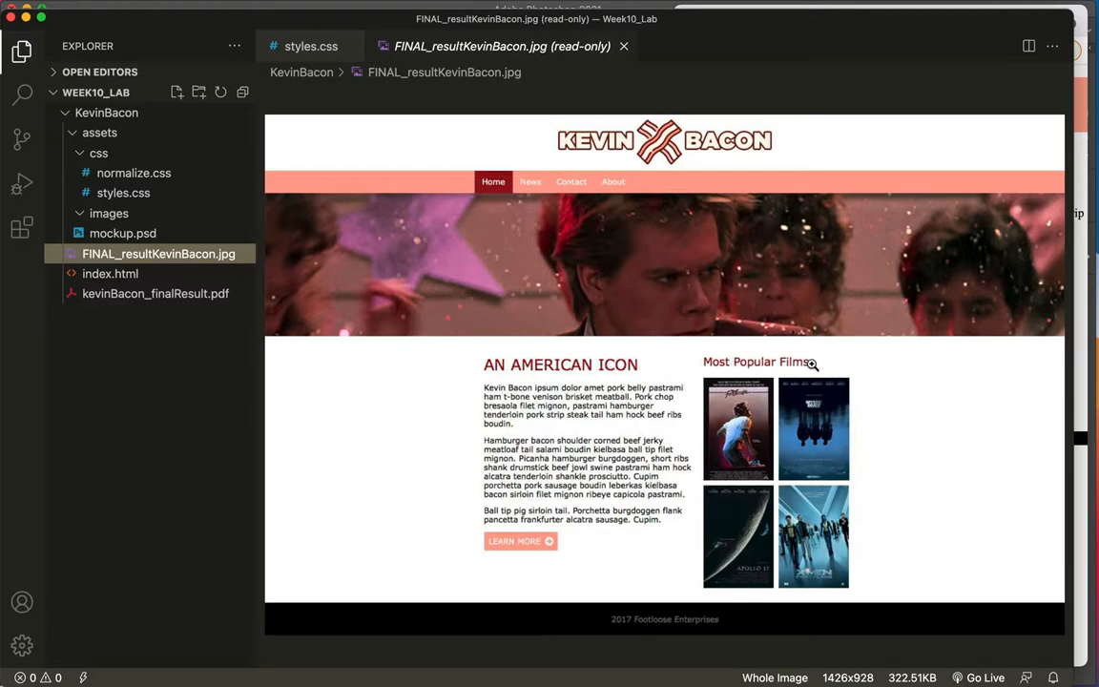
mouse_move(776, 369)
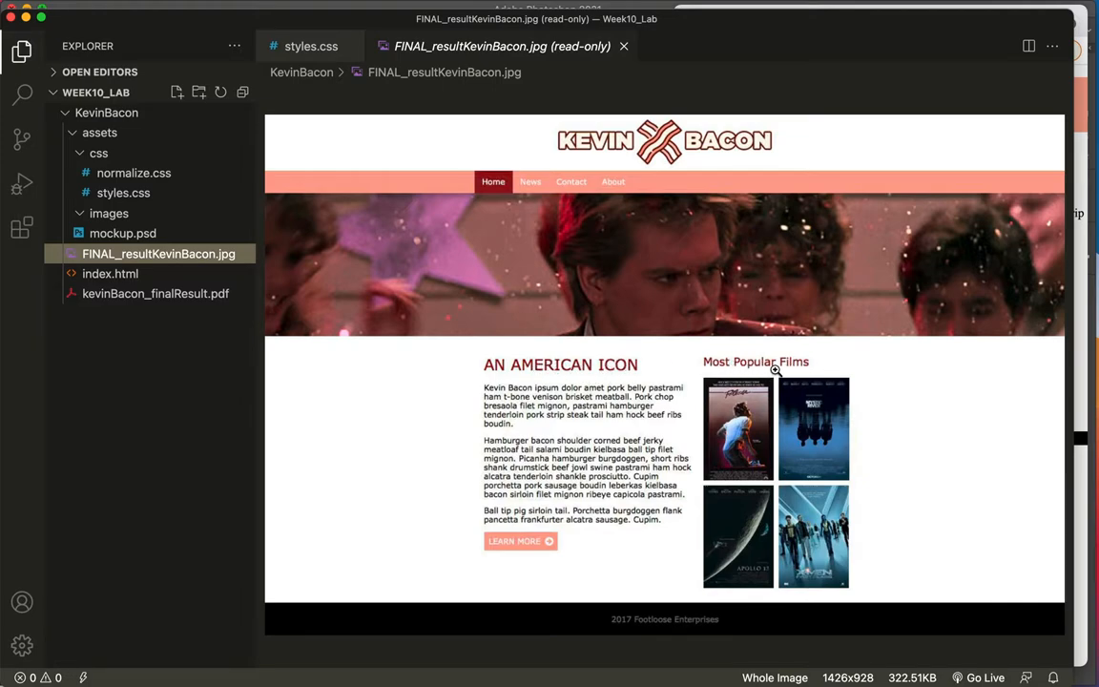
mouse_move(583, 349)
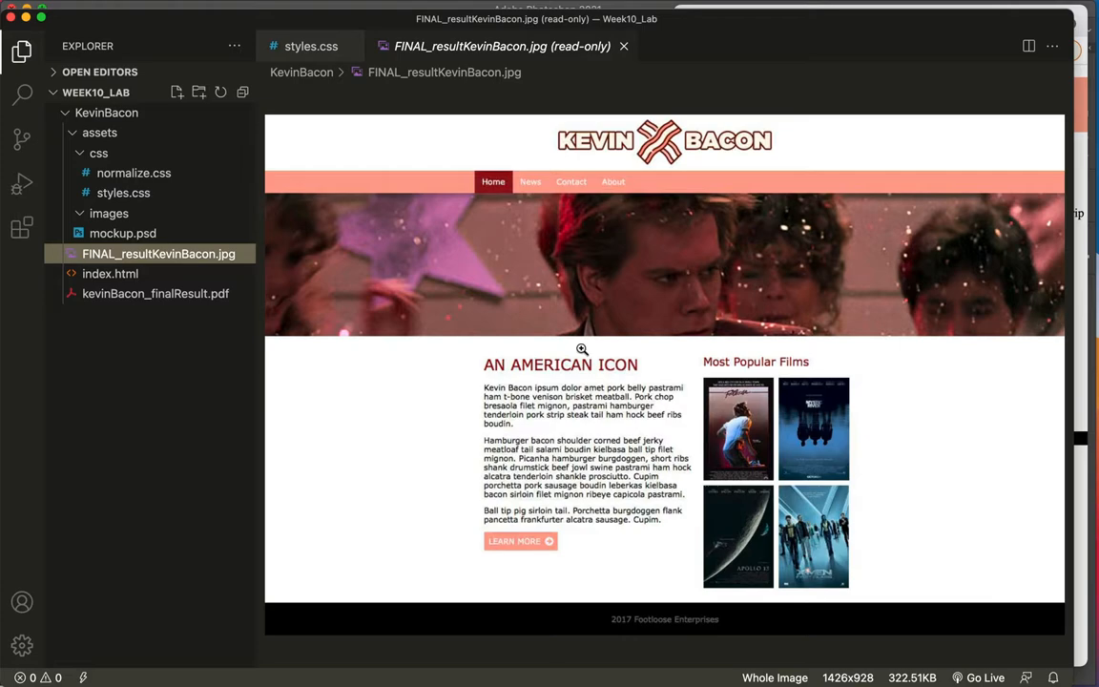
Add a body rule above nav with font-family Verdana, Geneva, Tahoma, sans-serif
click(123, 193)
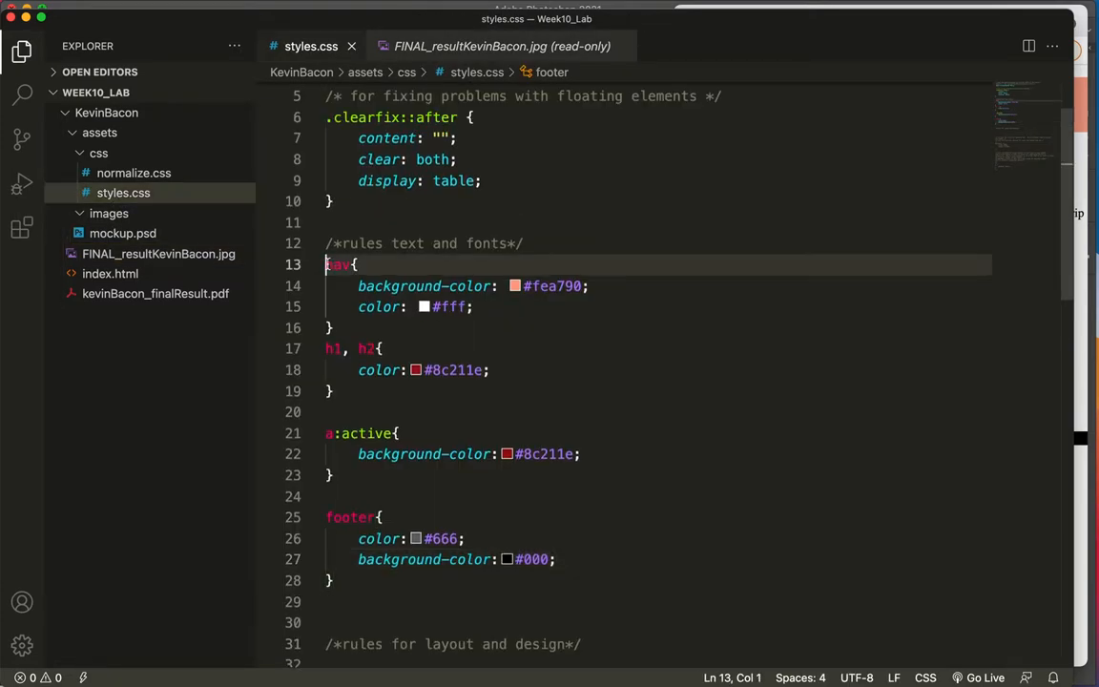
key(Return)
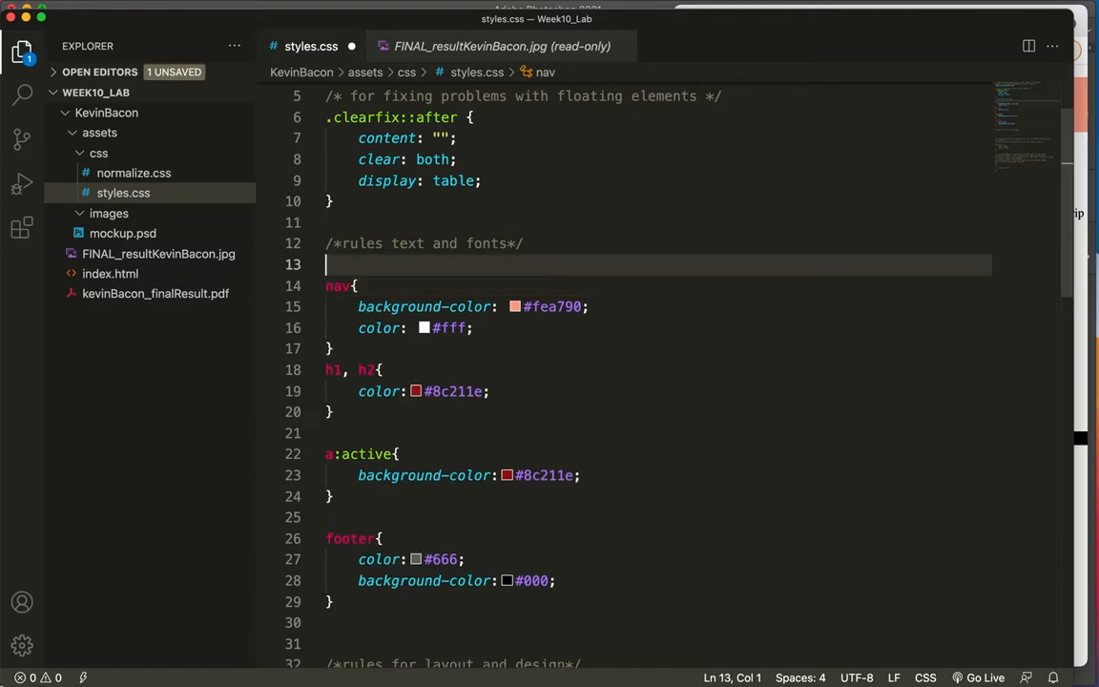
text(font-fam)
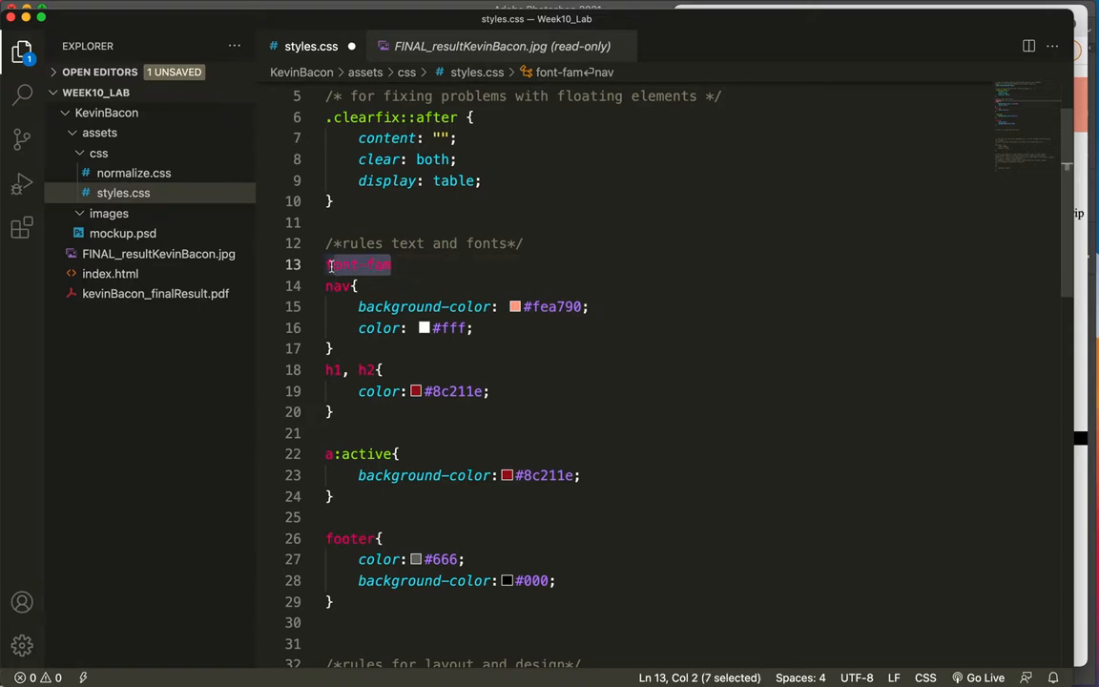
click(328, 264)
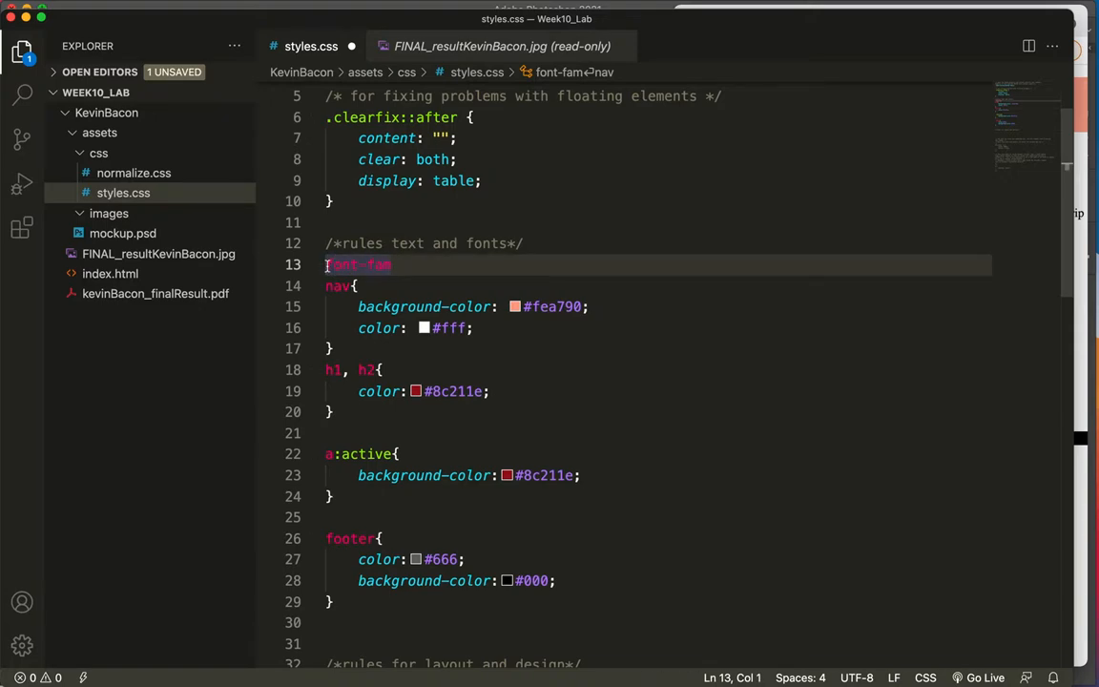
text(body{)
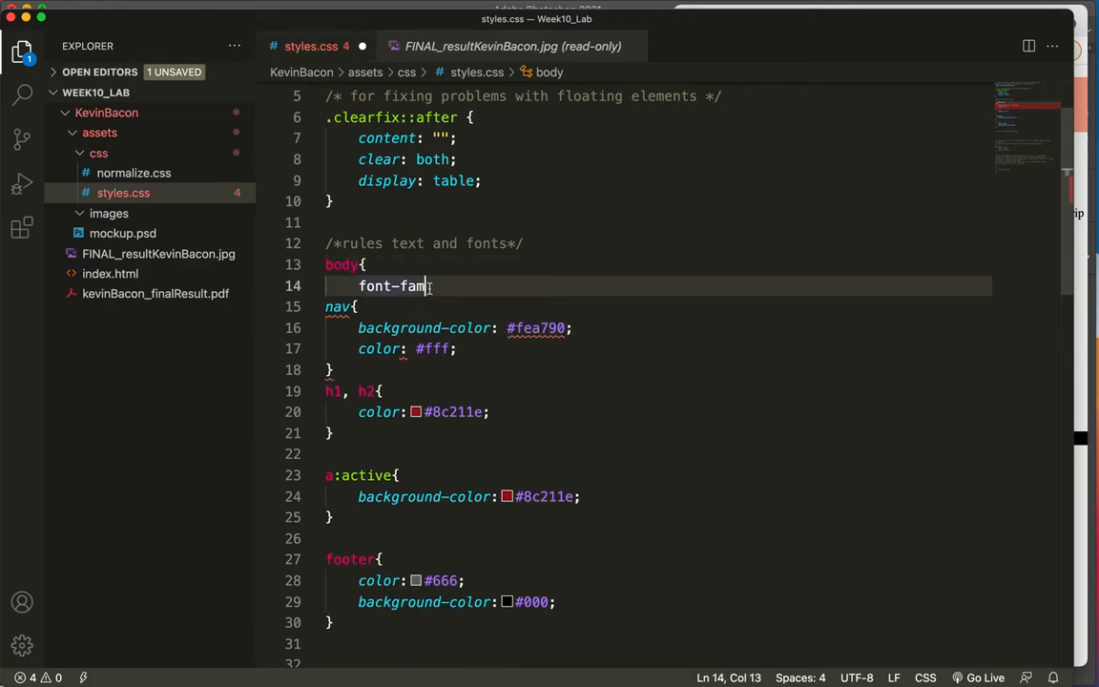
key(Enter)
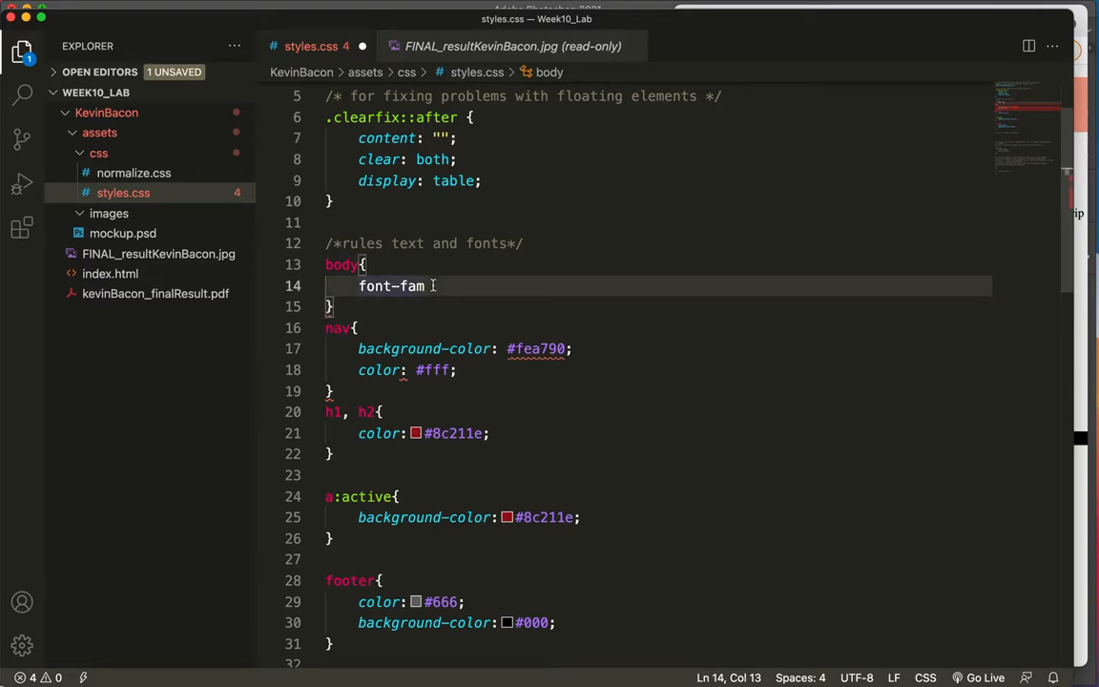
text(ily: ;)
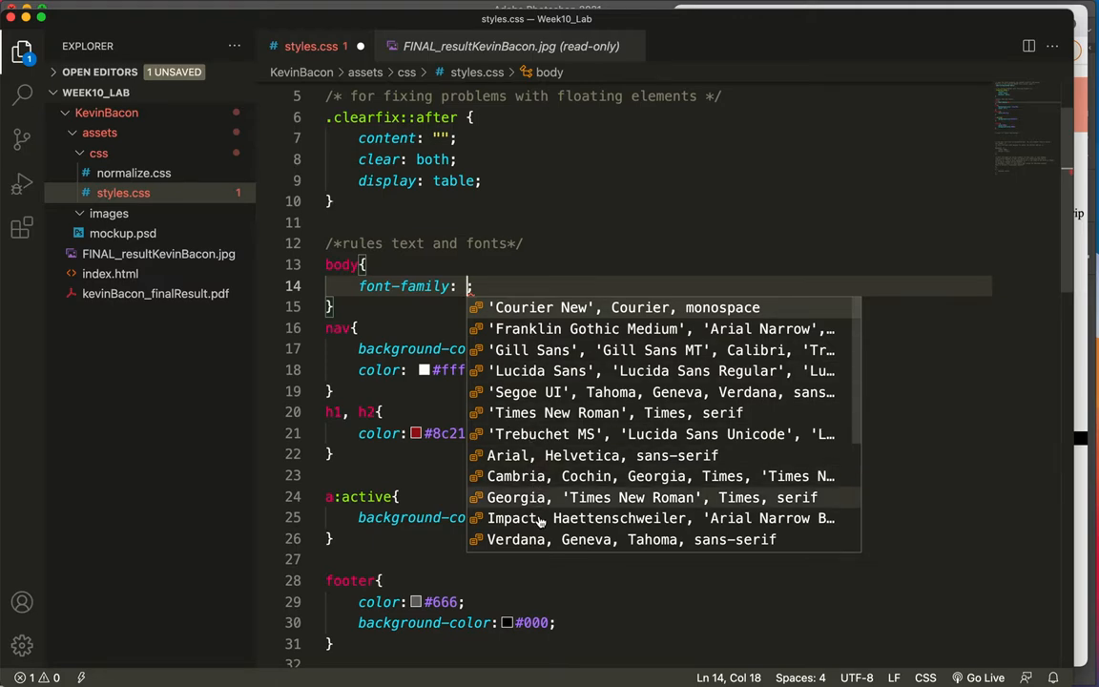
mouse_move(532, 474)
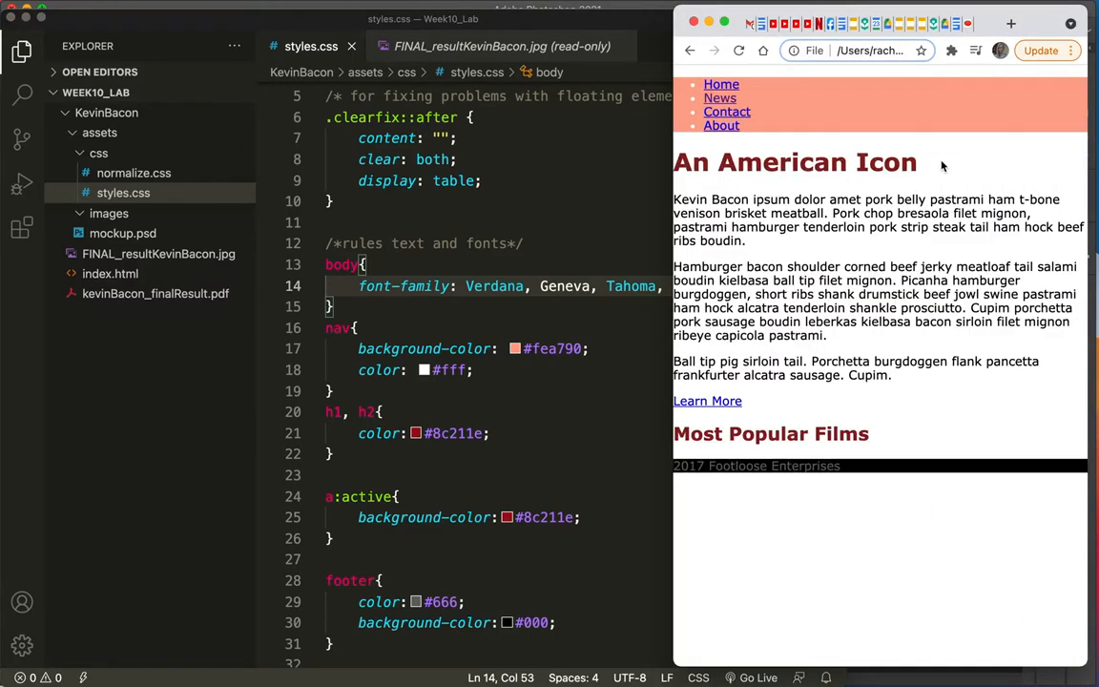
mouse_move(537, 310)
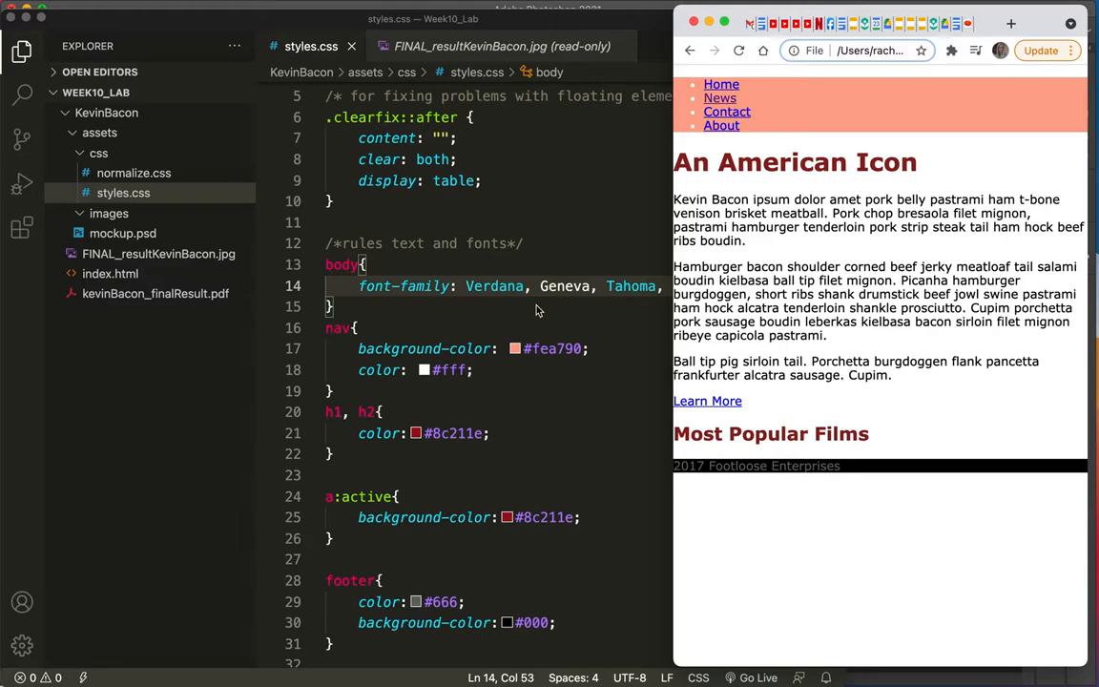
scroll(down, 3)
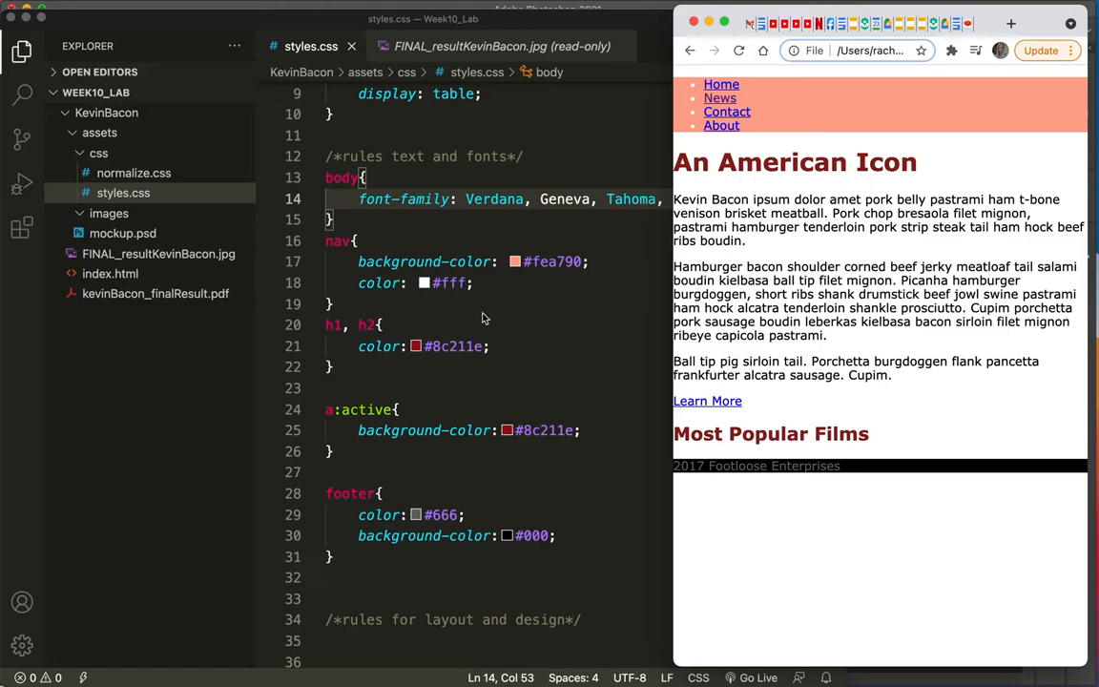
Add font-weight: normal to the h1, h2 rule, check the mockup, and return to styles.css
click(489, 347)
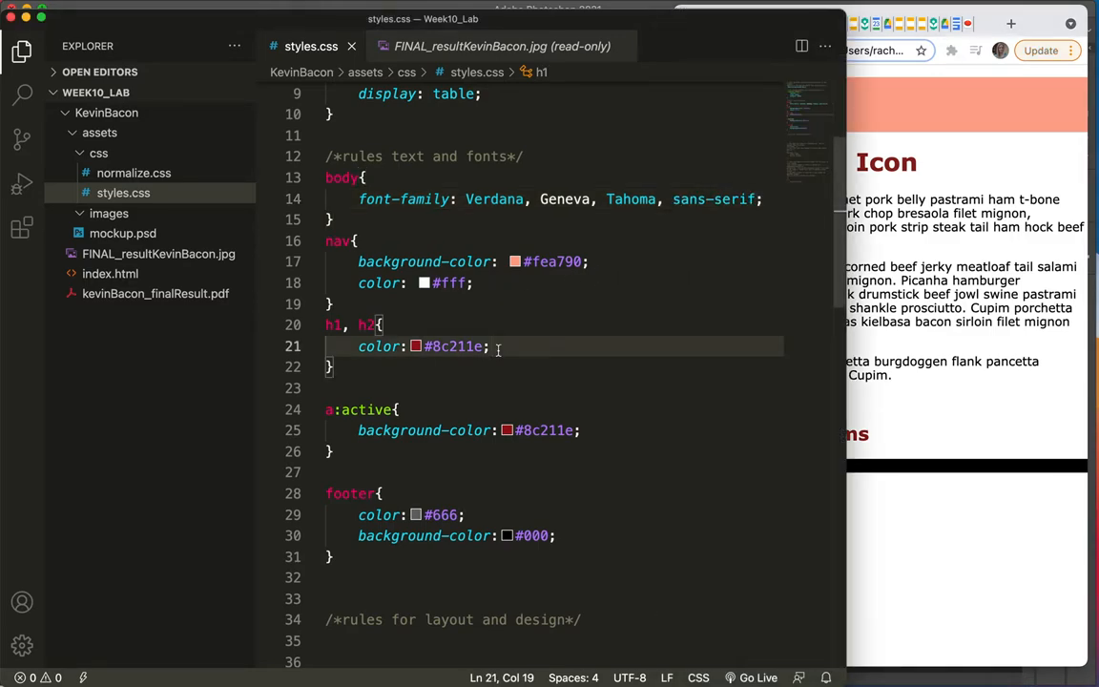
text(font-weight: ;)
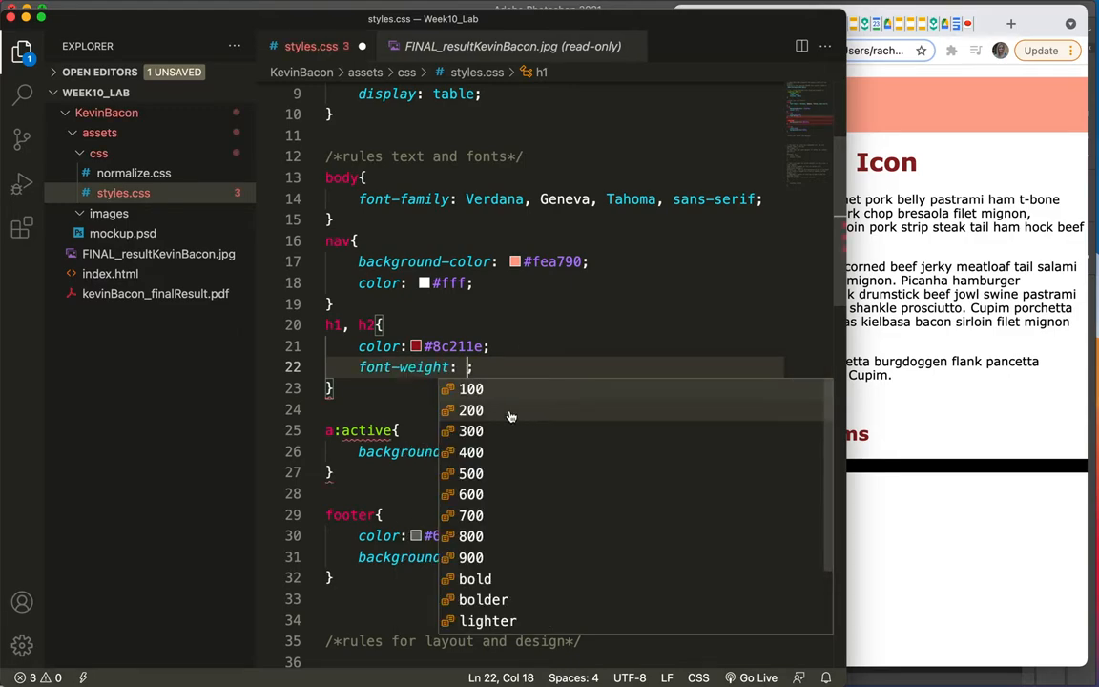
text(norm)
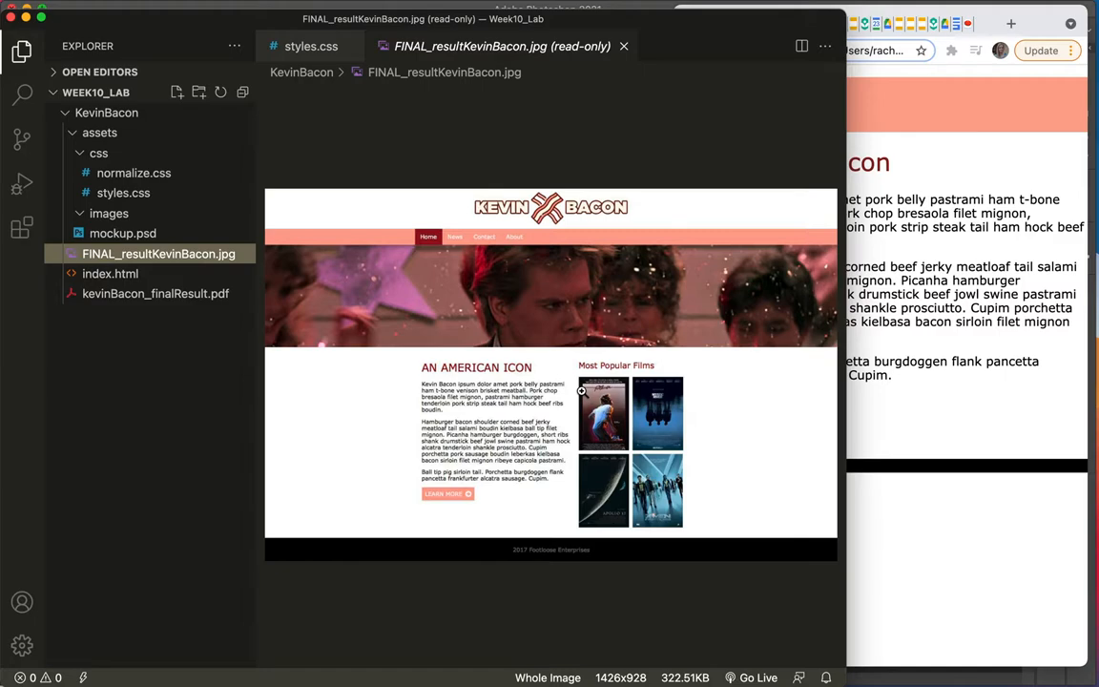
mouse_move(850, 361)
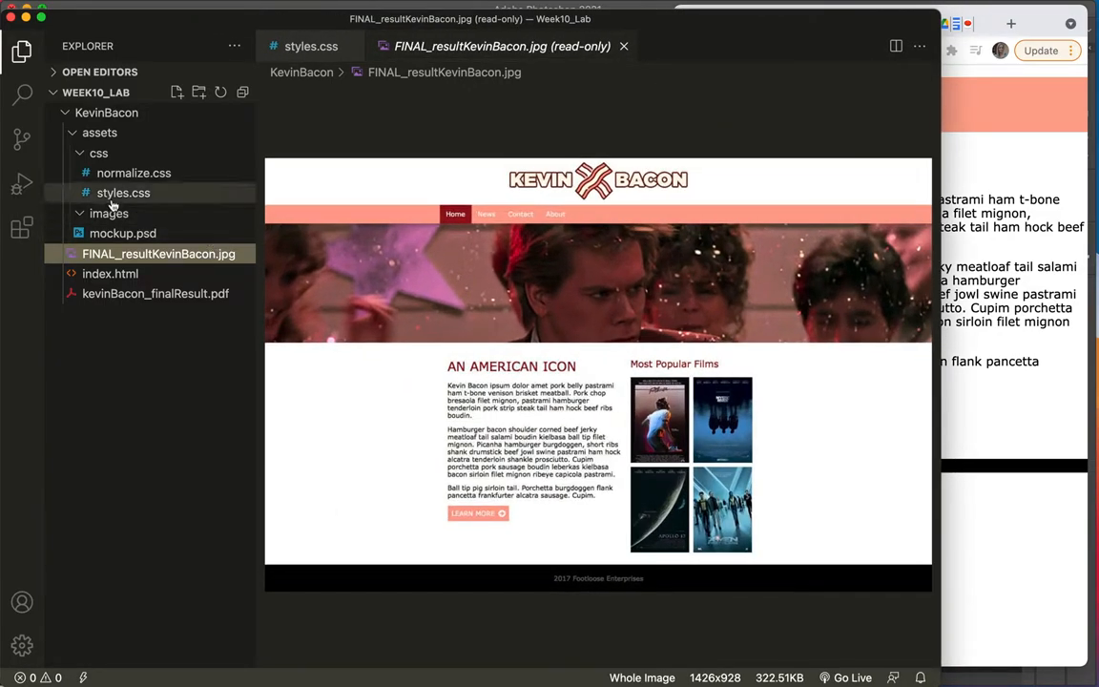
click(311, 46)
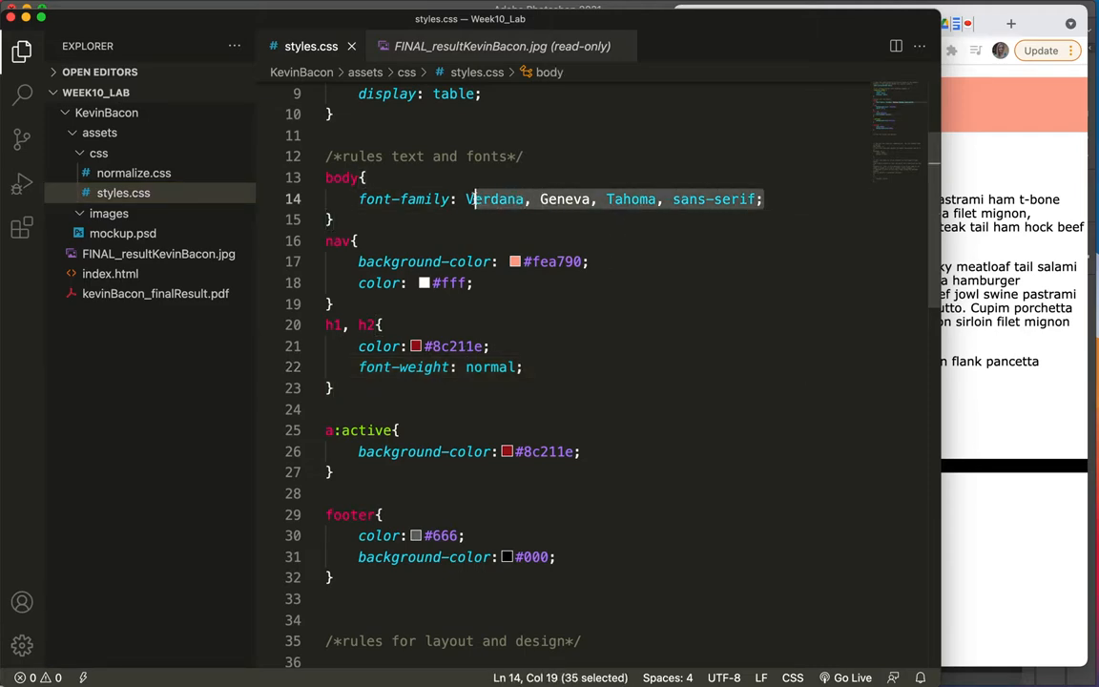
Add an h1 rule with text-transform: uppercase and compare against FINAL_resultKevinBacon.jpg
text(Arial)
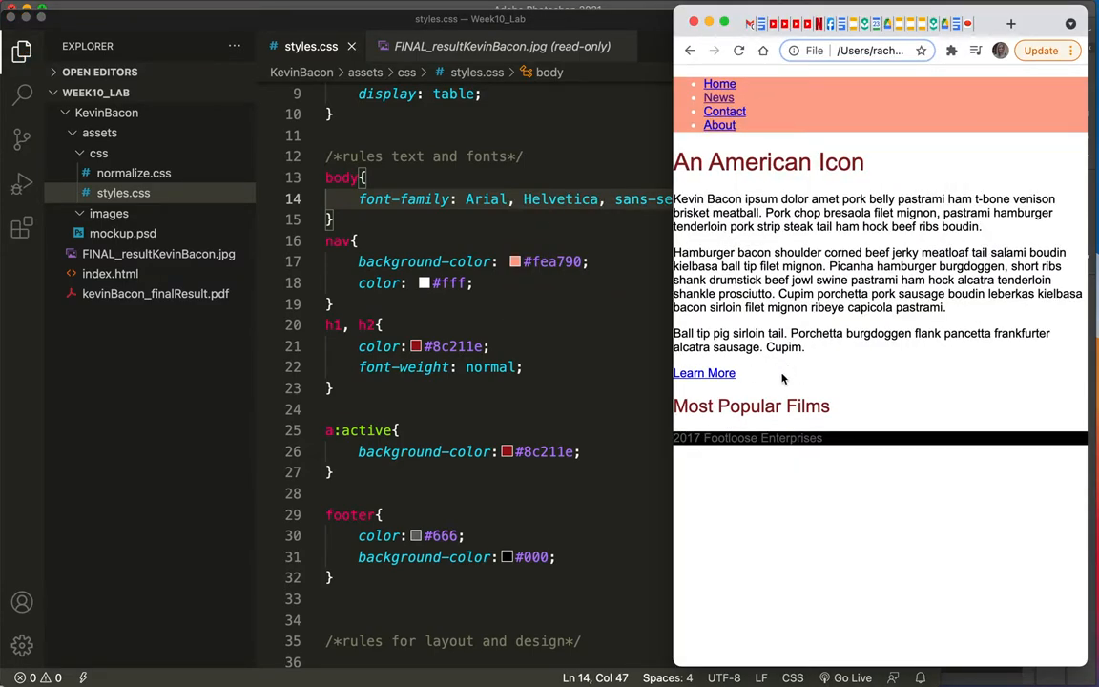
mouse_move(377, 372)
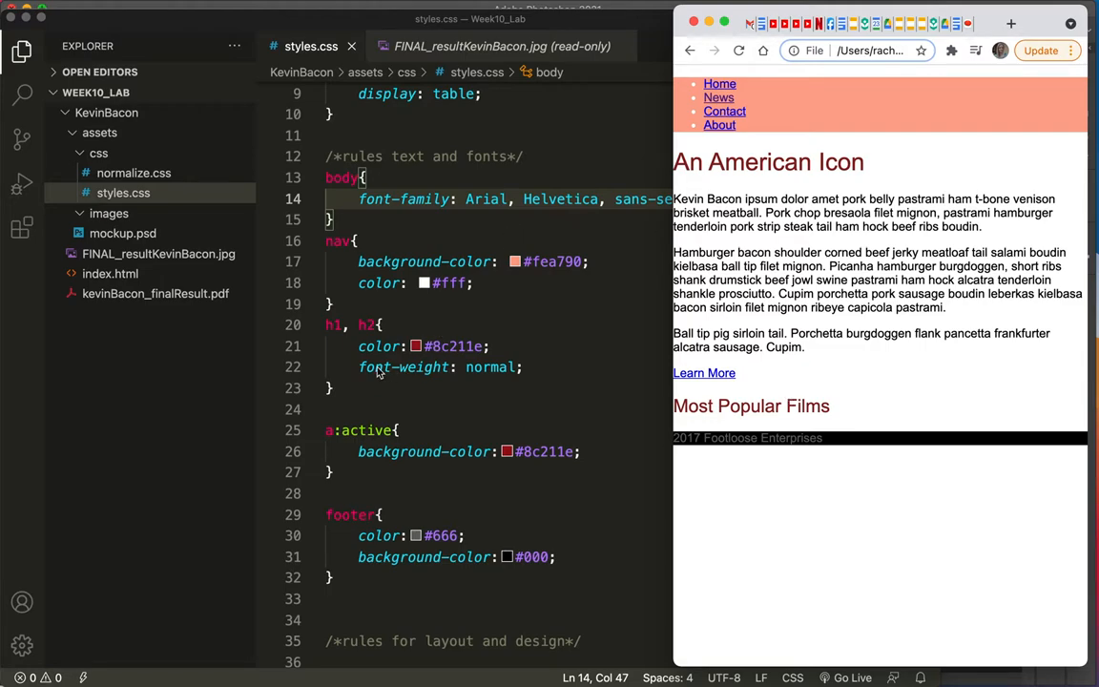
key(enter)
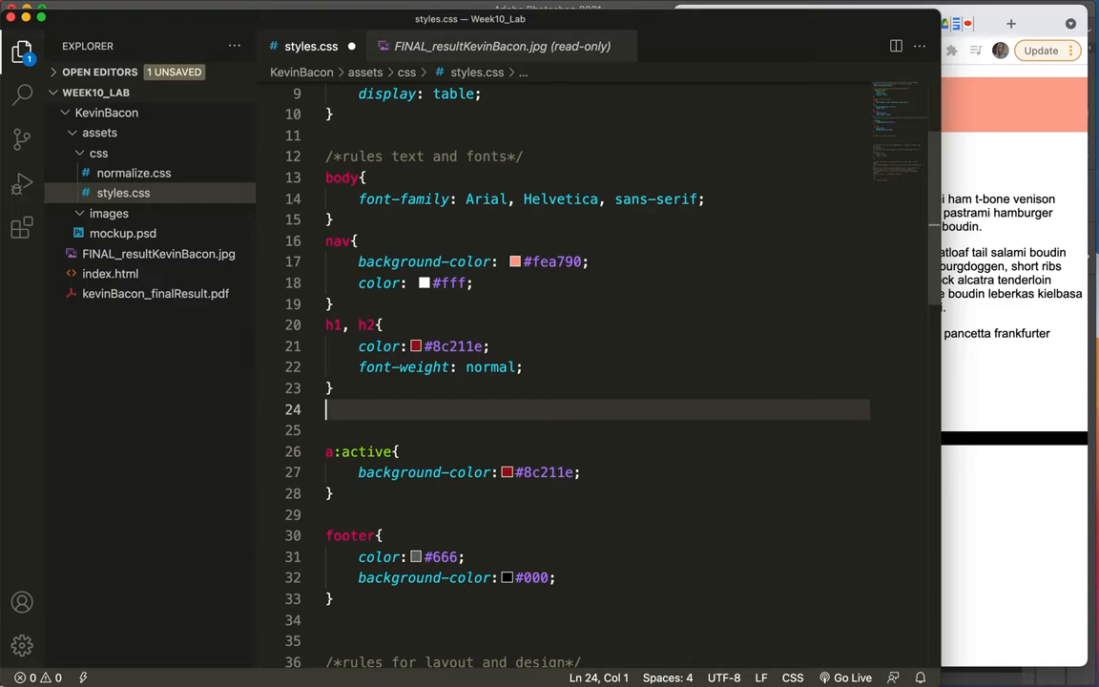
text(h1{)
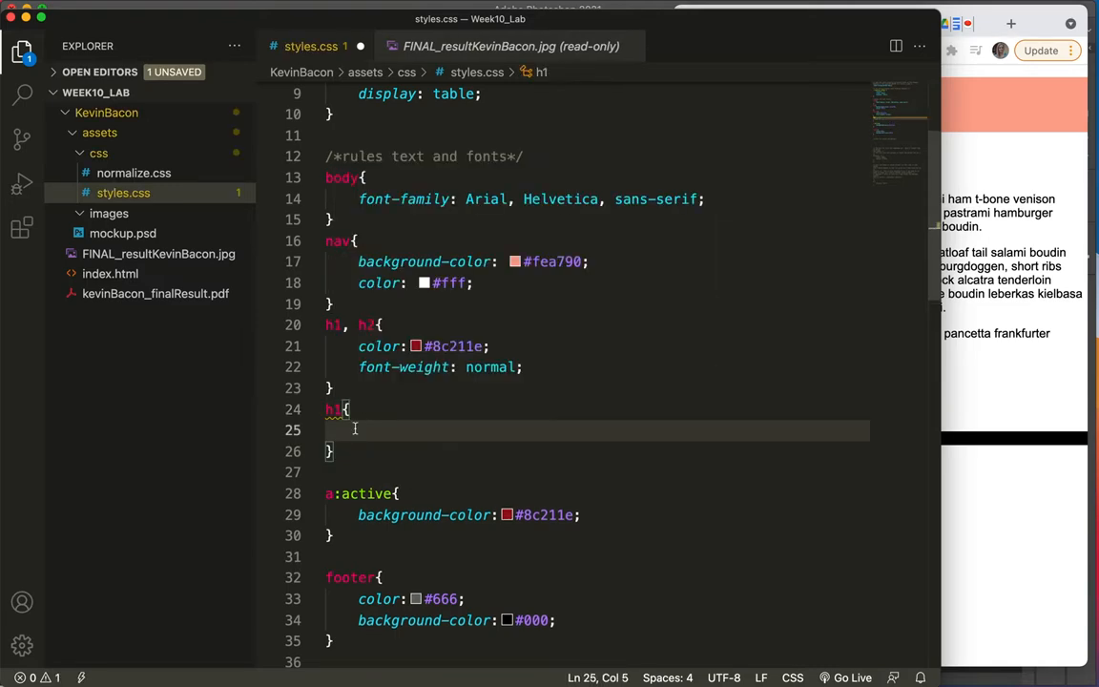
text(text)
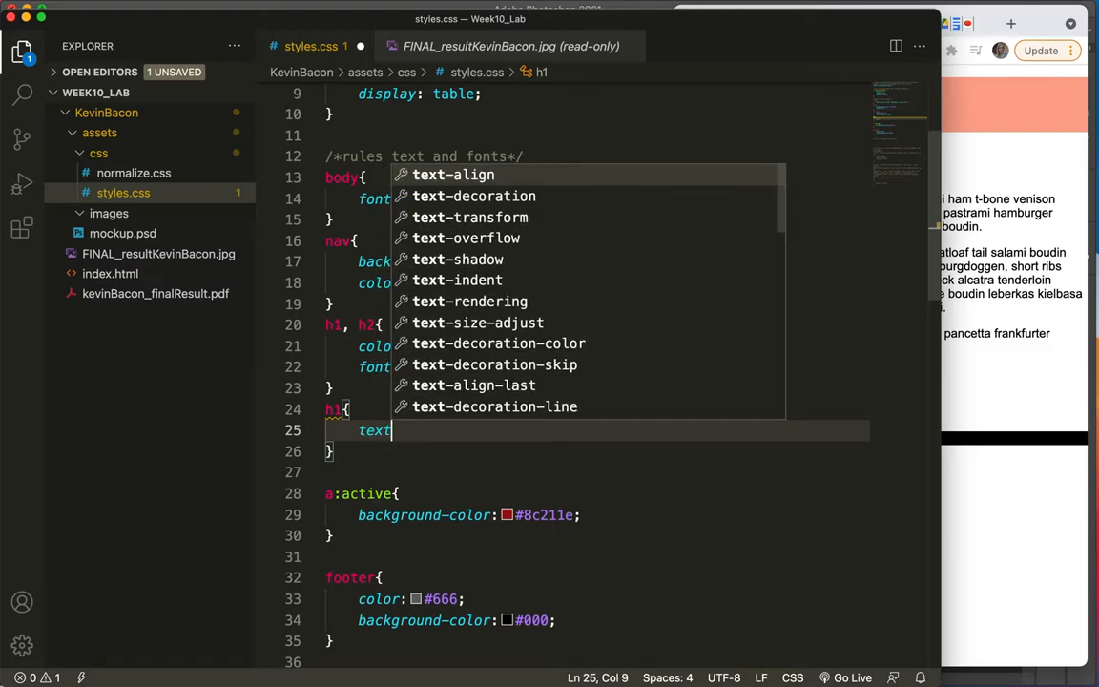
text(-transform: ;)
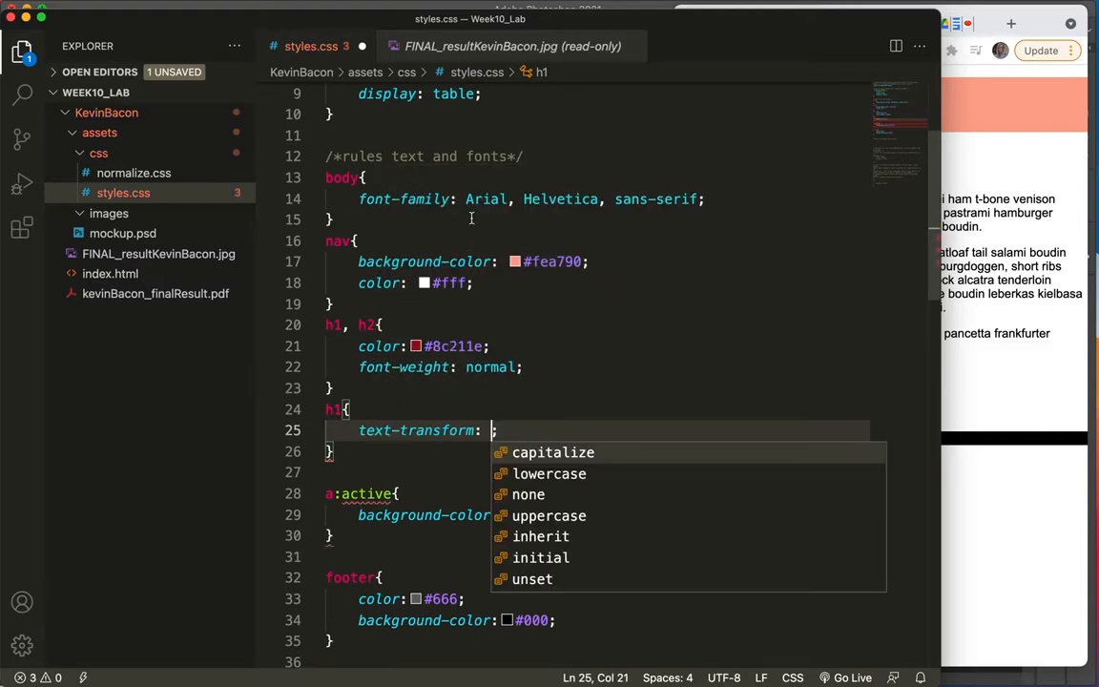
mouse_move(552, 452)
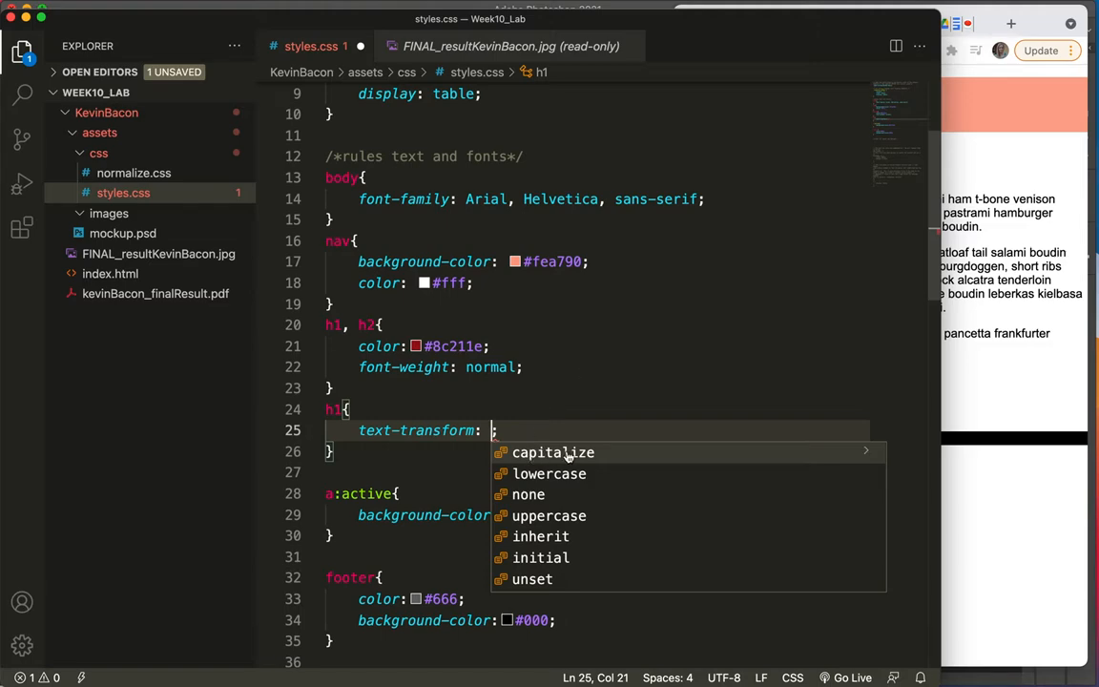
mouse_move(549, 515)
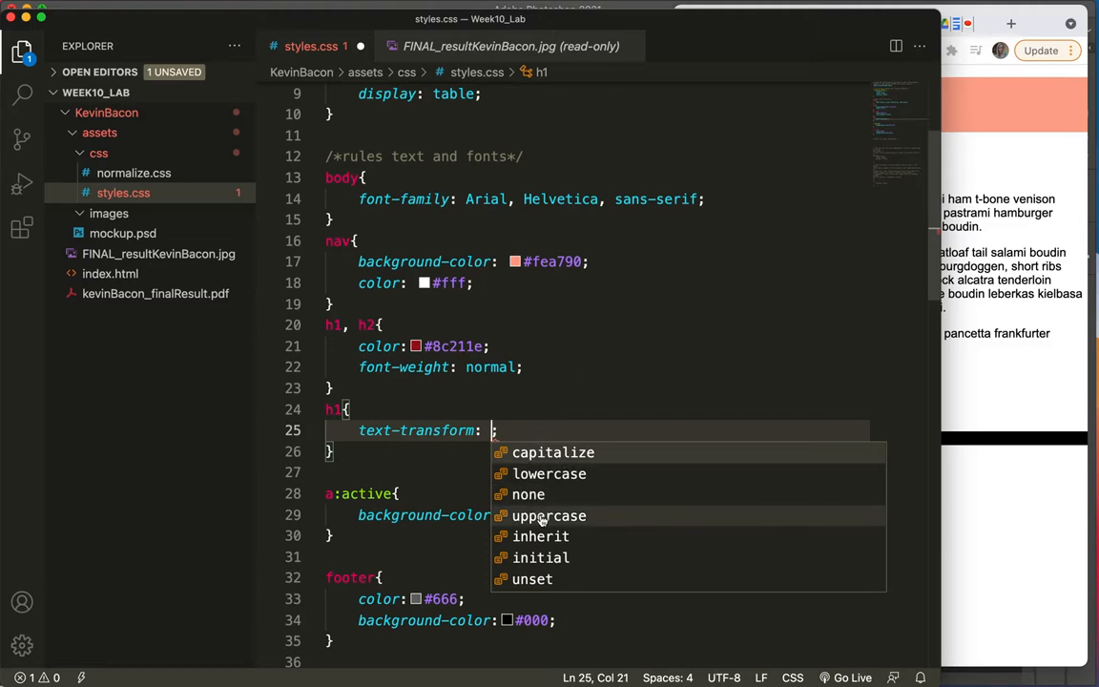
click(549, 515)
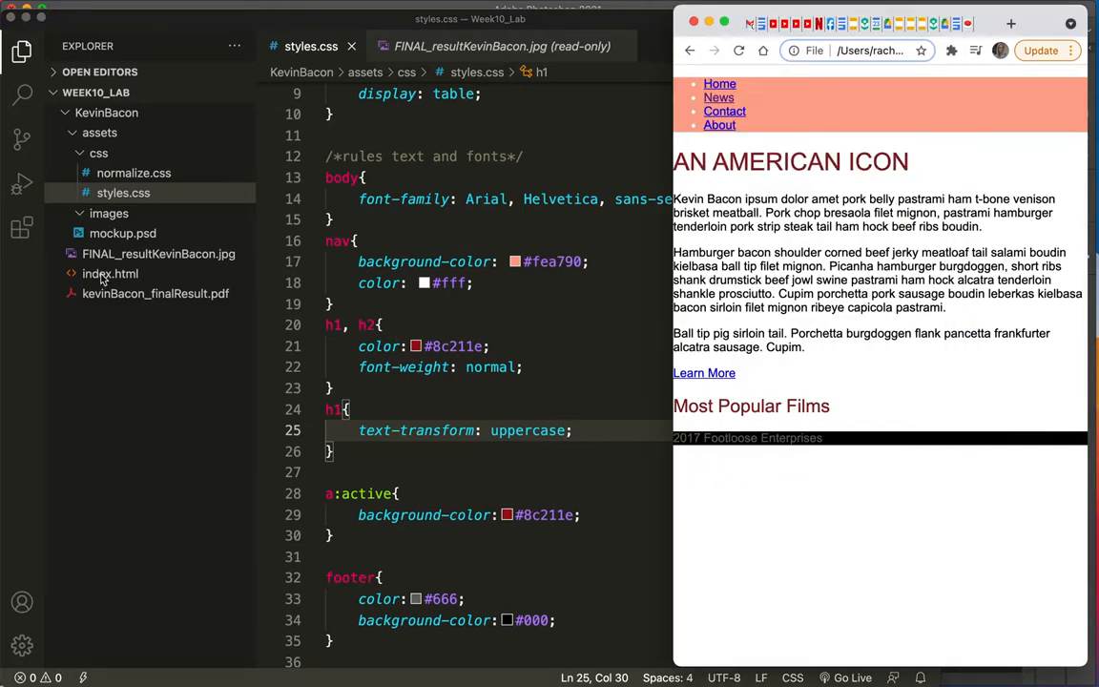
click(158, 253)
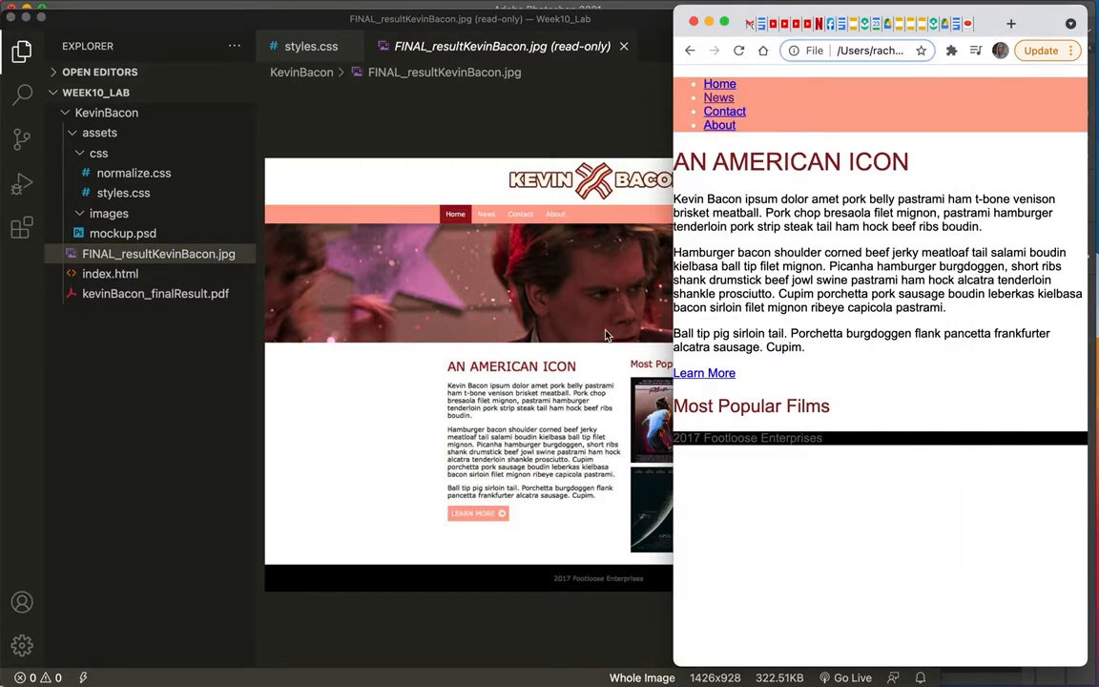
mouse_move(547, 368)
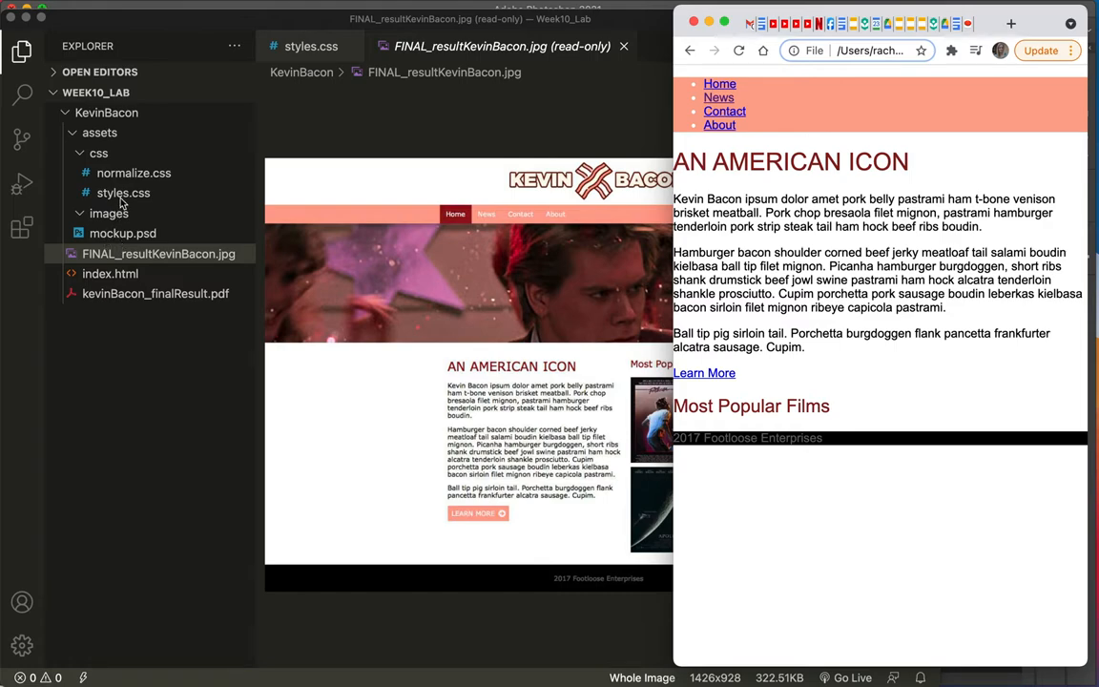
click(124, 193)
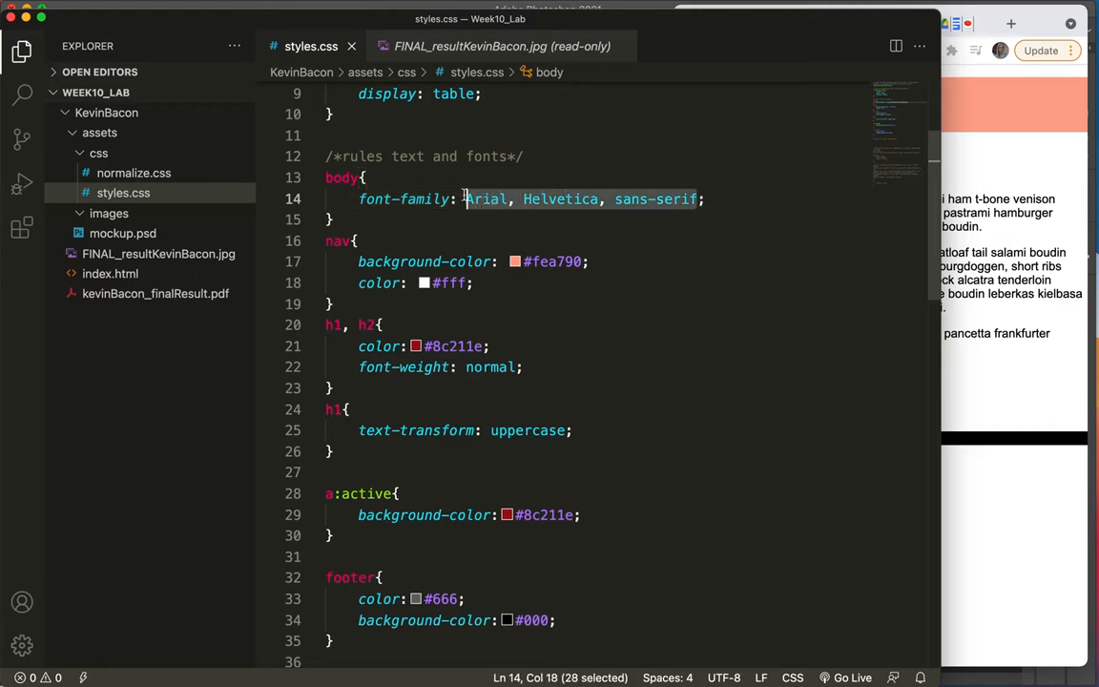
Replace the body font with the Verdana font stack and compare with the mockup image
text(Verdana, Geneva, Tahoma,)
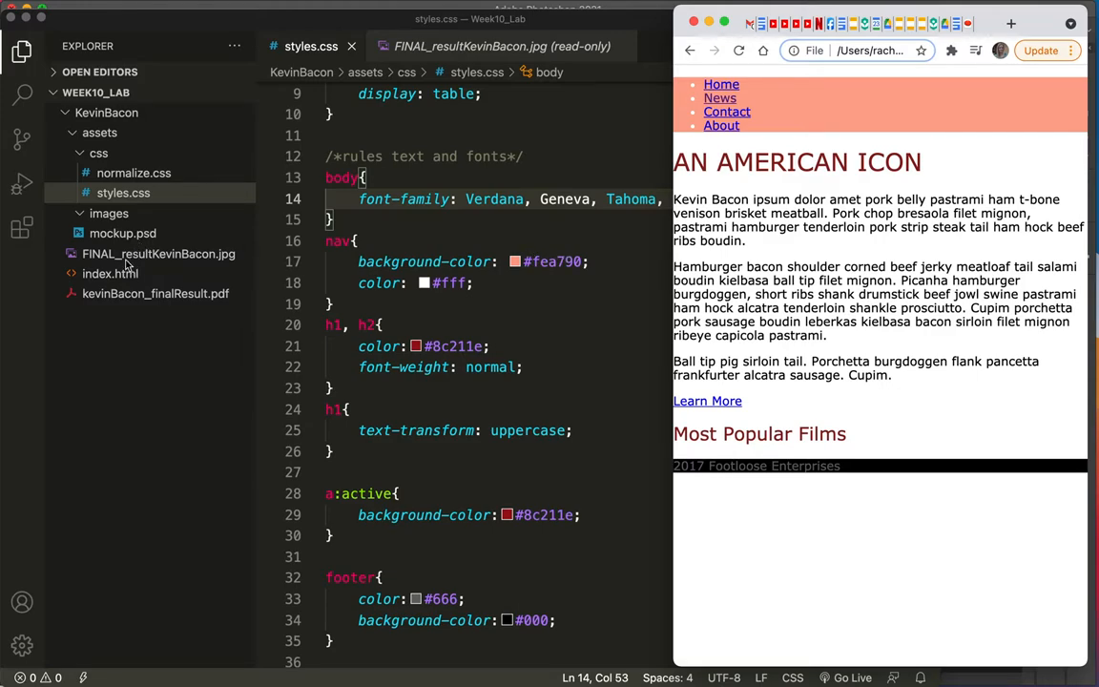
click(494, 45)
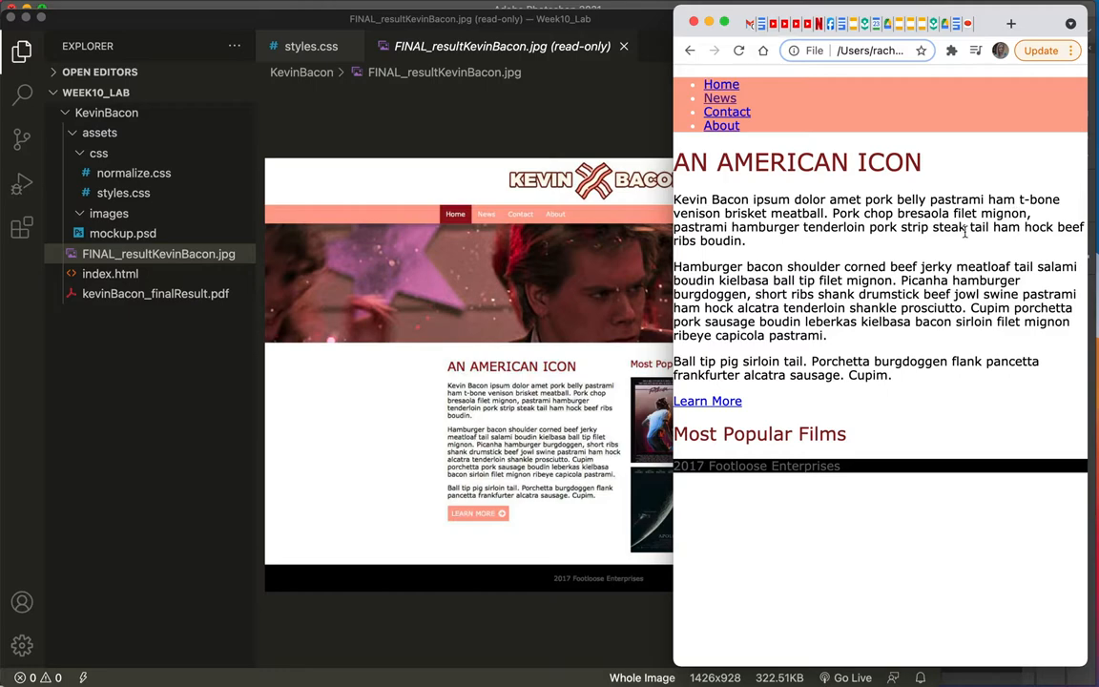
mouse_move(809, 481)
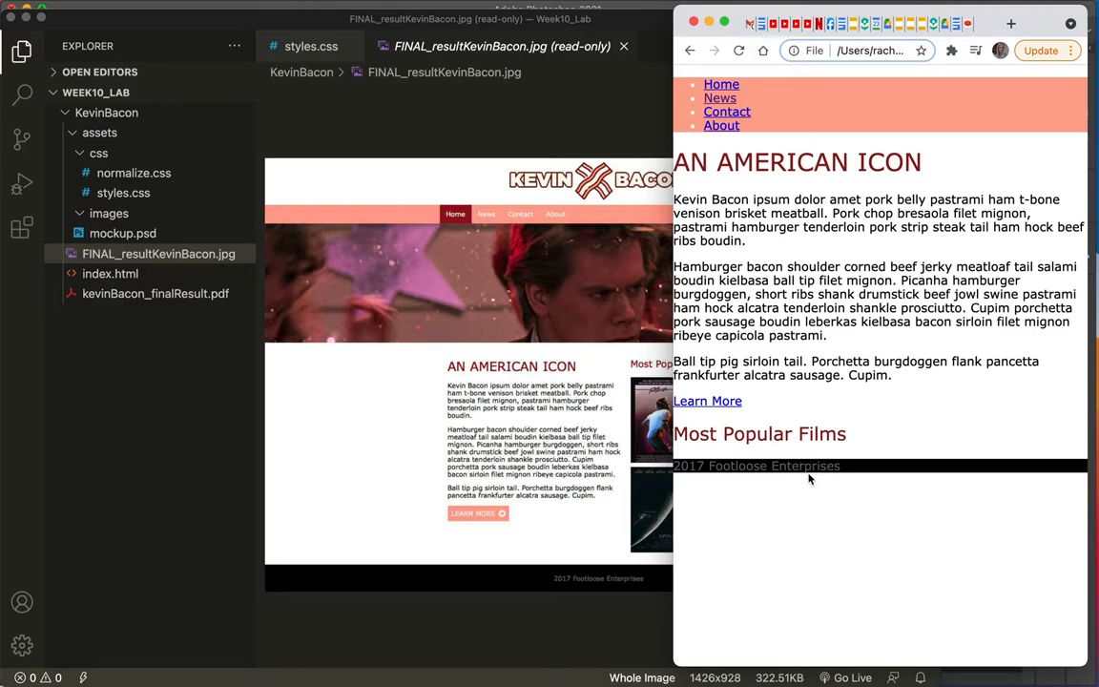
mouse_move(835, 482)
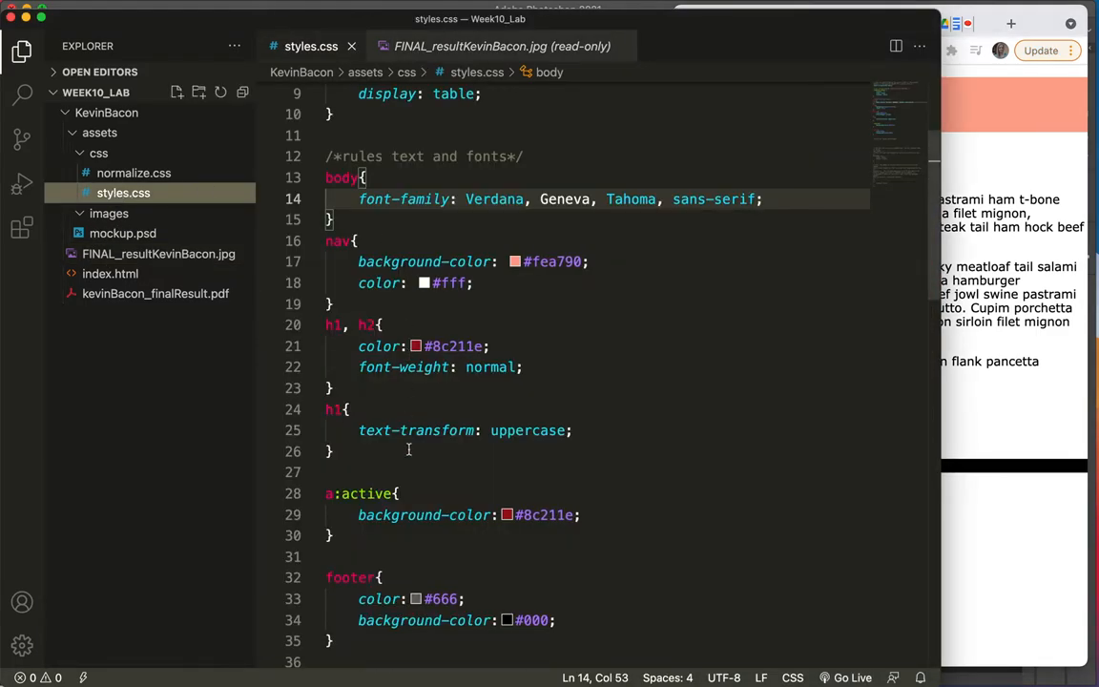
Add padding to the footer rule, trying 1em and settling on .5em
scroll(down, 3)
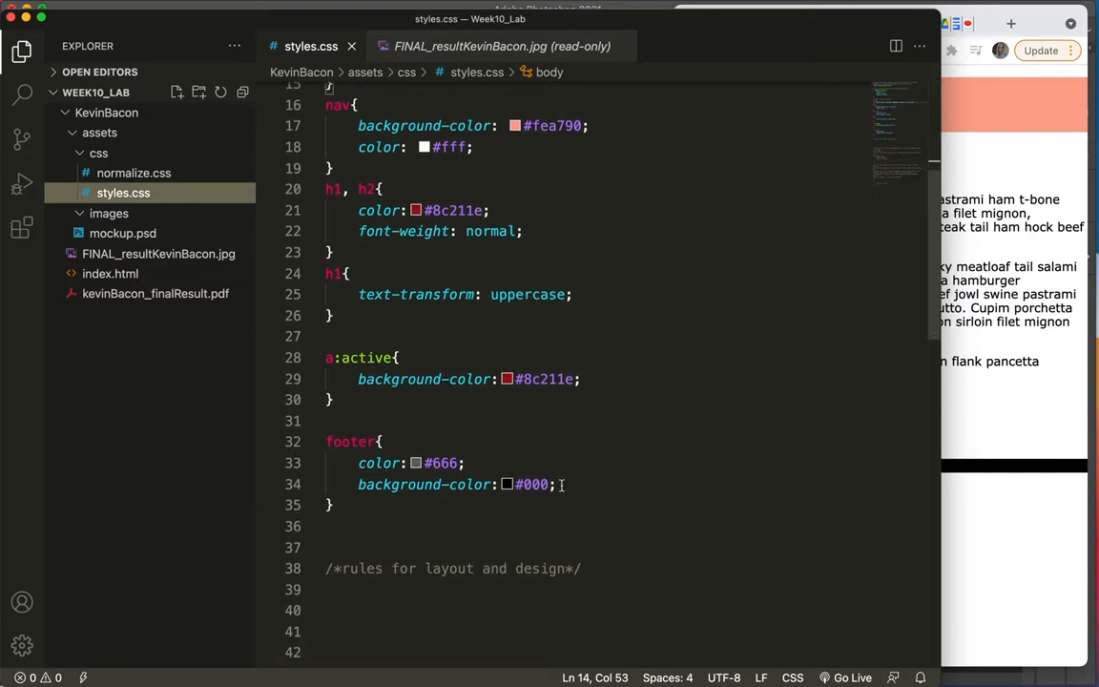
text(padding:1em;)
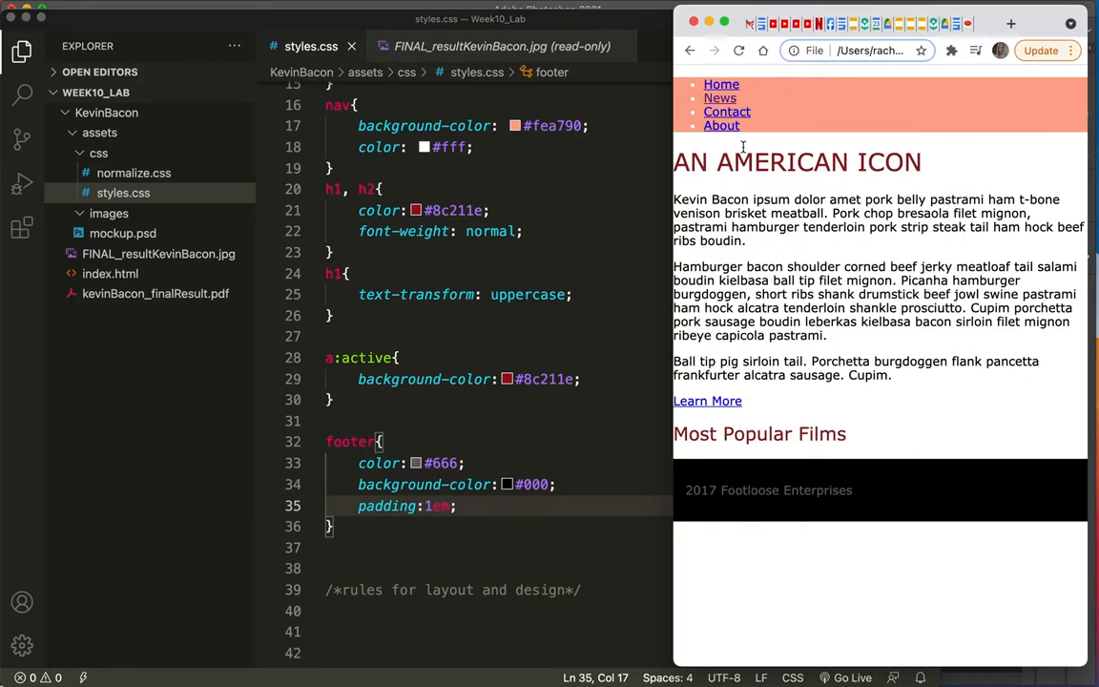
mouse_move(437, 515)
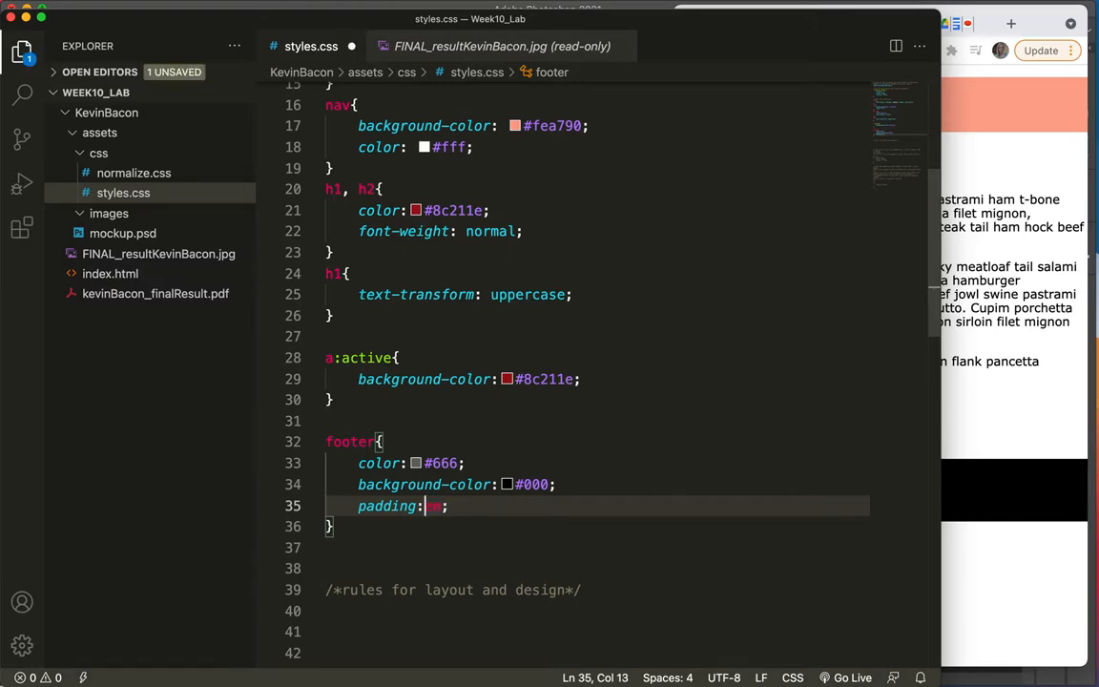
text(5em)
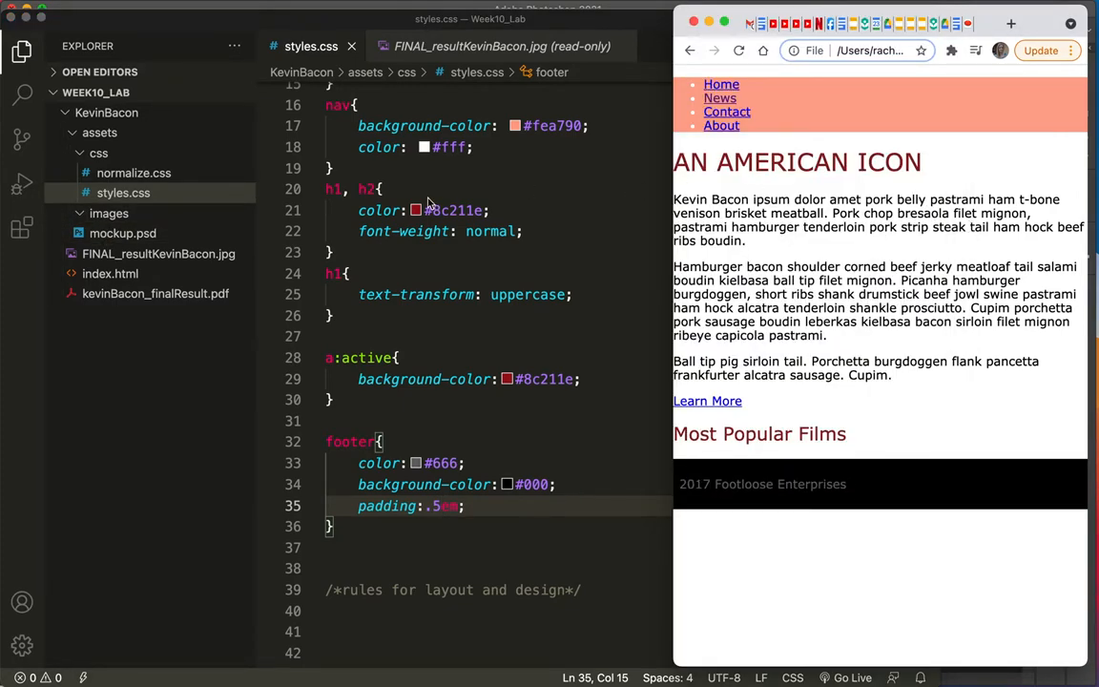
mouse_move(122, 244)
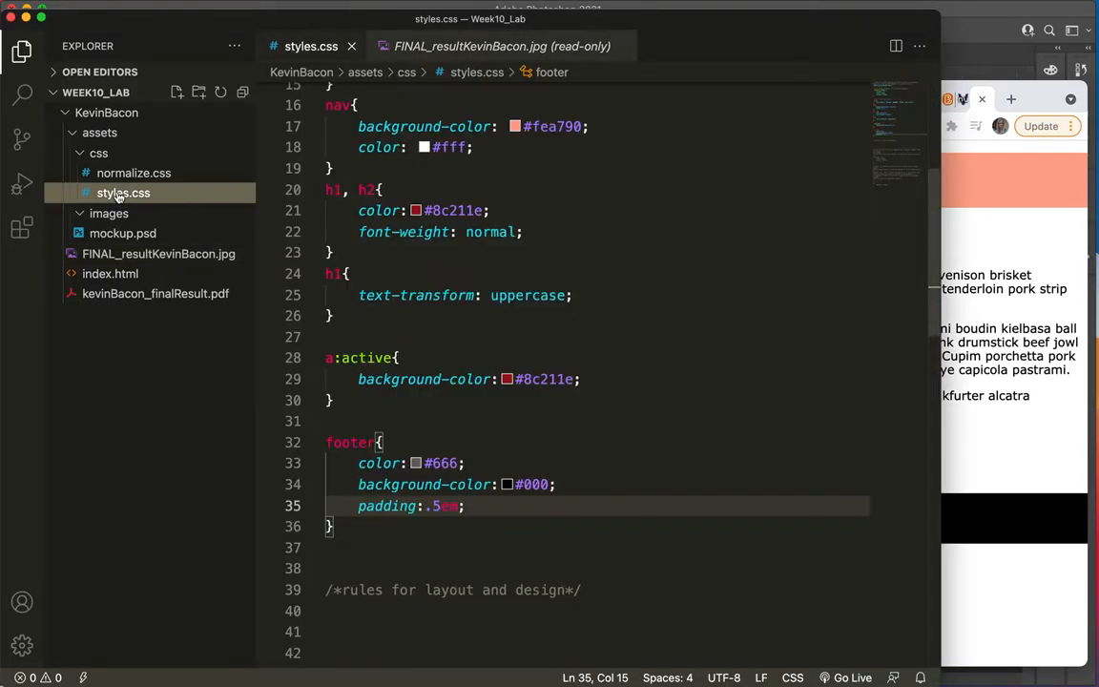
Add text-align: center to the footer rule so the copyright line is centred
click(468, 506)
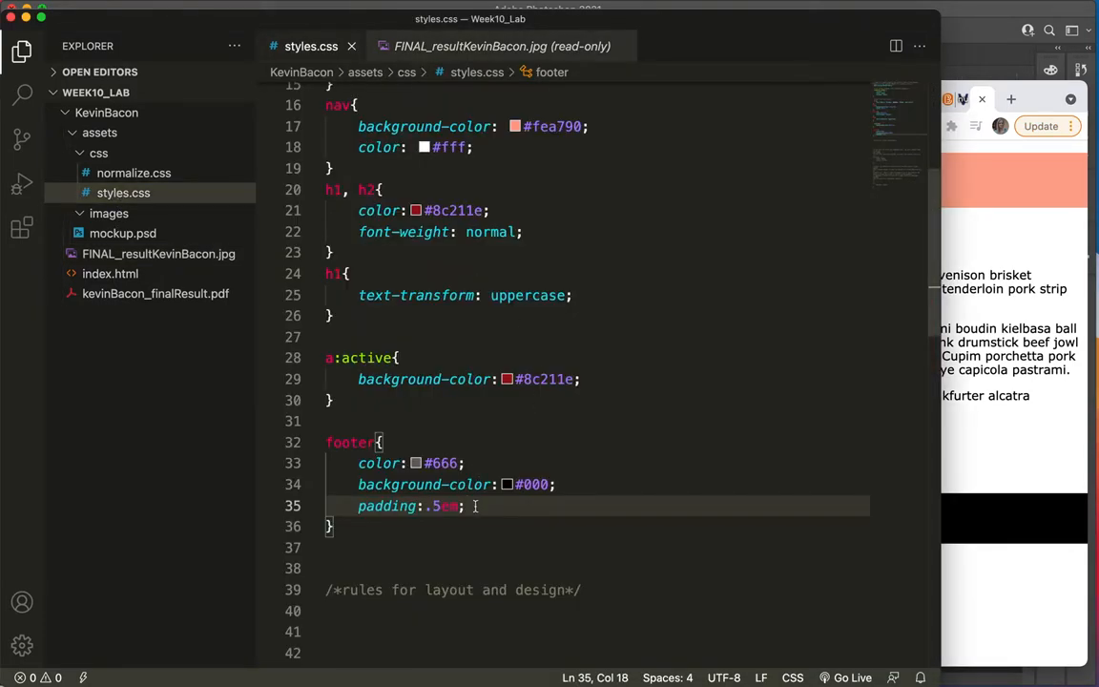
text(text)
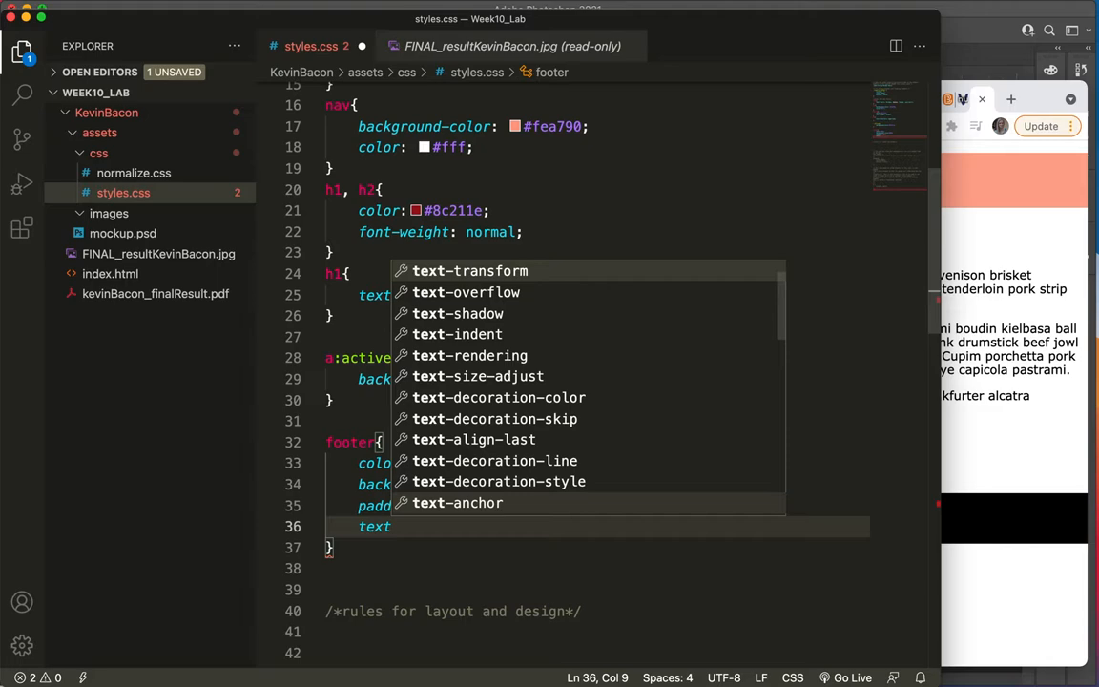
text(-align: ;)
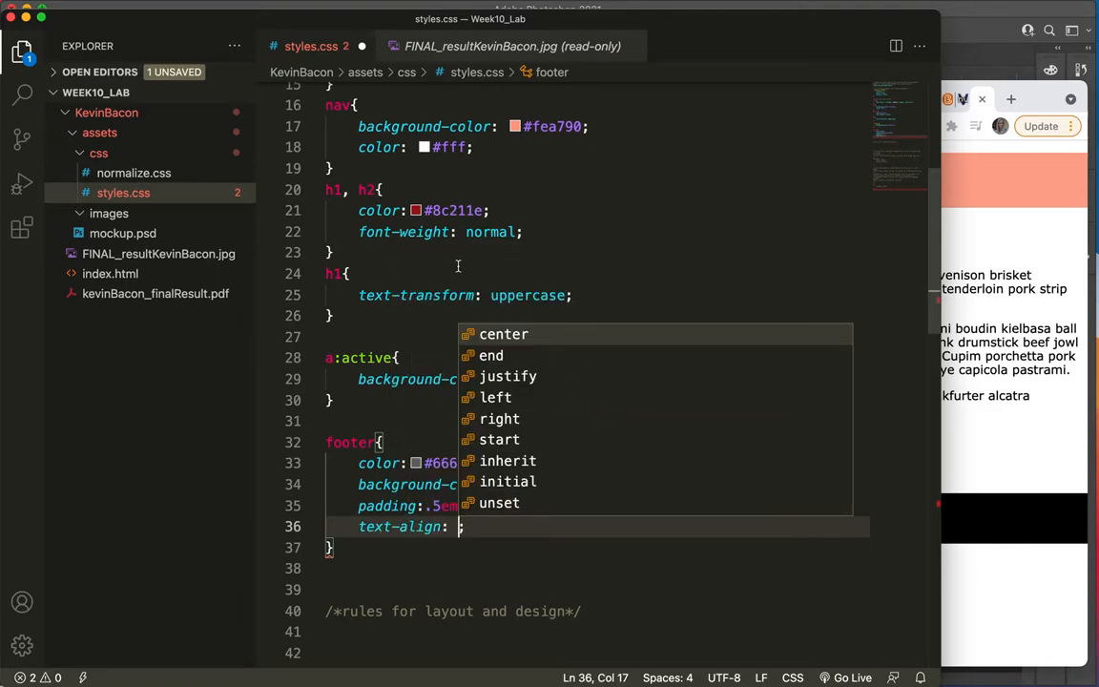
text(center)
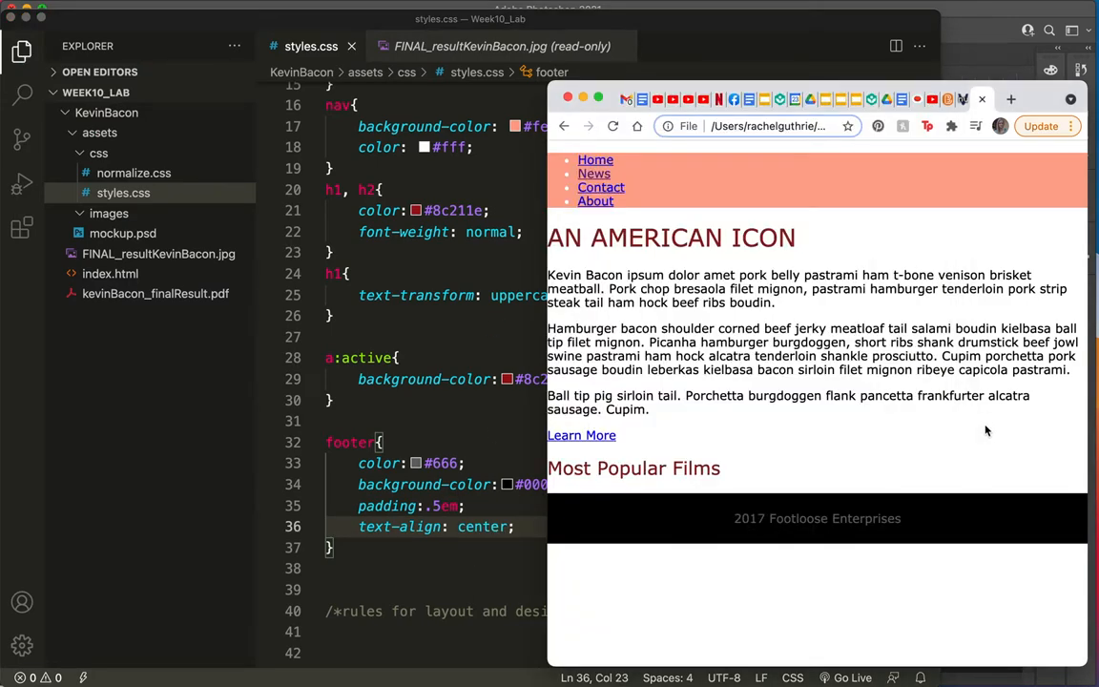
mouse_move(702, 216)
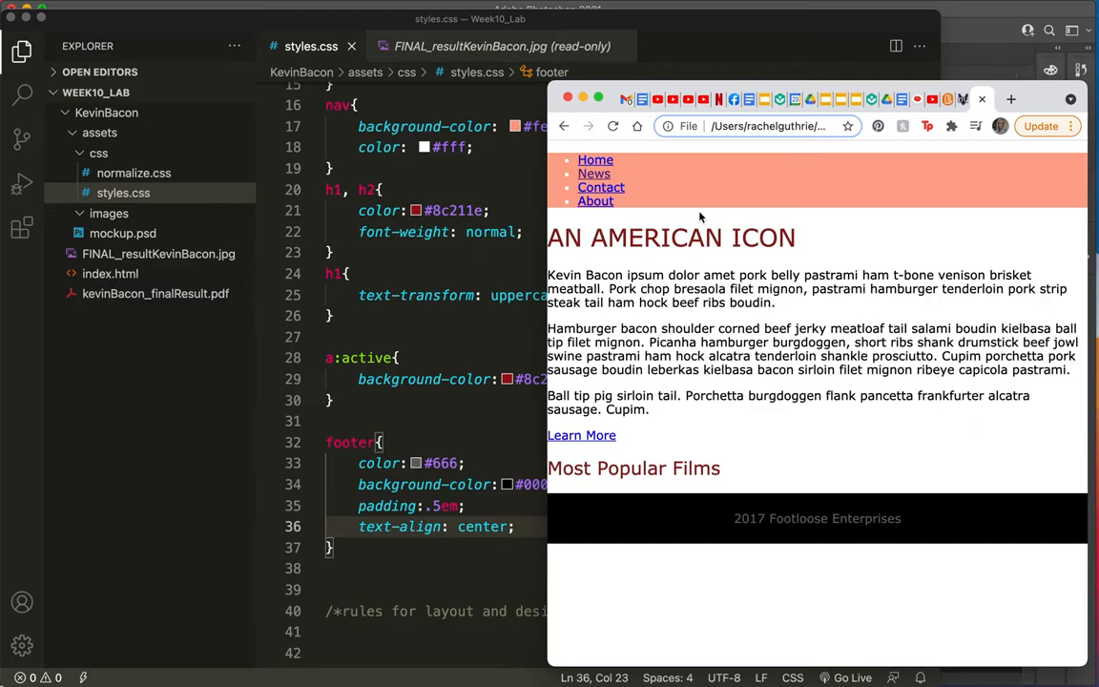
mouse_move(596, 159)
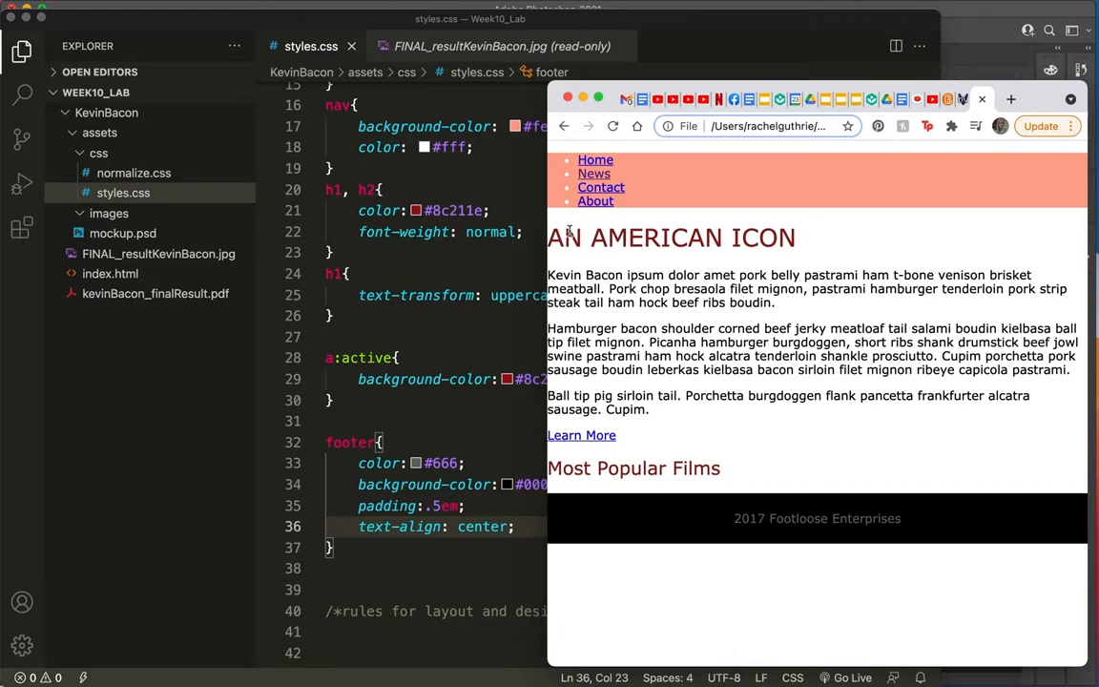
mouse_move(601, 187)
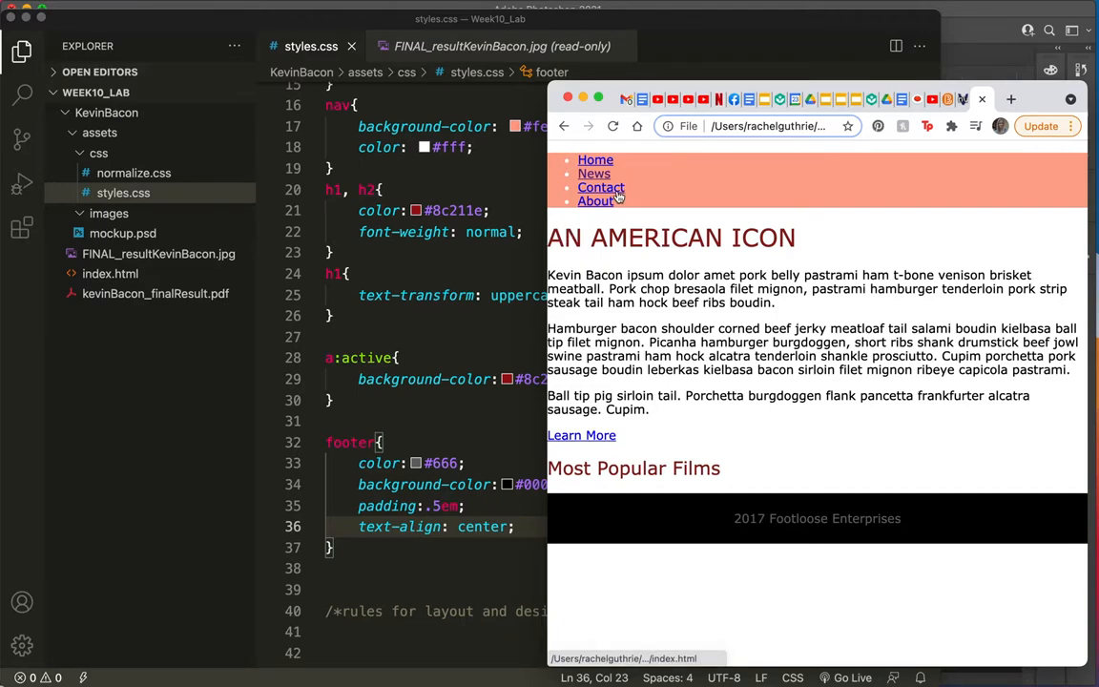
mouse_move(443, 356)
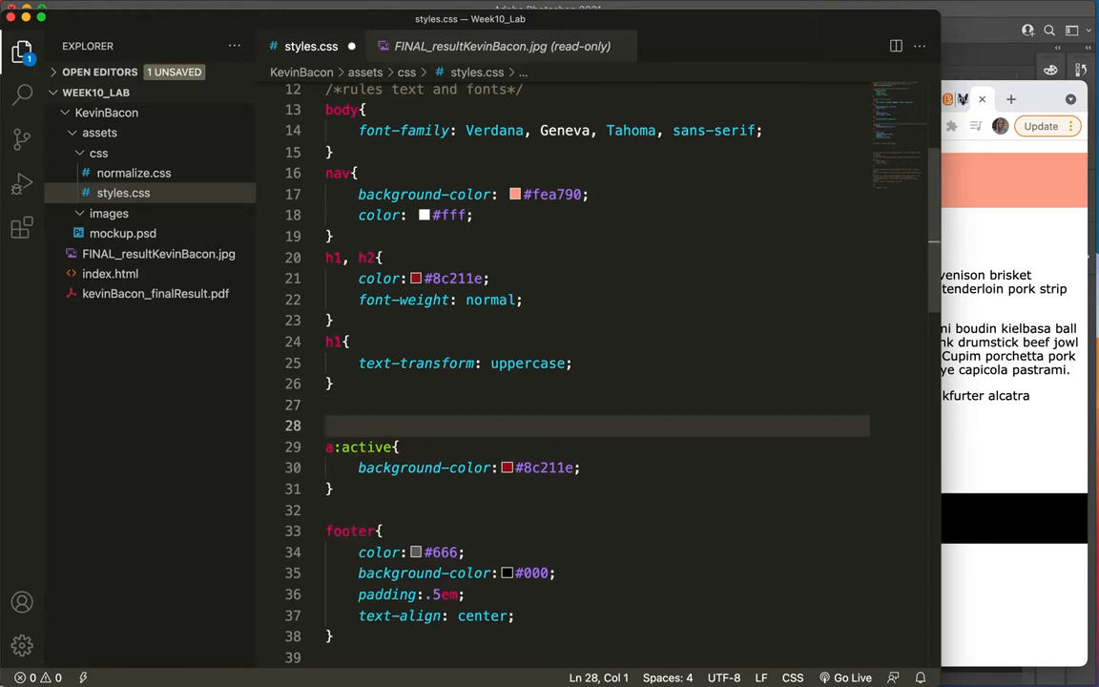
Start an a rule setting color #fff and text-decoration none
text(a{)
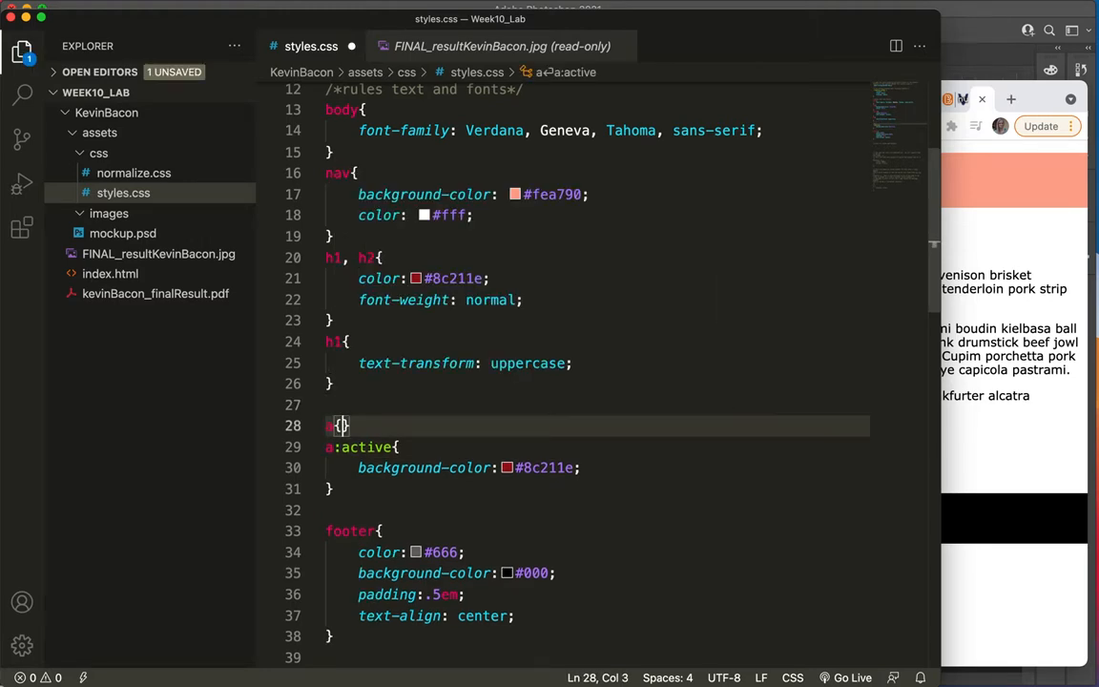
key(enter)
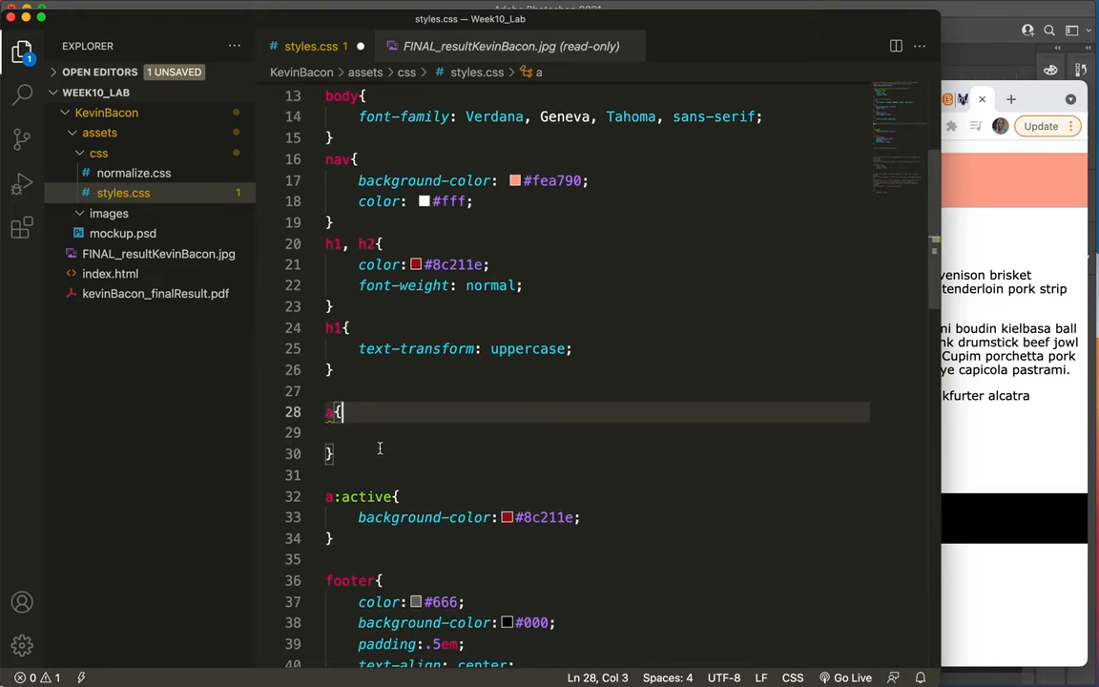
text(color:#fff)
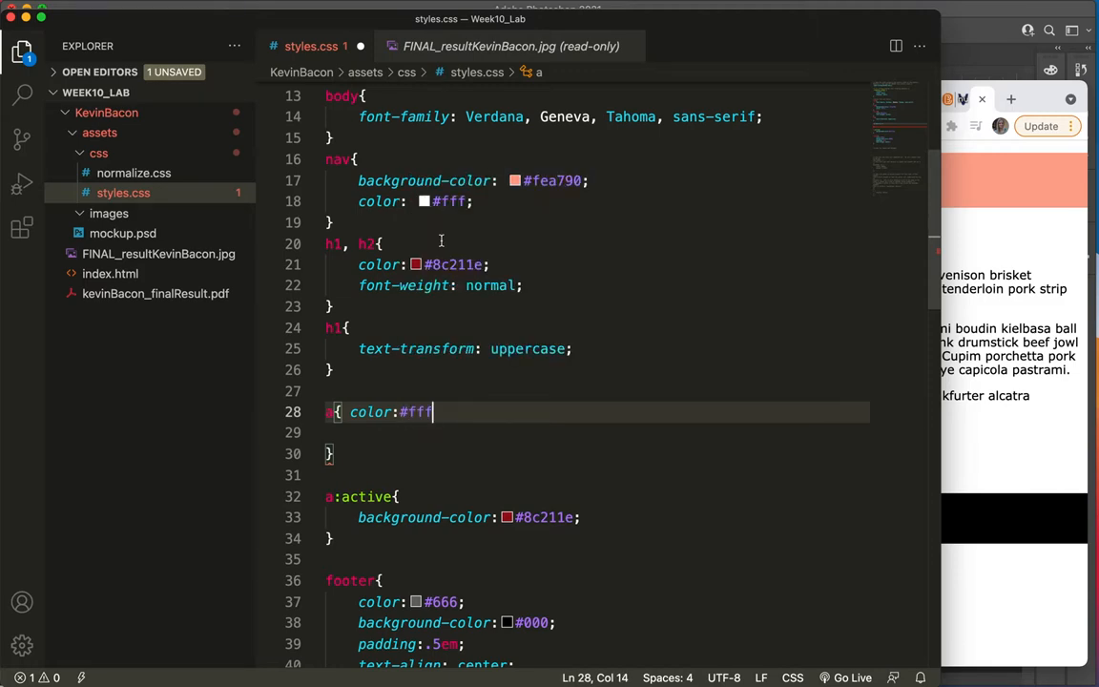
text(;)
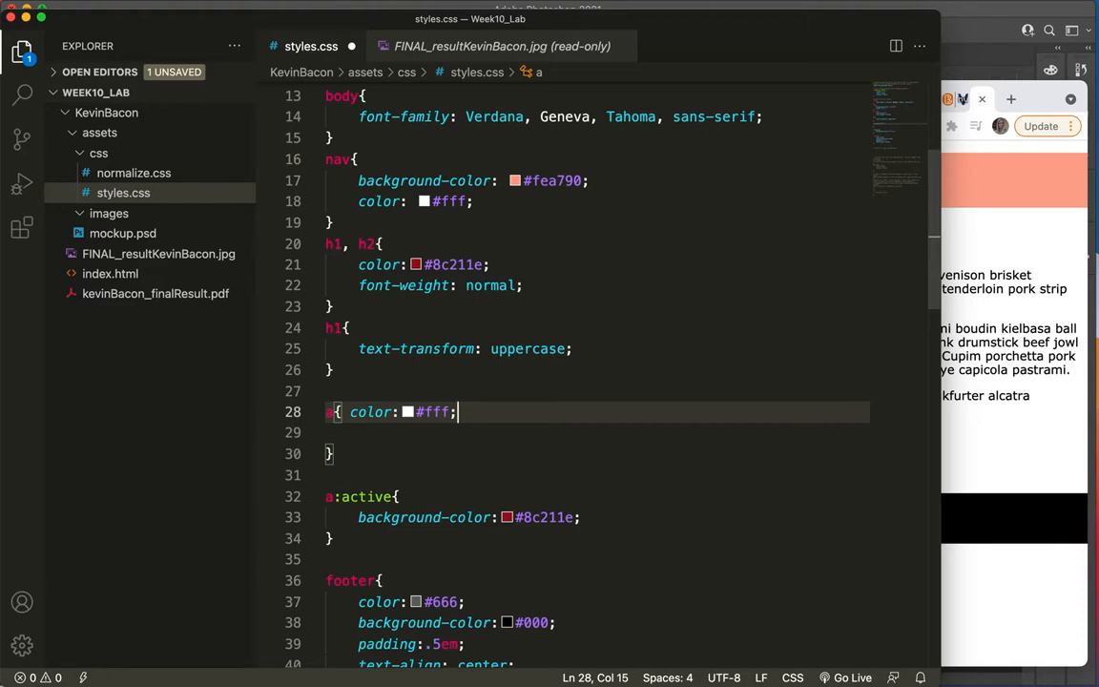
key(Enter)
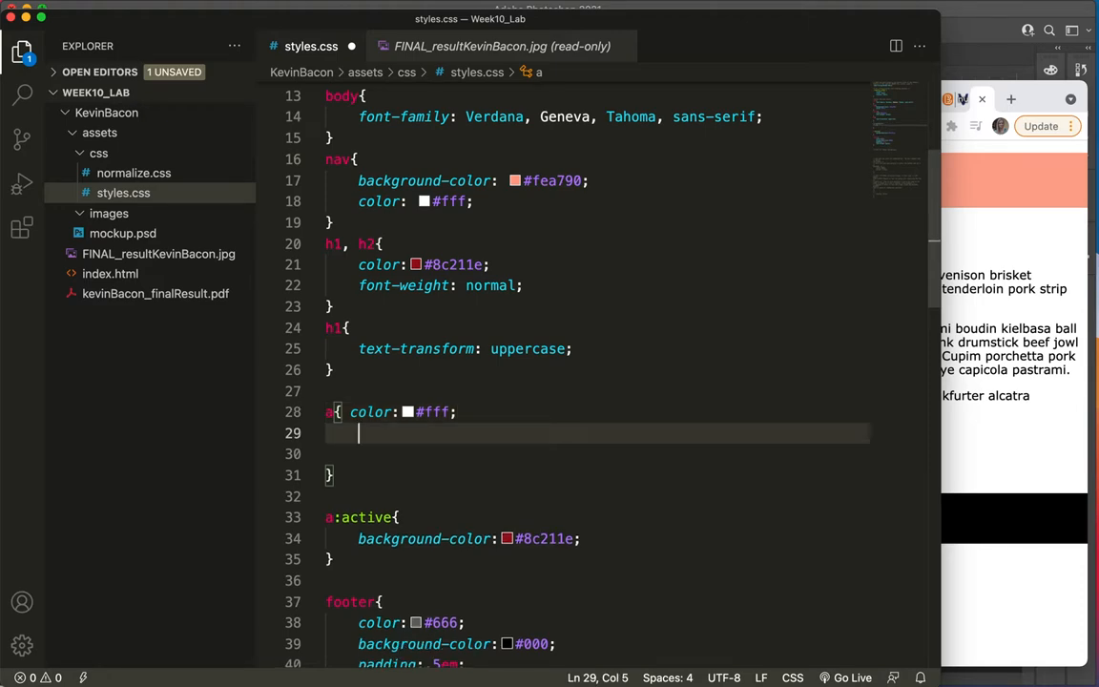
text(text-decoration: ;)
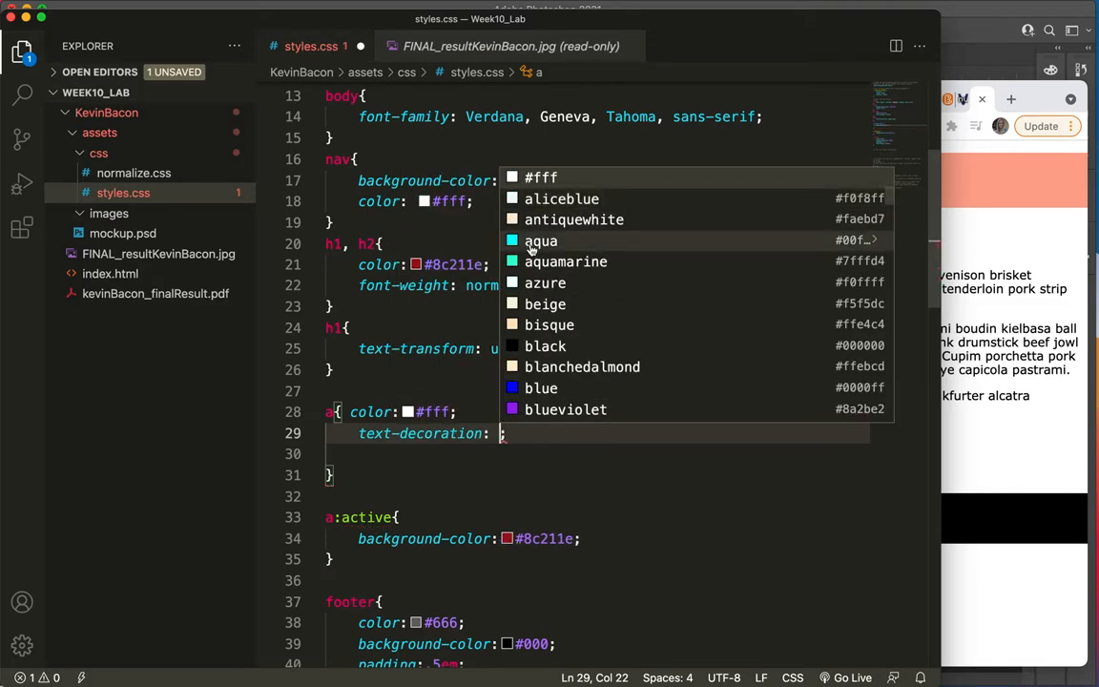
text(none)
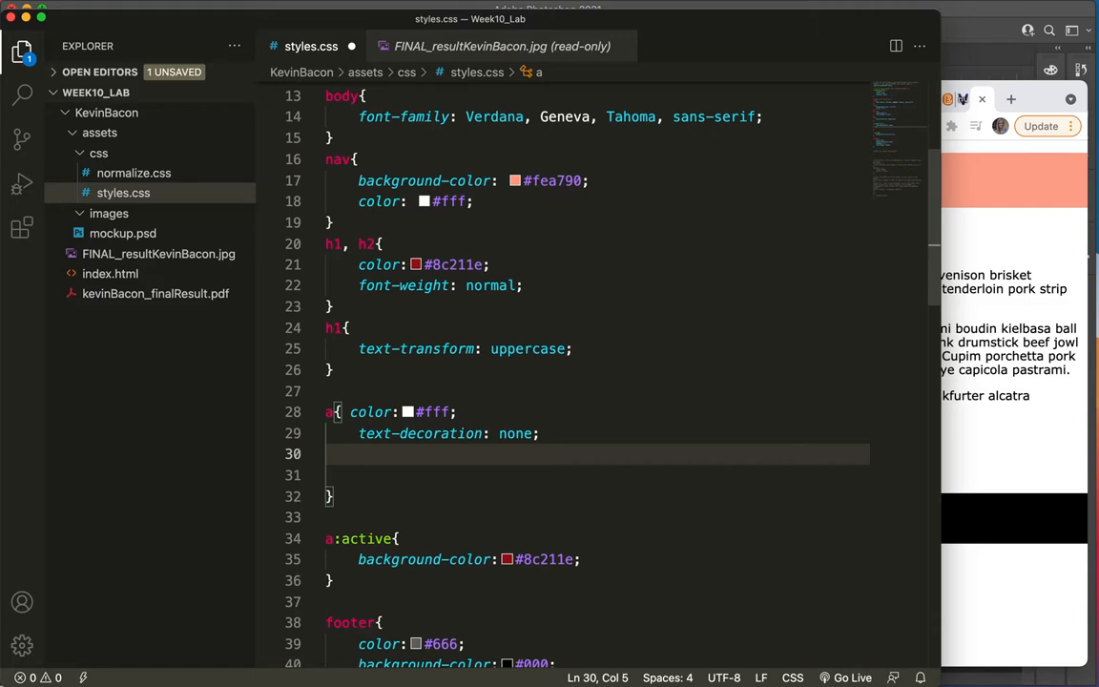
Add padding .5em to the a rule and remove the extra blank line
text(padding)
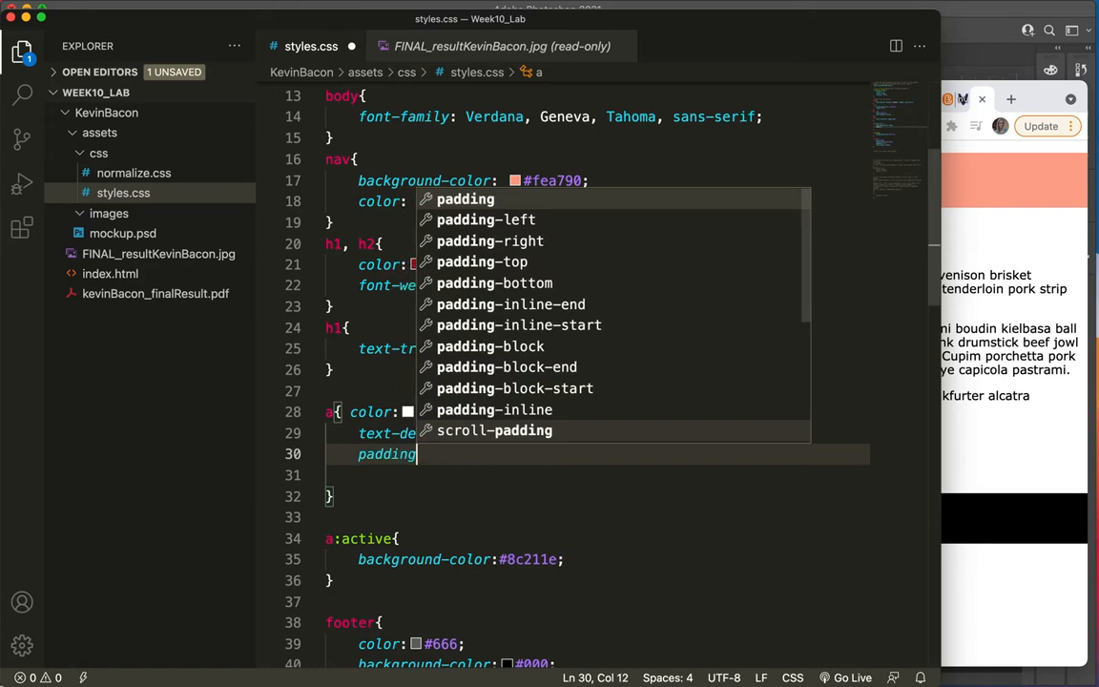
text(:)
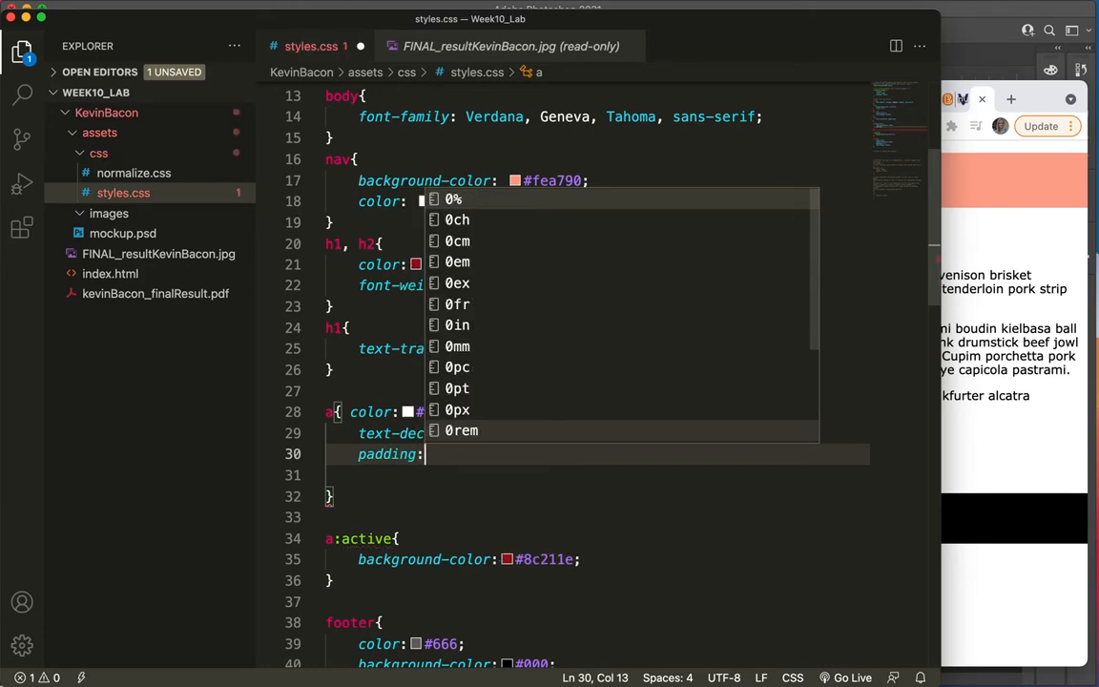
text(.5em;)
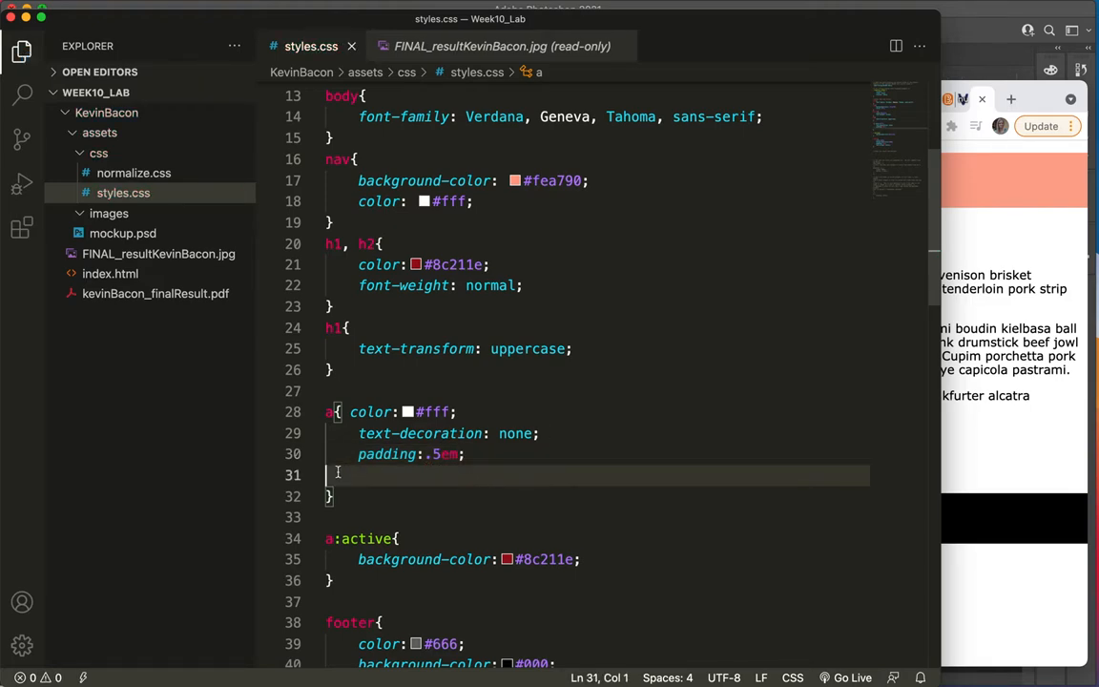
key(Backspace)
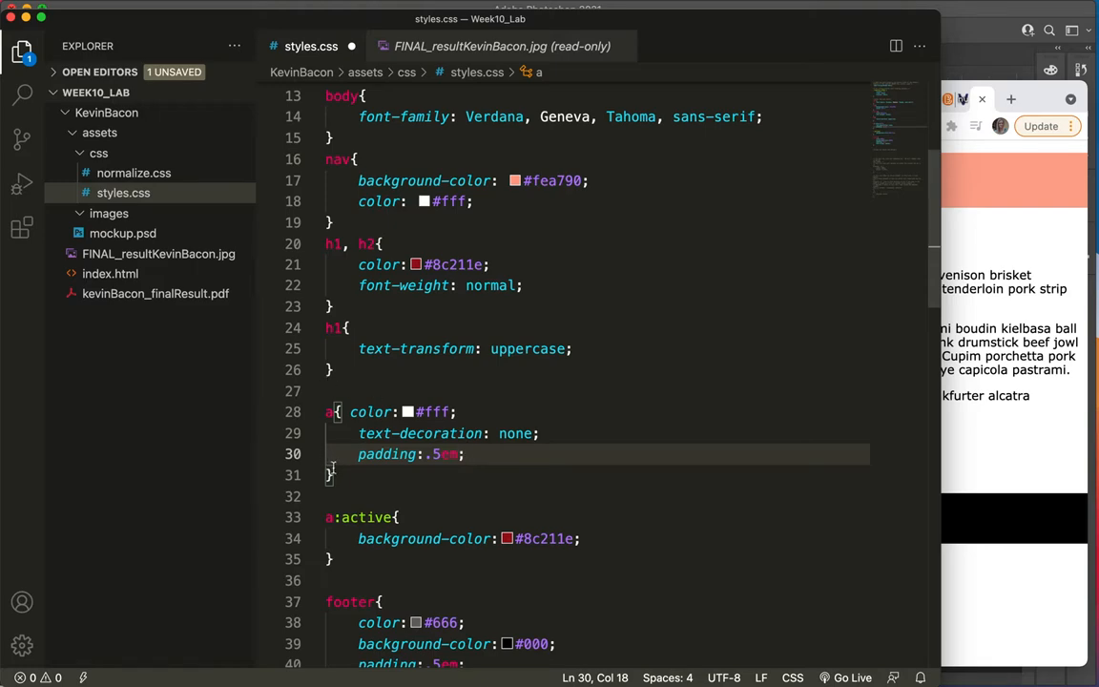
scroll(down, 3)
text(ul{)
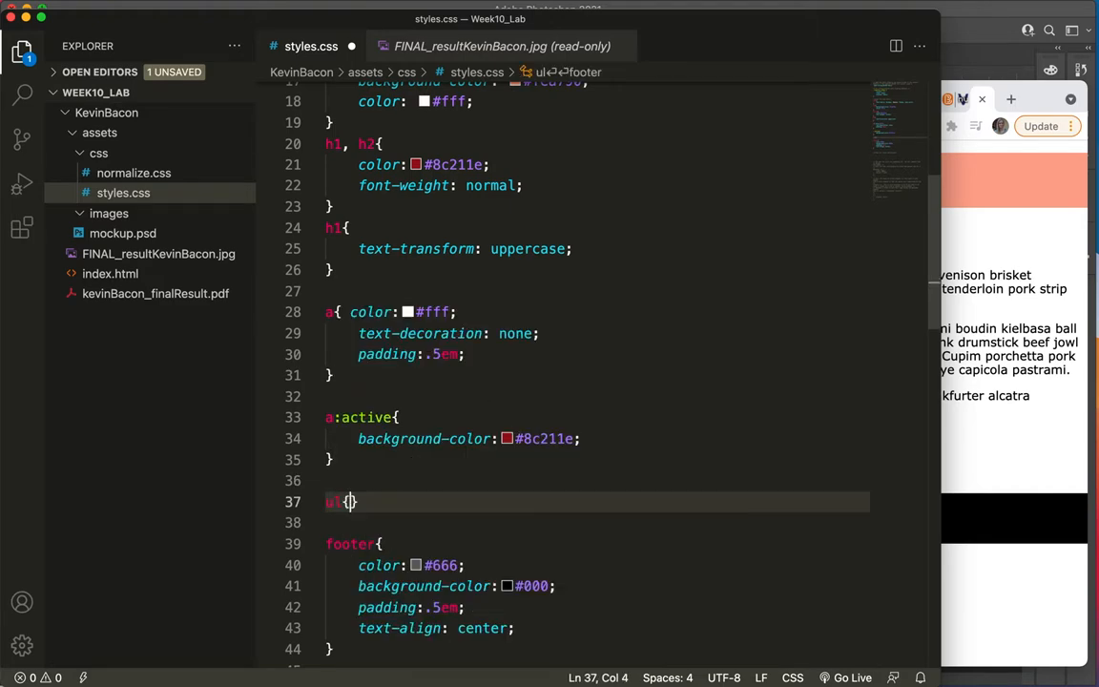
Set list-style: none in the ul rule and save styles.css
text(l)
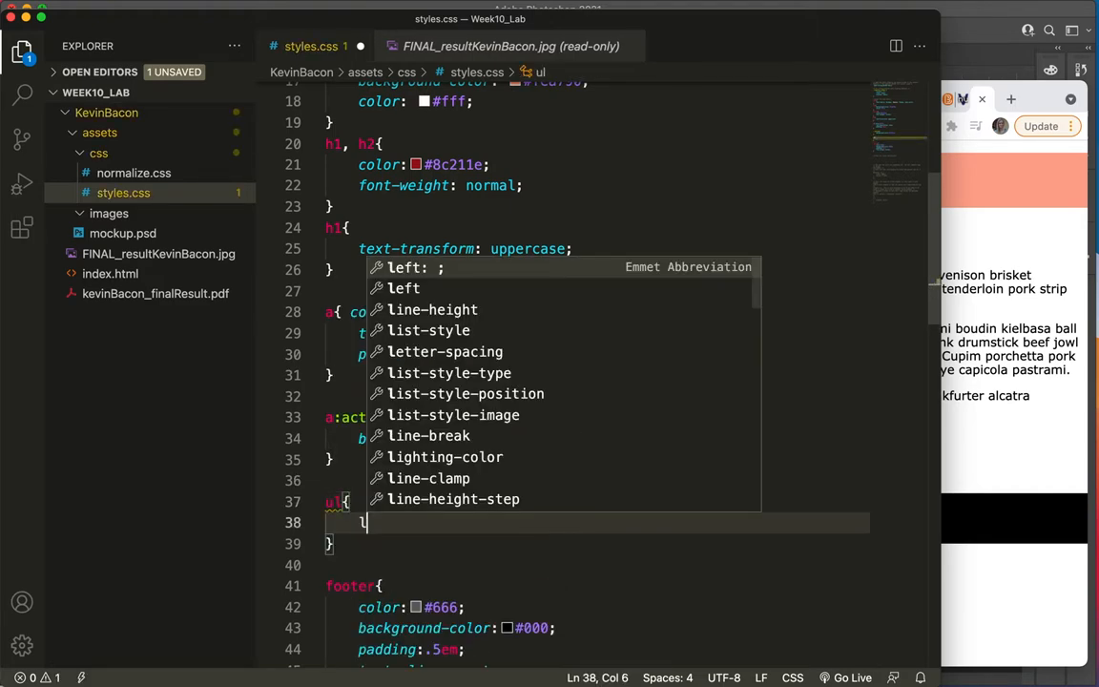
text(ist-style: ;)
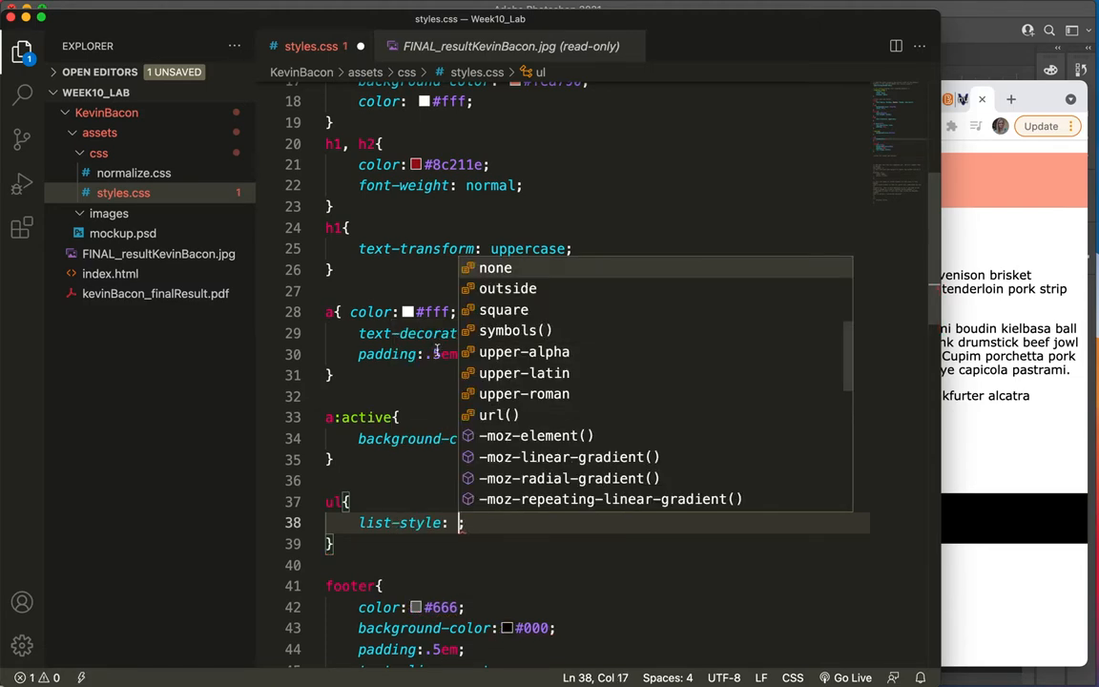
text(none)
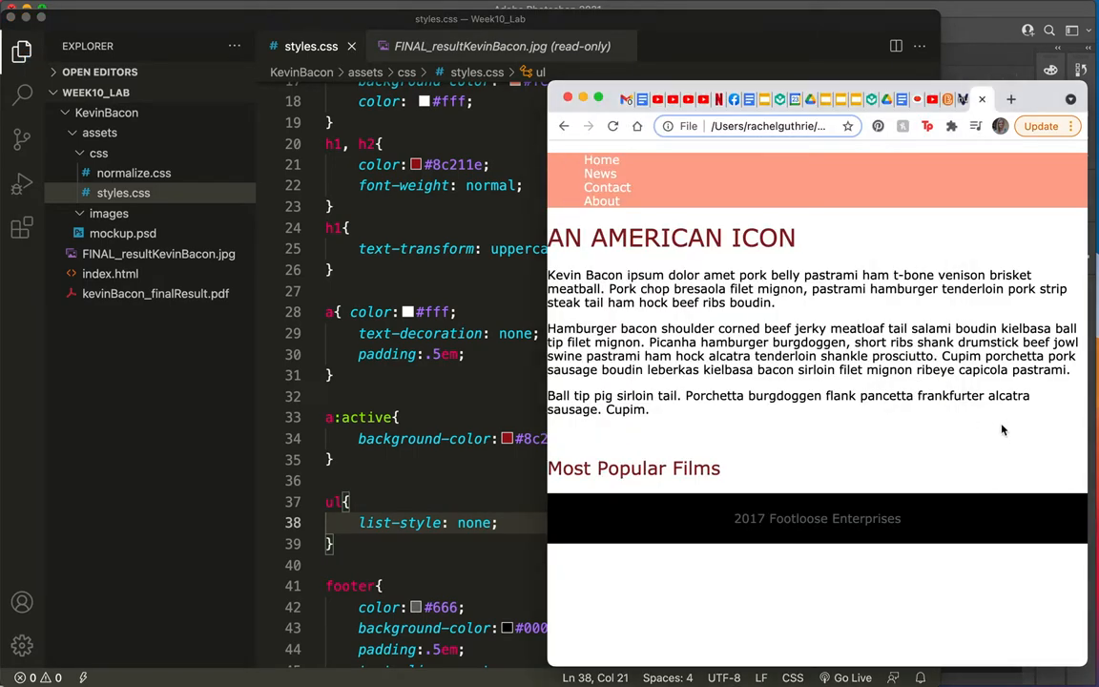
mouse_move(607, 203)
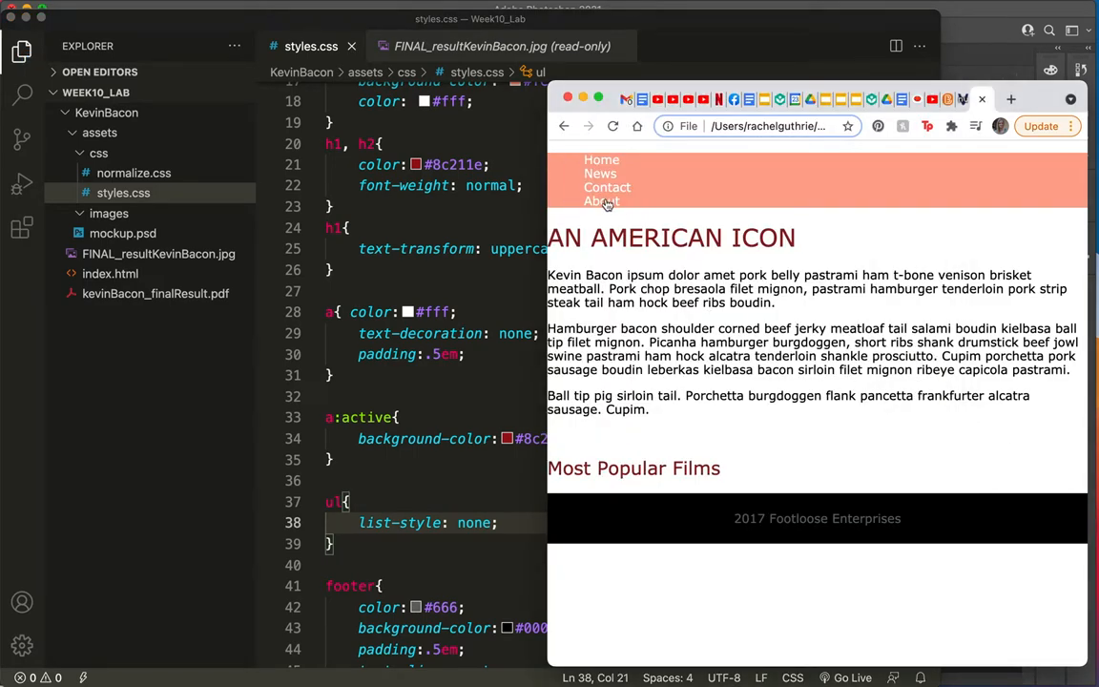
mouse_move(607, 182)
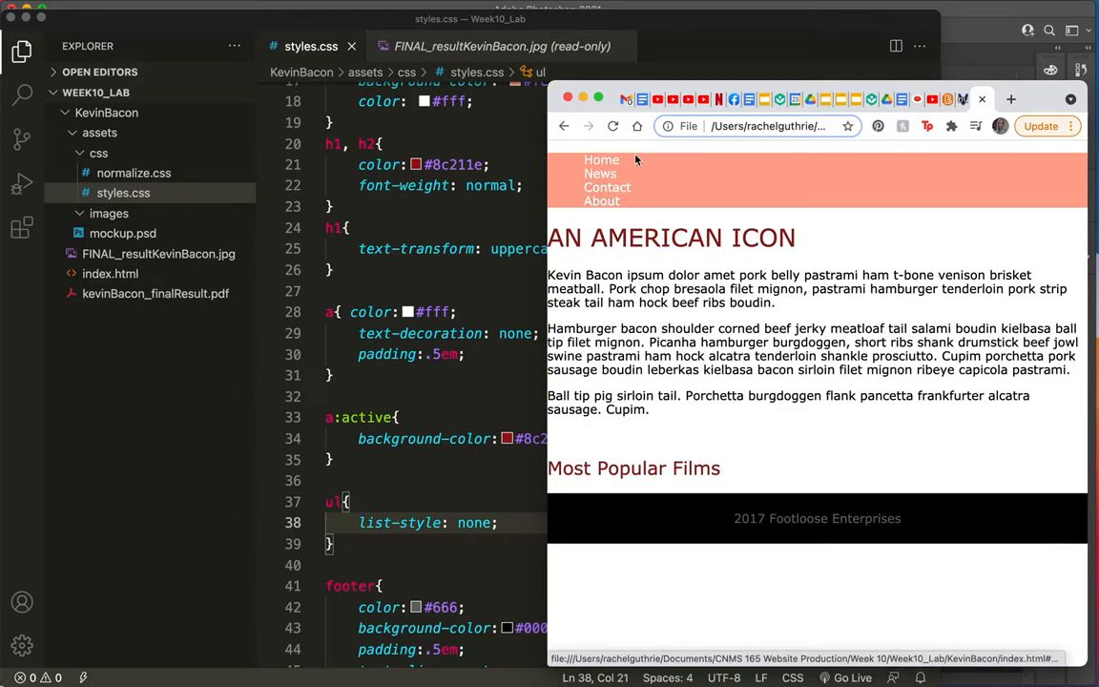
mouse_move(608, 187)
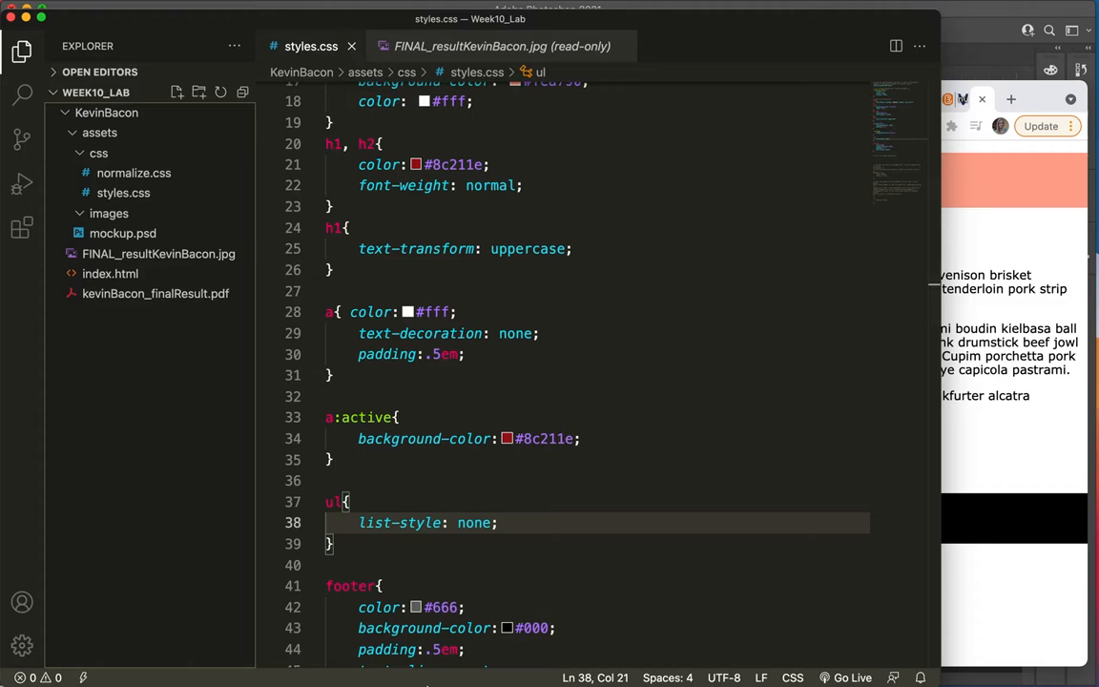
Switch back to the Kevin Bacon Photoshop mockup after checking the nav links
click(527, 654)
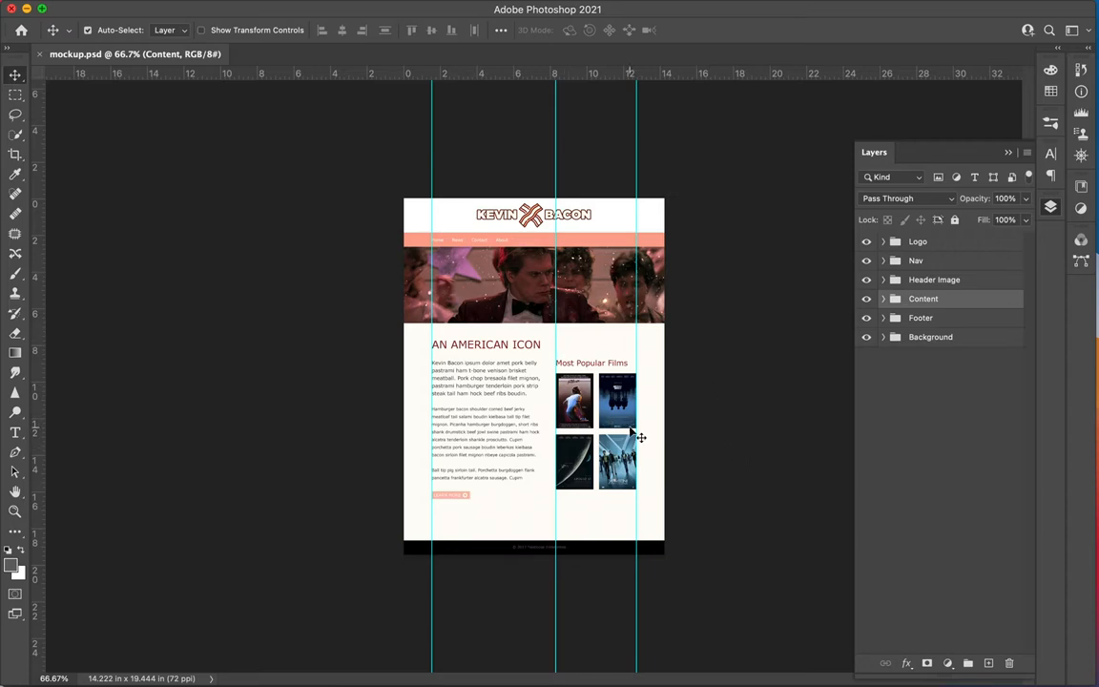
mouse_move(268, 167)
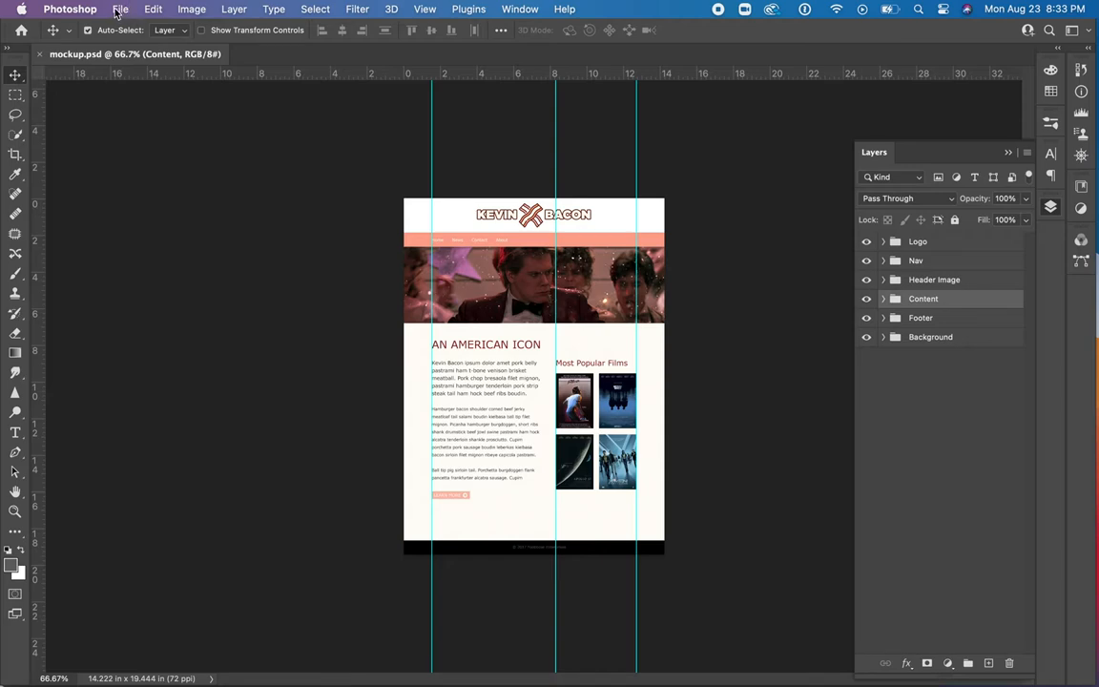
Open Photoshop's Preferences dialog via Photoshop > Preferences > File Handling
click(69, 9)
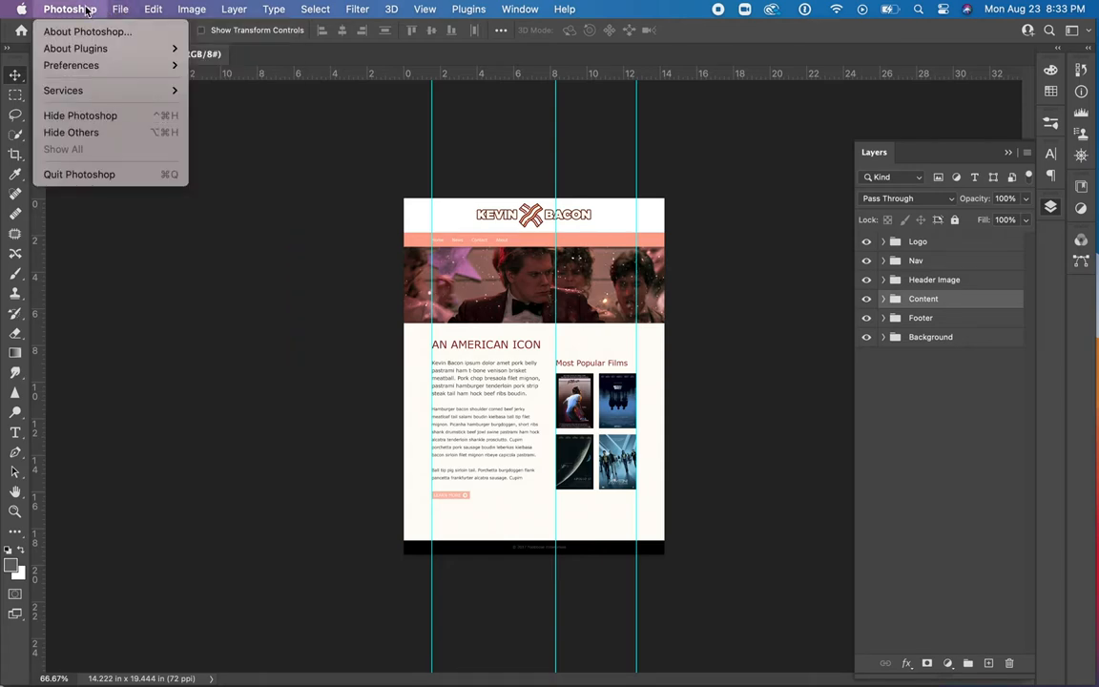
mouse_move(72, 65)
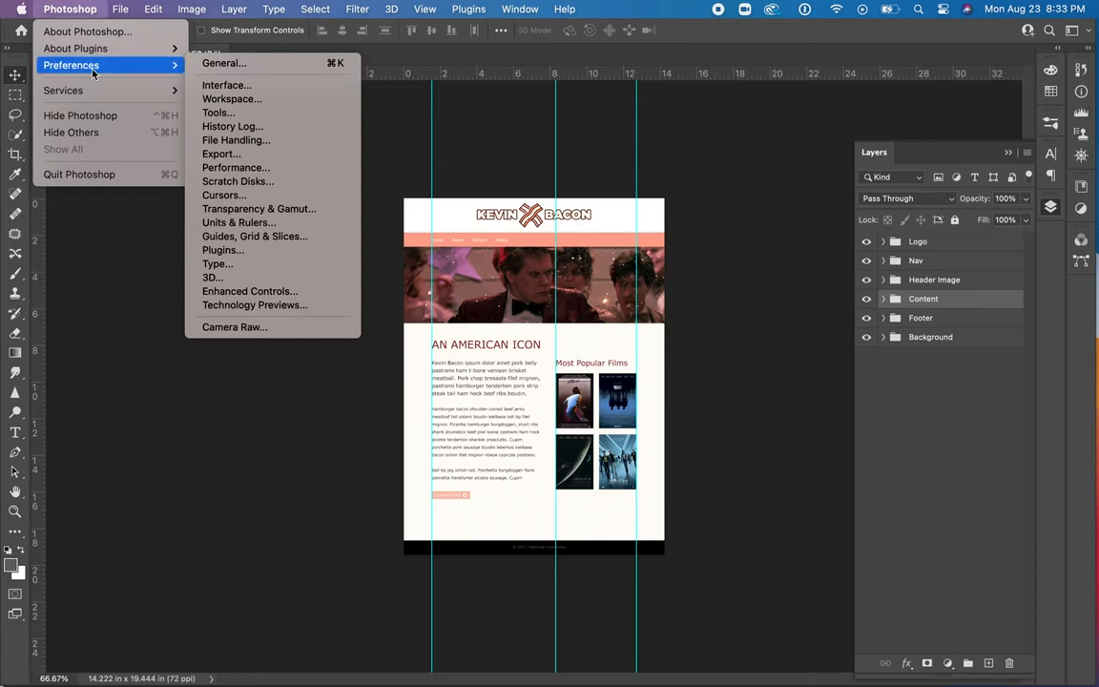
mouse_move(86, 32)
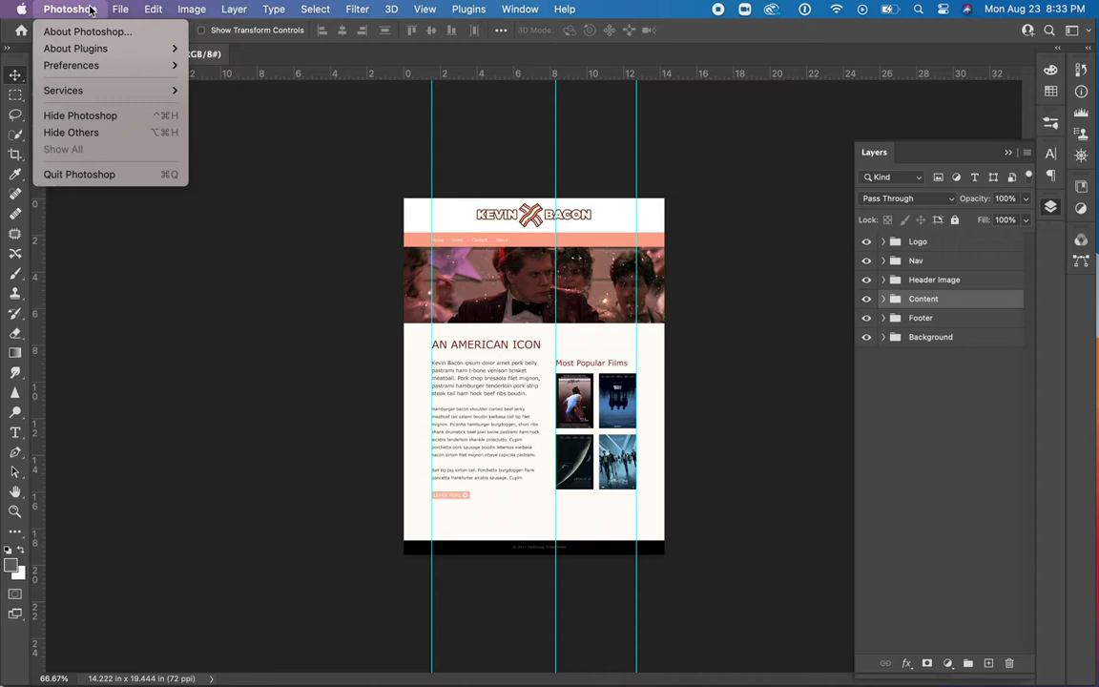
mouse_move(71, 65)
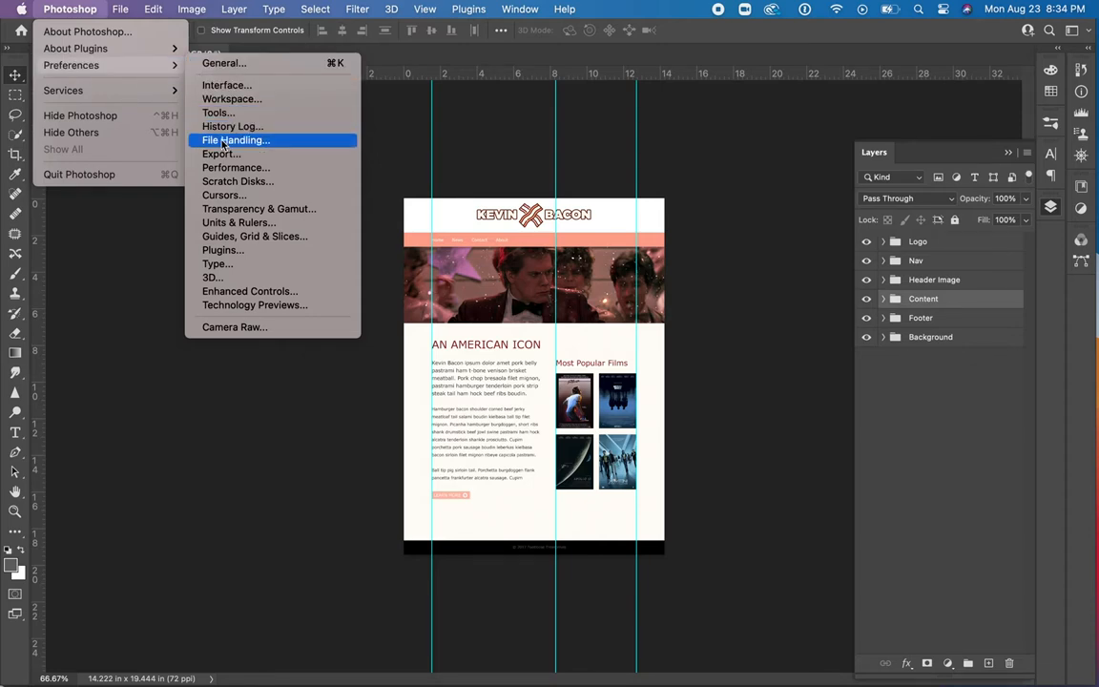
click(235, 140)
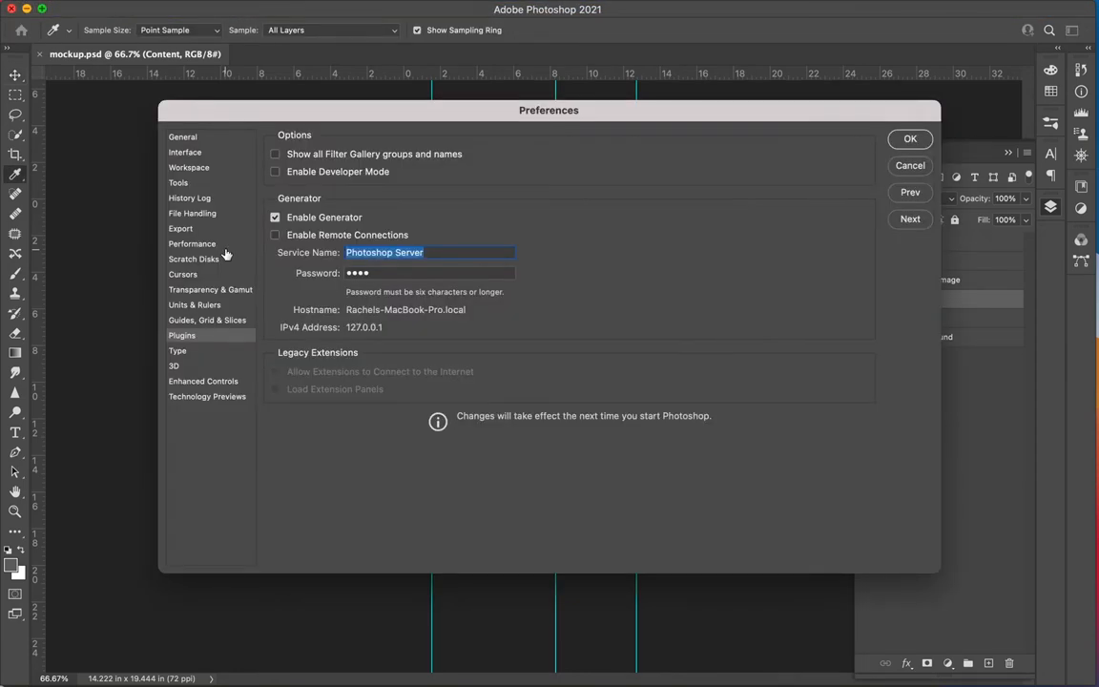
mouse_move(355, 223)
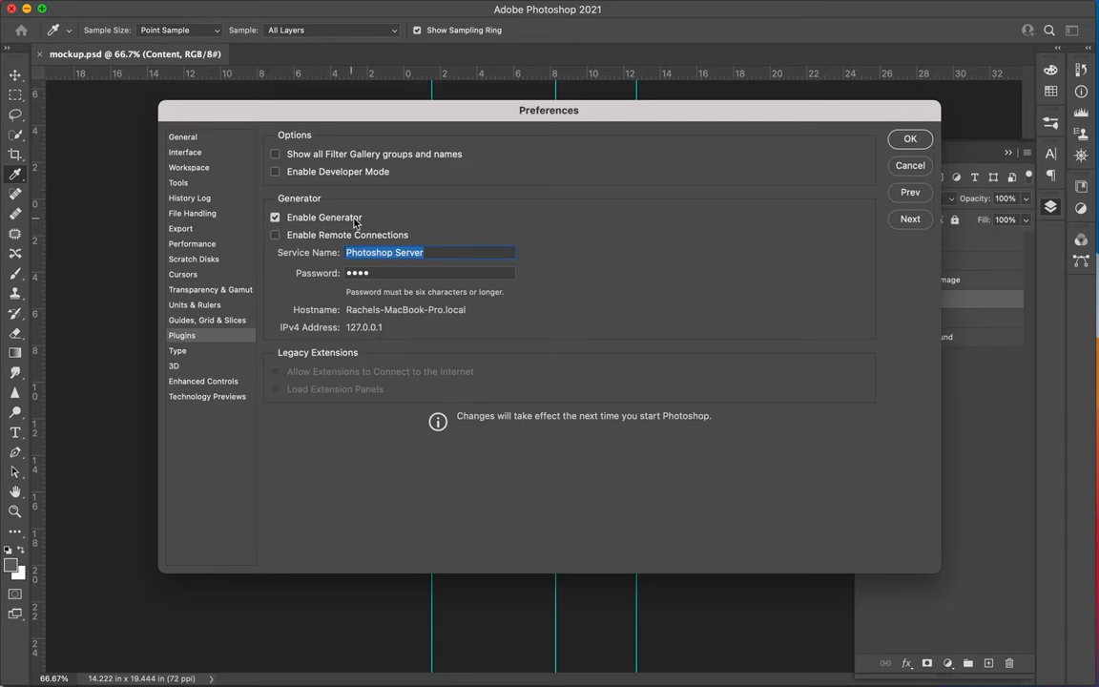
mouse_move(309, 228)
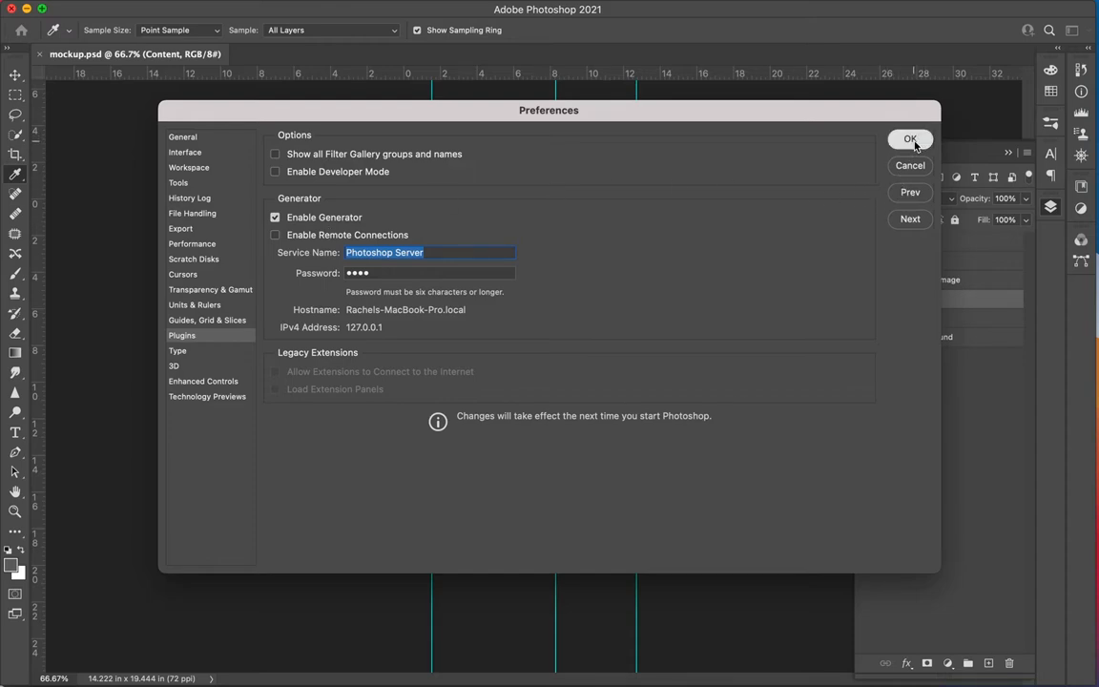
Accept the Plugins preferences with Enable Generator checked
click(909, 139)
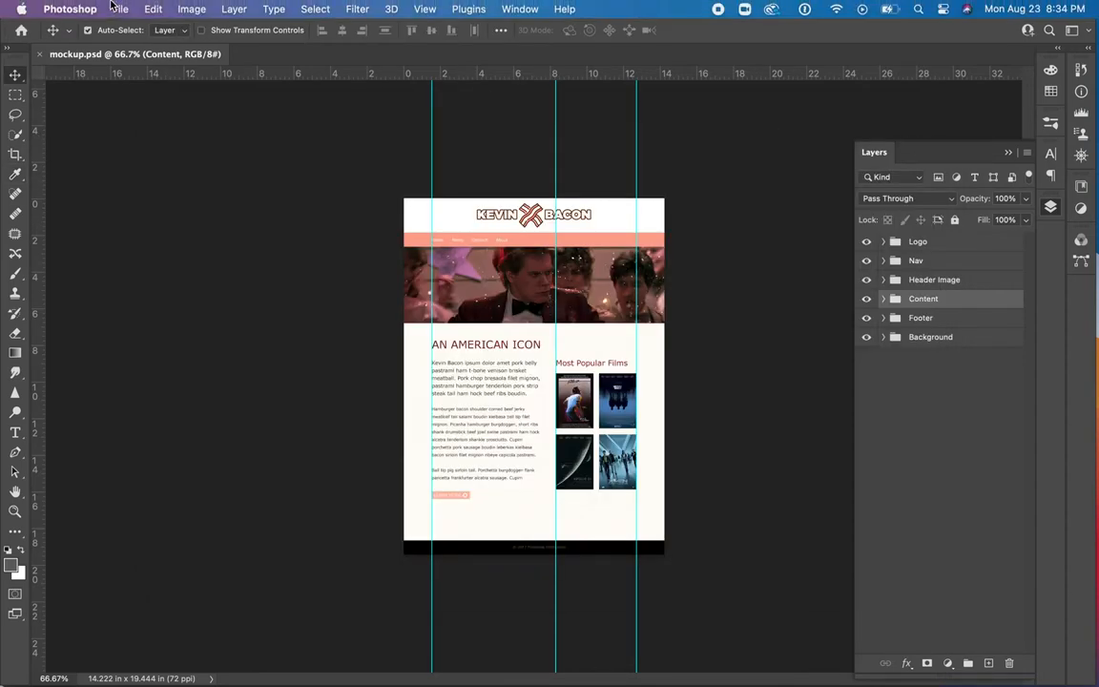
Check in File > Generate that Image Assets is turned on
click(120, 8)
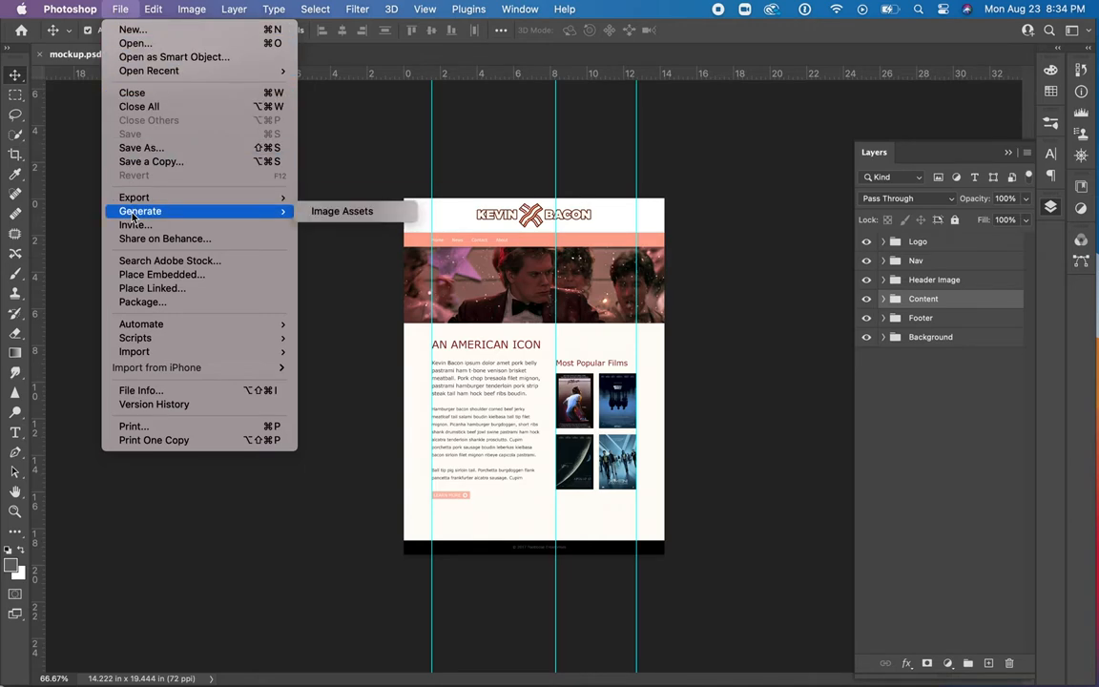
mouse_move(342, 211)
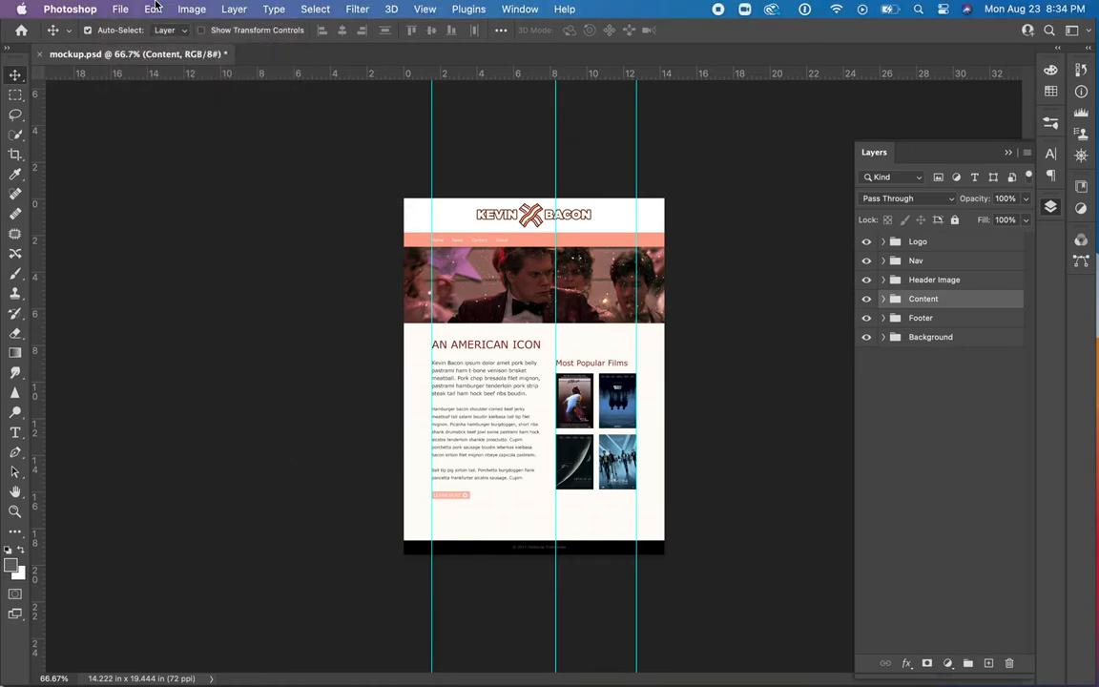
click(120, 8)
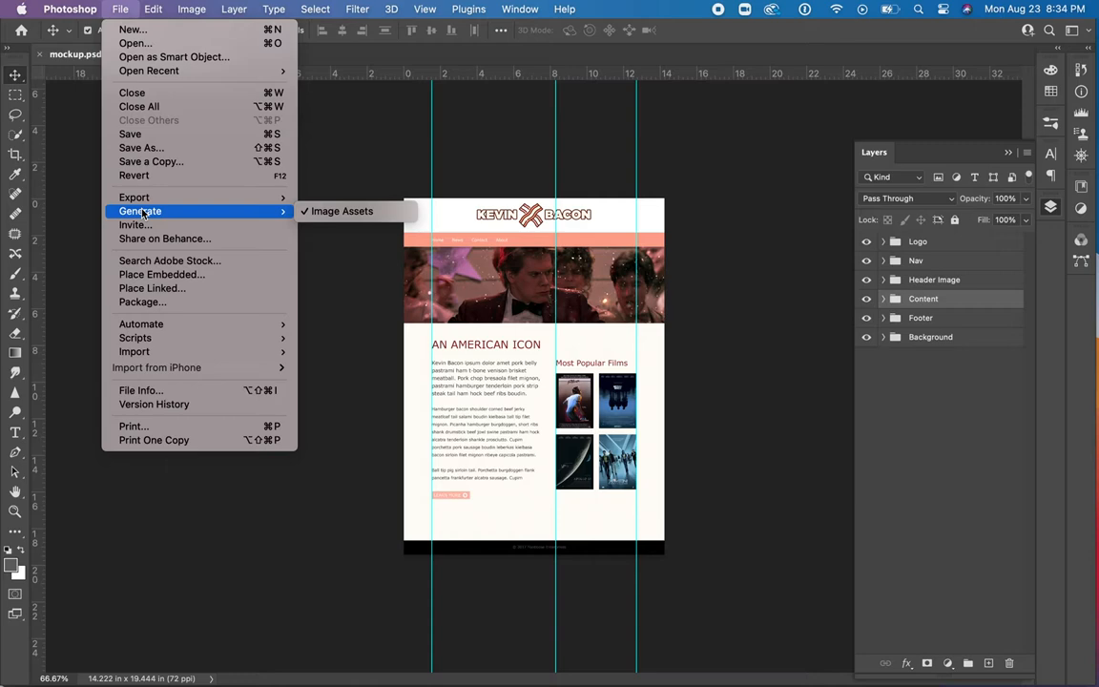
mouse_move(135, 224)
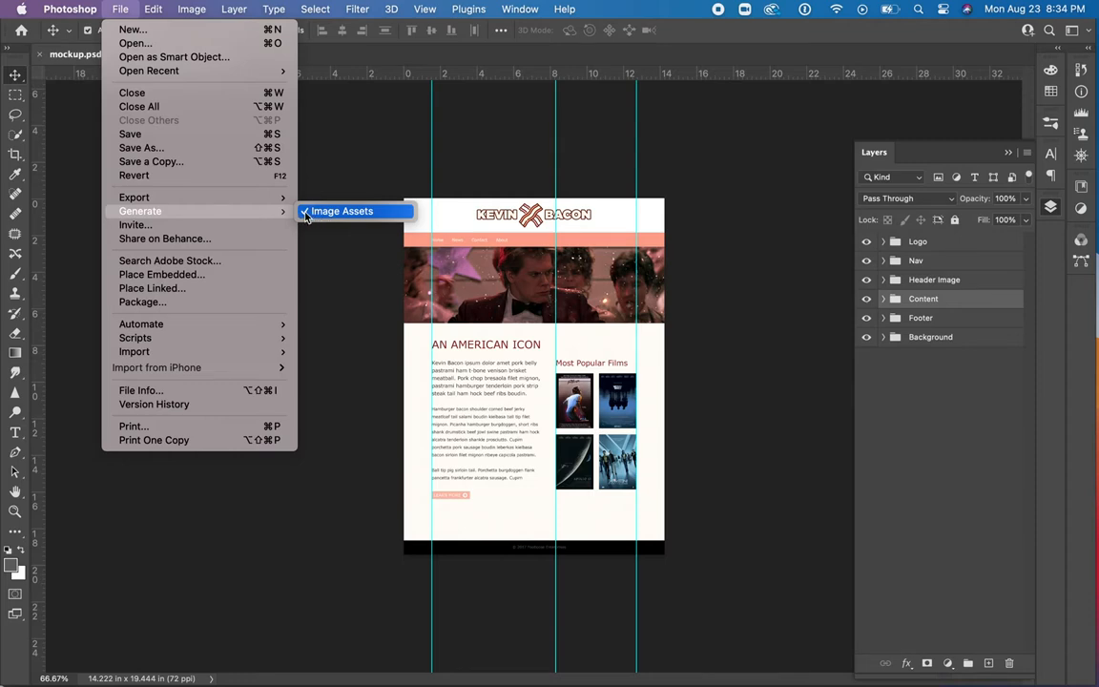
mouse_move(342, 211)
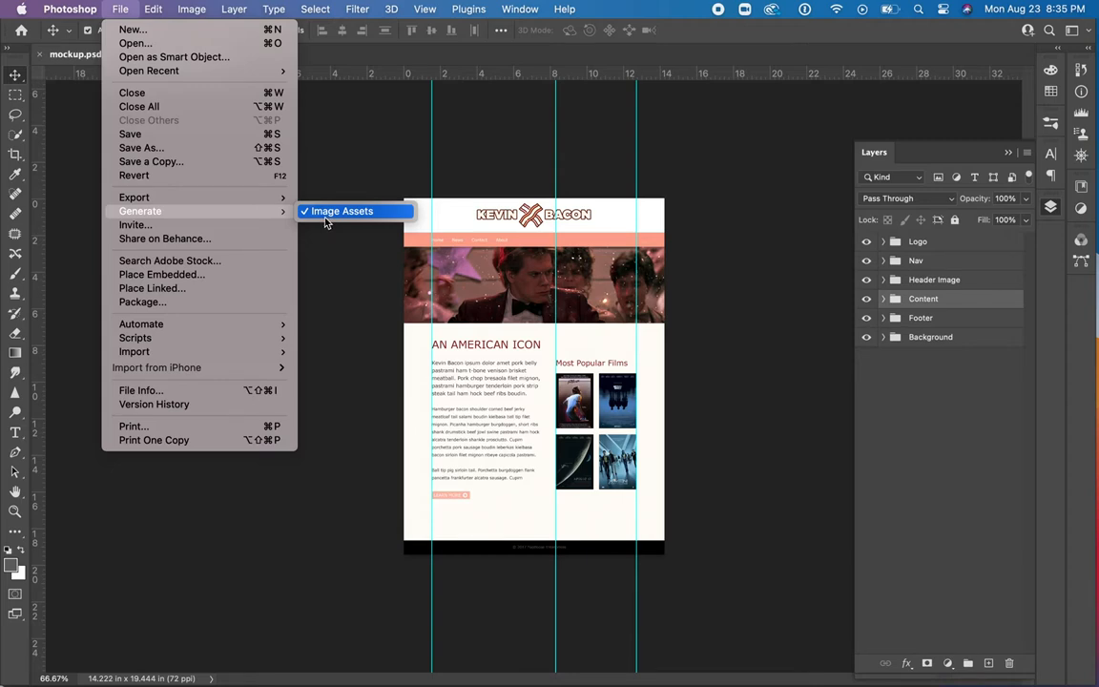
mouse_move(341, 211)
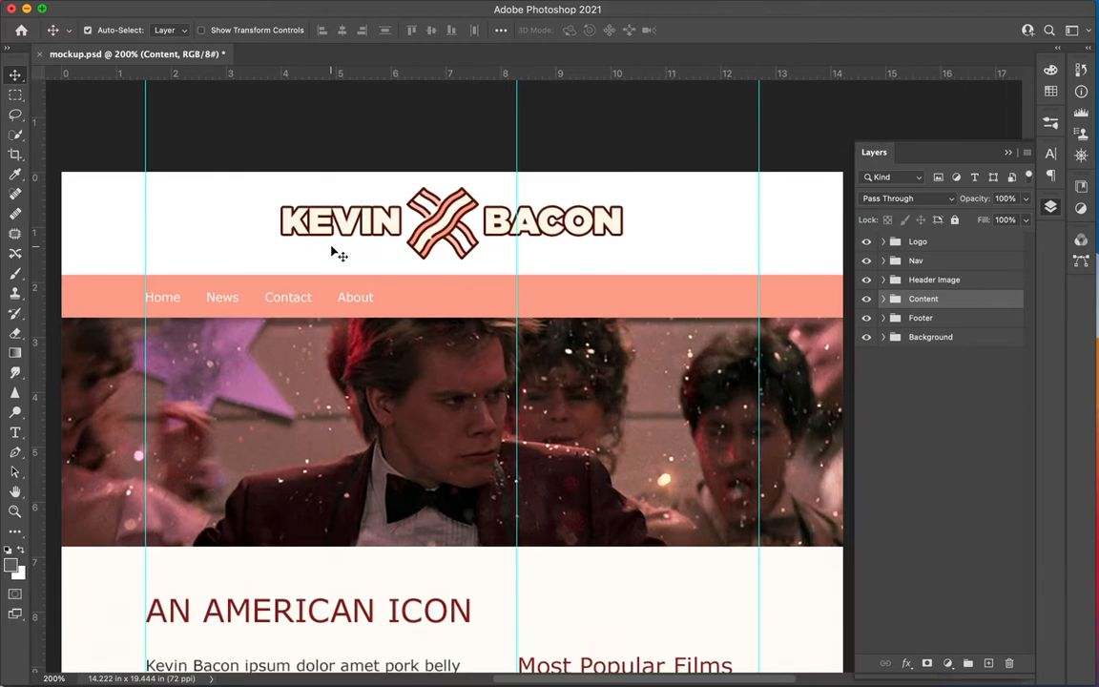
mouse_move(587, 232)
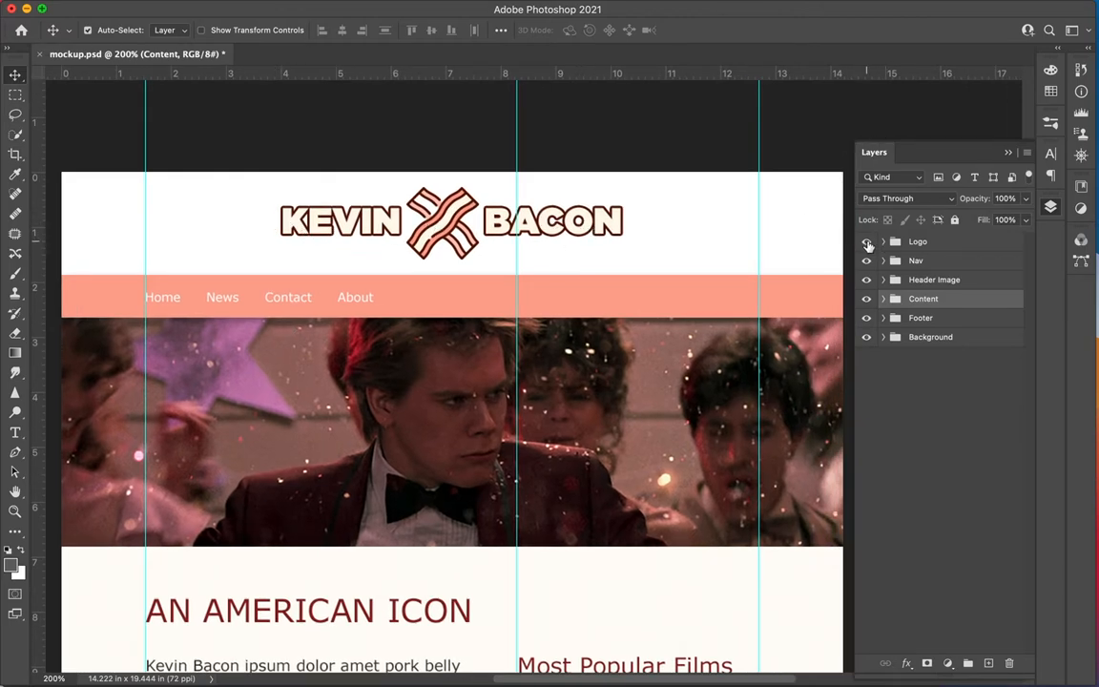
Toggle the Logo group's visibility, expand it, and toggle the kevin…Bacon wordmark layer
click(867, 241)
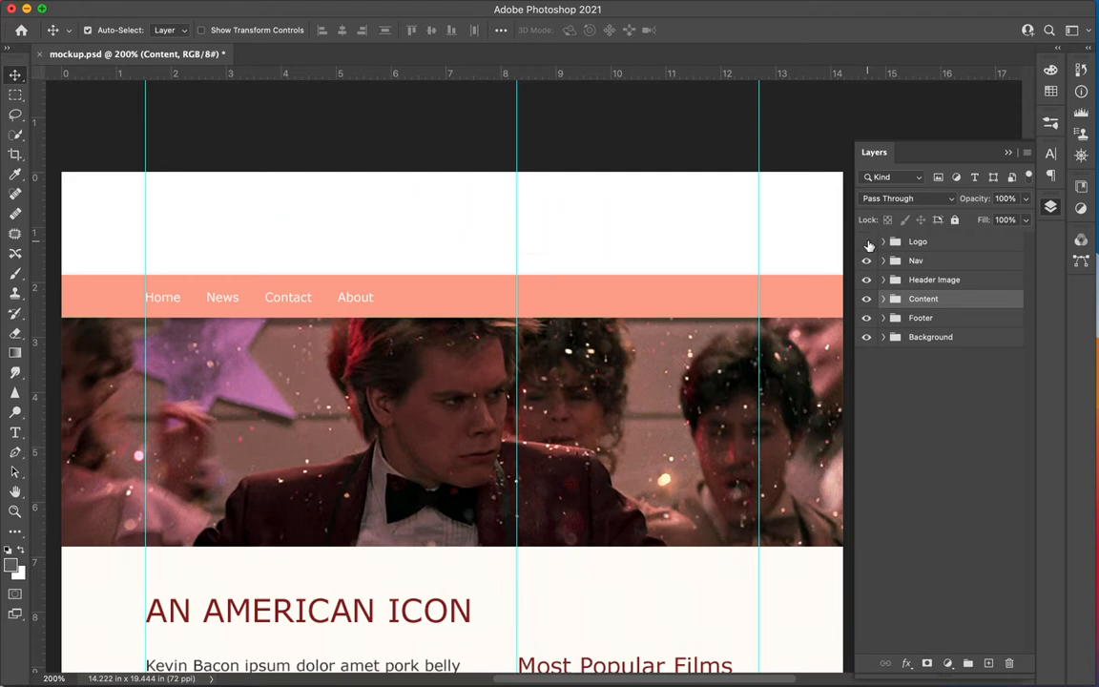
click(866, 240)
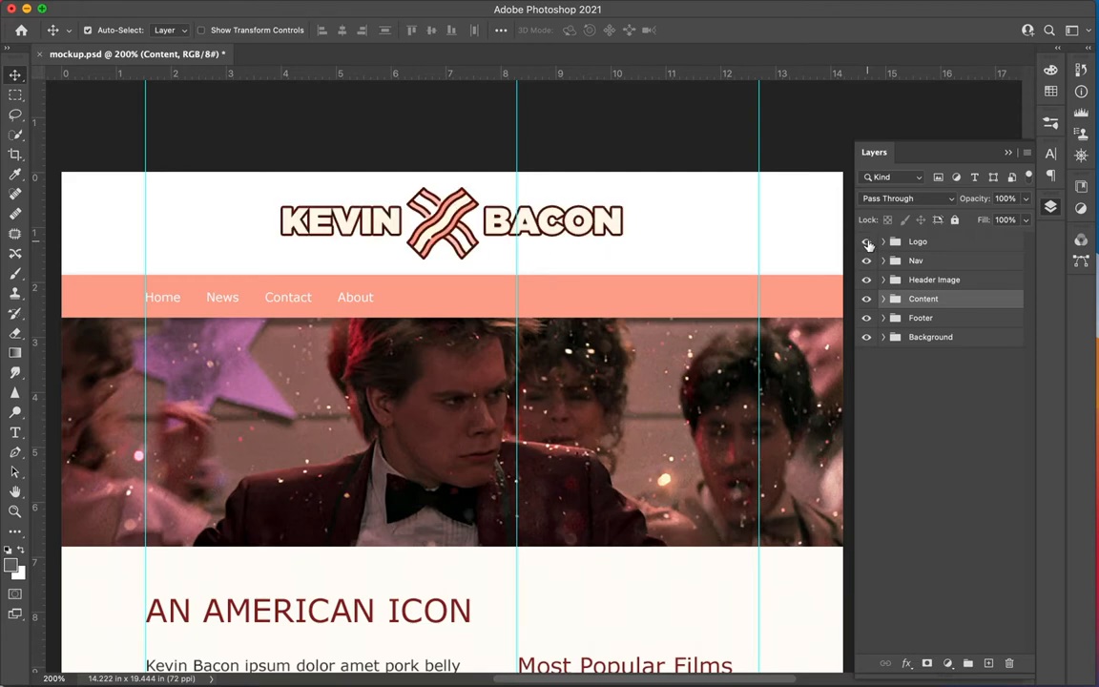
click(883, 240)
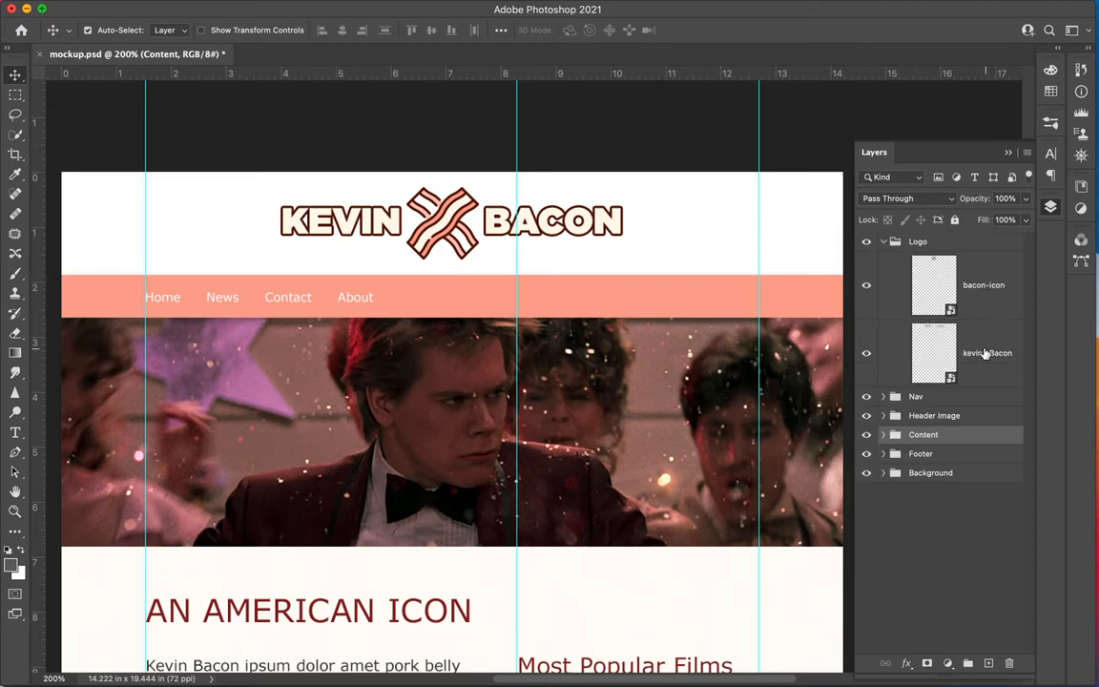
click(867, 353)
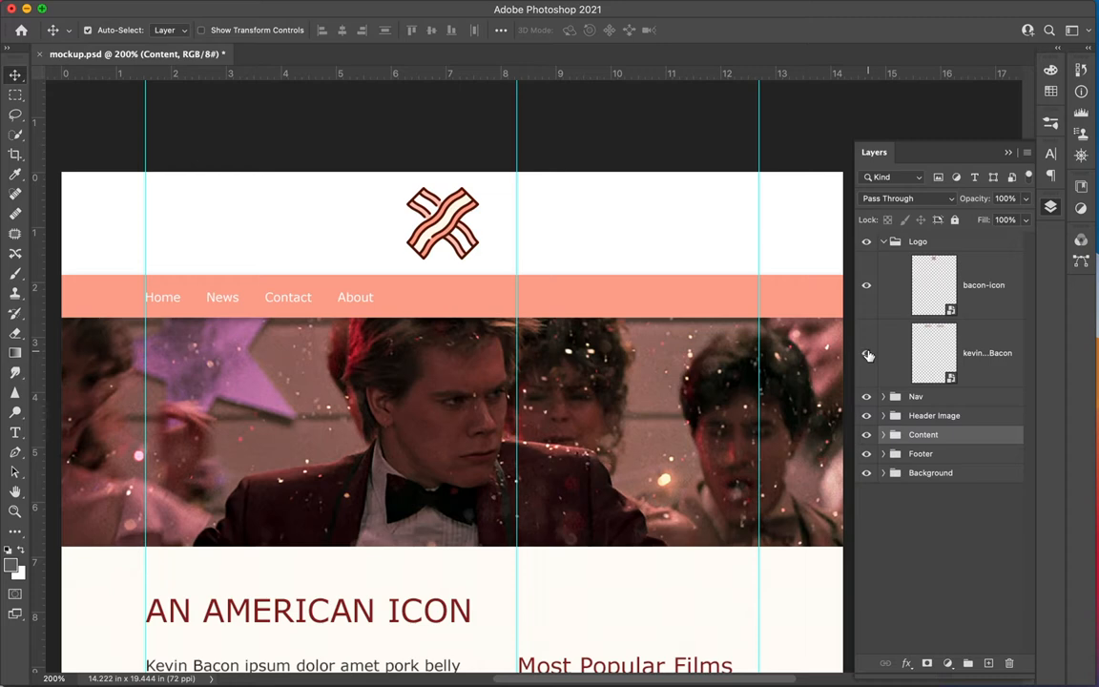
click(867, 353)
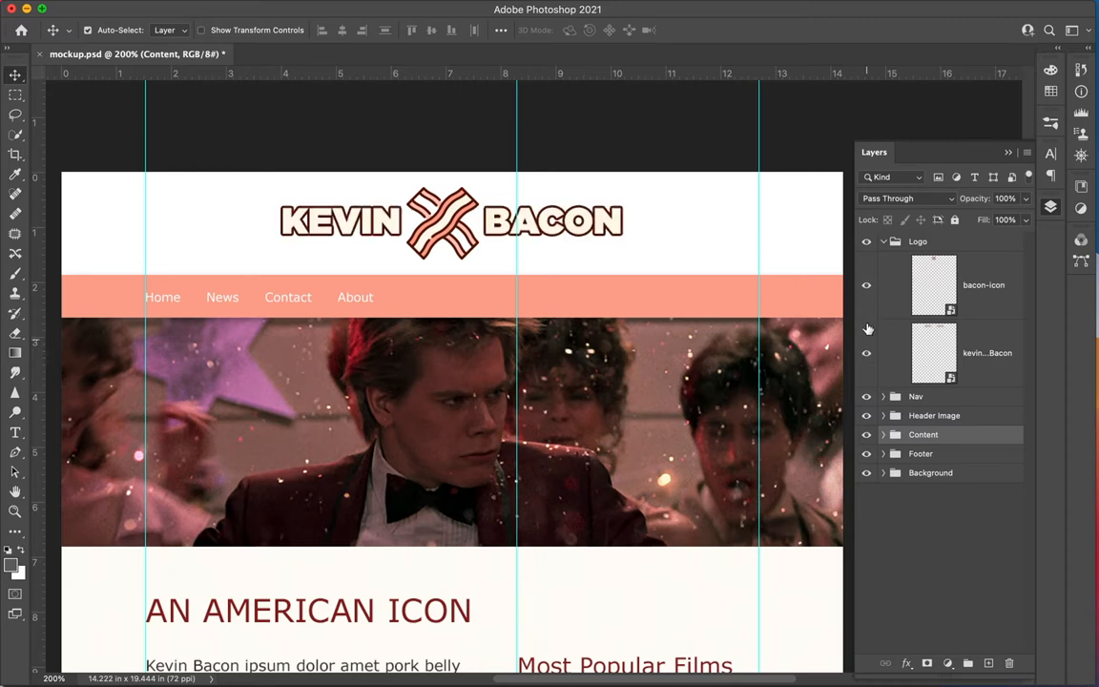
click(866, 285)
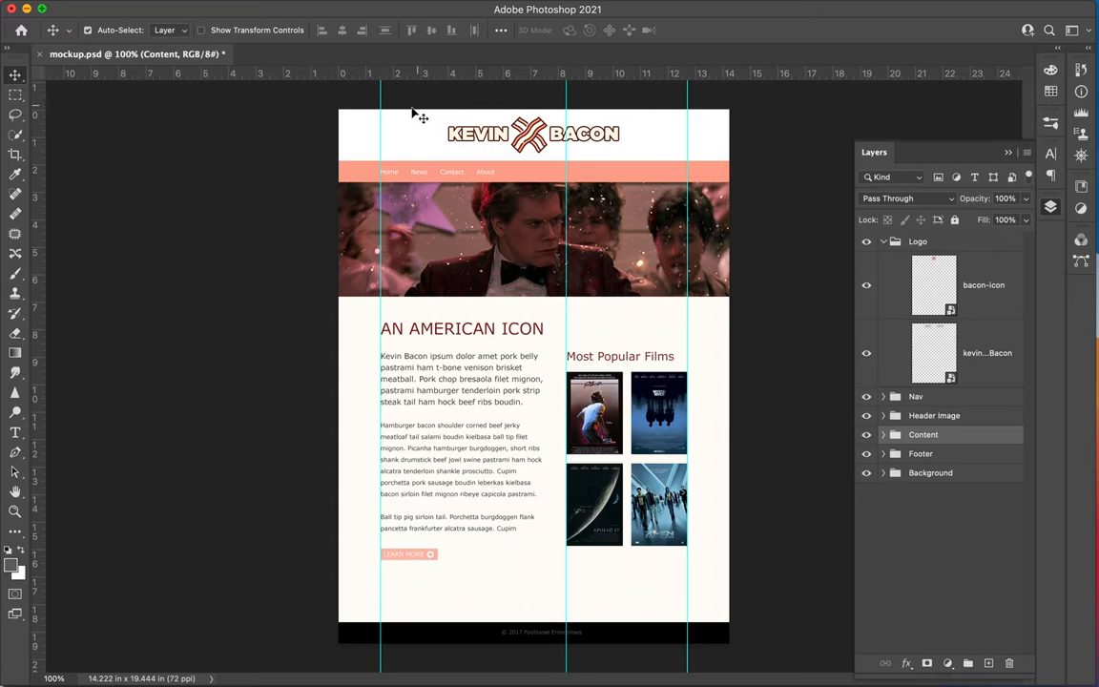
mouse_move(723, 123)
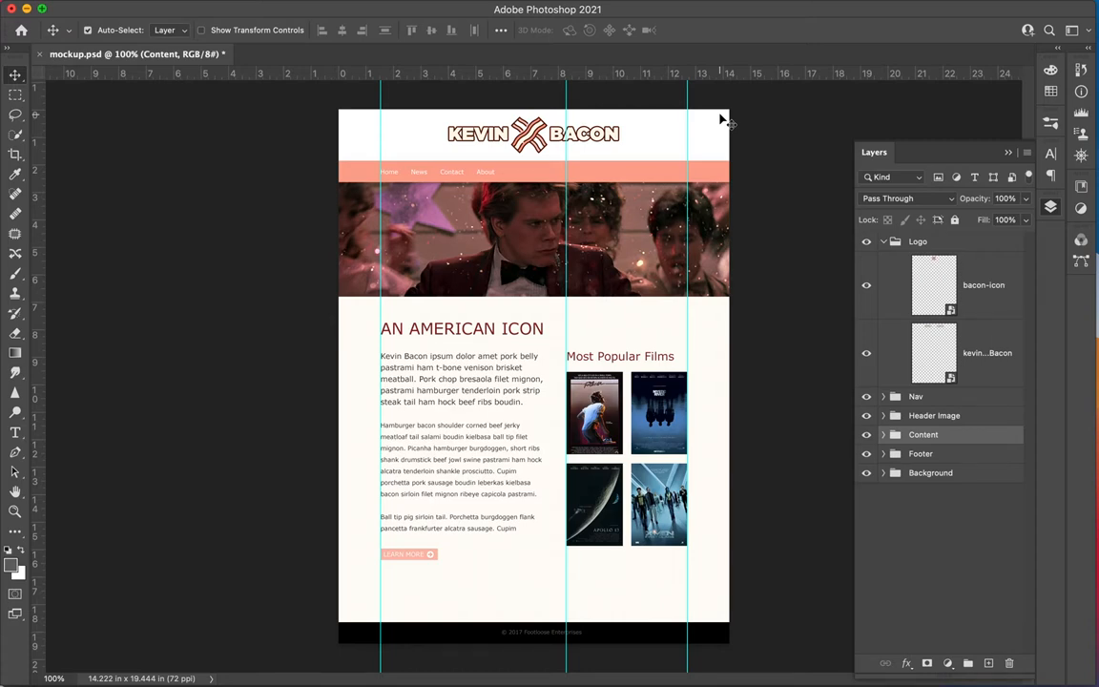
Collapse the Logo group in the Layers panel
click(882, 242)
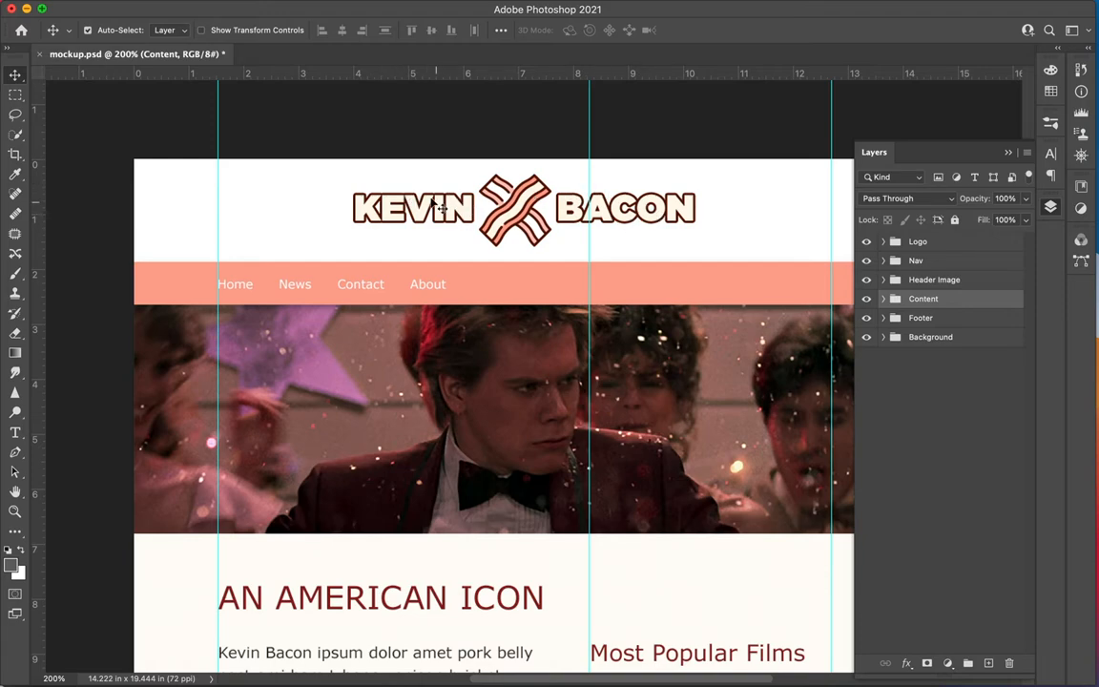
mouse_move(558, 217)
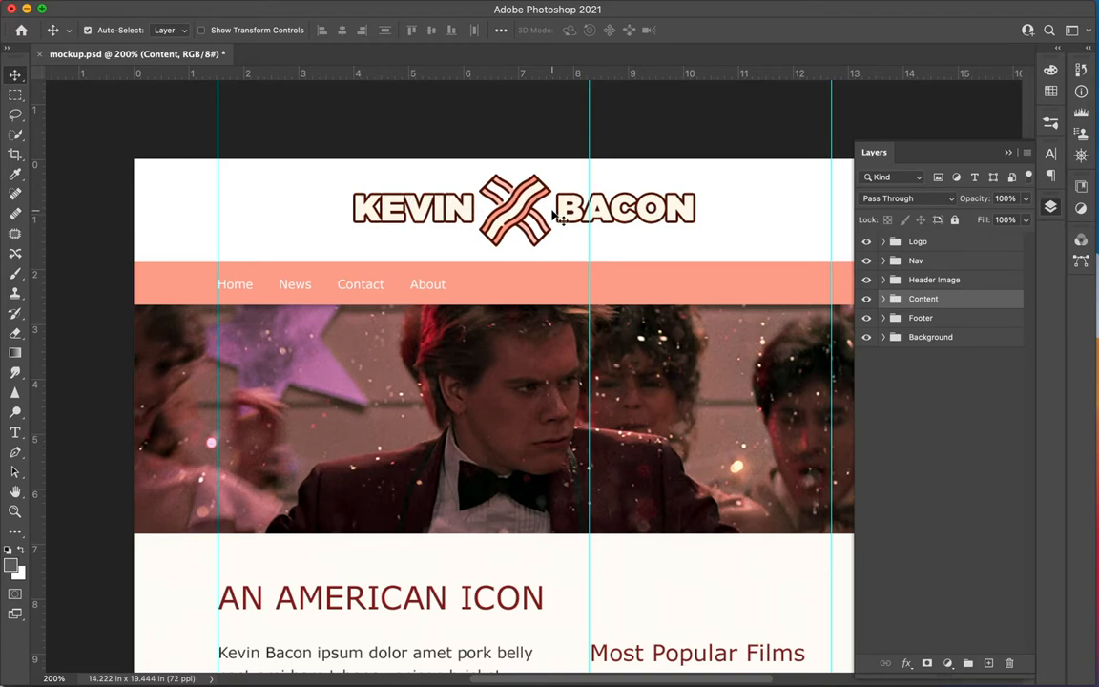
mouse_move(543, 396)
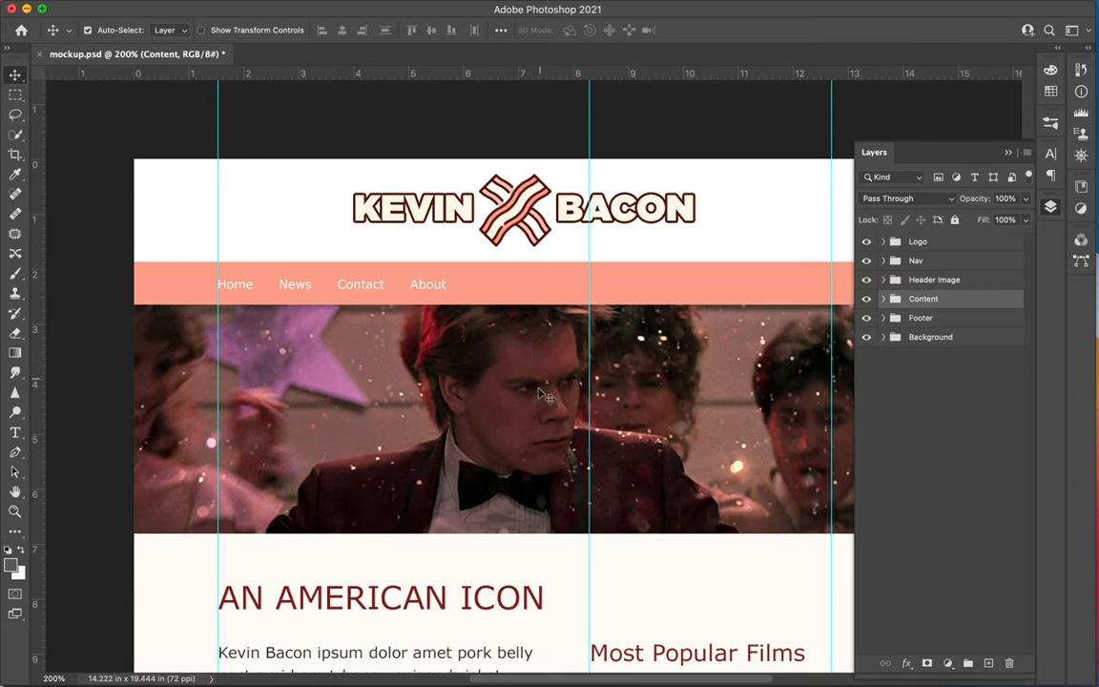
mouse_move(361, 398)
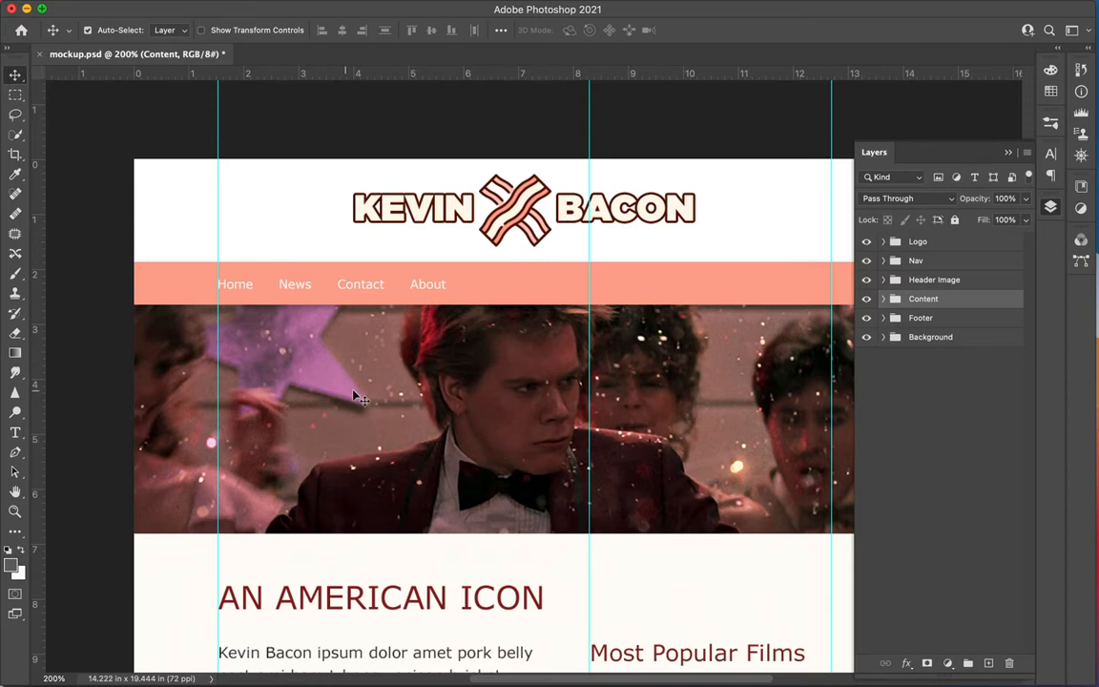
mouse_move(379, 346)
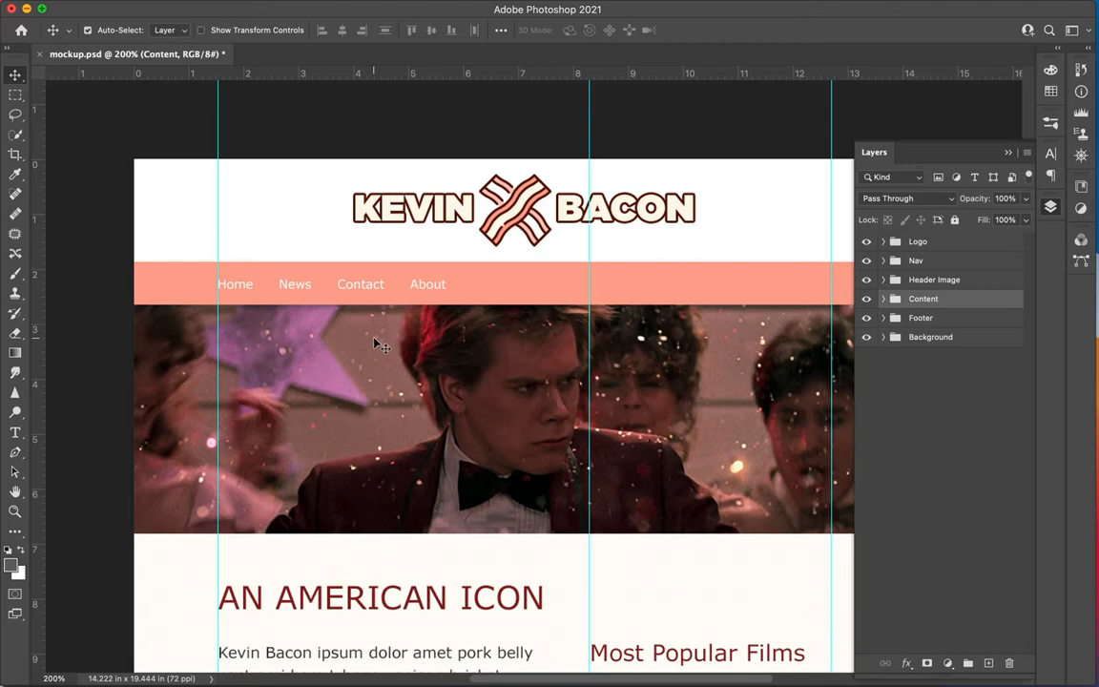
mouse_move(682, 413)
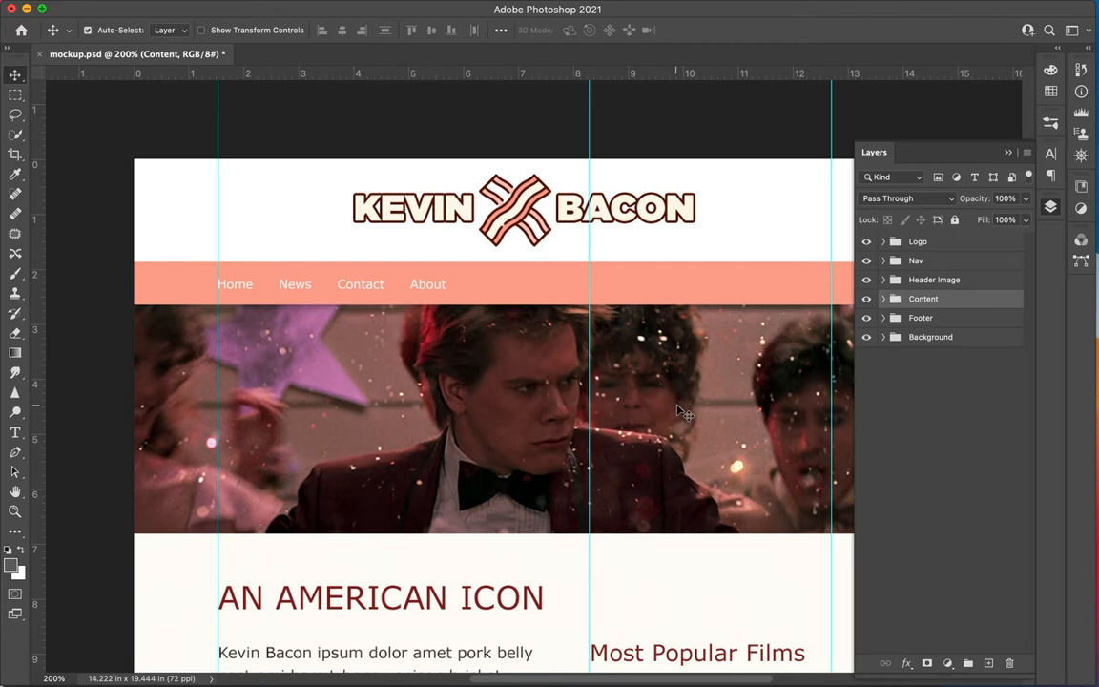
mouse_move(696, 452)
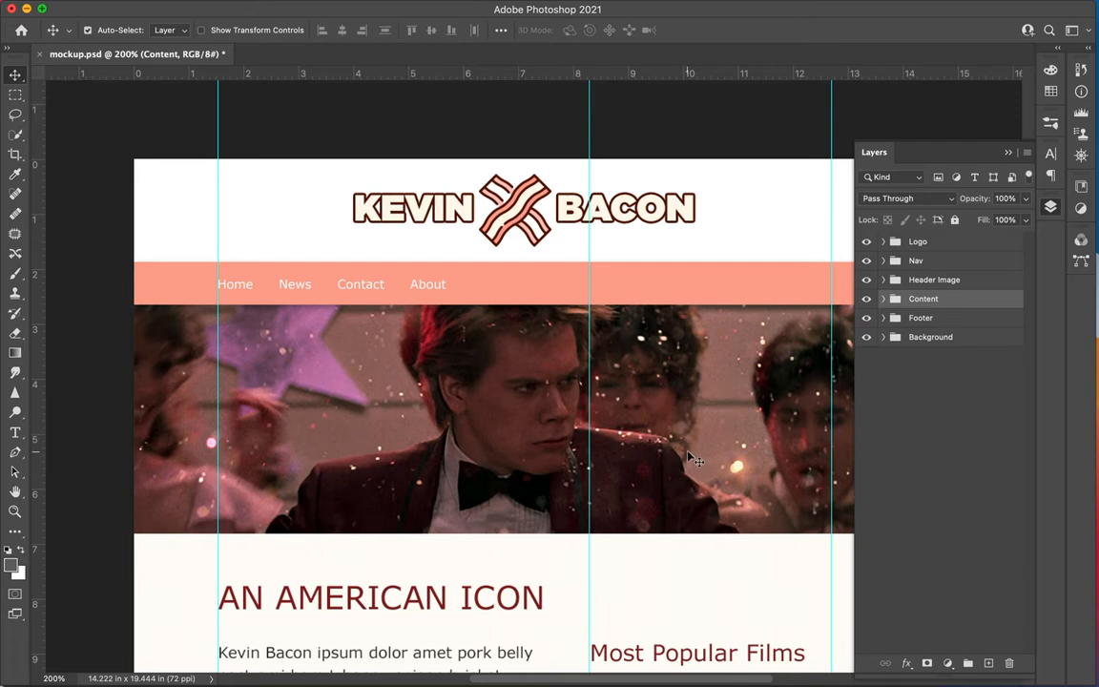
mouse_move(753, 230)
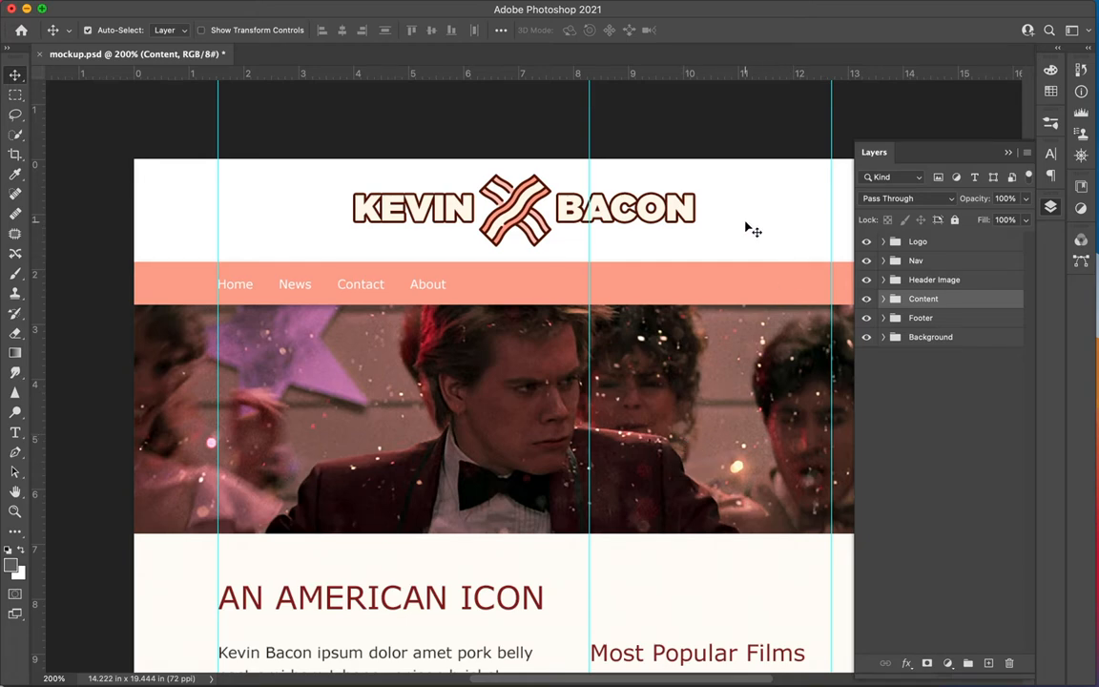
mouse_move(743, 200)
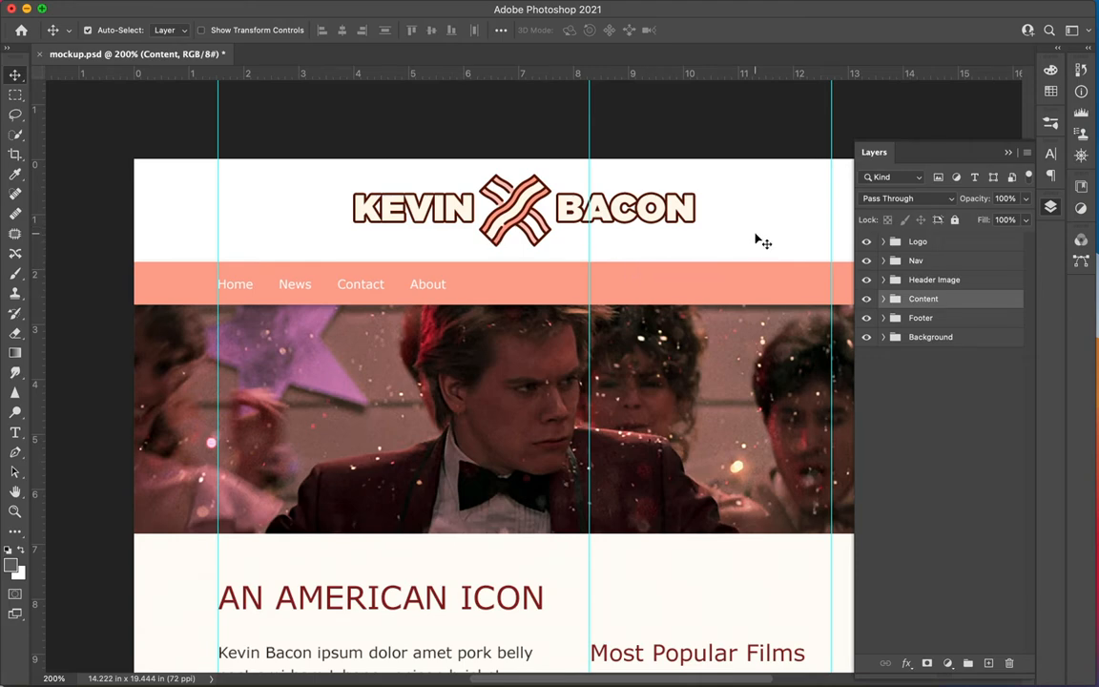
mouse_move(800, 290)
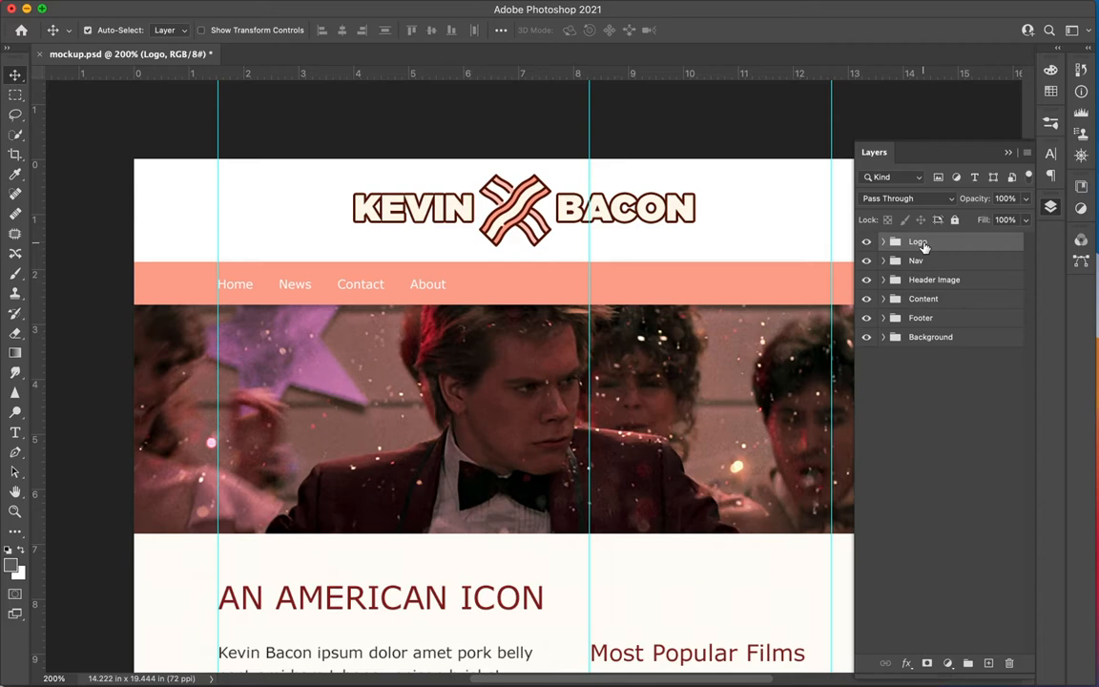
Rename the Logo layer group to logo.png
double_click(918, 242)
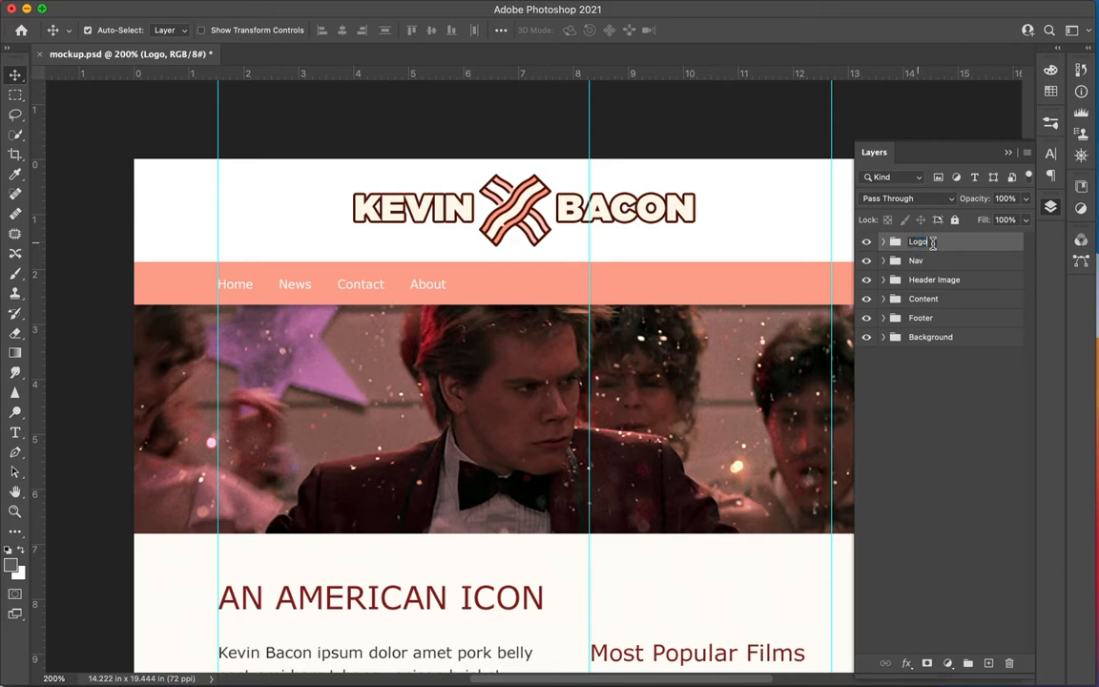
double_click(918, 240)
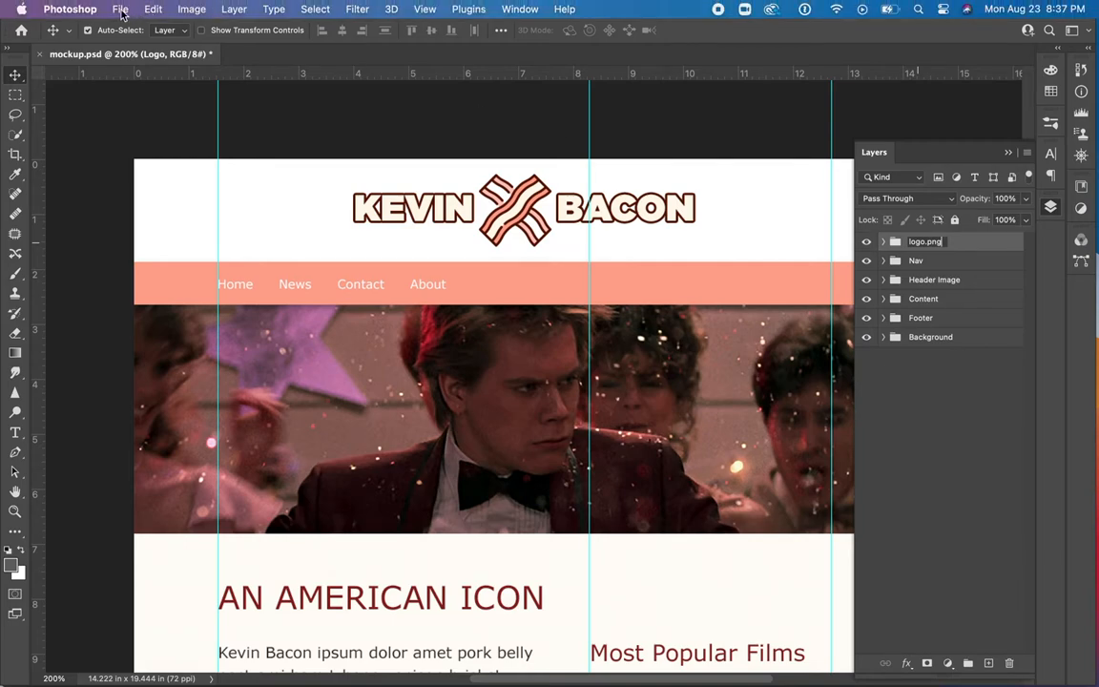
click(120, 8)
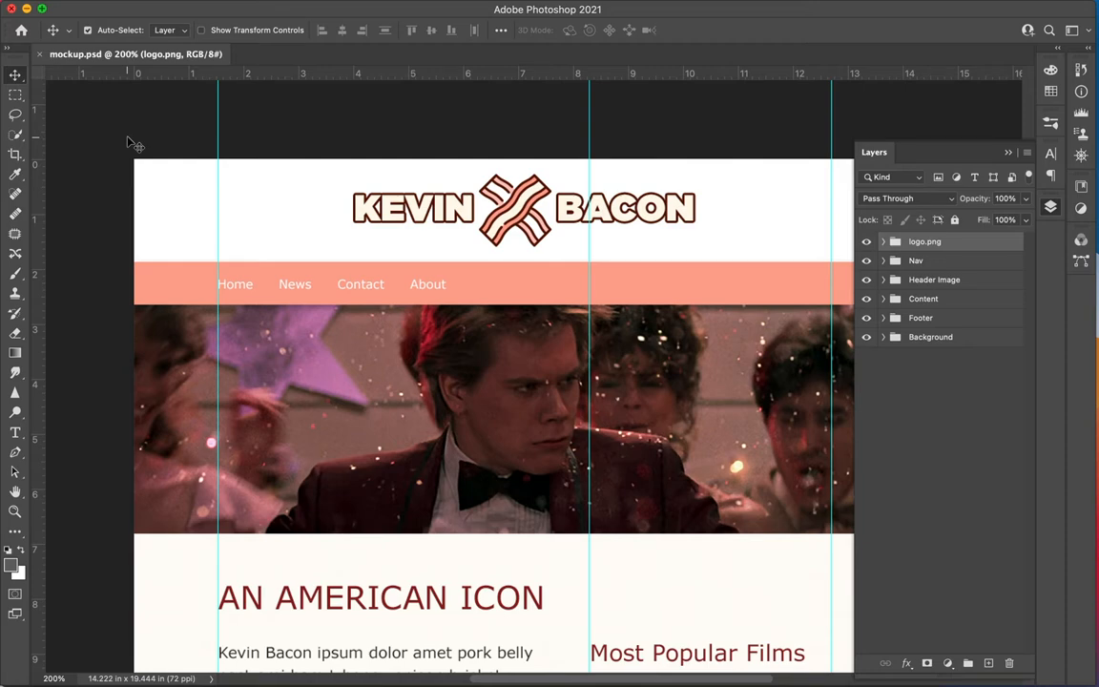
click(86, 30)
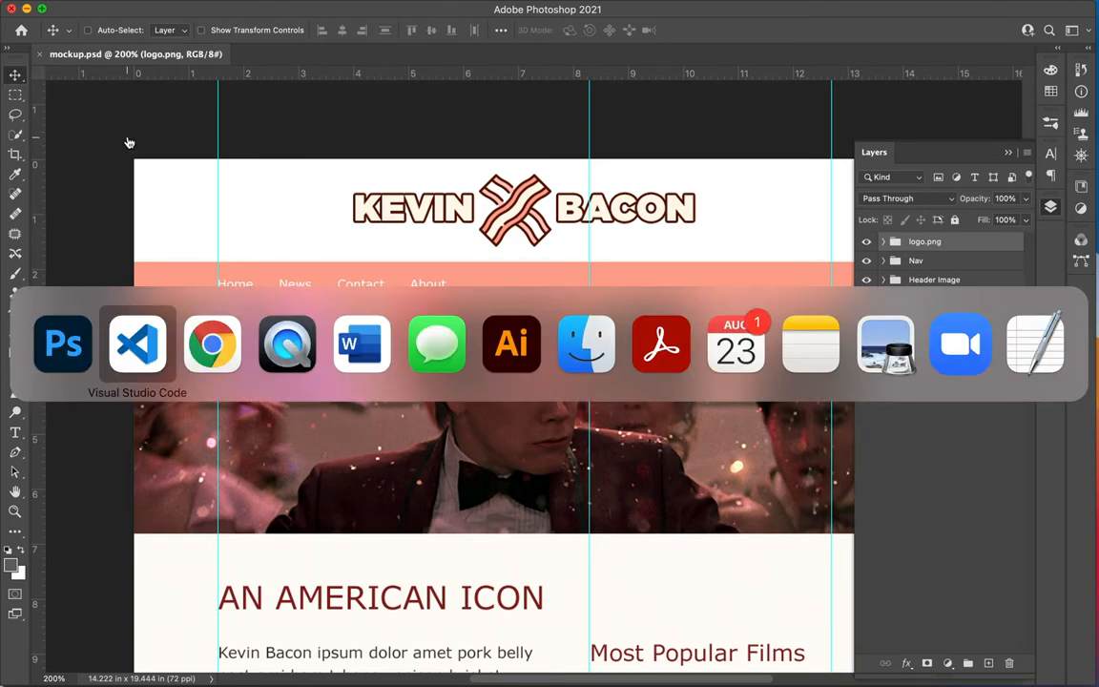
mouse_move(360, 343)
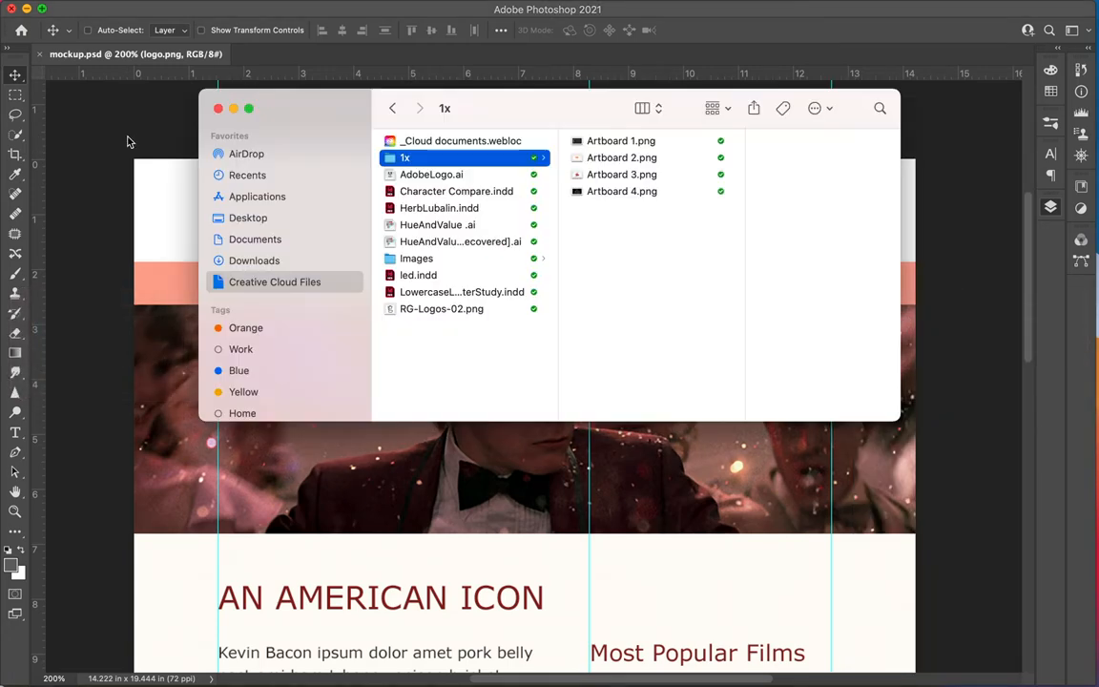
mouse_move(243, 212)
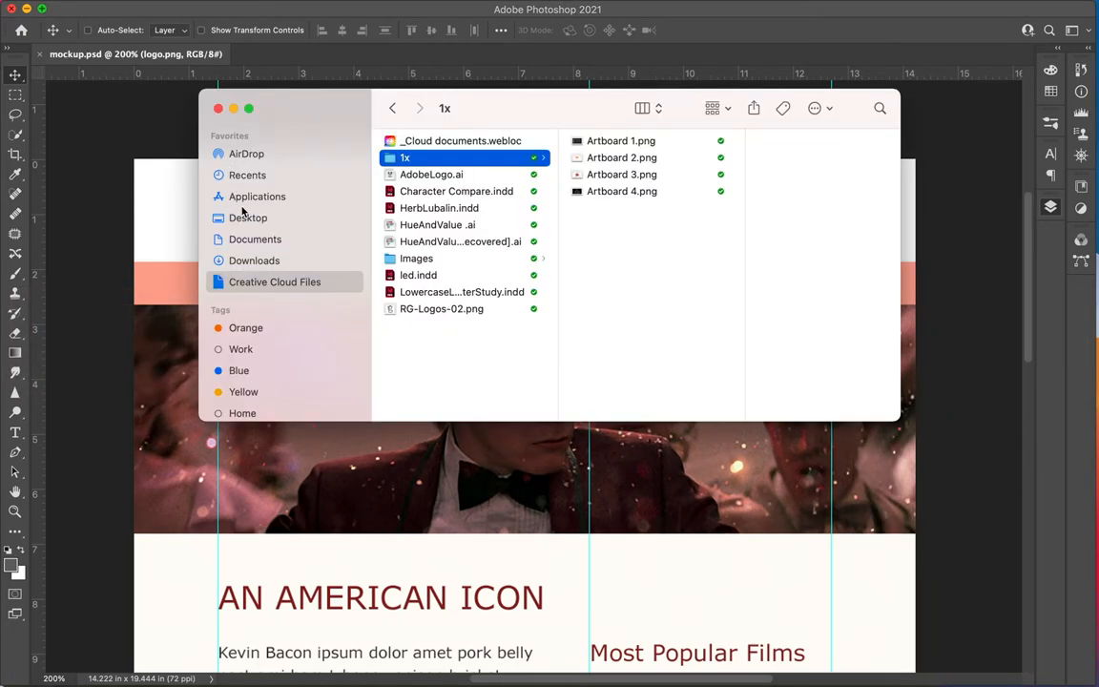
mouse_move(253, 239)
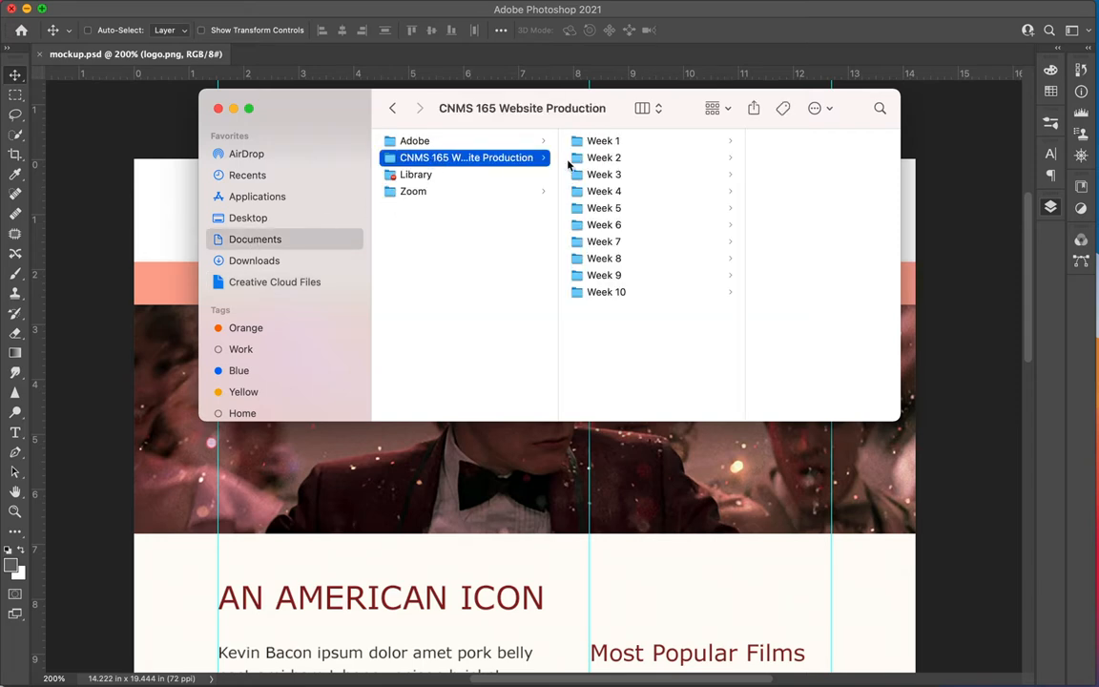
Browse Week 10 > Week10_Lab > KevinBacon > assets > mockup-assets and inspect the exported logo.png
click(607, 292)
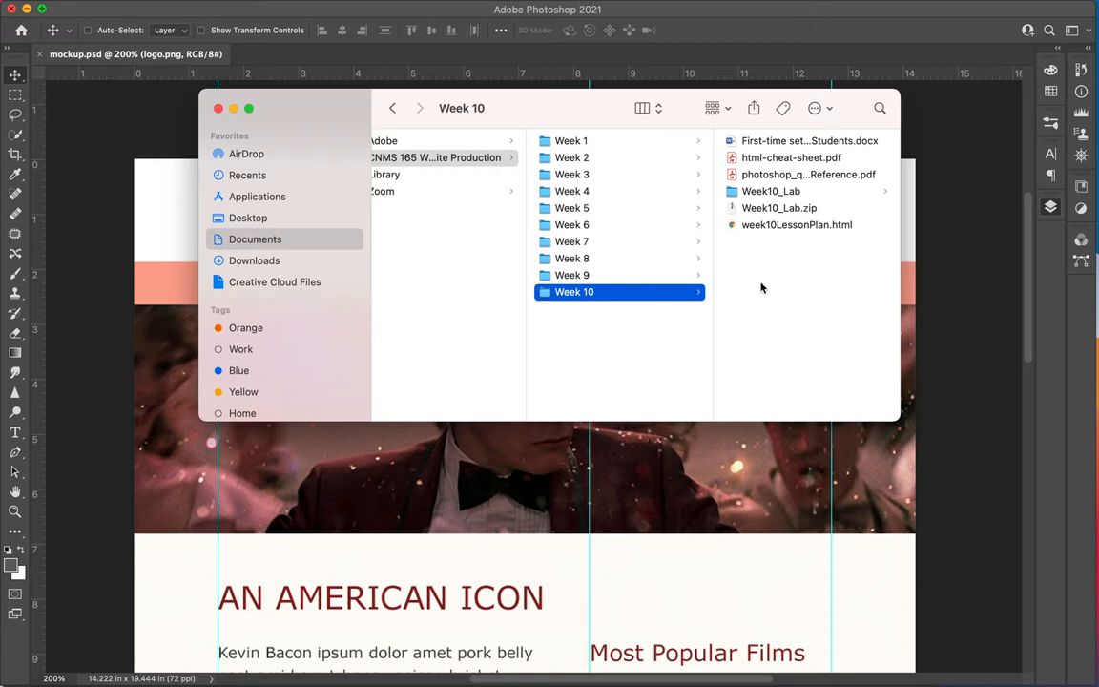
click(771, 190)
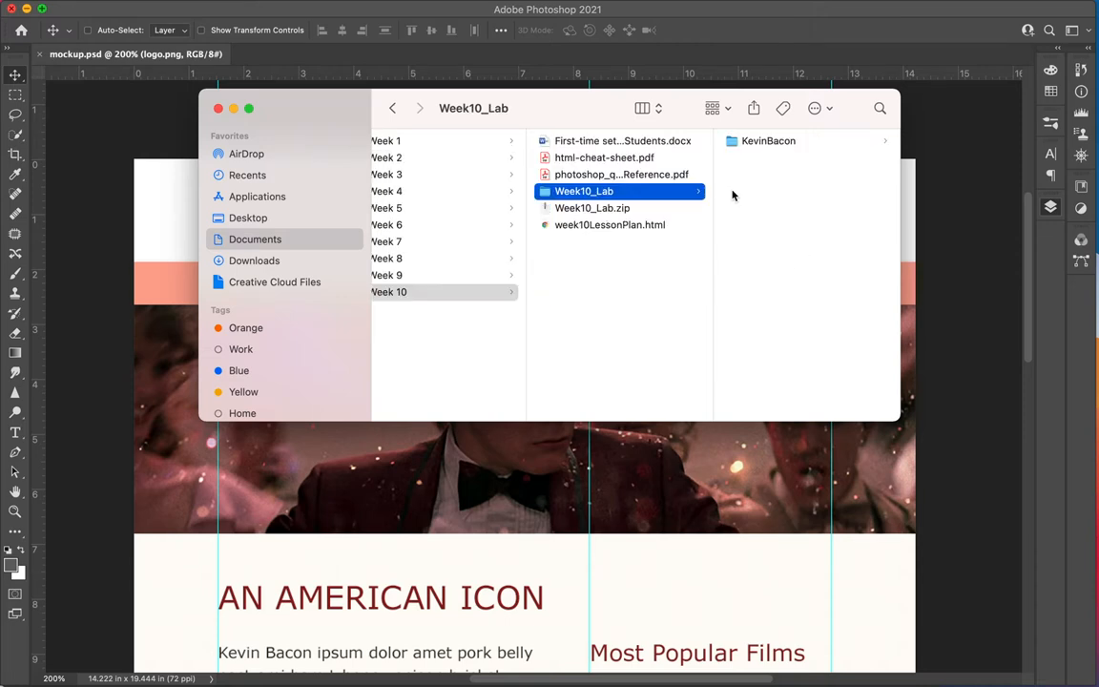
click(768, 140)
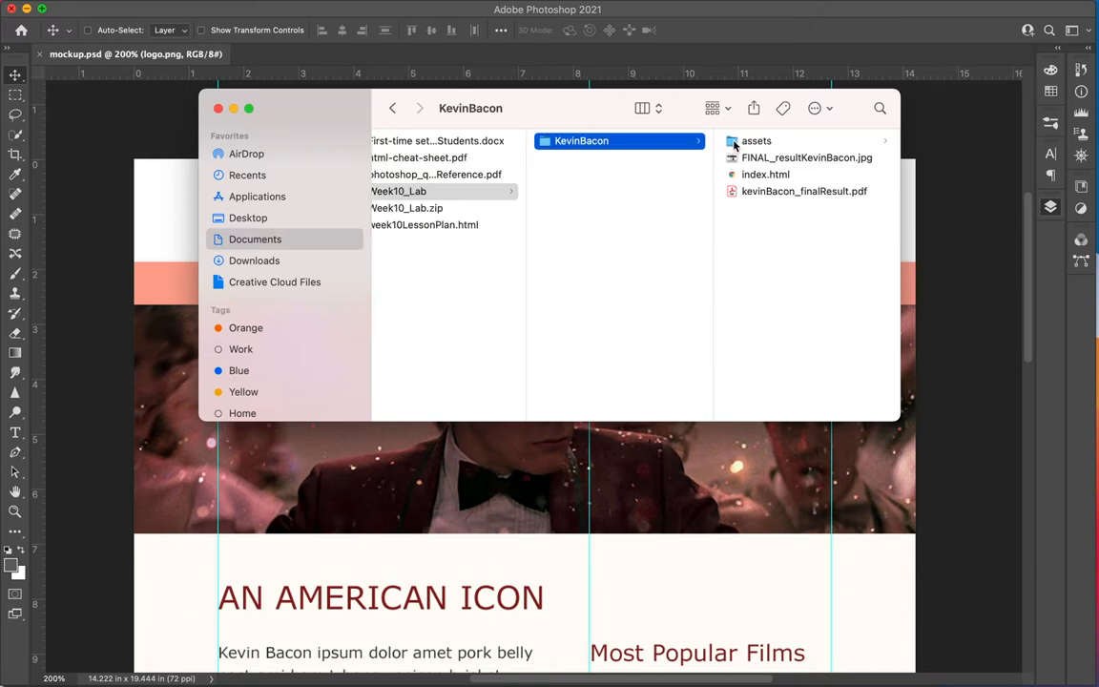
click(755, 140)
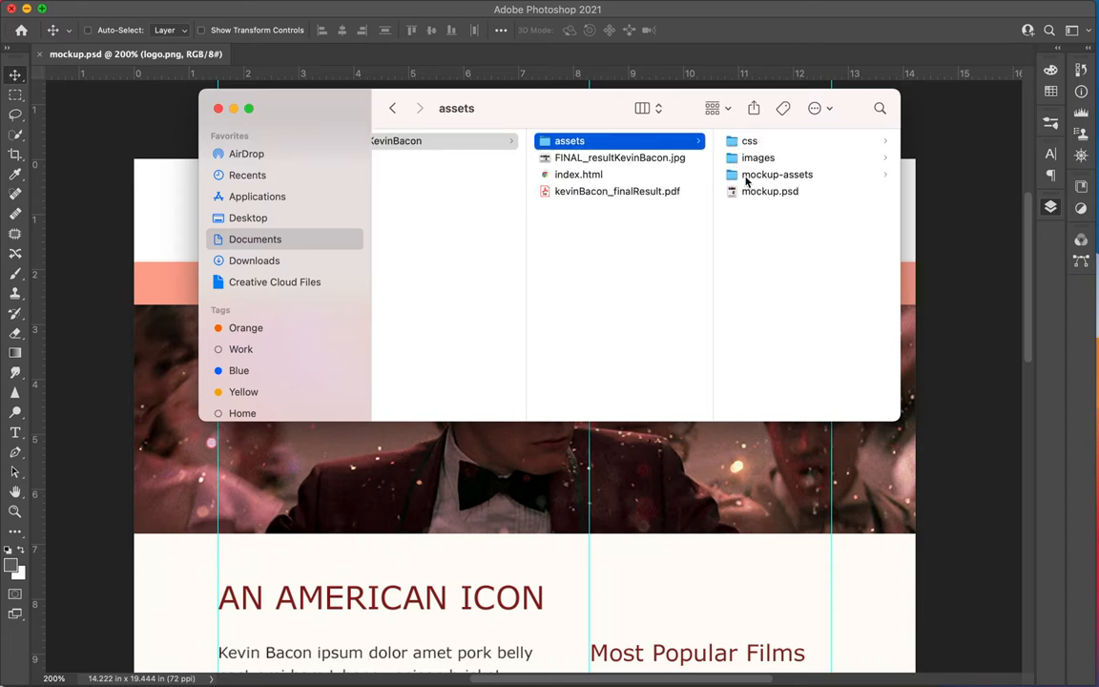
click(777, 174)
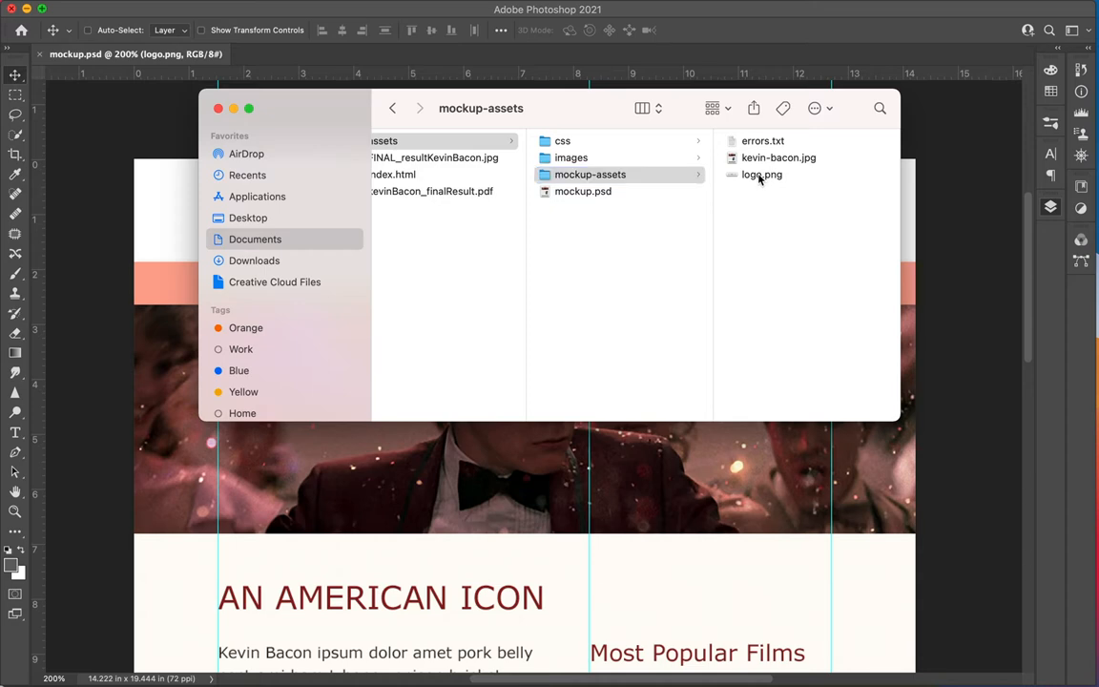
click(762, 174)
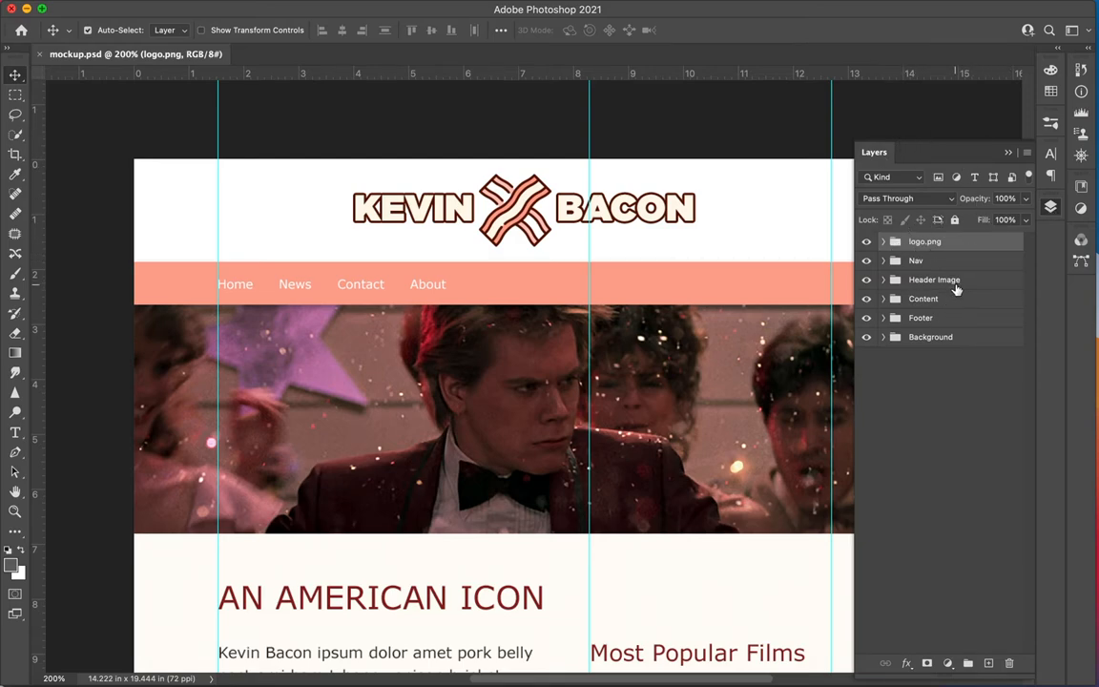
Rename the logo layer group to 'logo.png, logo.gif' to export both formats
click(924, 241)
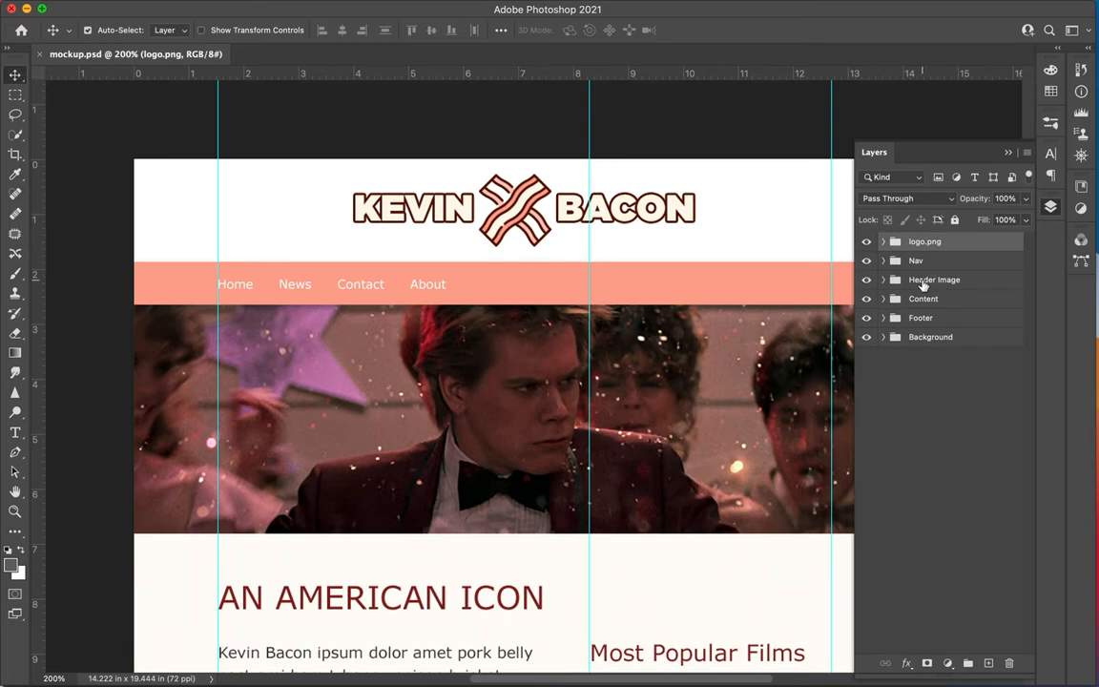
mouse_move(882, 281)
text(, logo.gif)
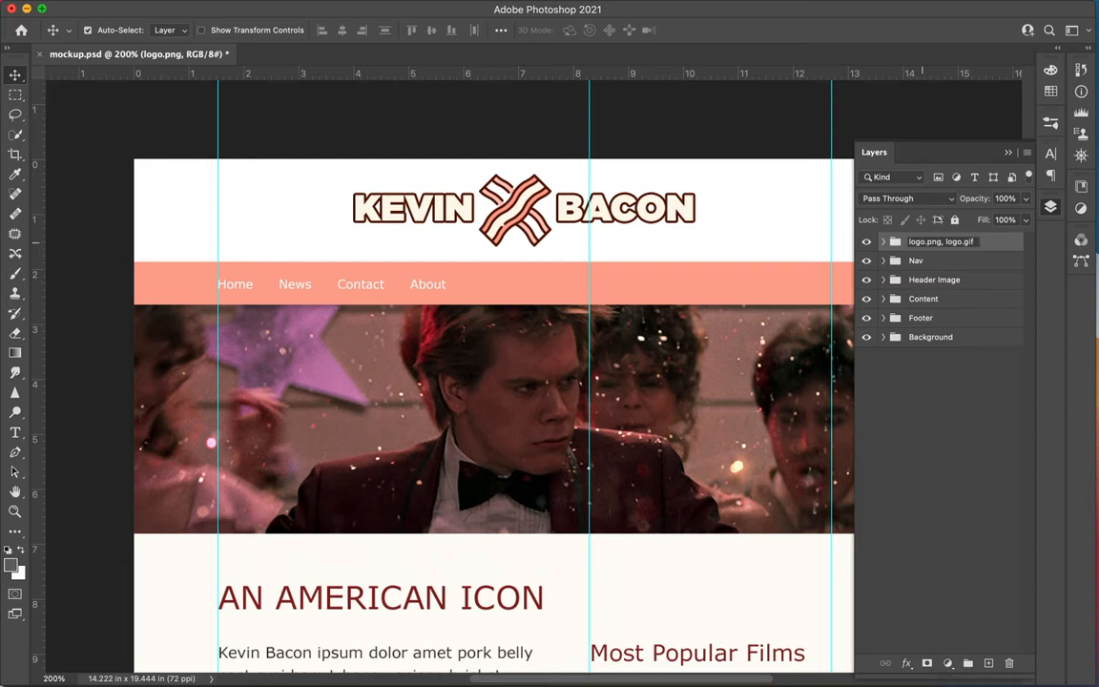
click(957, 395)
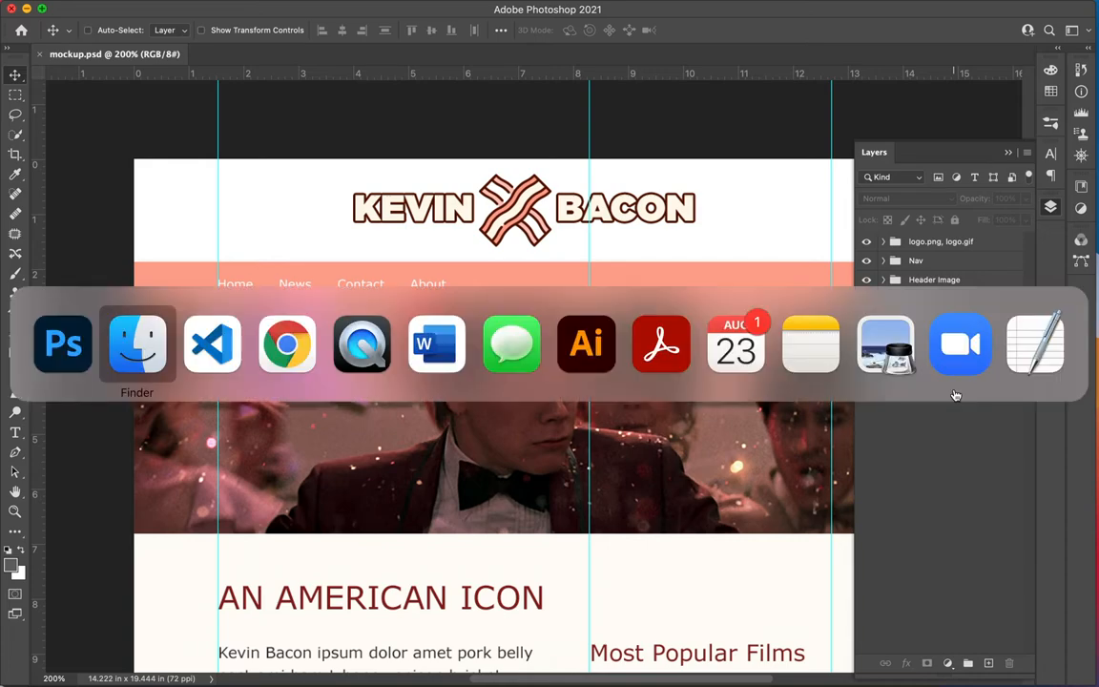
Open logo.gif and logo.png in Preview, then compare their sizes in List view
click(137, 343)
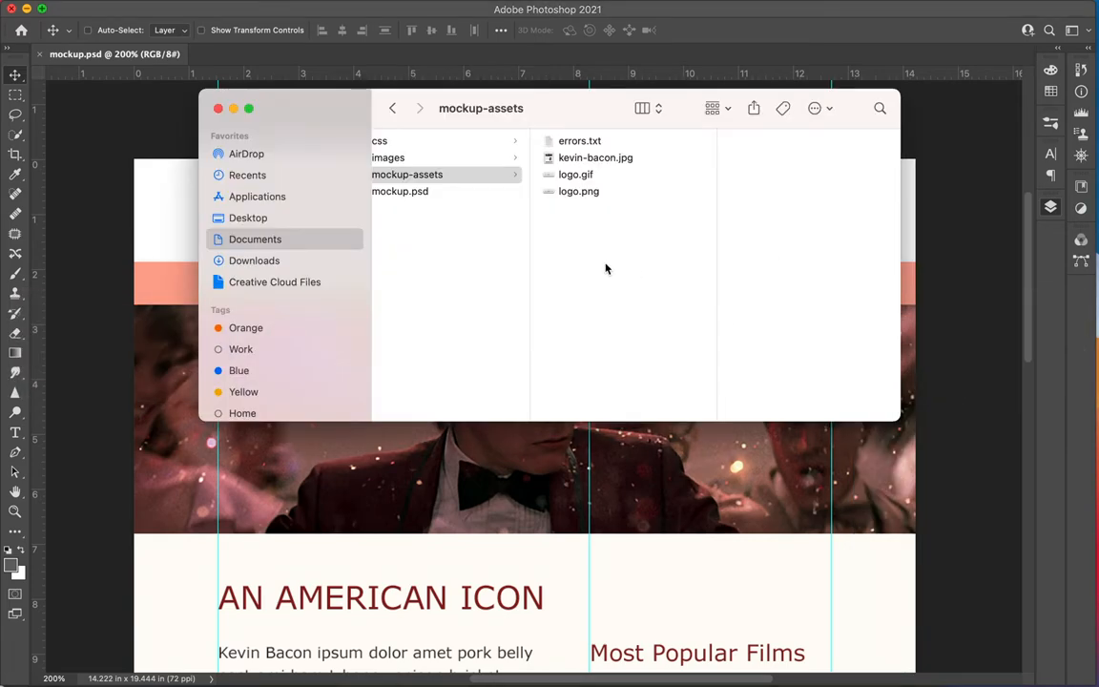
click(578, 191)
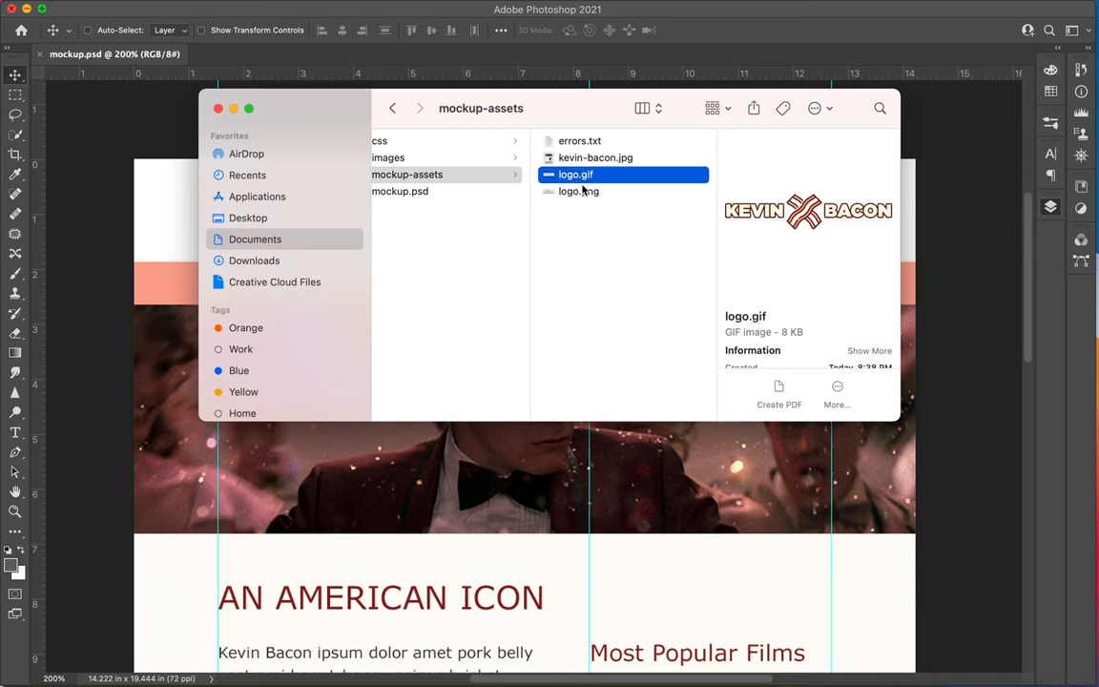
click(579, 190)
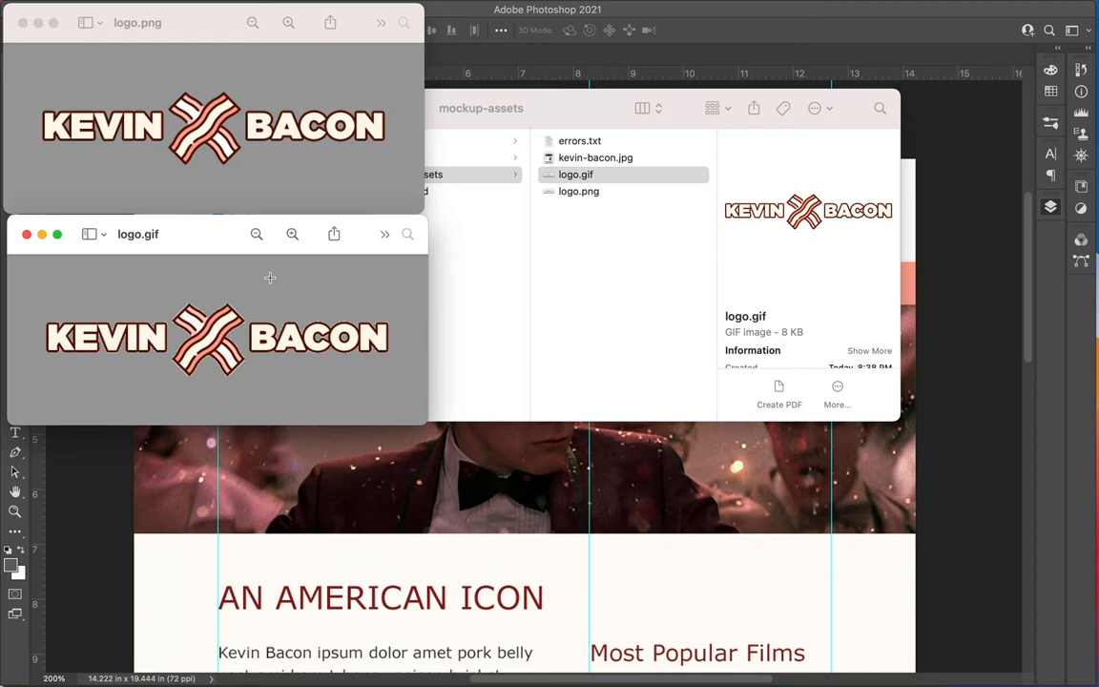
mouse_move(719, 152)
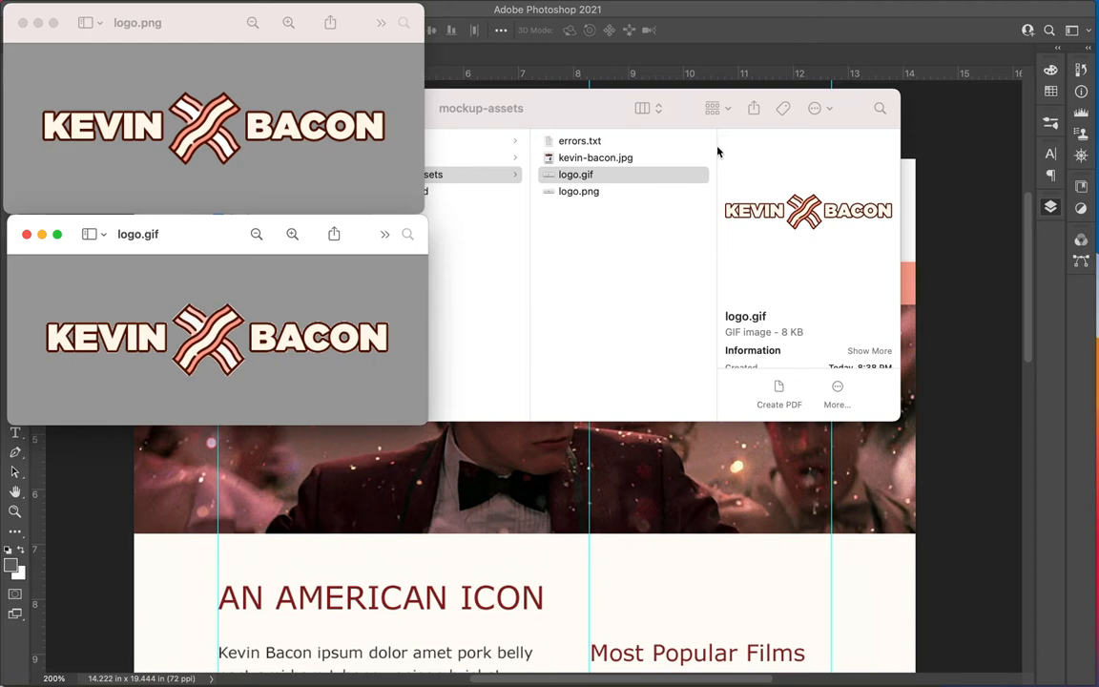
click(582, 108)
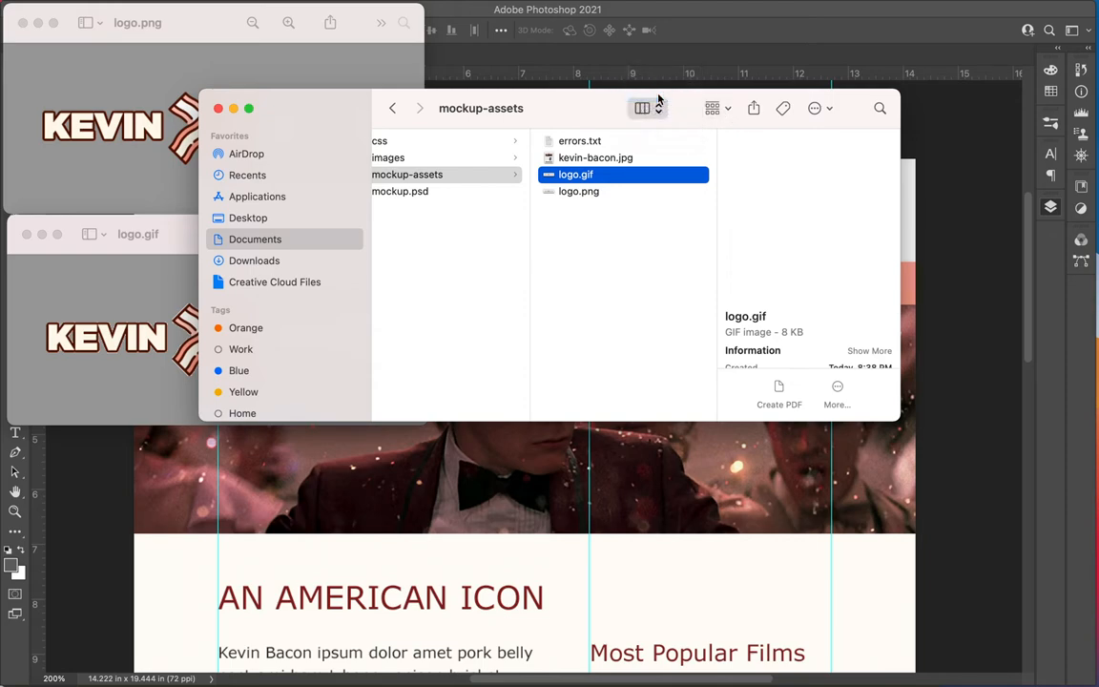
click(642, 108)
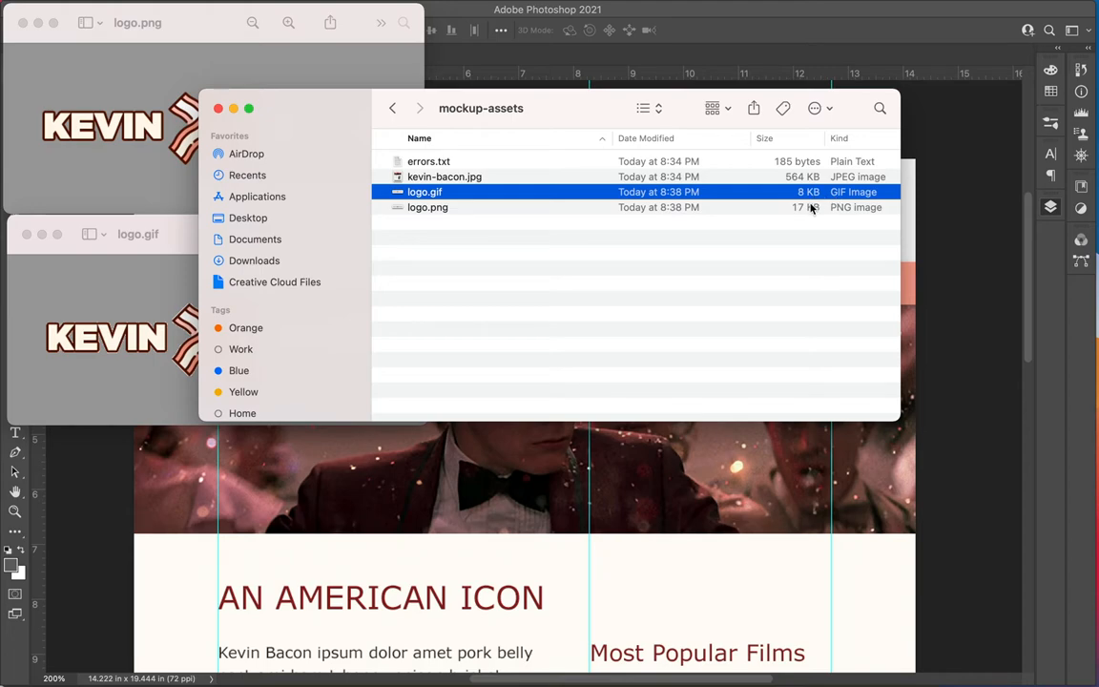
mouse_move(429, 127)
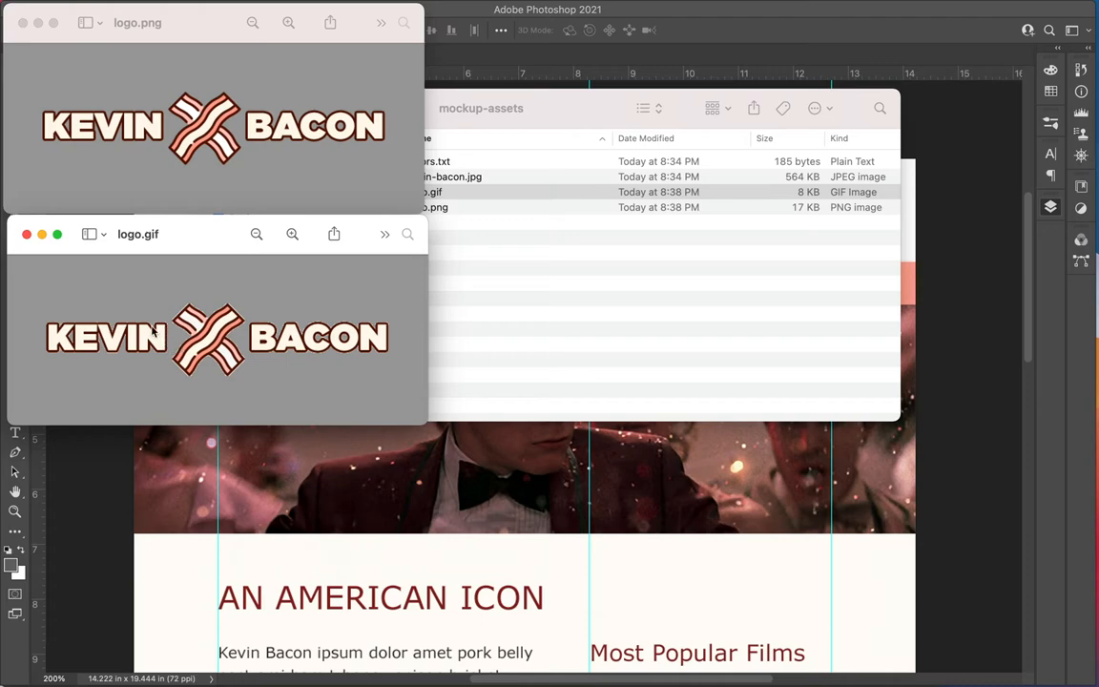
mouse_move(254, 143)
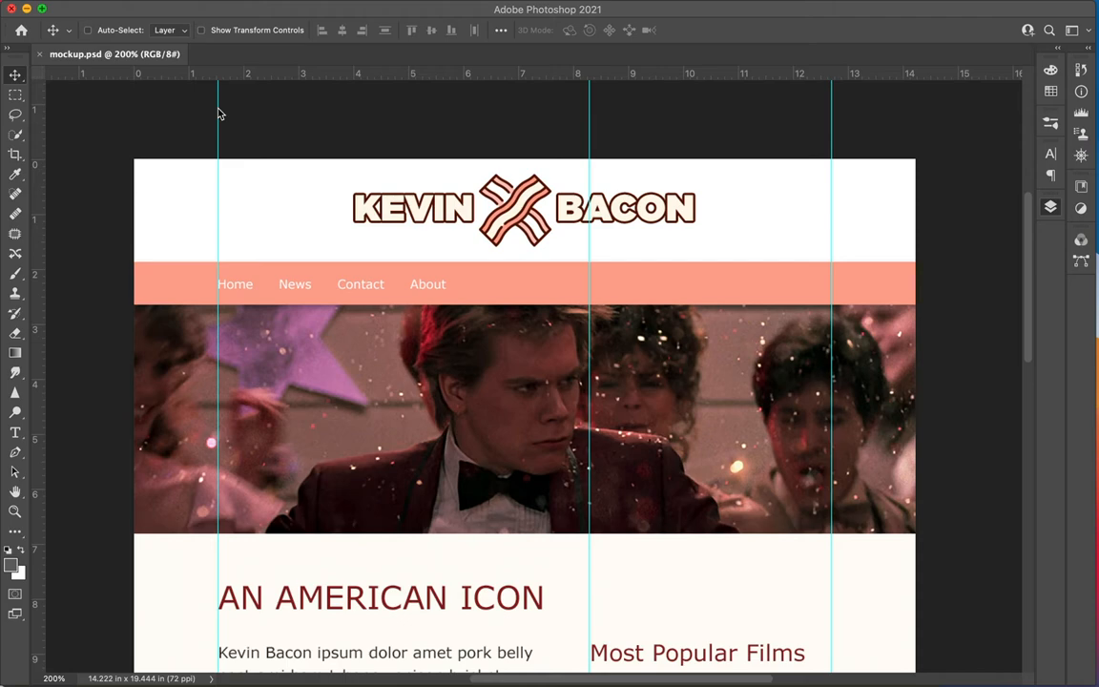
Expand the Header Image group and toggle its photo layer off and back on
click(1051, 207)
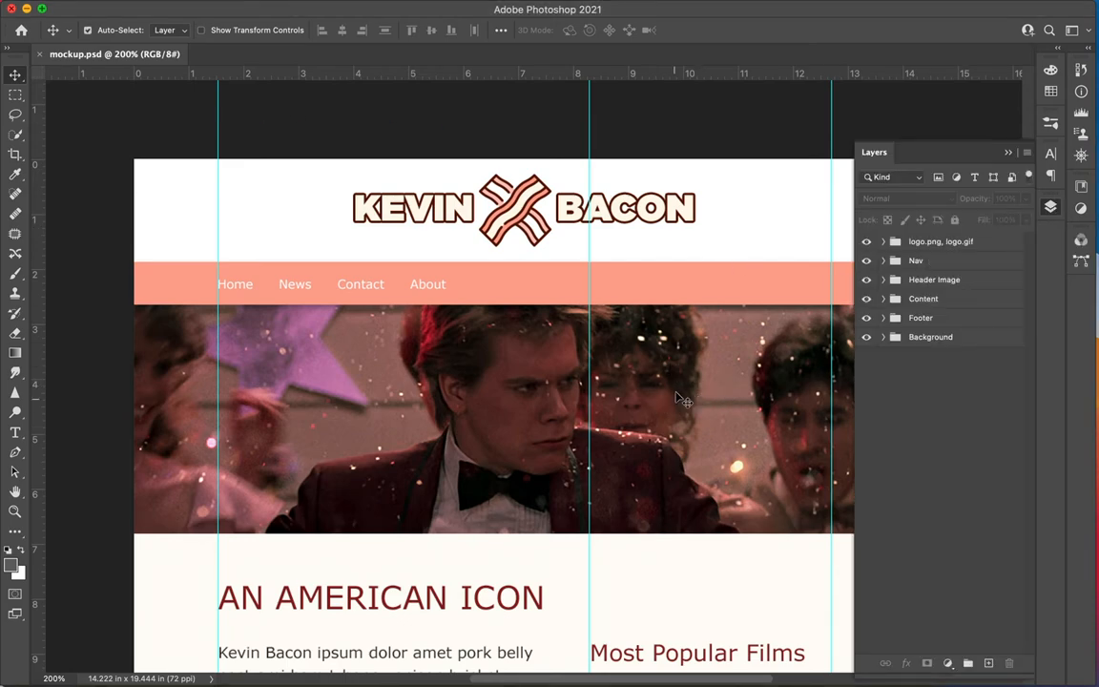
click(883, 279)
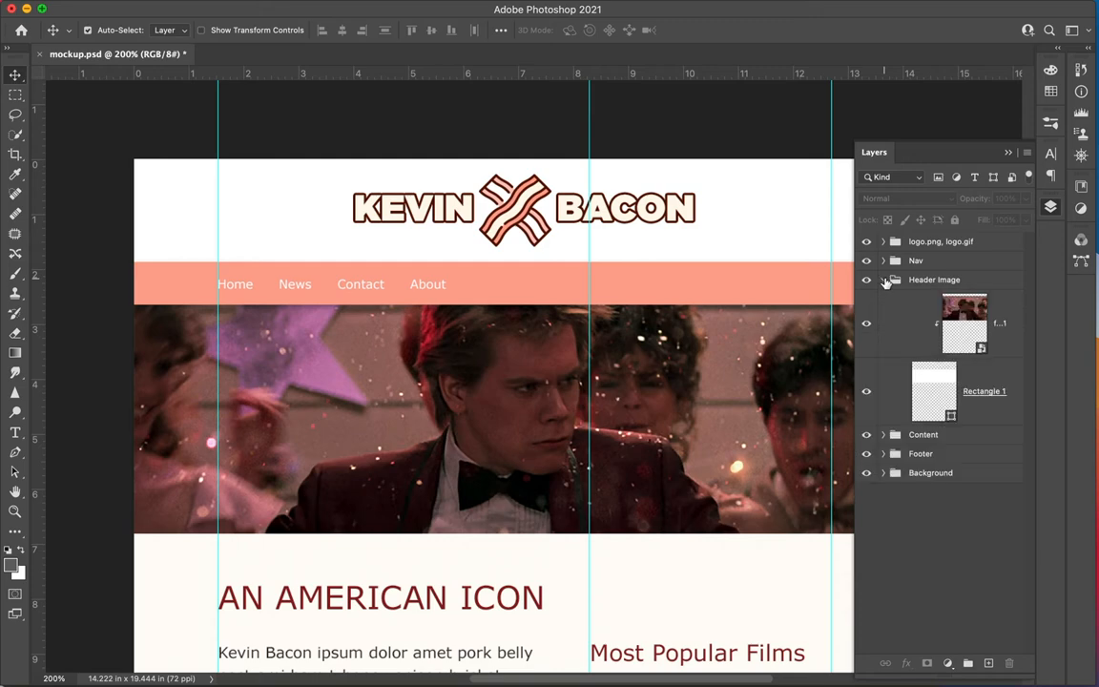
click(866, 322)
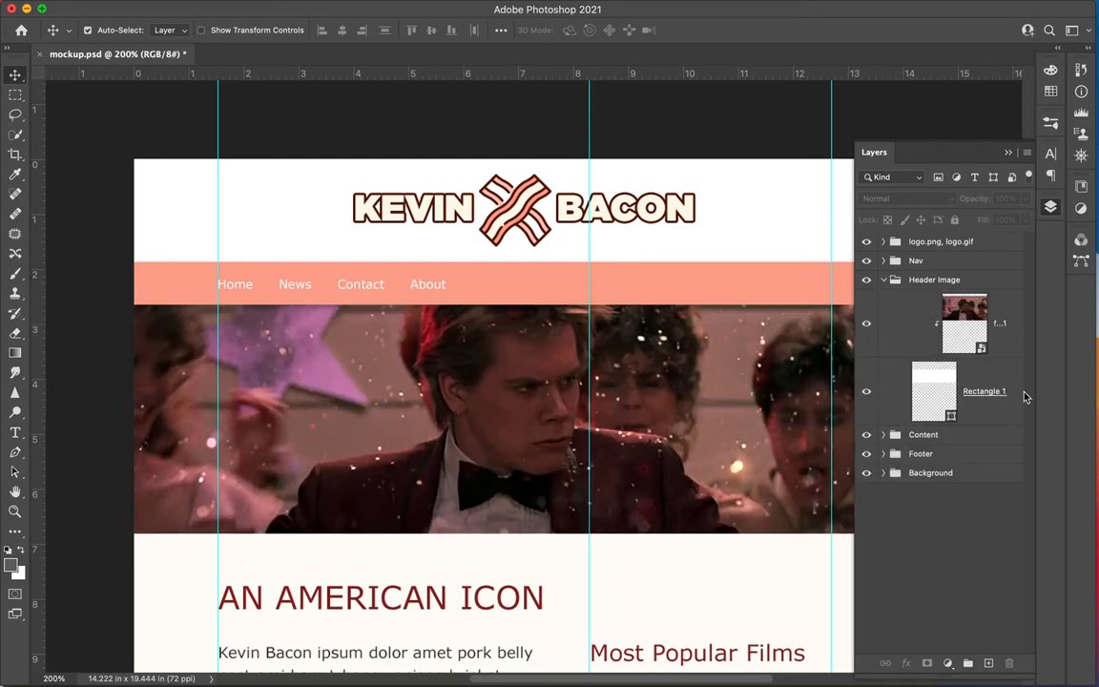
click(867, 325)
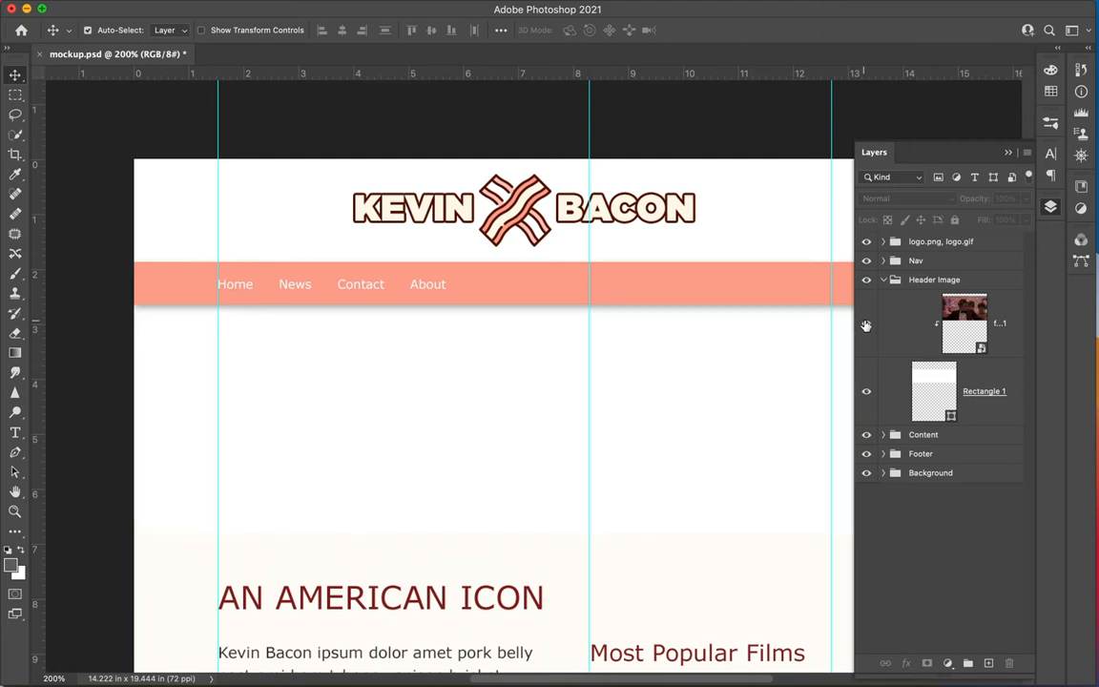
click(867, 323)
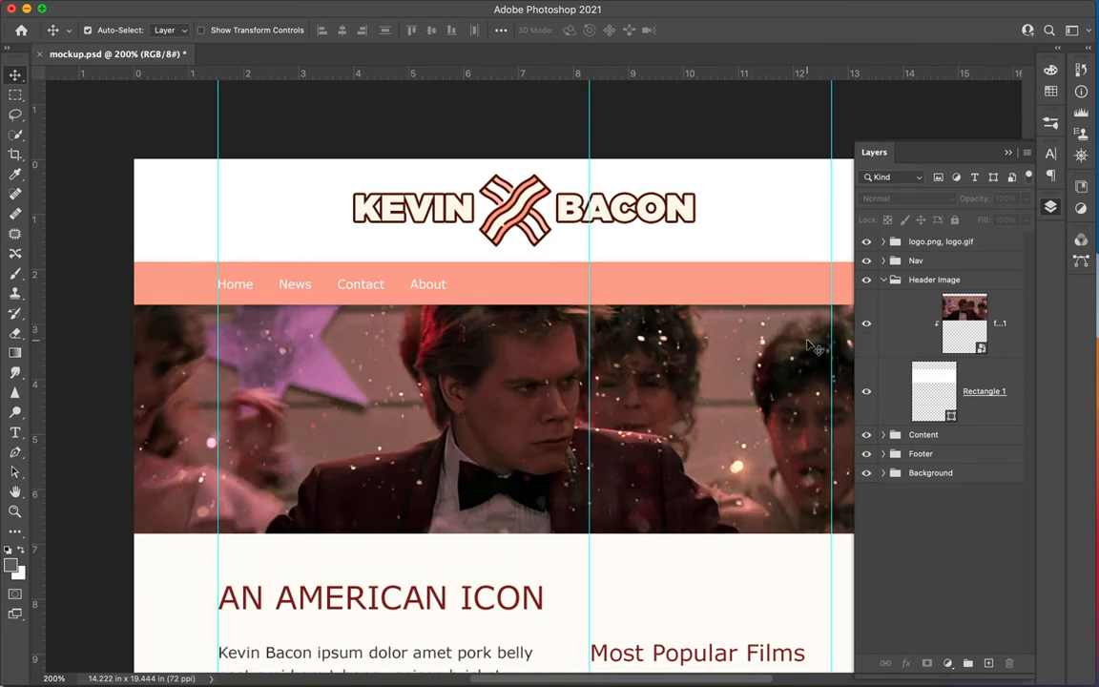
mouse_move(935, 390)
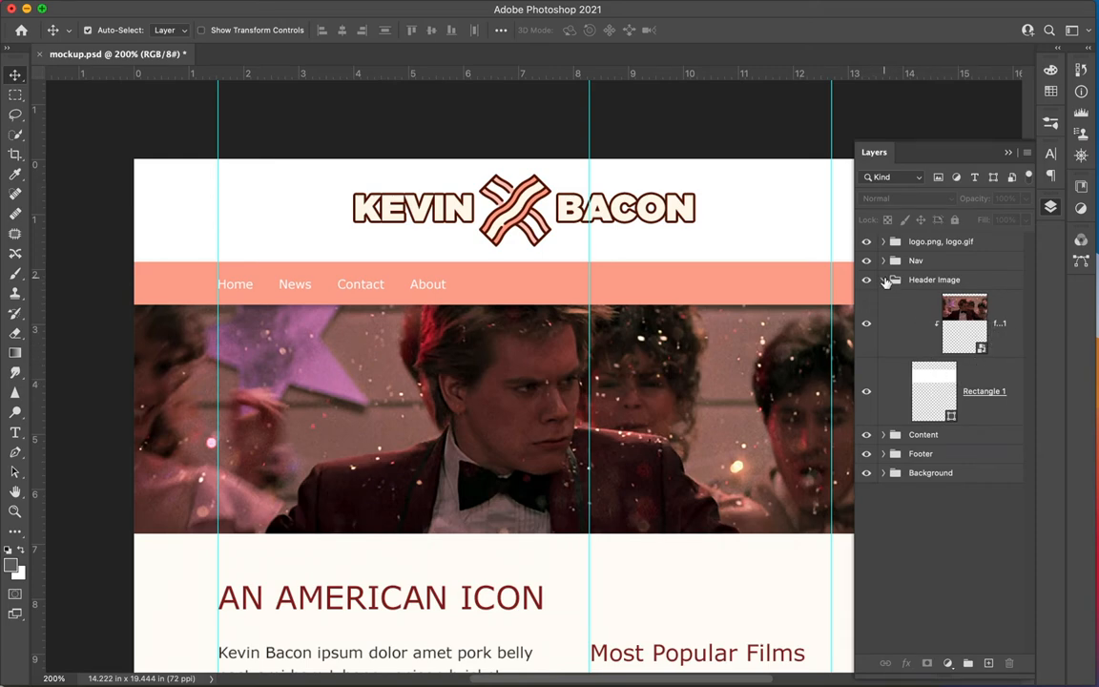
Collapse the group and rename Header Image to header.jpg
click(883, 280)
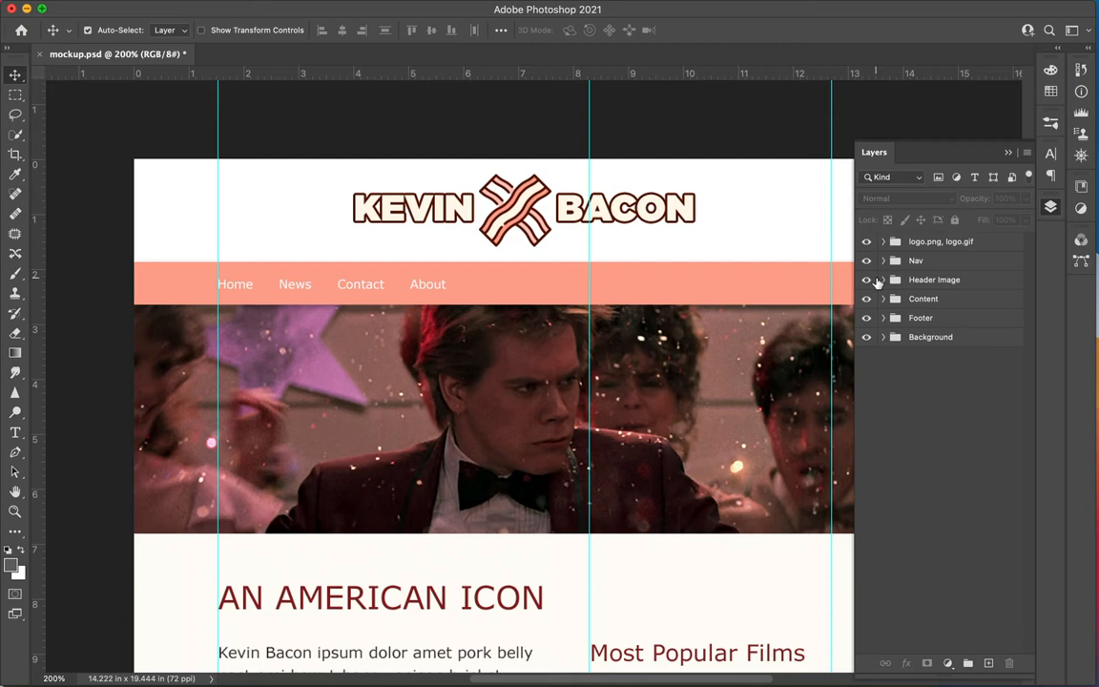
click(934, 279)
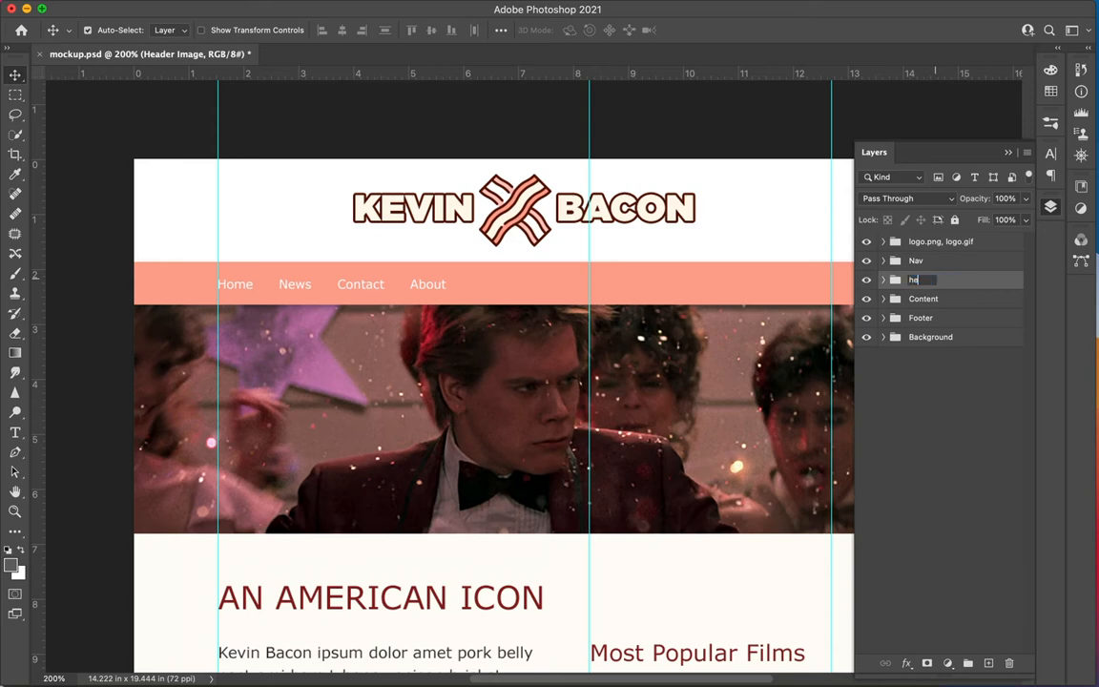
text(header)
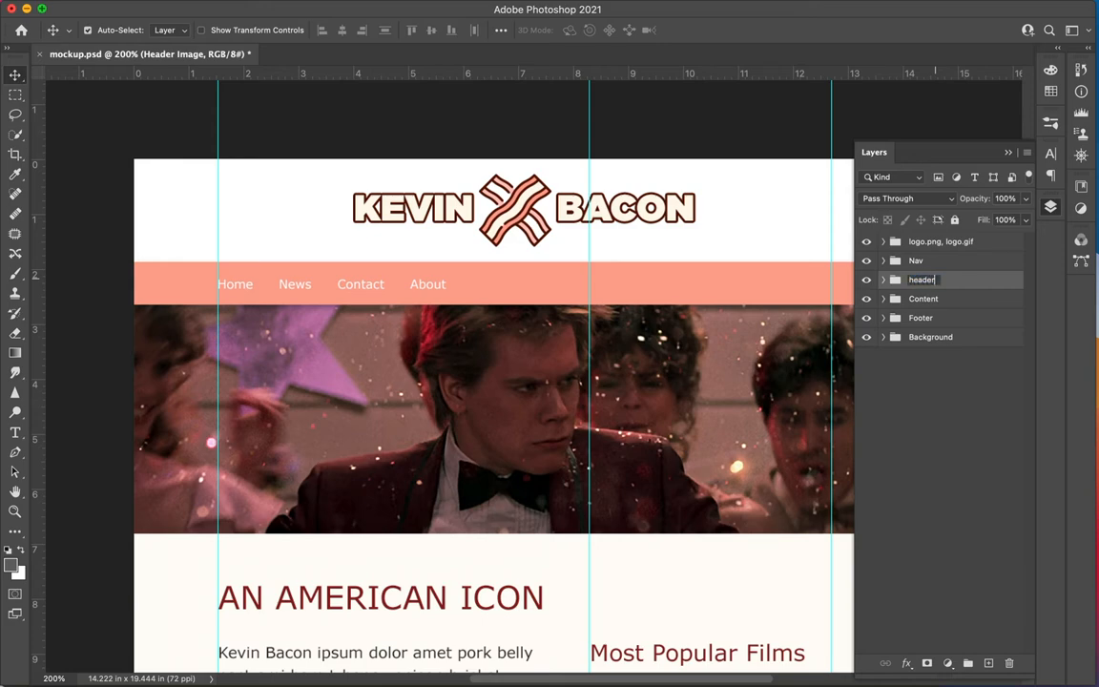
text(.jpg)
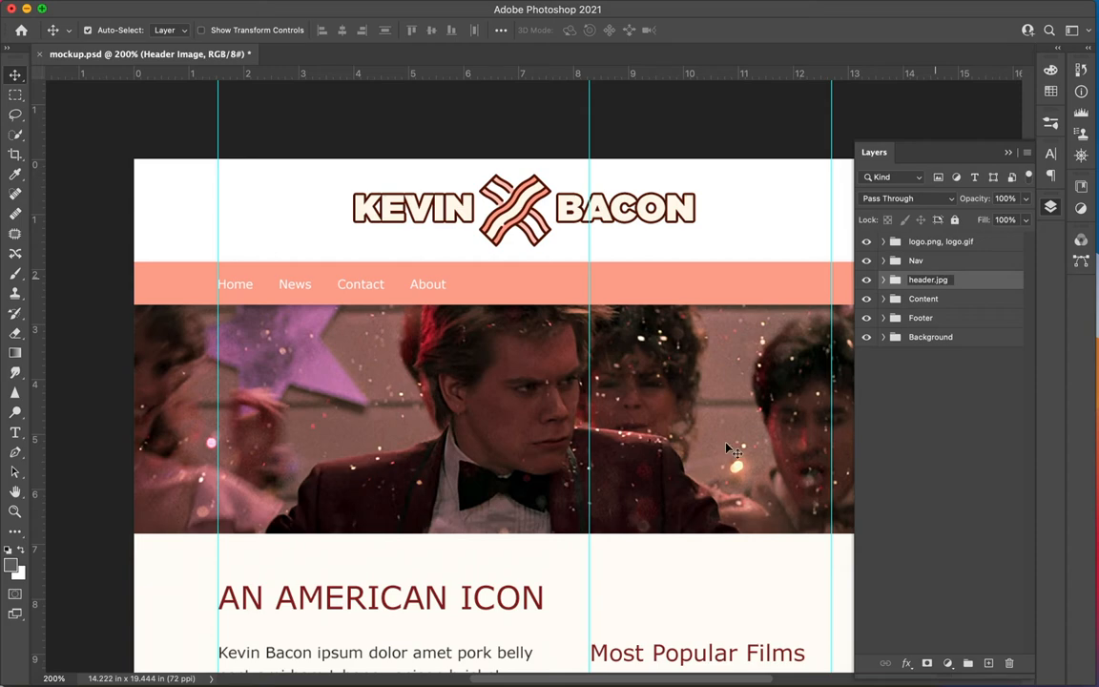
mouse_move(636, 425)
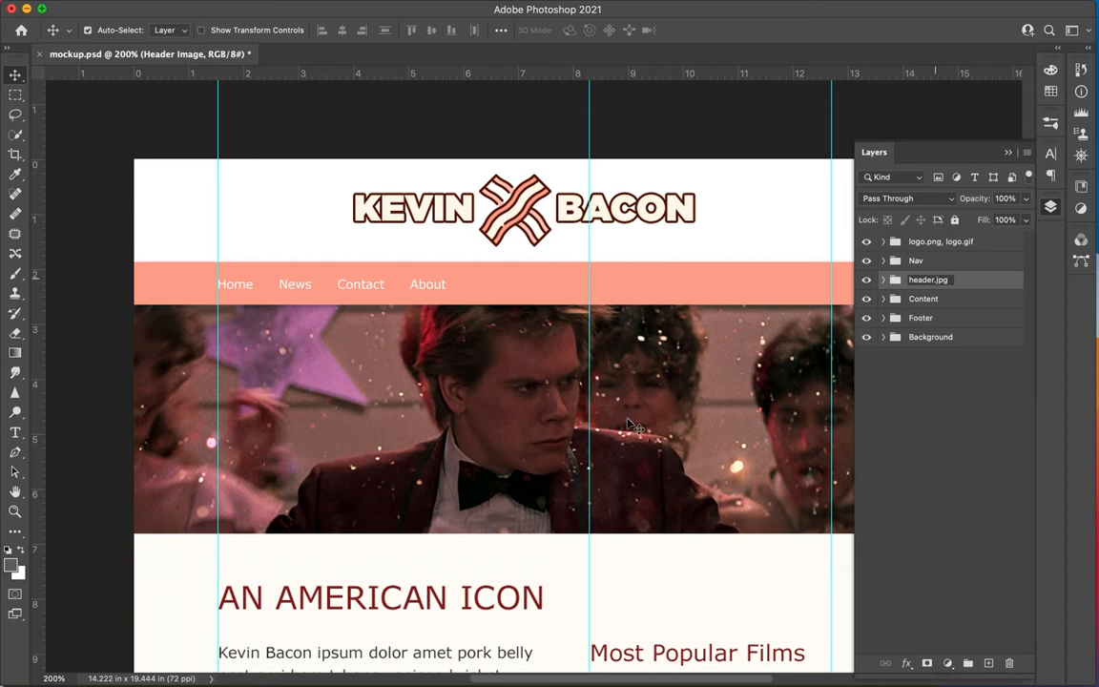
mouse_move(638, 358)
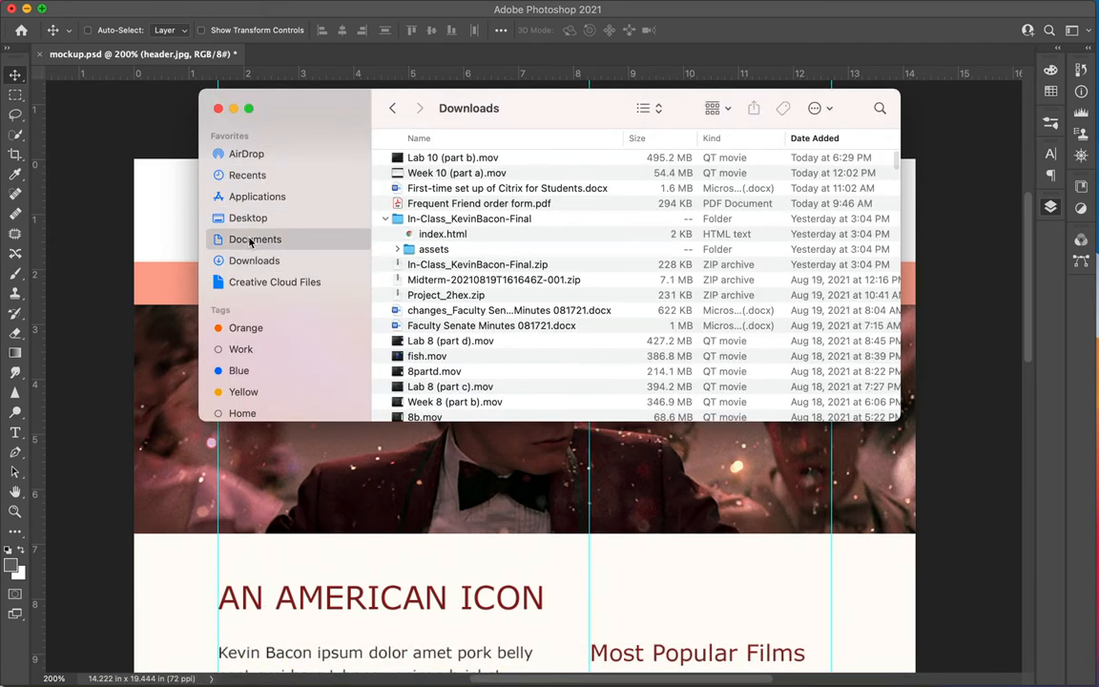
Find header.jpg and kevin-bacon.jpg in Week 10's mockup-assets folder, then return to Photoshop
click(255, 238)
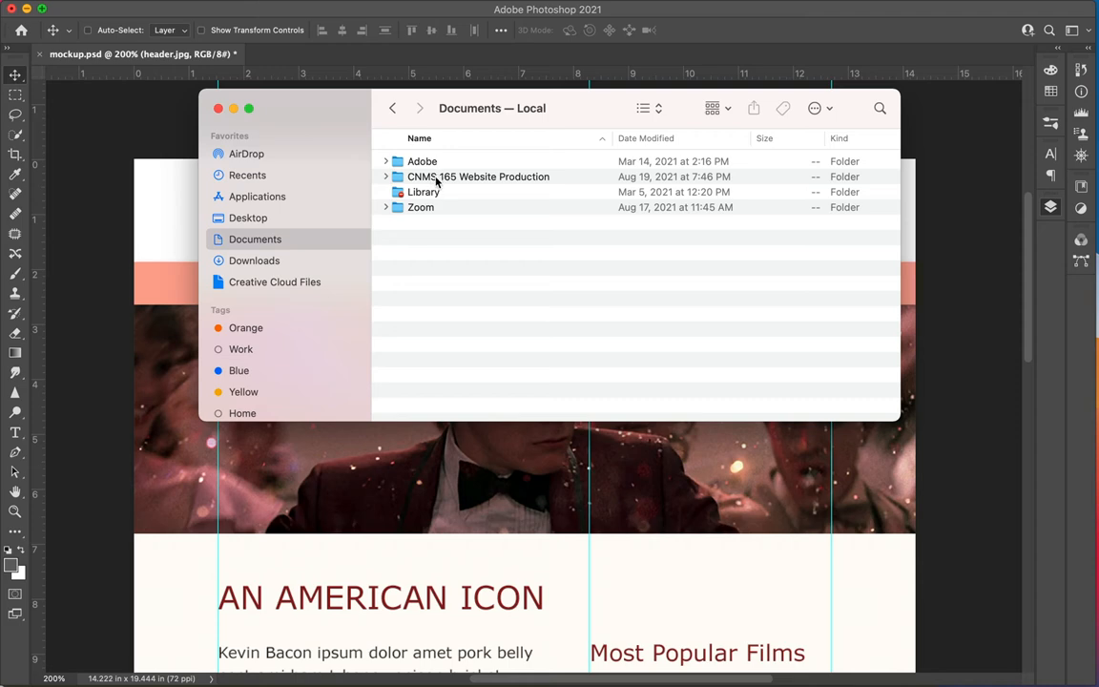
double_click(479, 176)
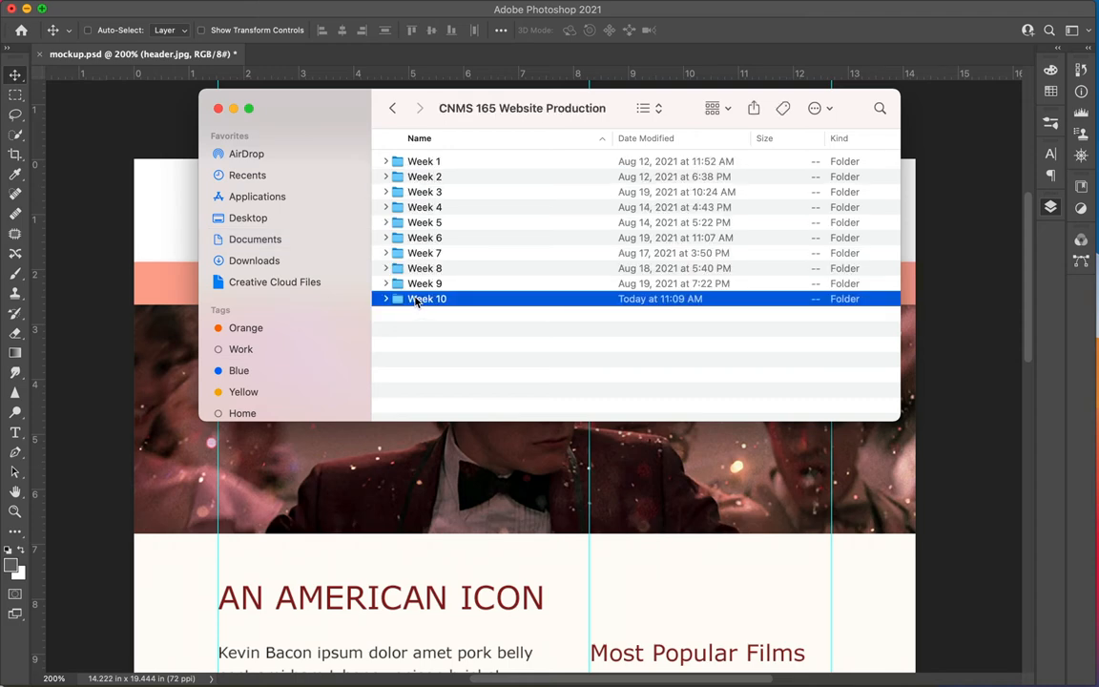
double_click(426, 299)
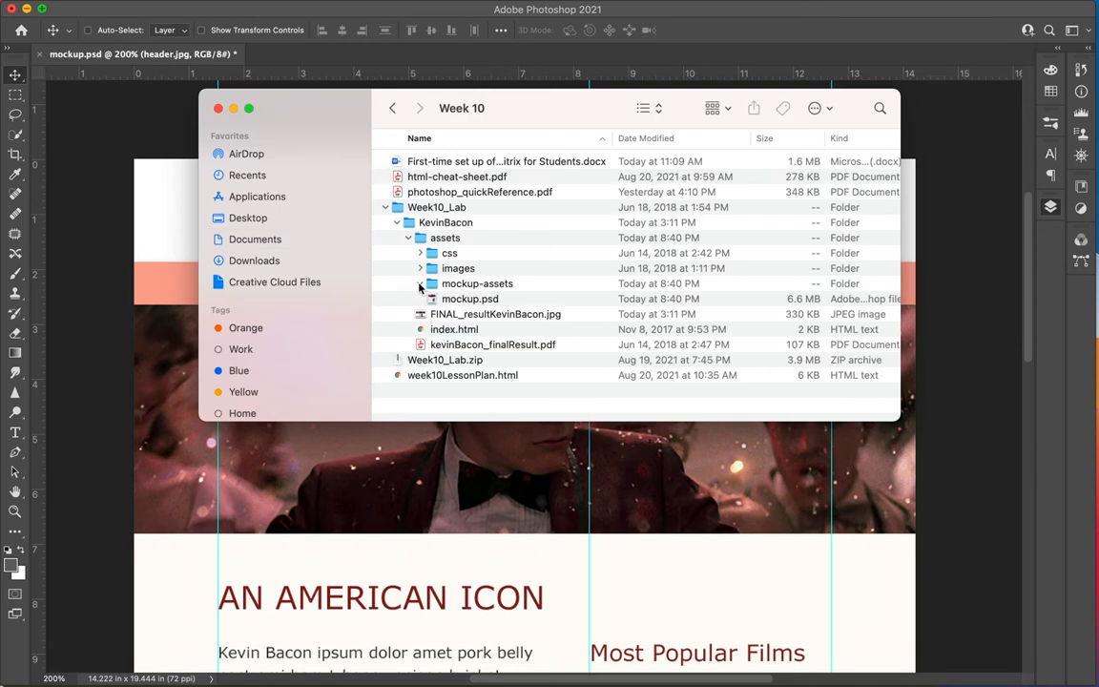
click(418, 283)
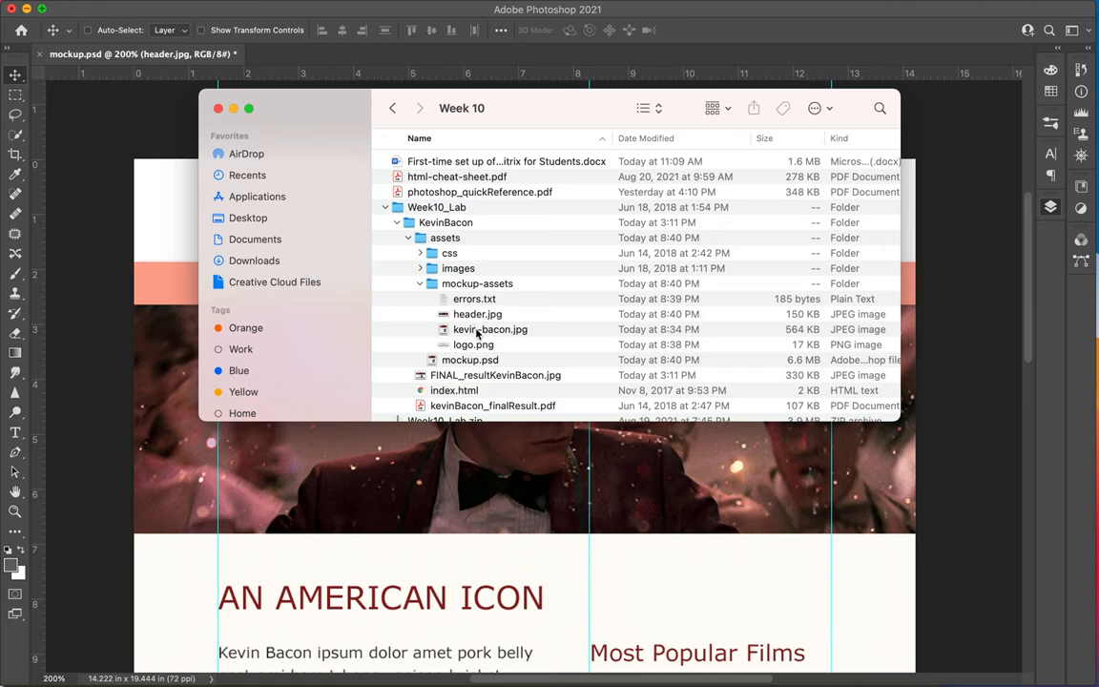
click(478, 314)
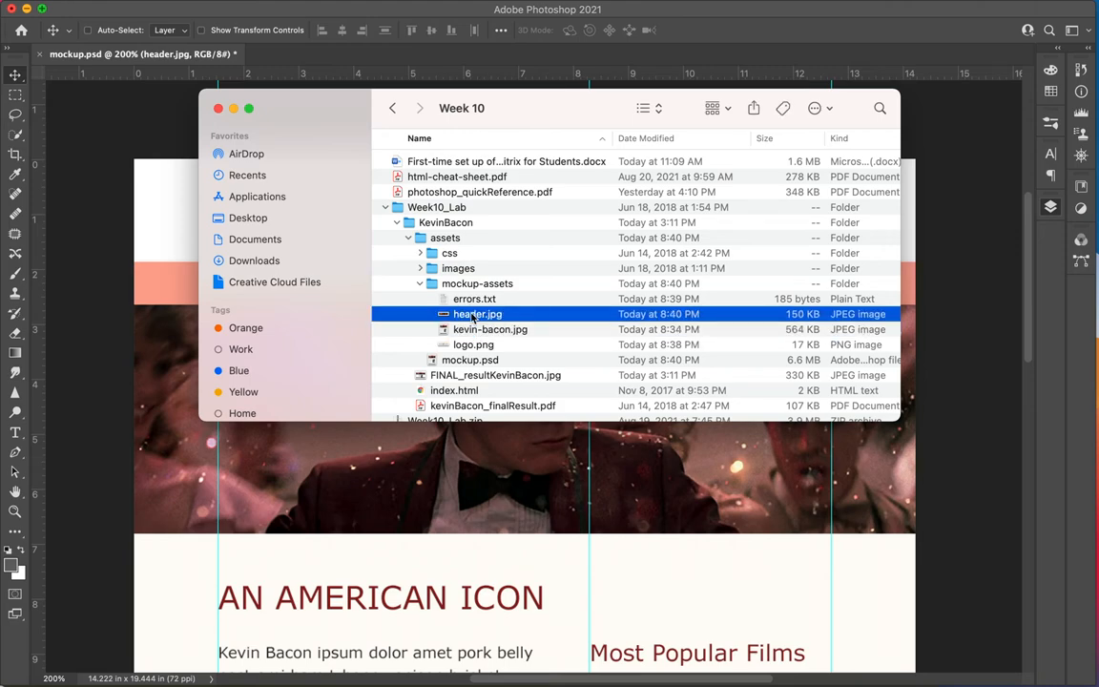
click(490, 330)
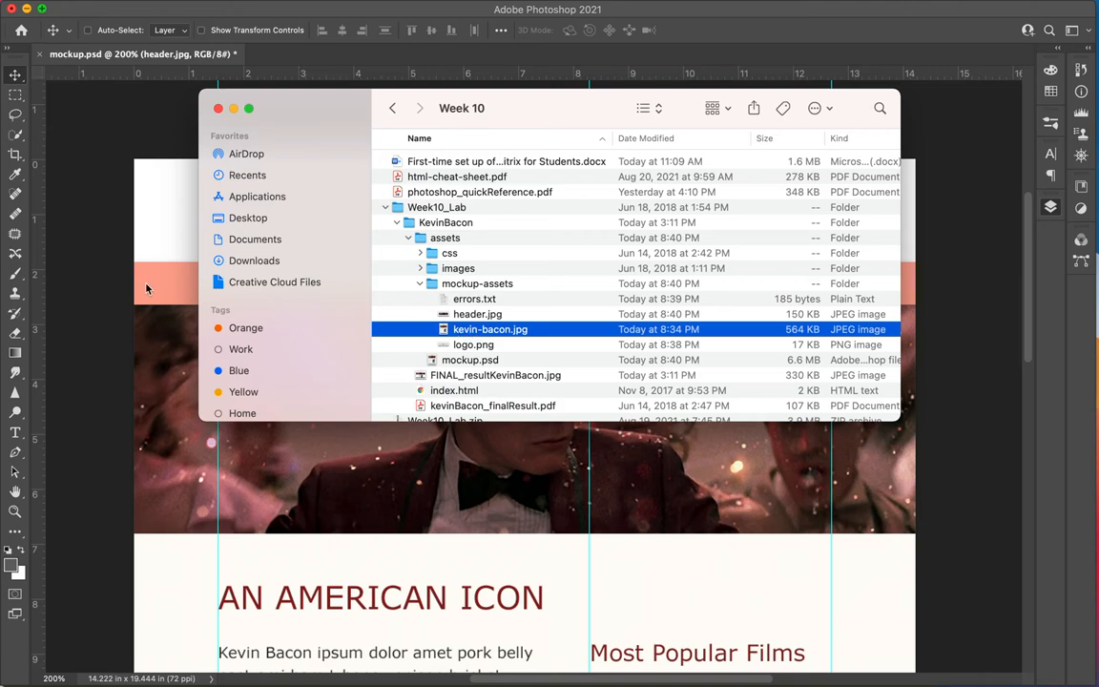
click(219, 107)
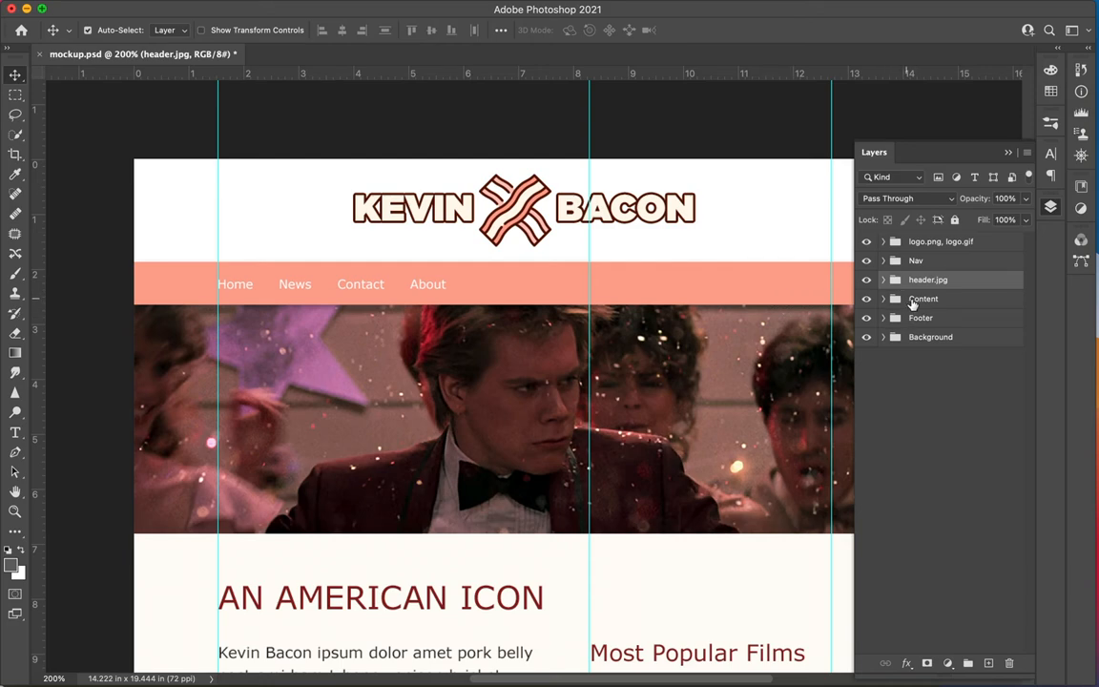
Expand the Content and Right Col groups and rename the Footloose poster layer to footloose.gif
click(883, 299)
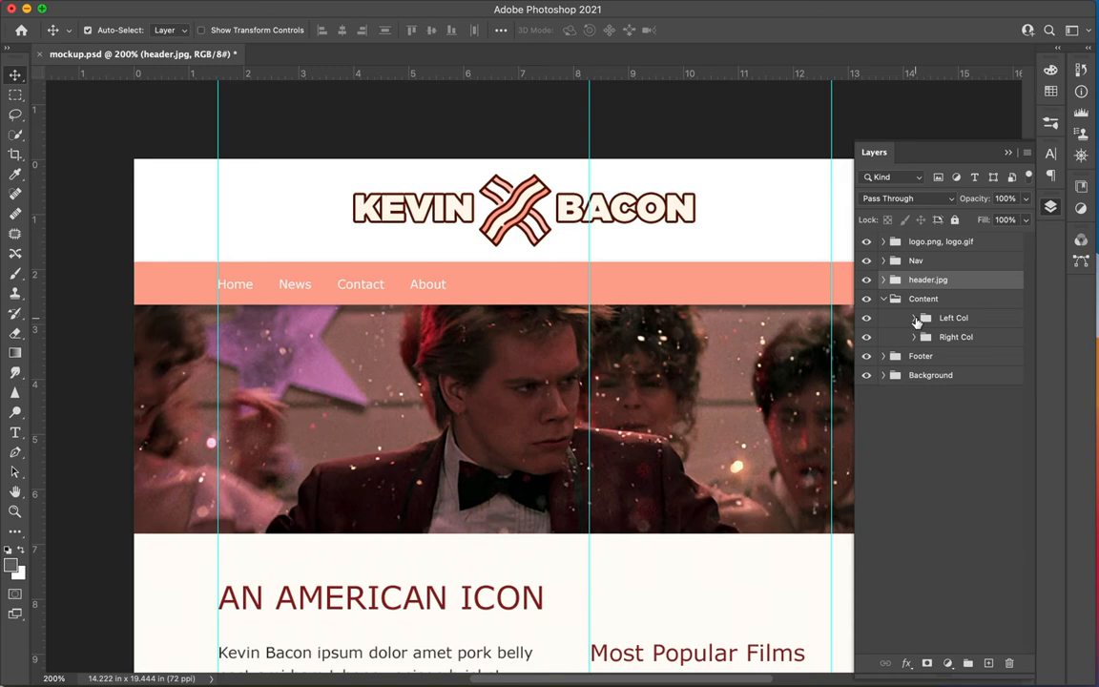
click(913, 318)
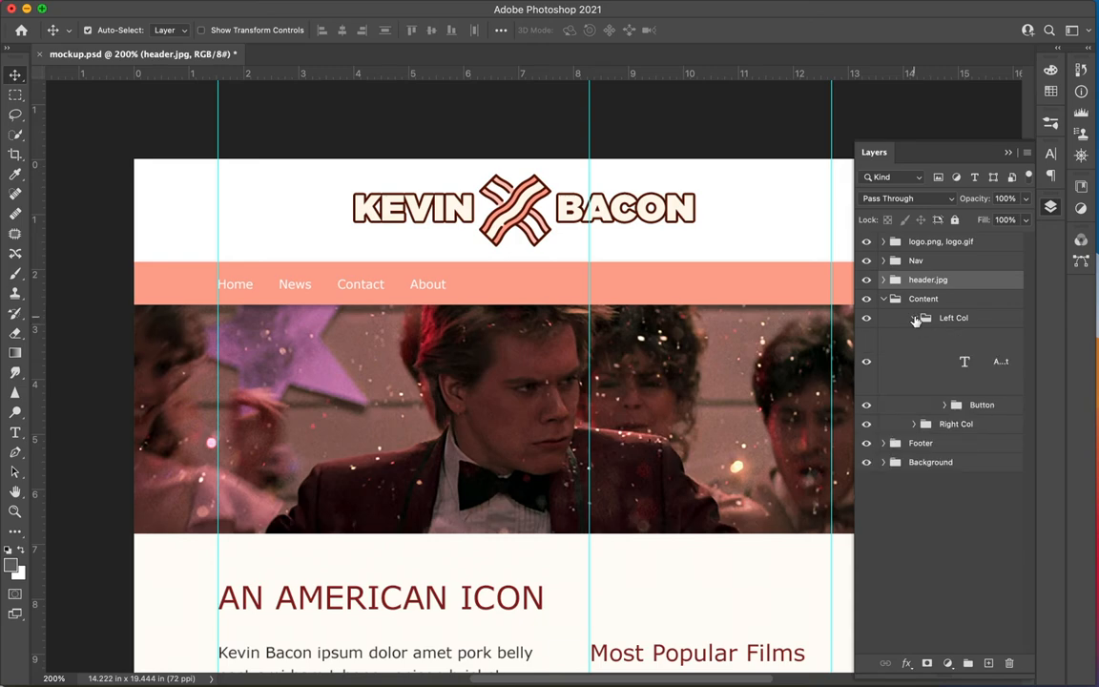
click(913, 318)
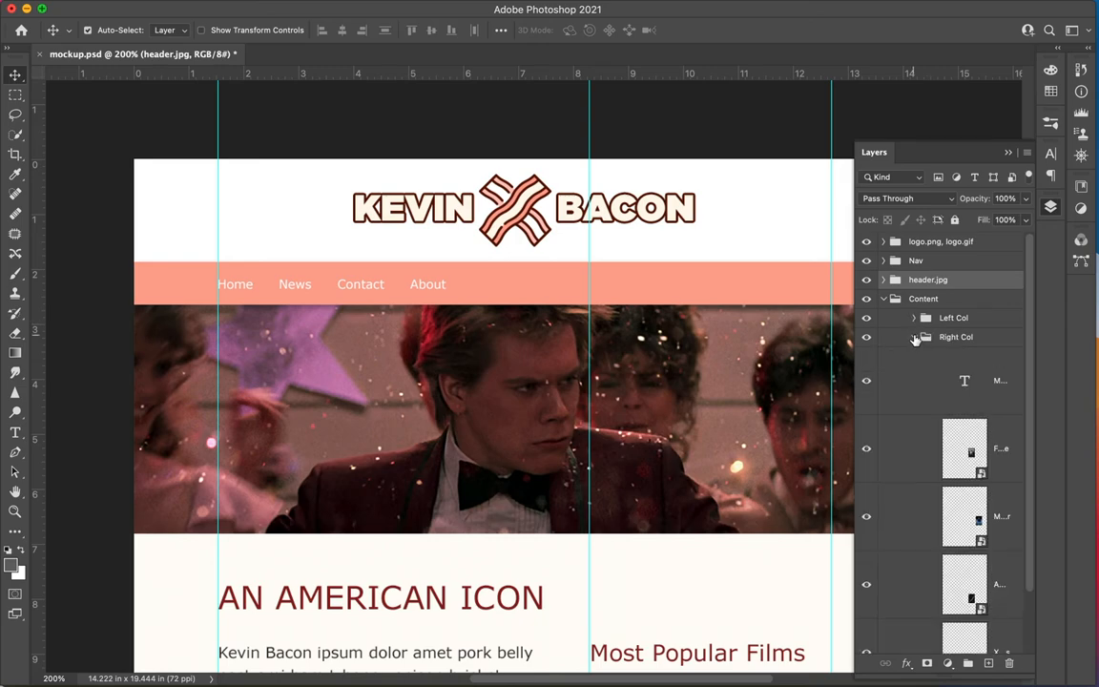
scroll(down, 3)
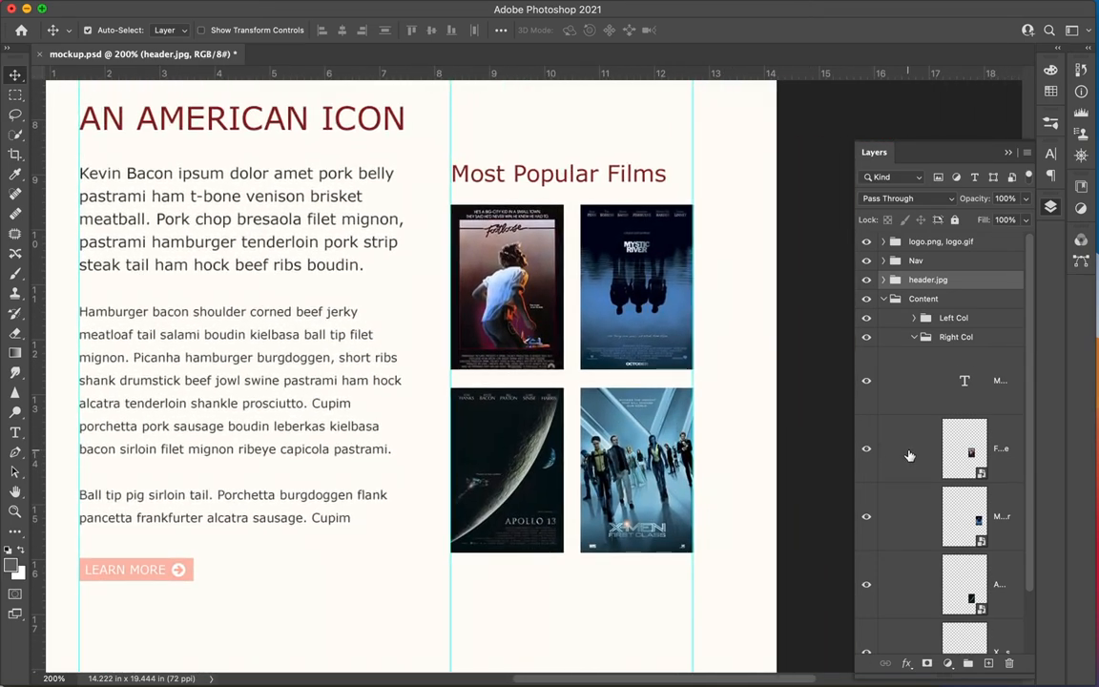
scroll(down, 3)
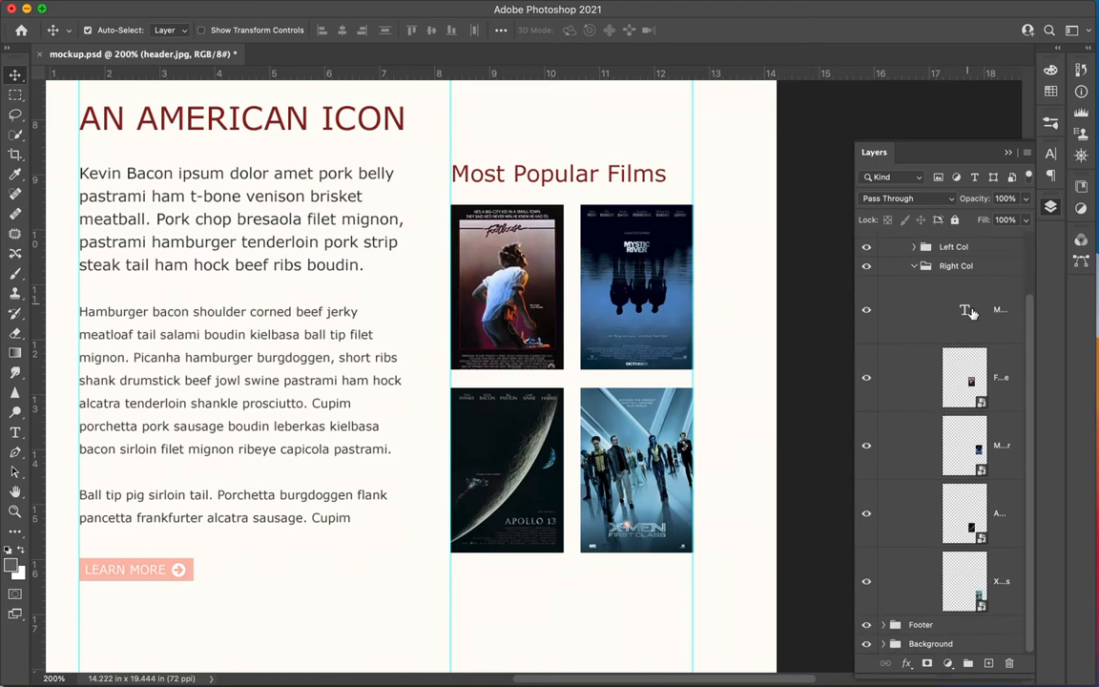
mouse_move(904, 382)
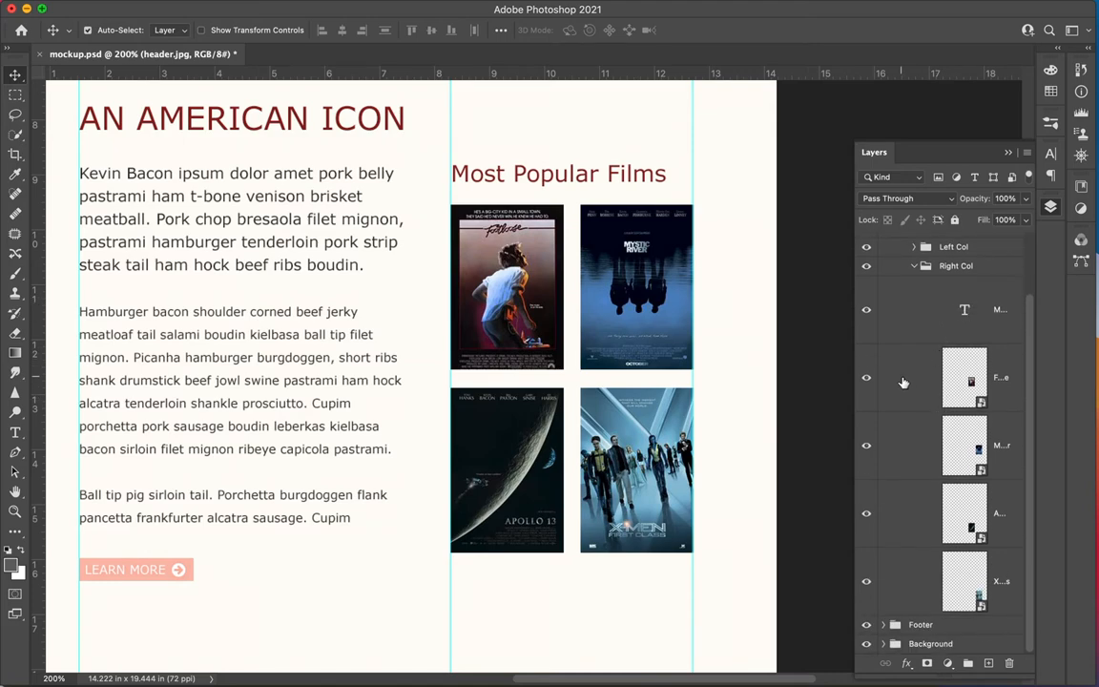
click(964, 377)
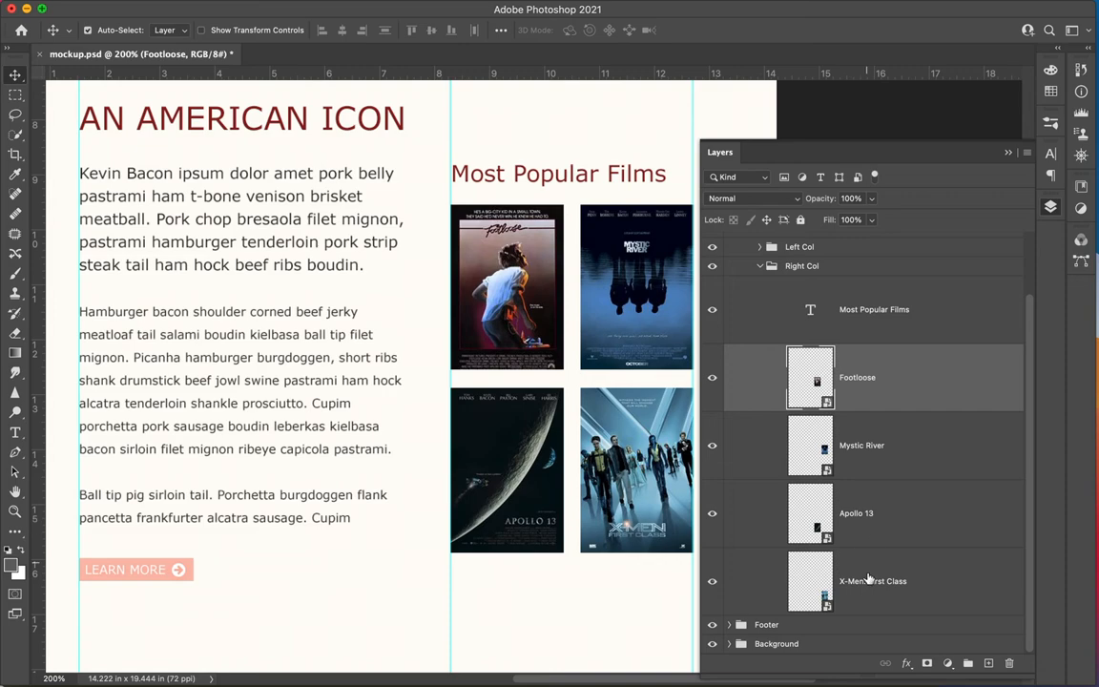
mouse_move(611, 289)
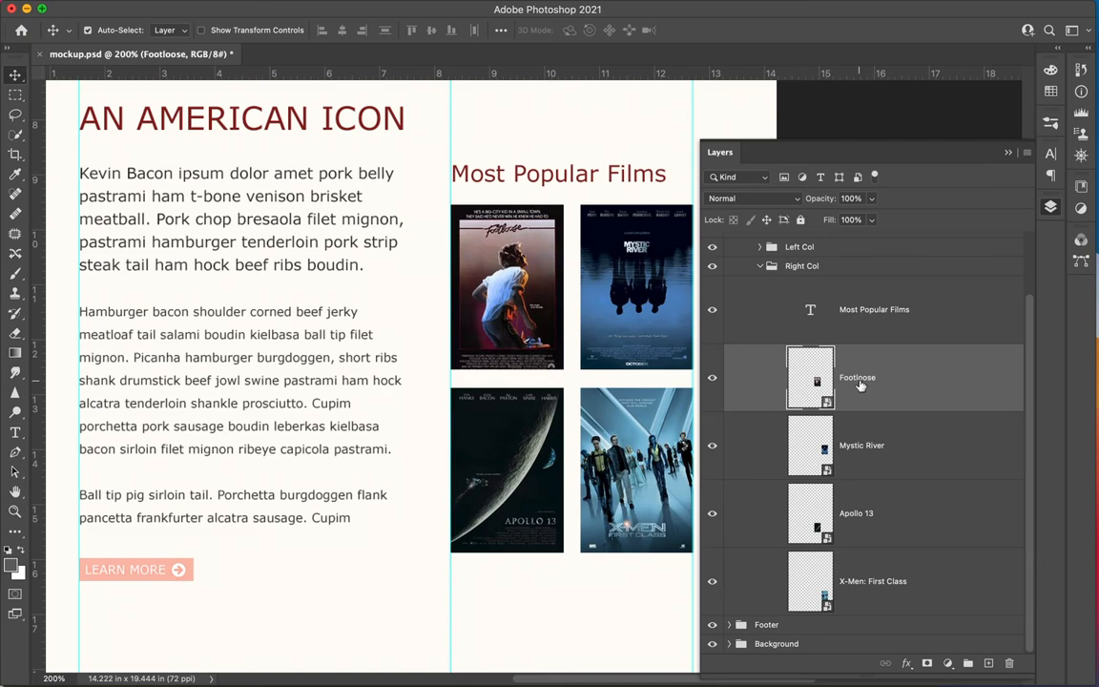
double_click(857, 377)
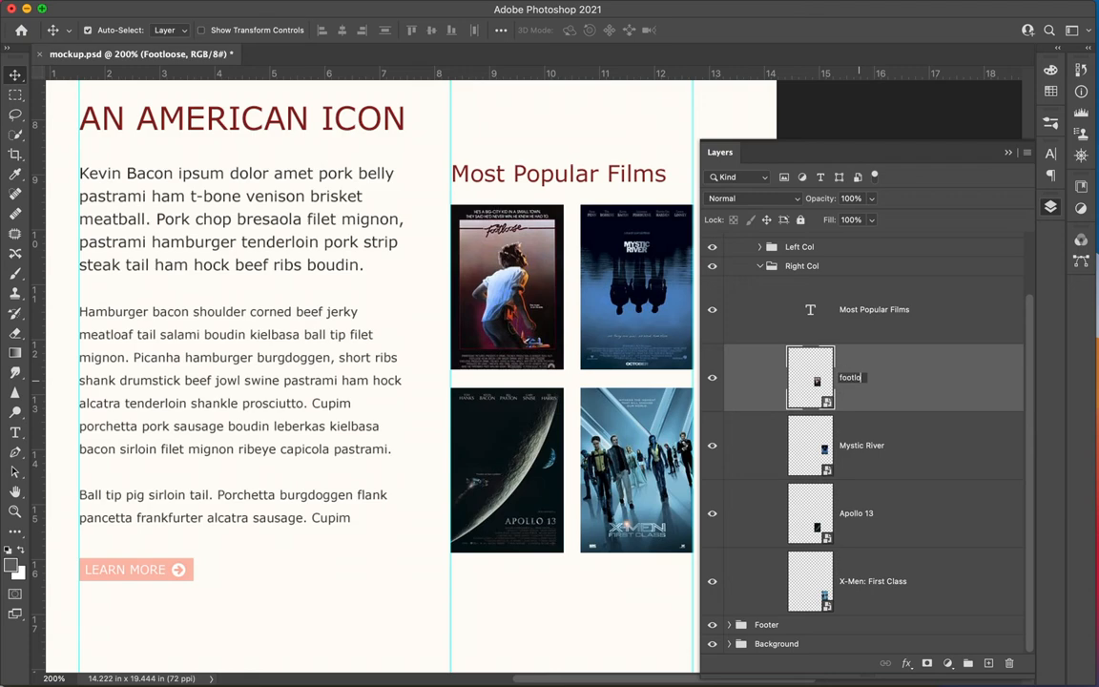
text(ose.gif)
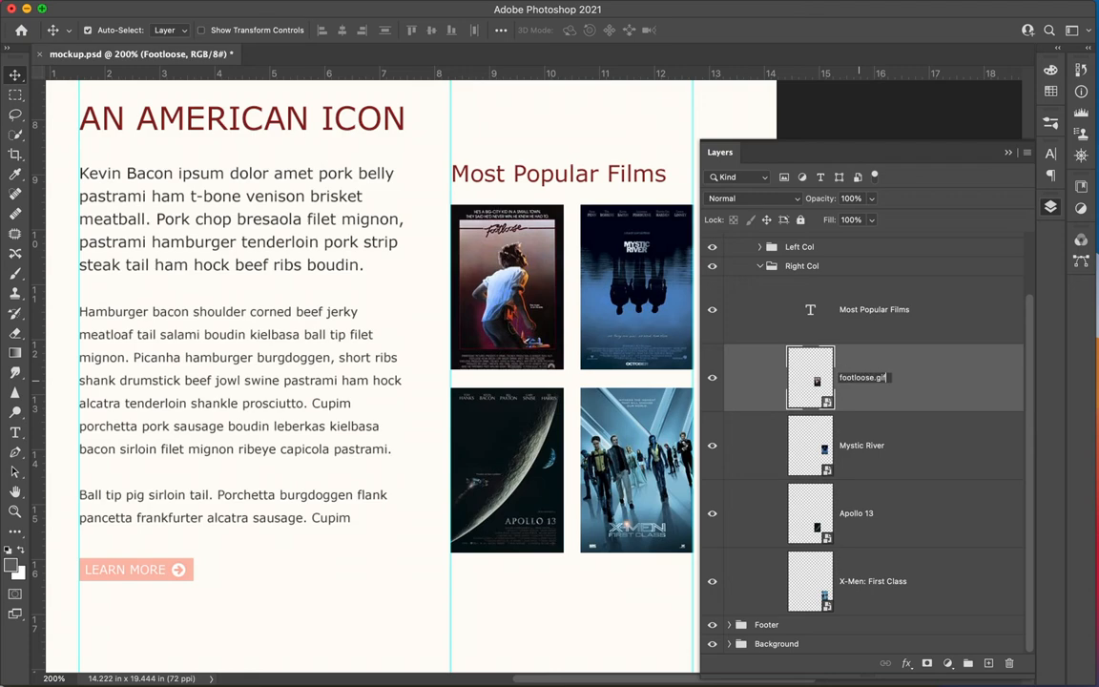
Rename the Mystic River, Apollo 13 and X-Men layers to mystic.gif, apollo.gif and xmen.gif
double_click(862, 445)
text(mystic)
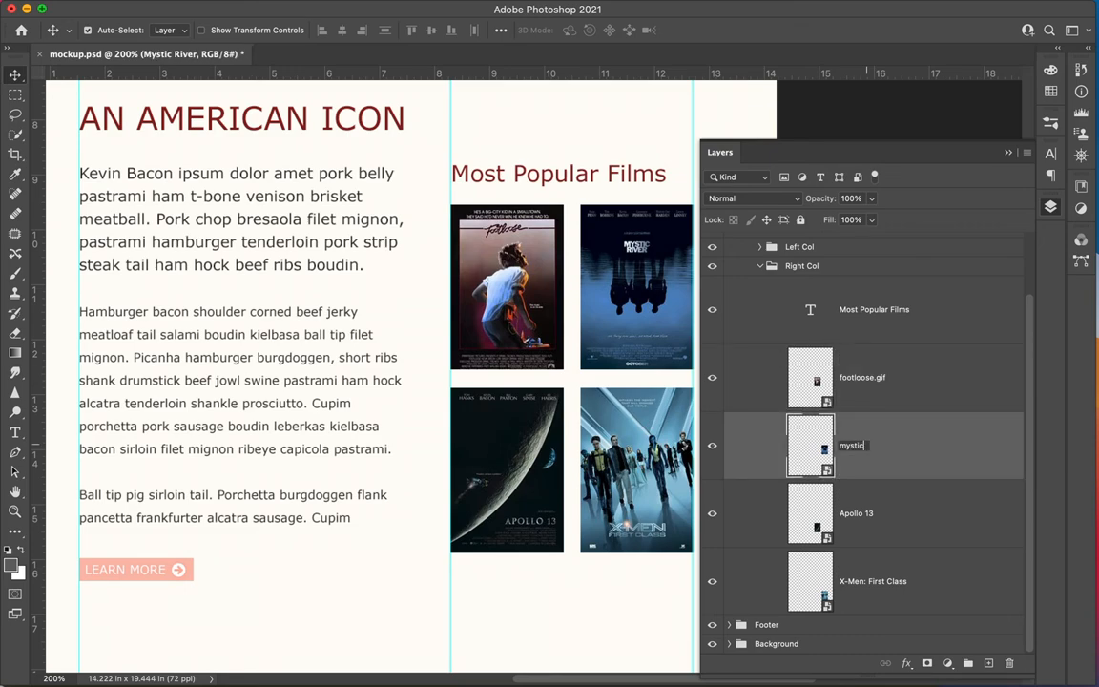
text(.gif)
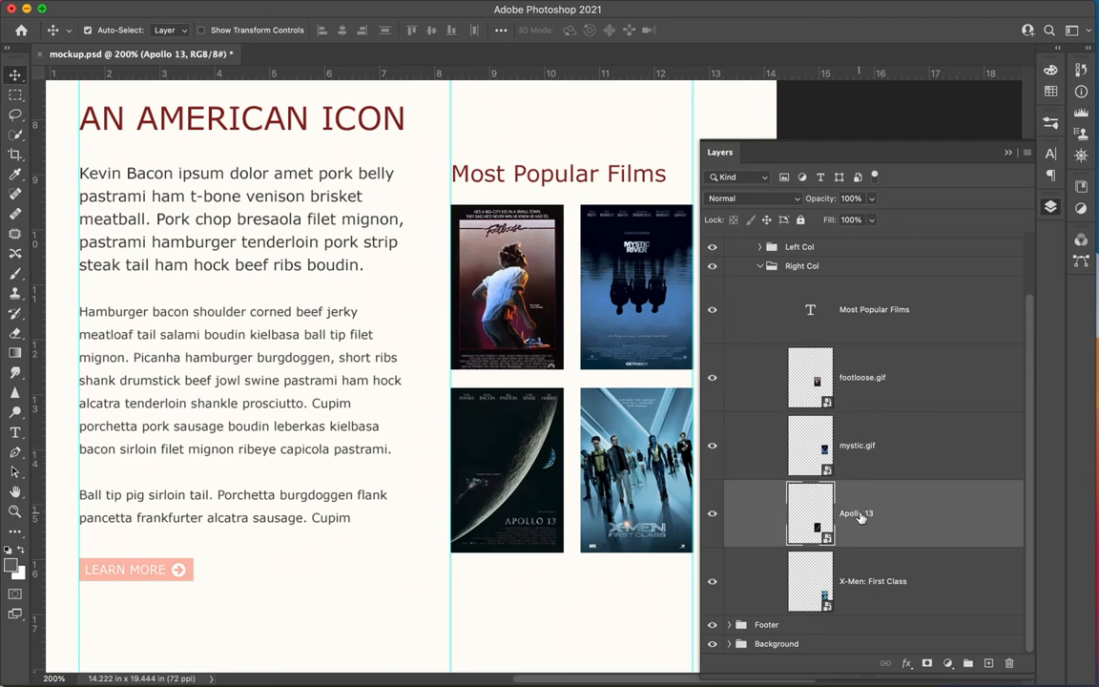
double_click(856, 513)
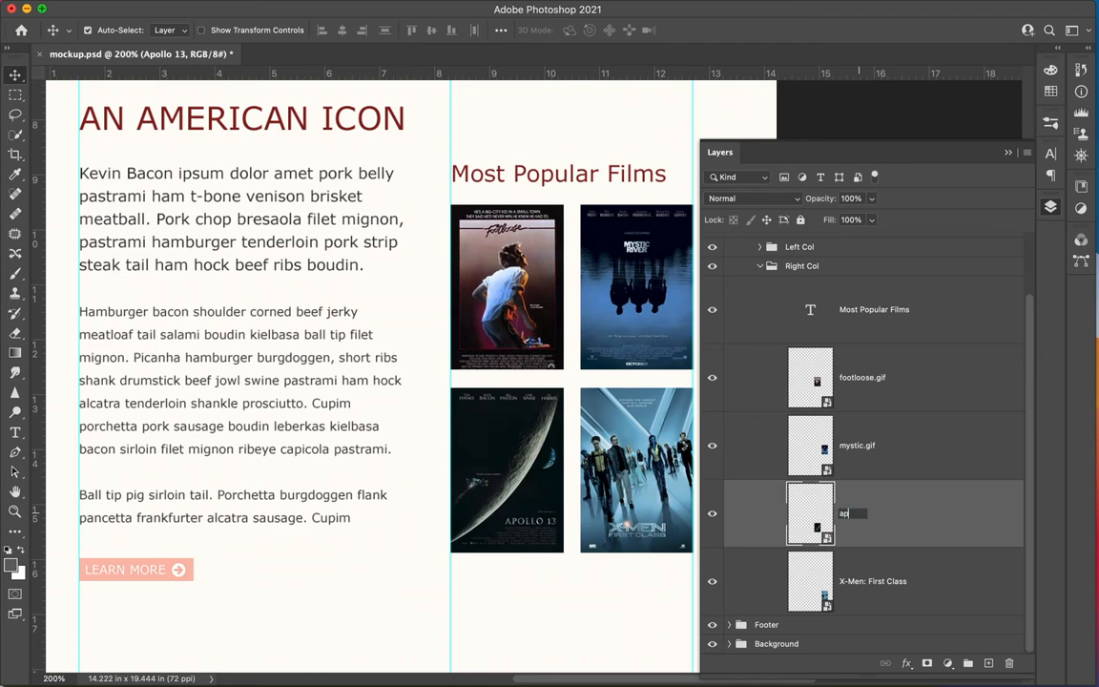
text(pollo)
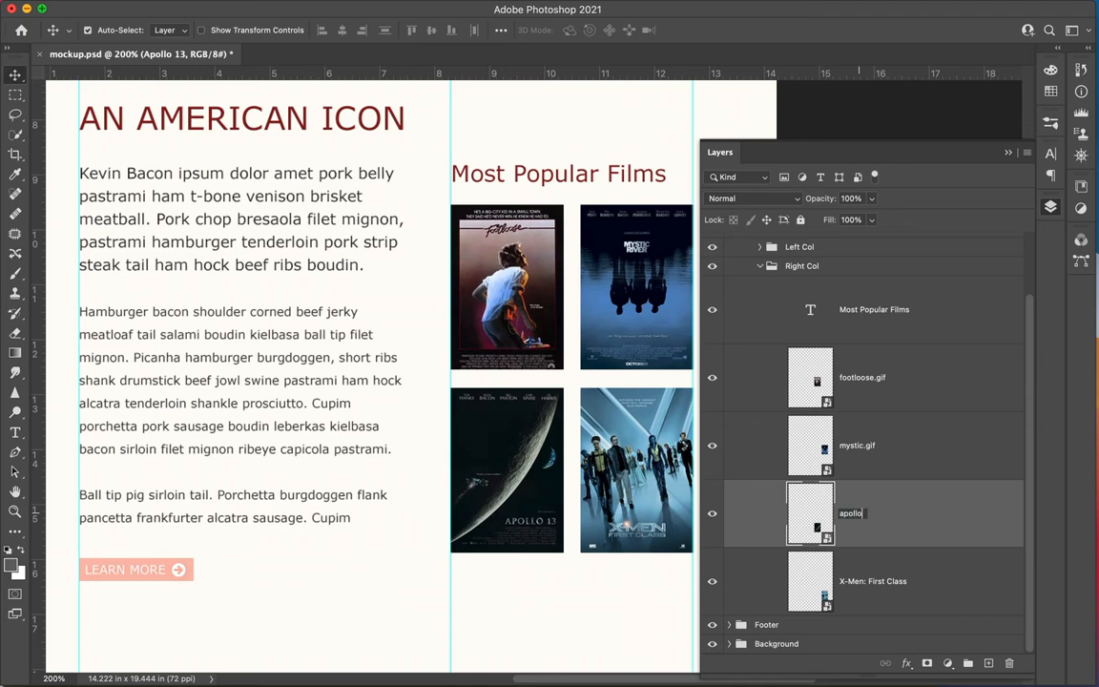
text(.gif)
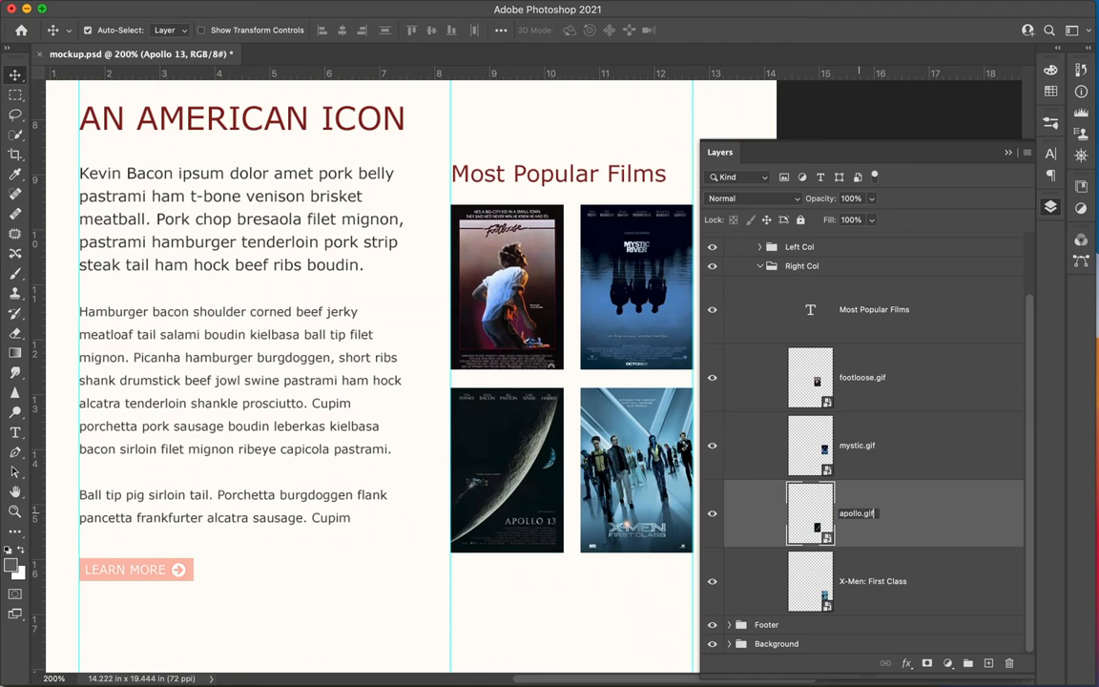
click(871, 580)
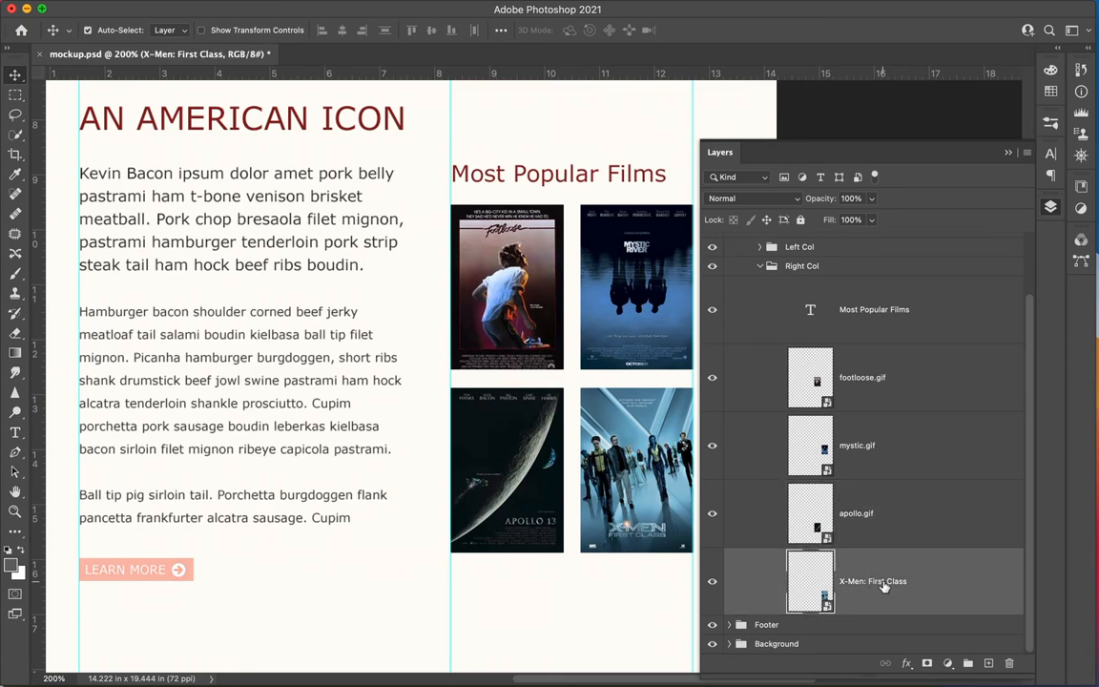
double_click(872, 582)
text(xmen.gif)
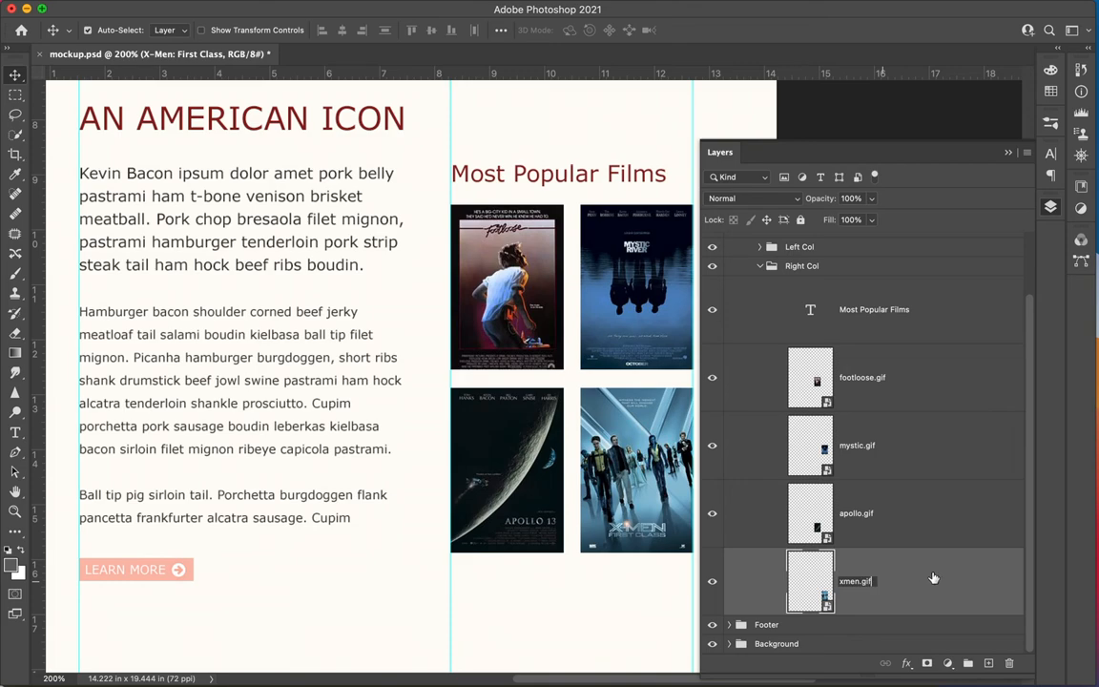
click(854, 581)
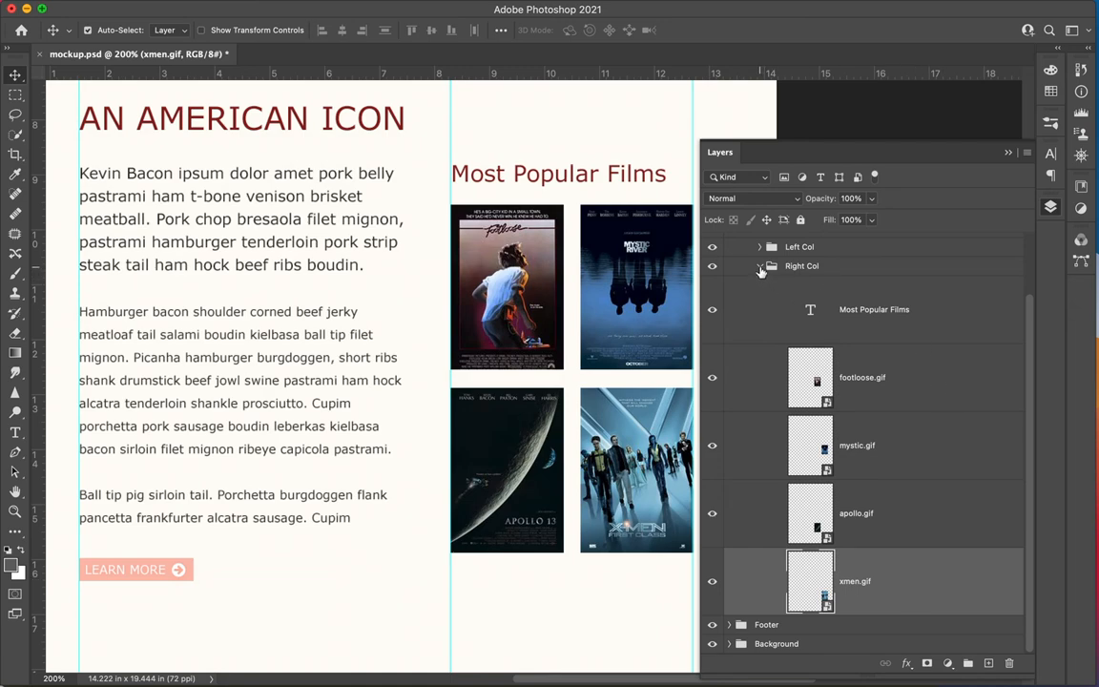
Expand Left Col and Button, toggle the Button layer off and on, and rename Arrow to arrow.png
click(760, 247)
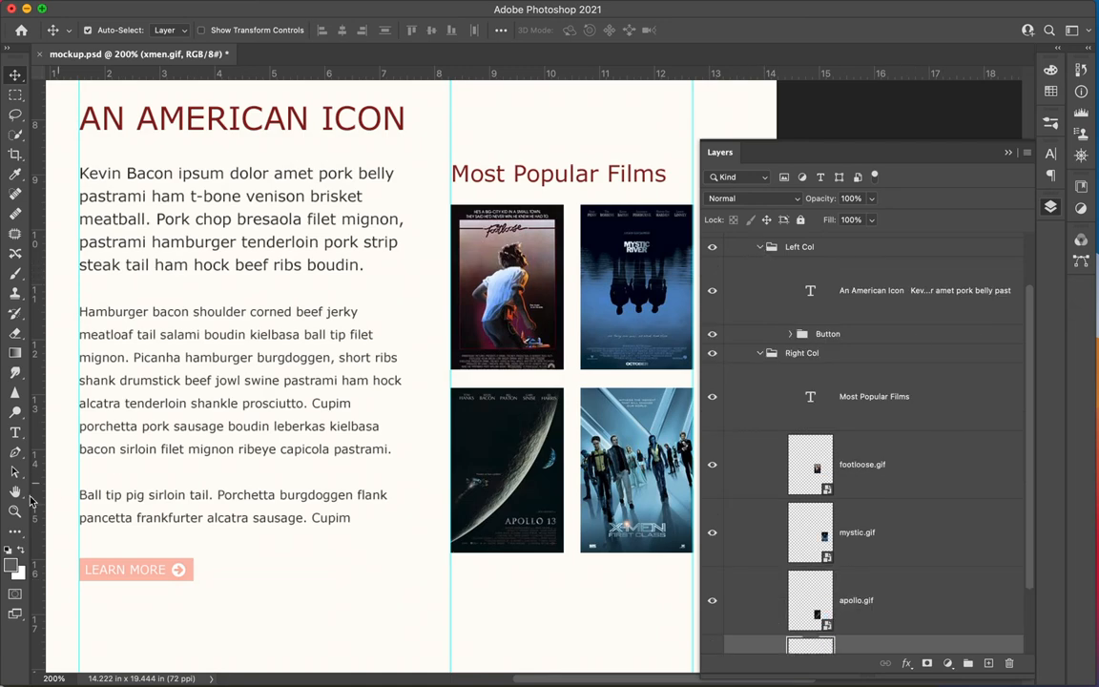
mouse_move(749, 342)
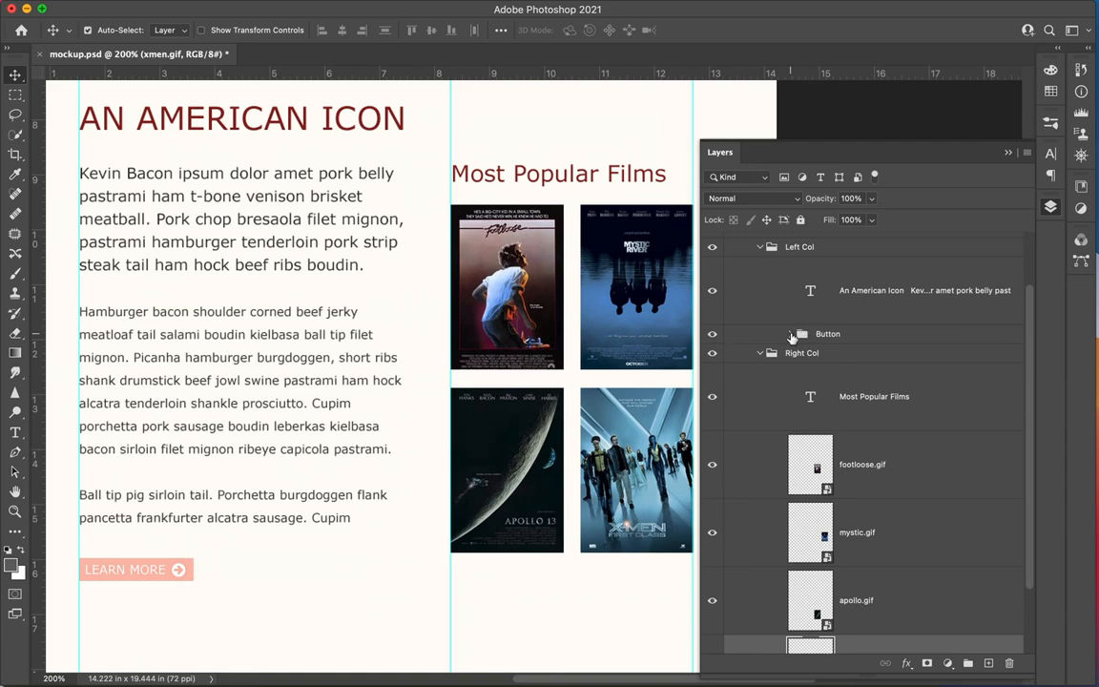
click(790, 334)
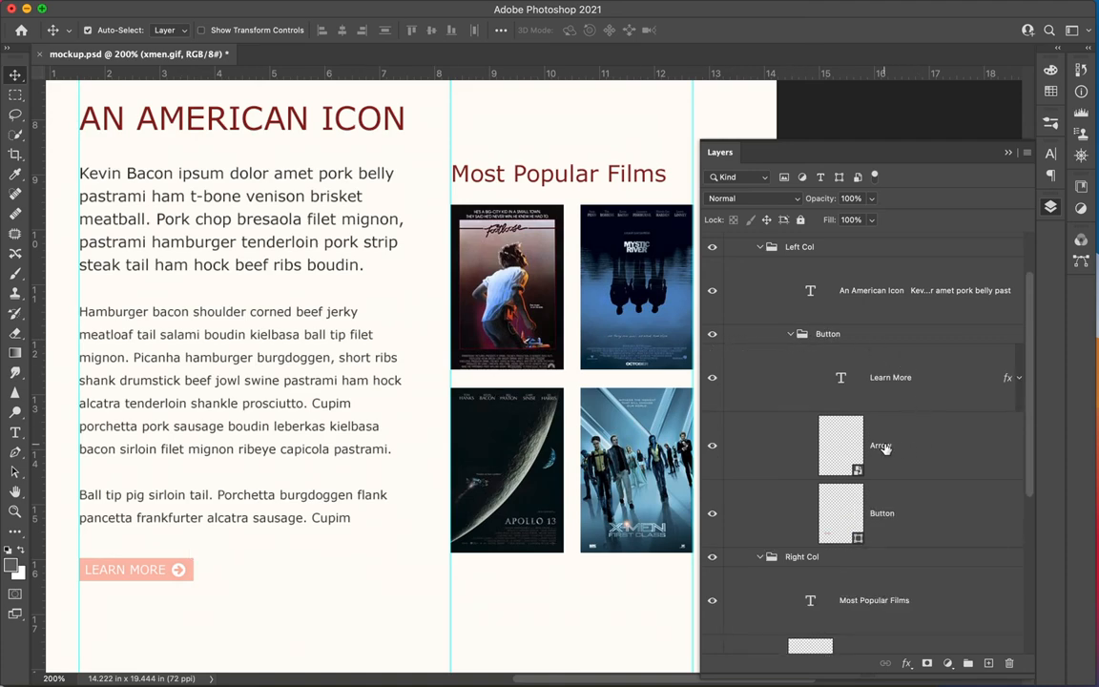
mouse_move(886, 502)
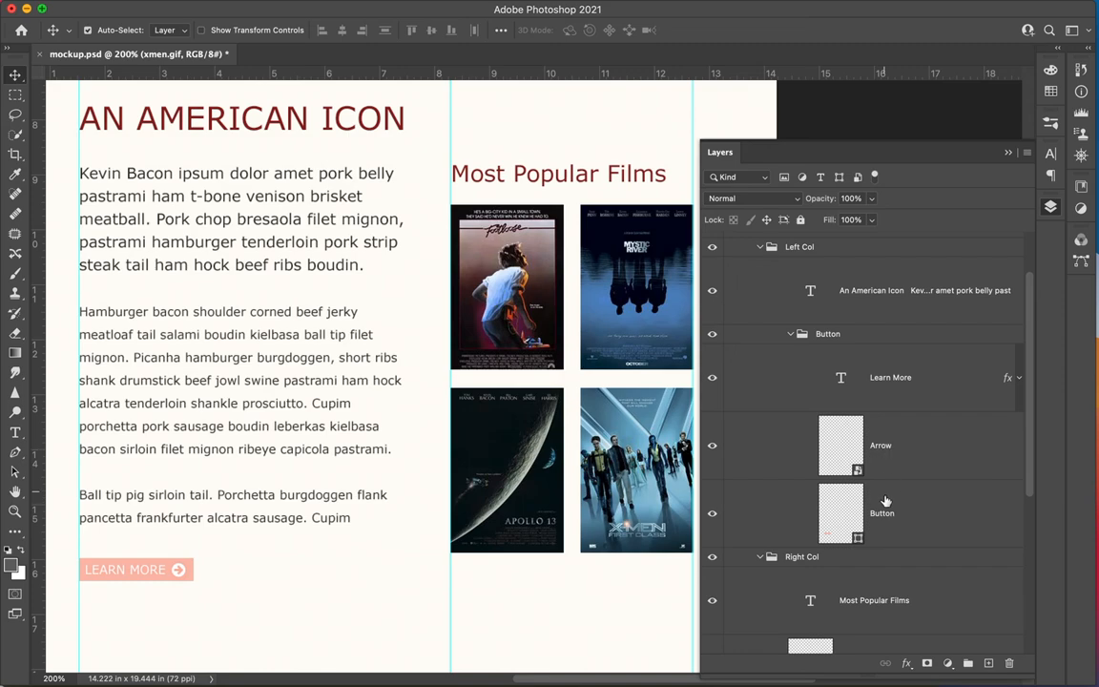
click(711, 449)
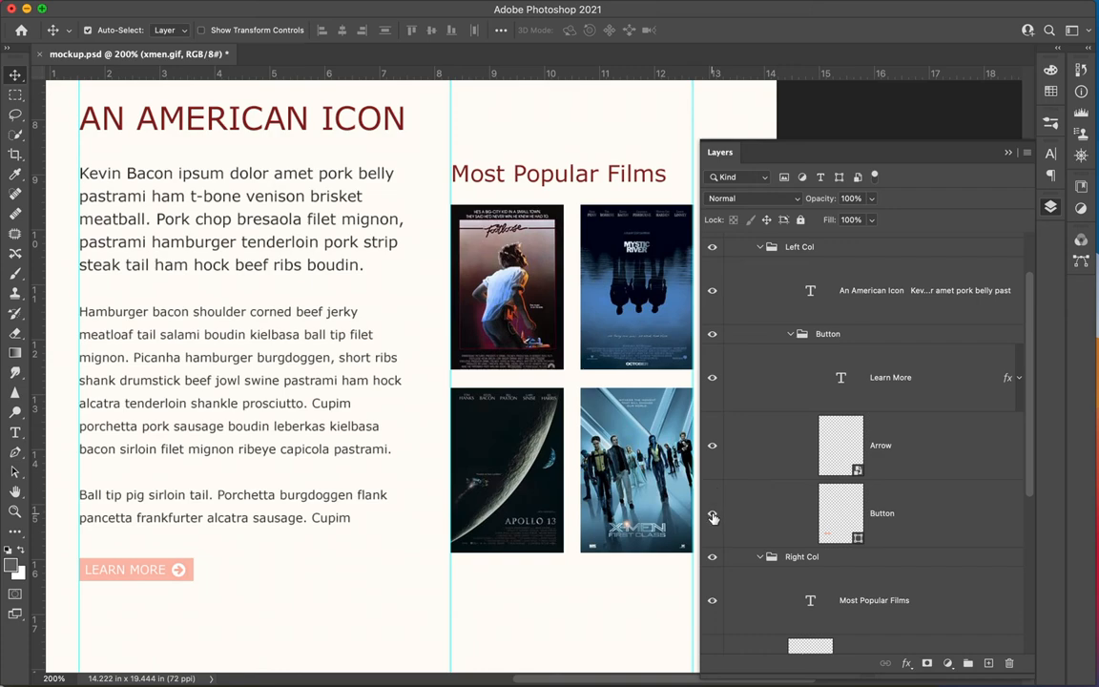
click(712, 513)
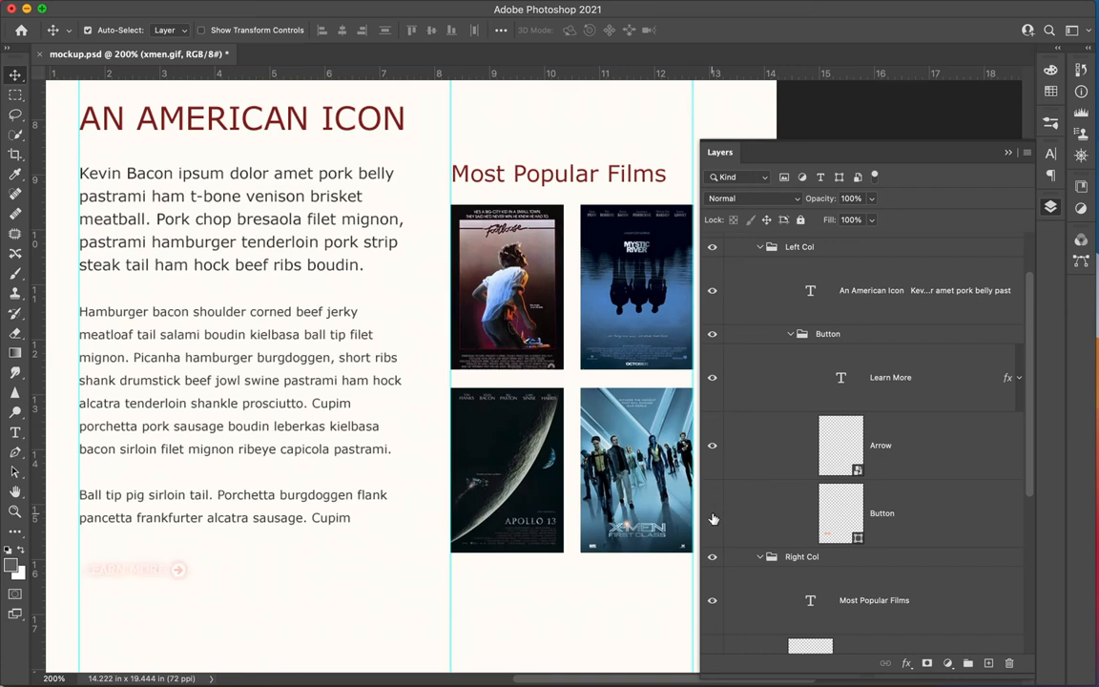
click(712, 513)
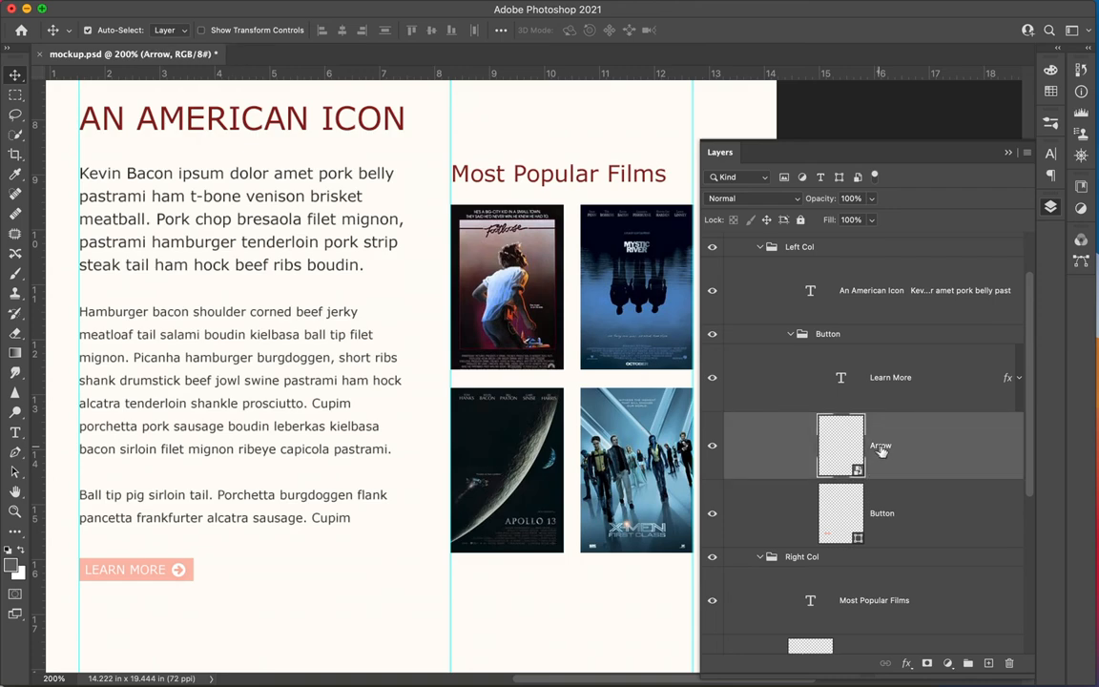
double_click(880, 445)
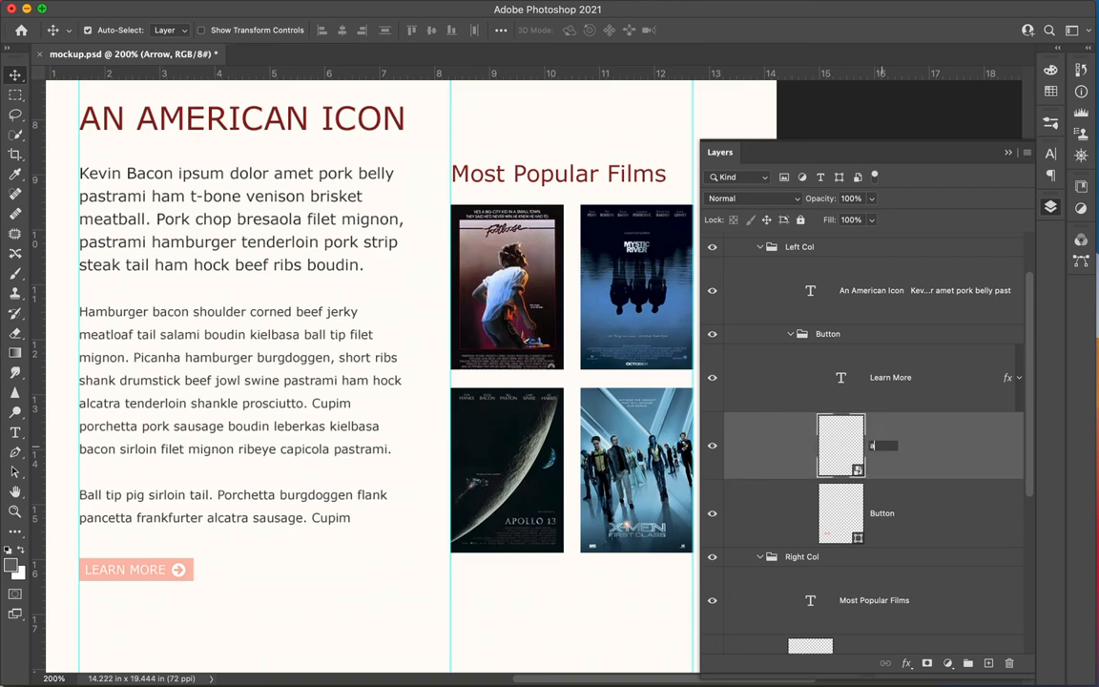
text(arrow.png)
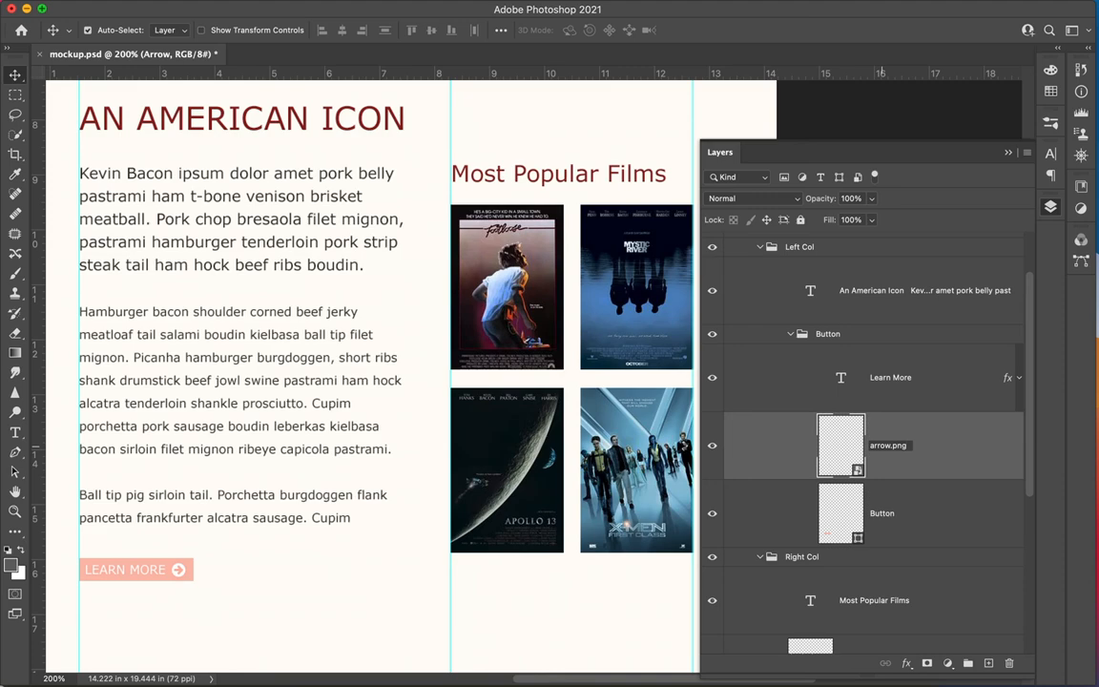
click(888, 446)
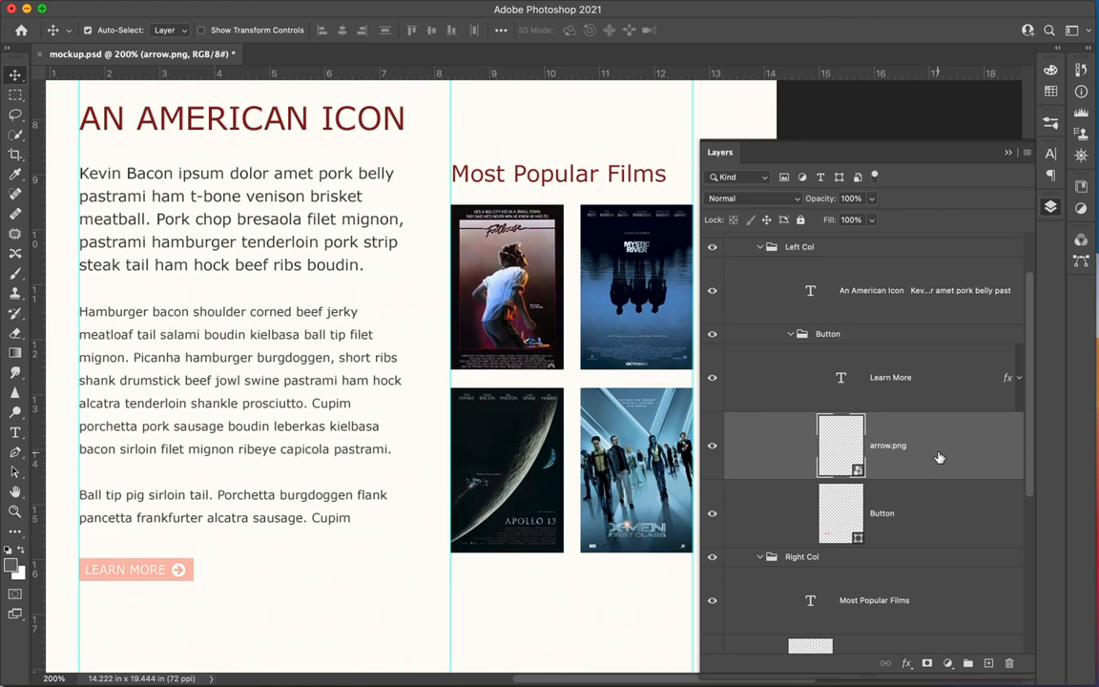
scroll(up, 3)
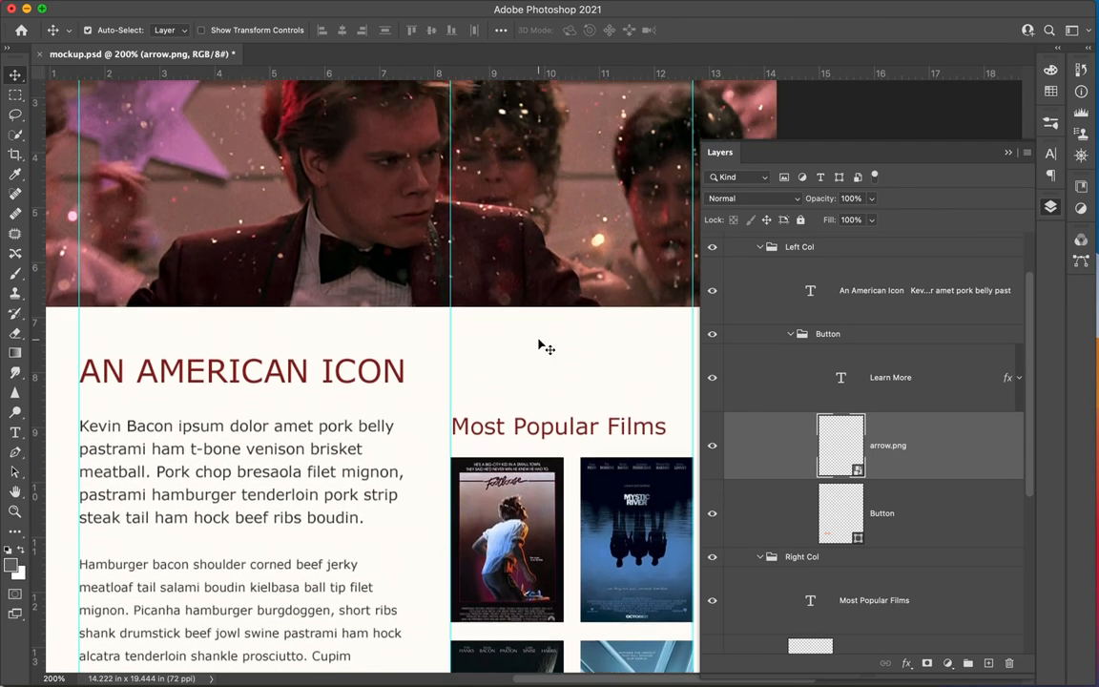
scroll(up, 3)
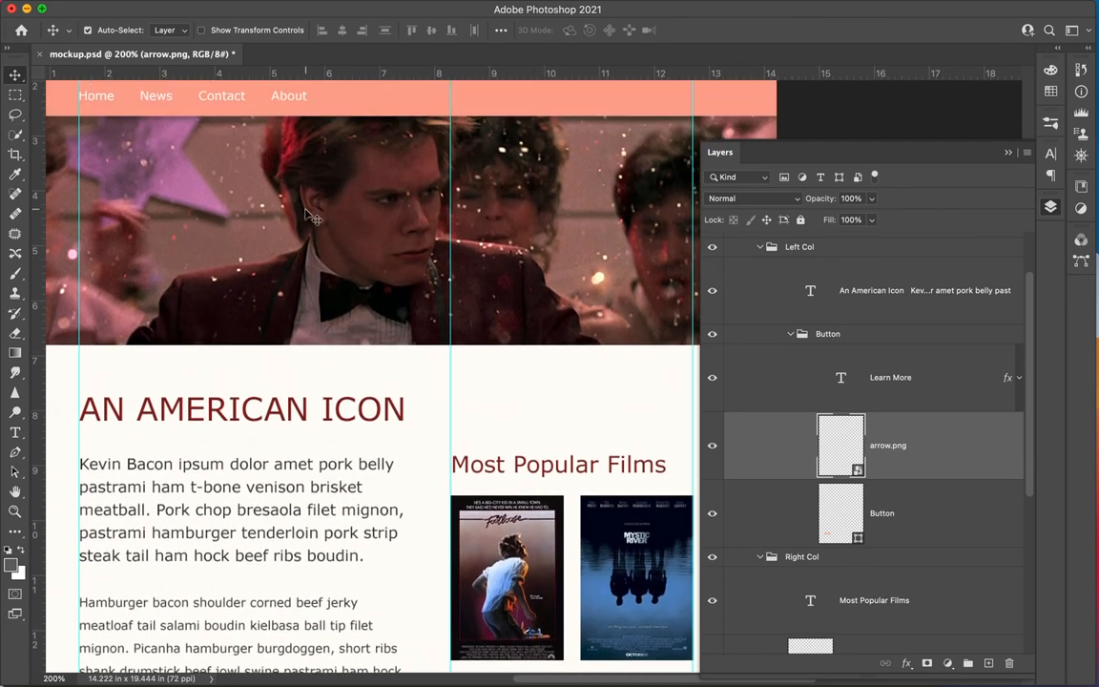
mouse_move(508, 246)
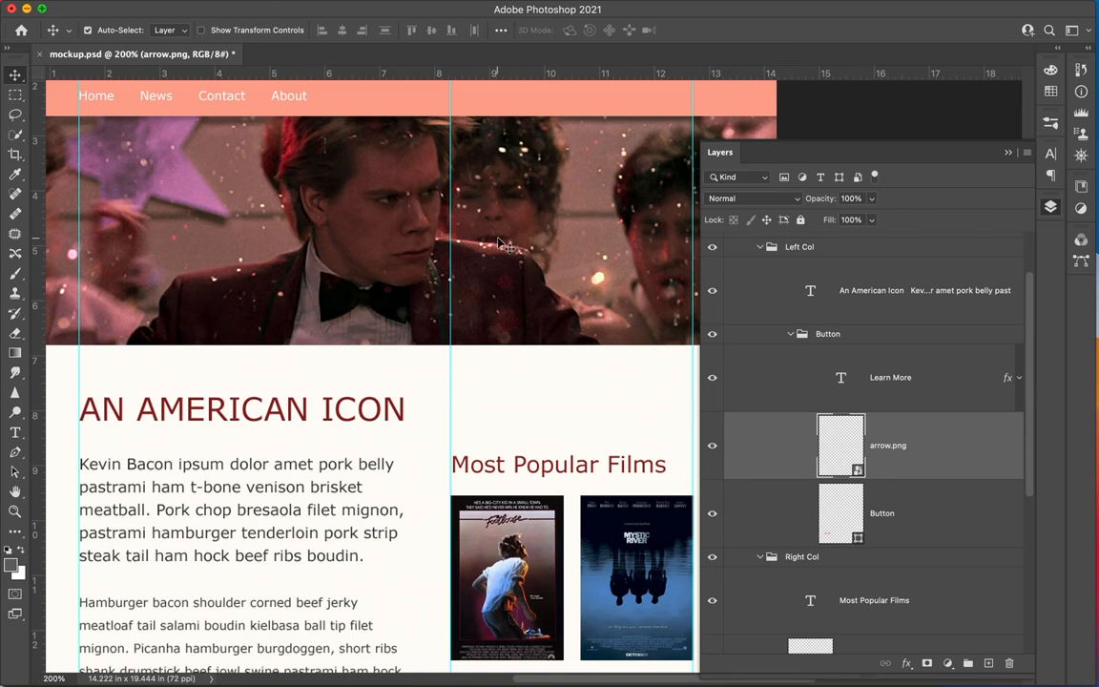
scroll(up, 3)
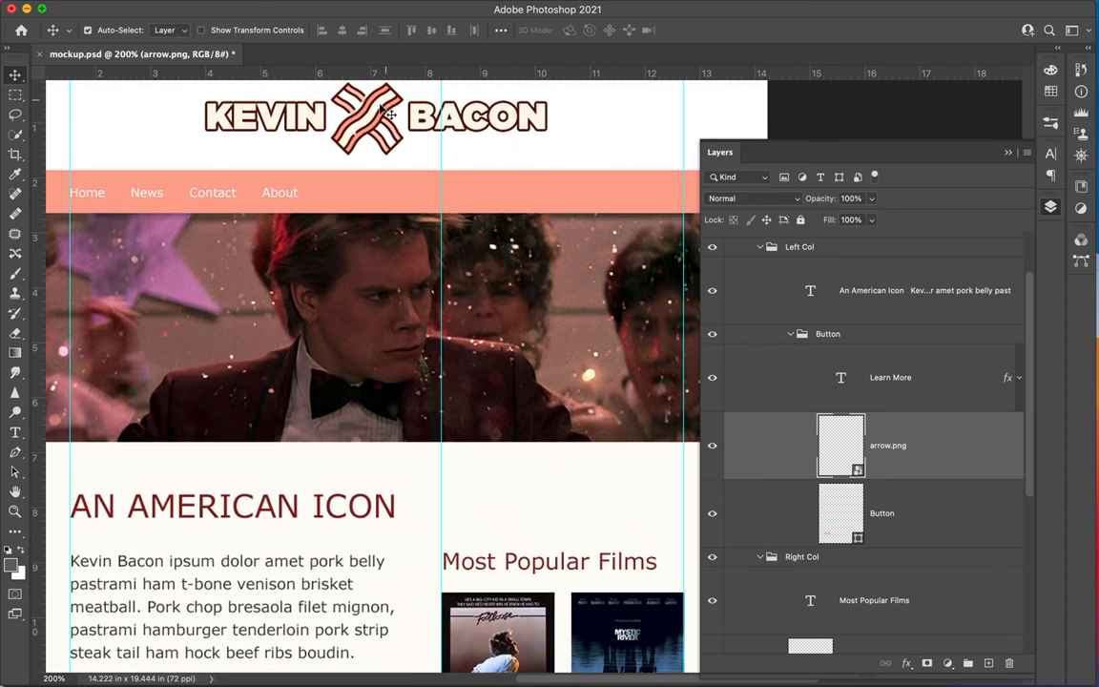
mouse_move(405, 148)
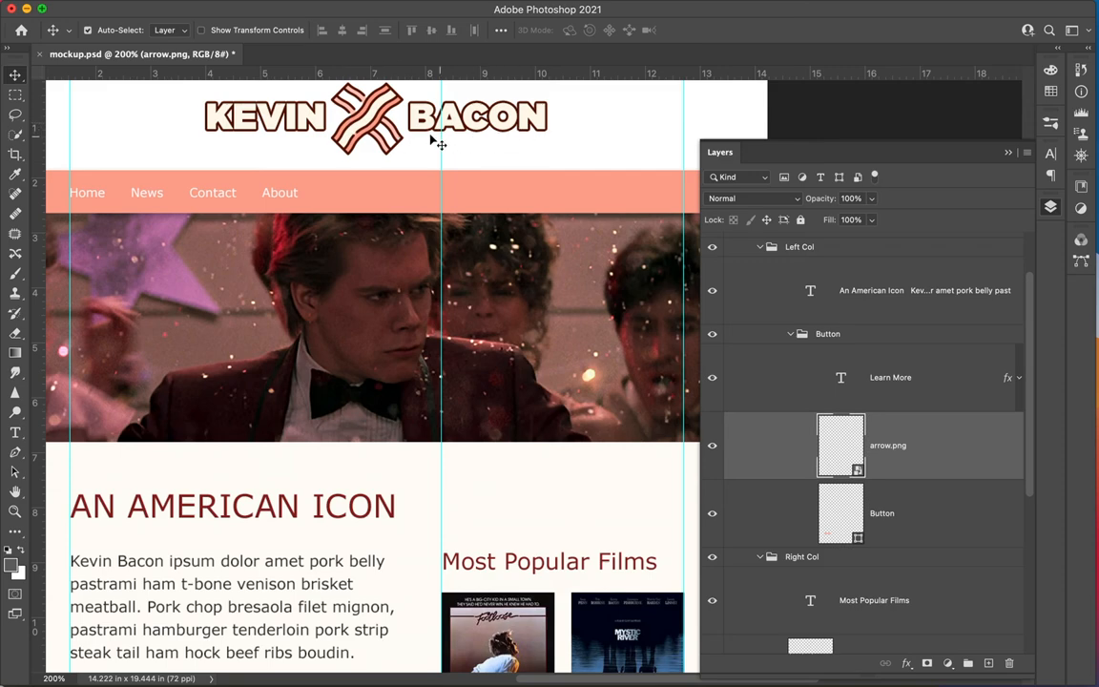
mouse_move(376, 143)
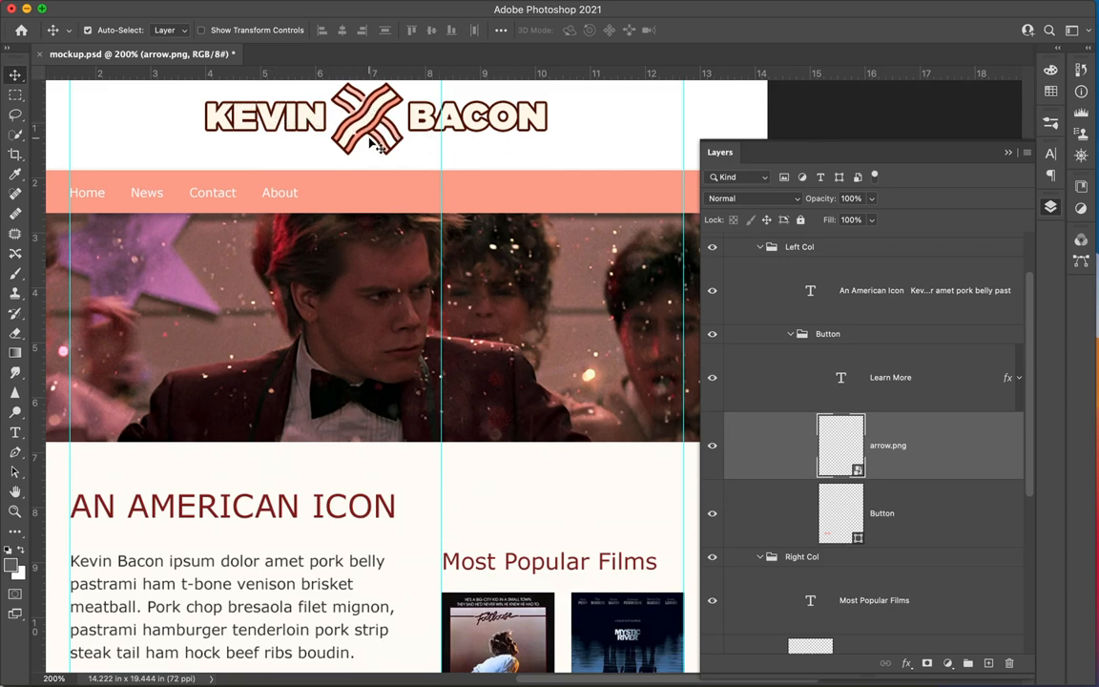
mouse_move(379, 153)
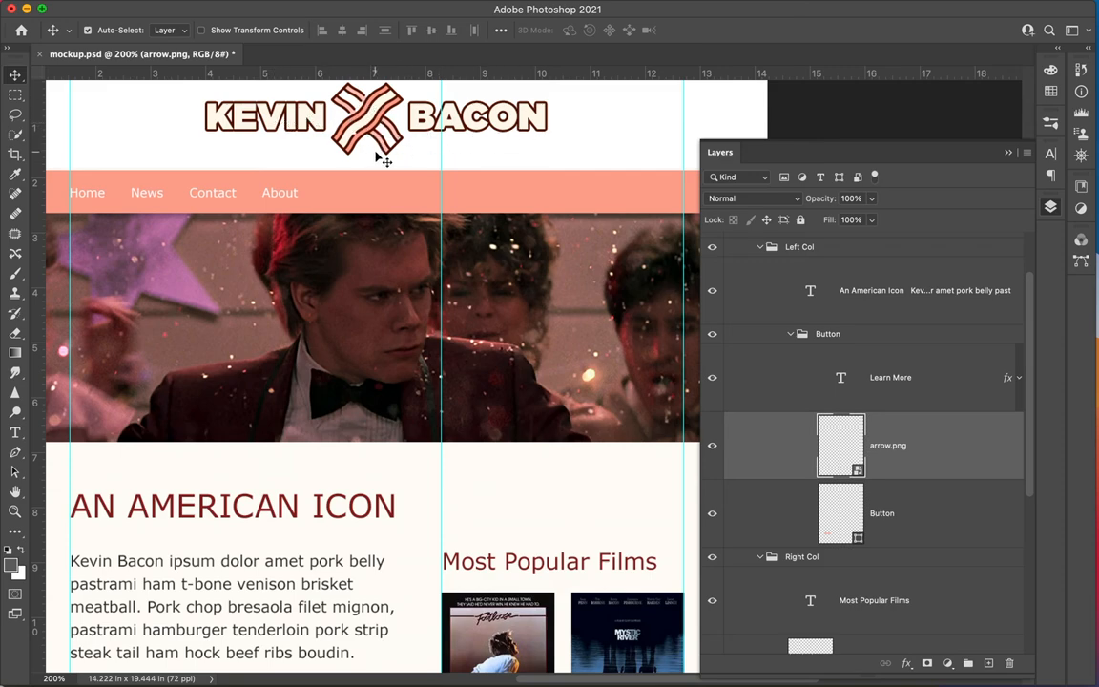
scroll(down, 3)
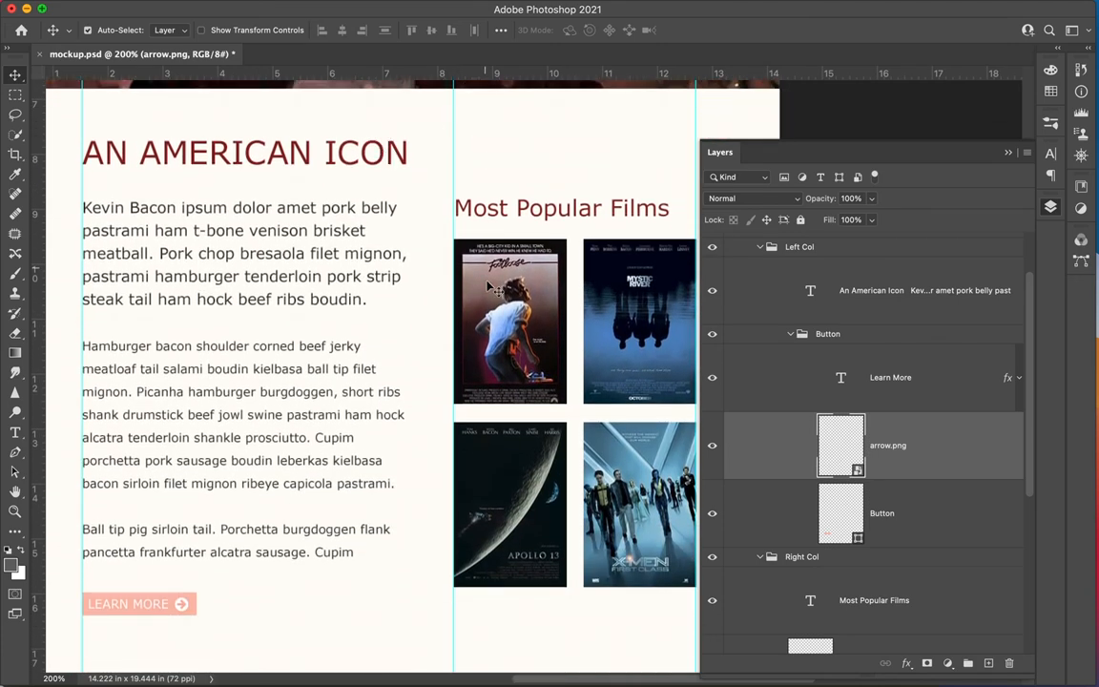
mouse_move(843, 501)
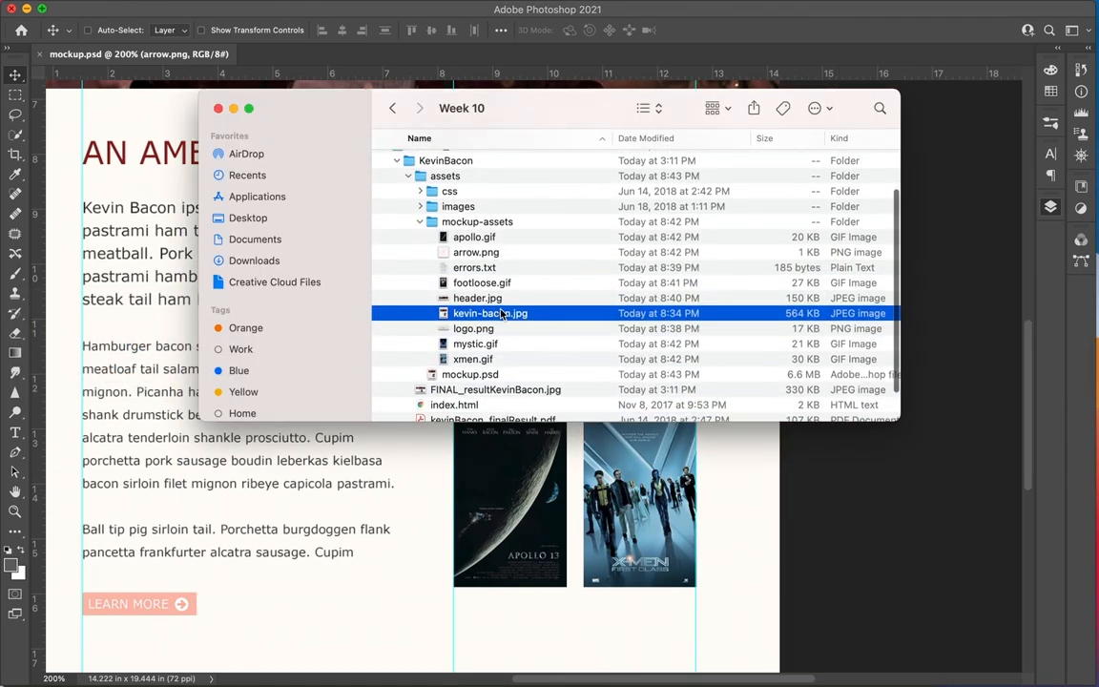
Move the seven exported GIF, PNG and JPG images from mockup-assets into images, then close Finder
scroll(down, 3)
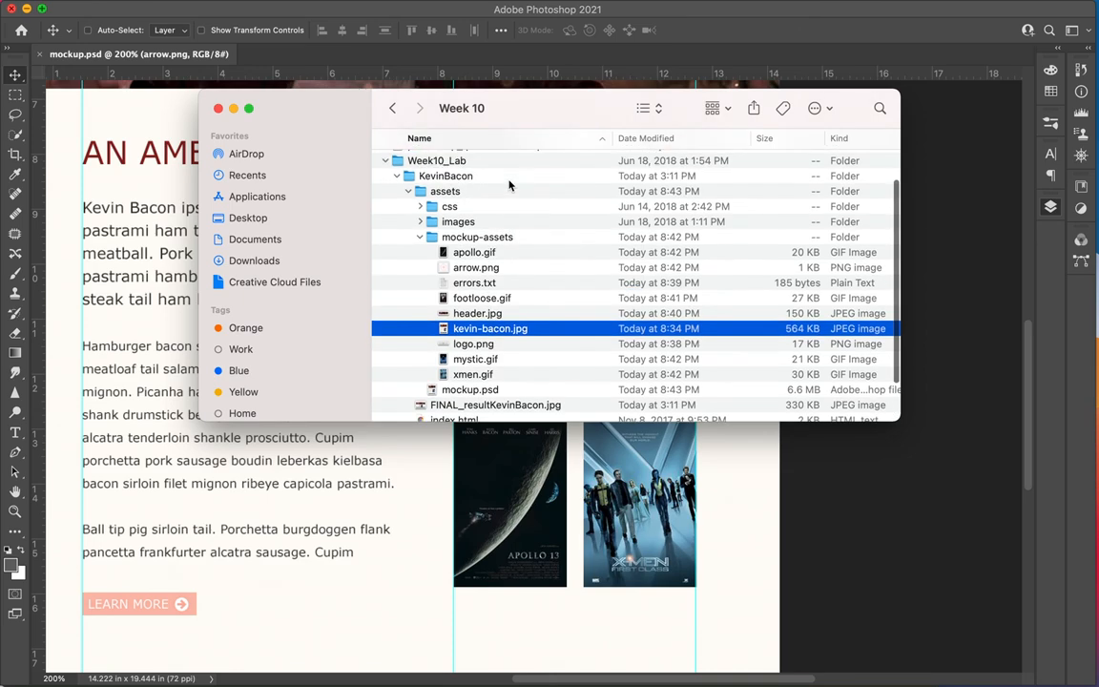
click(475, 252)
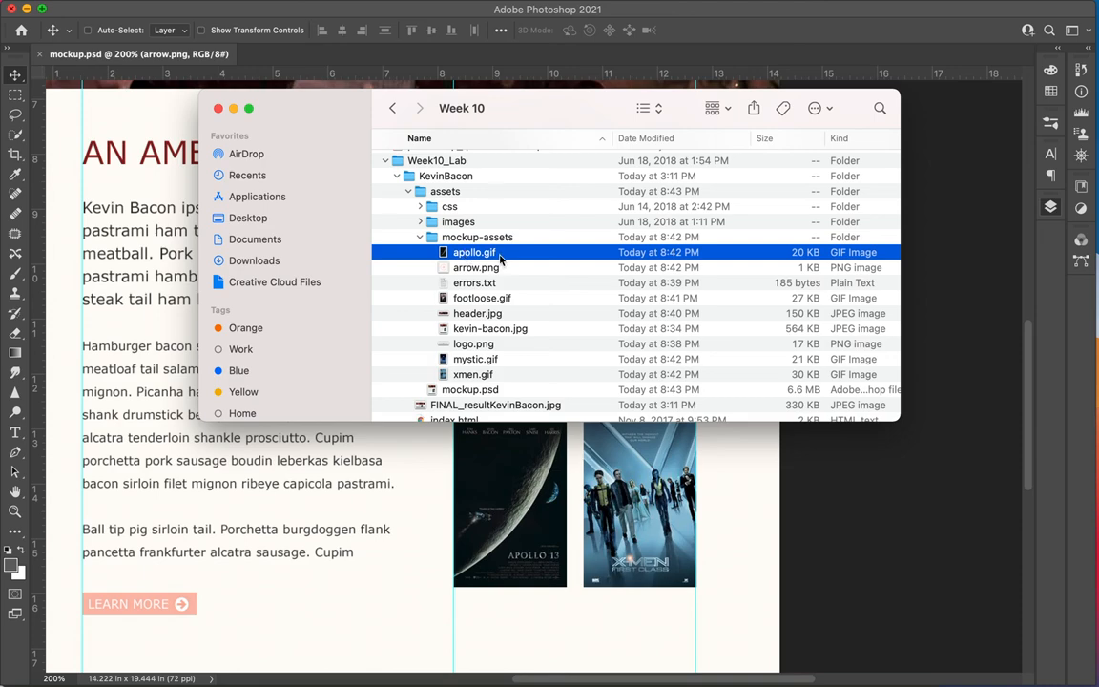
click(477, 267)
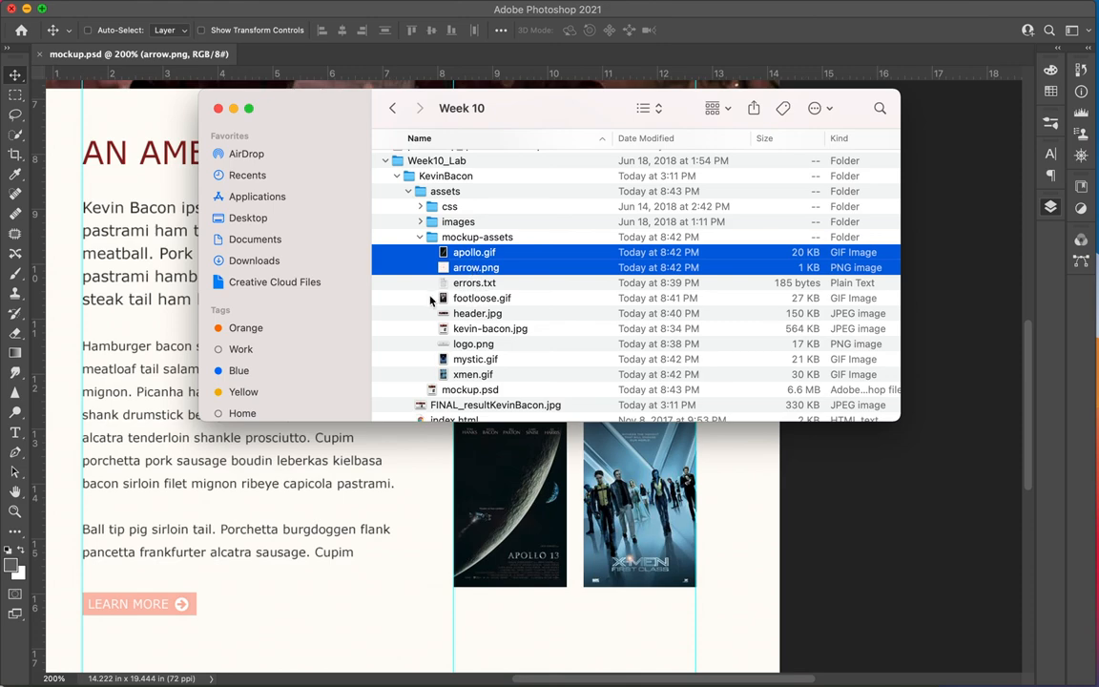
click(482, 298)
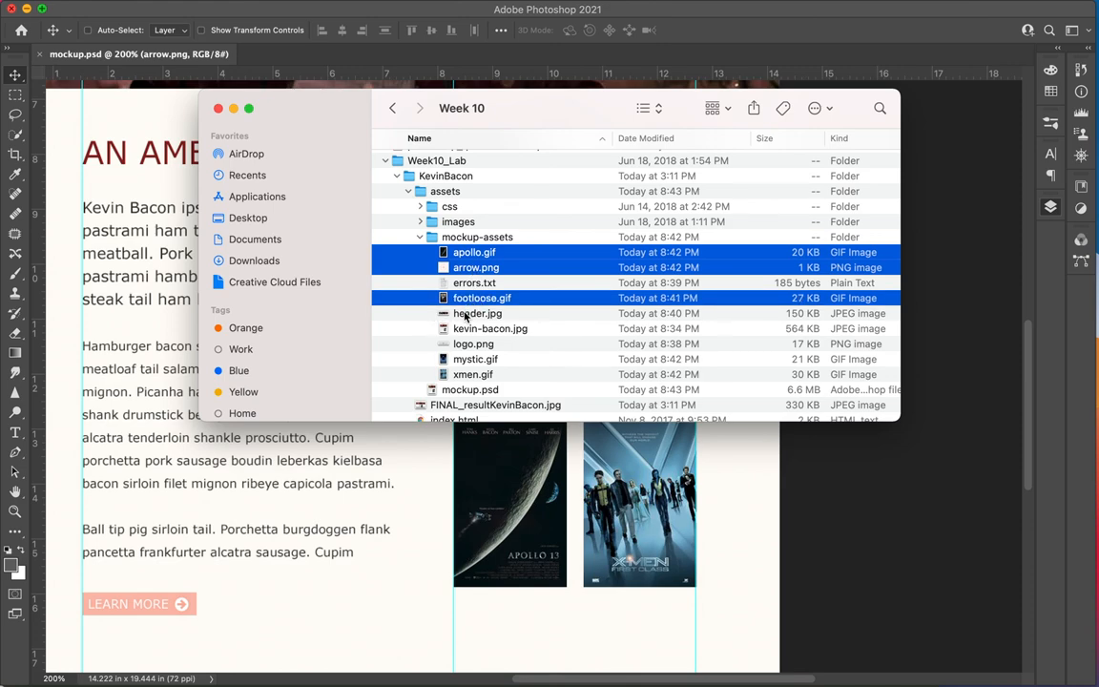
click(473, 344)
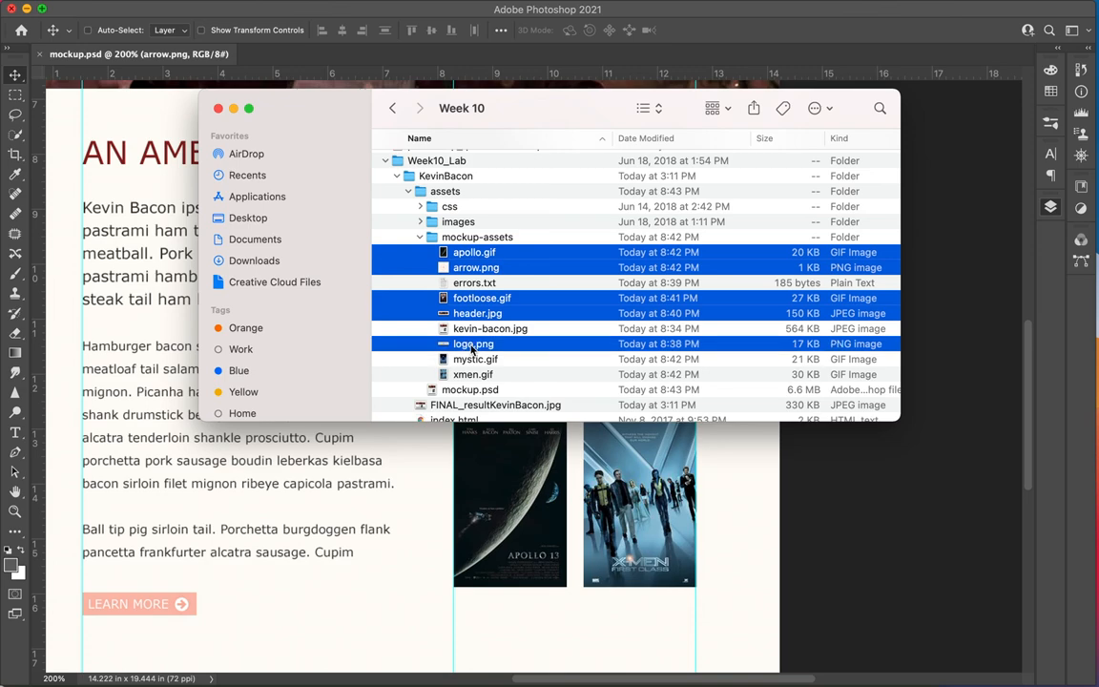
click(475, 359)
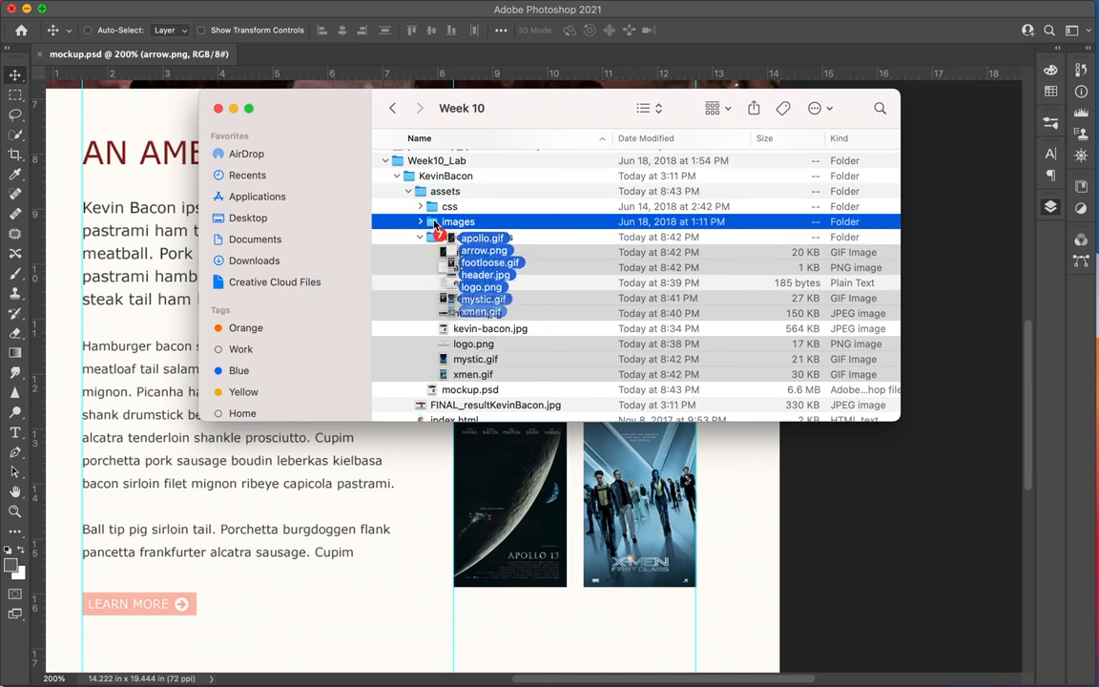
click(420, 221)
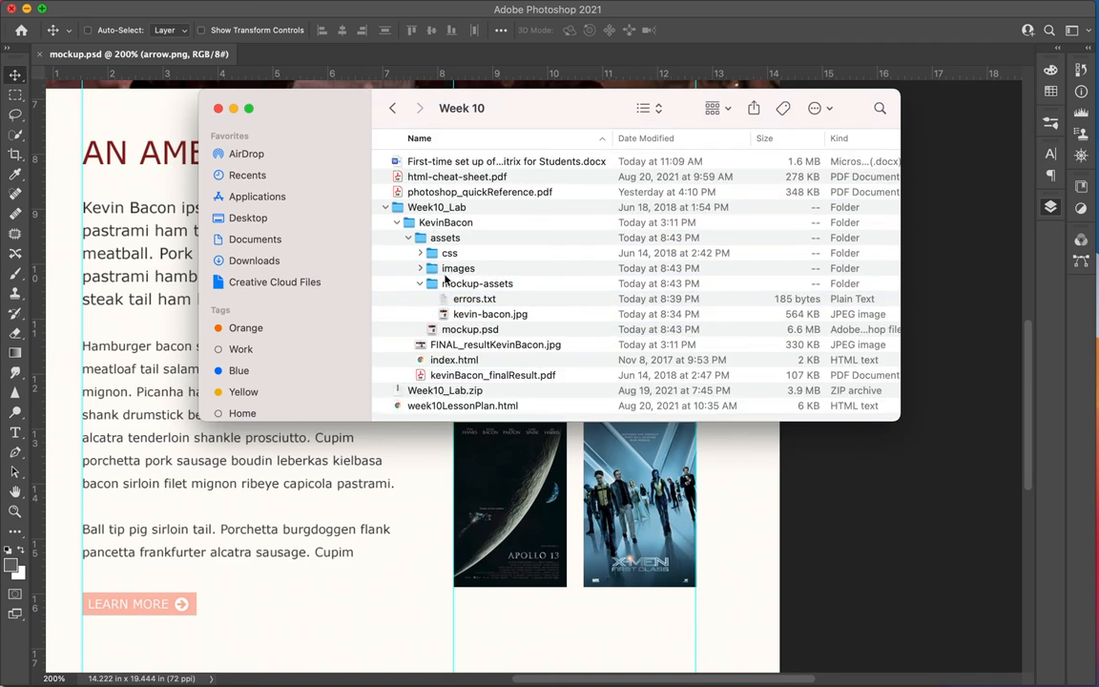
click(420, 268)
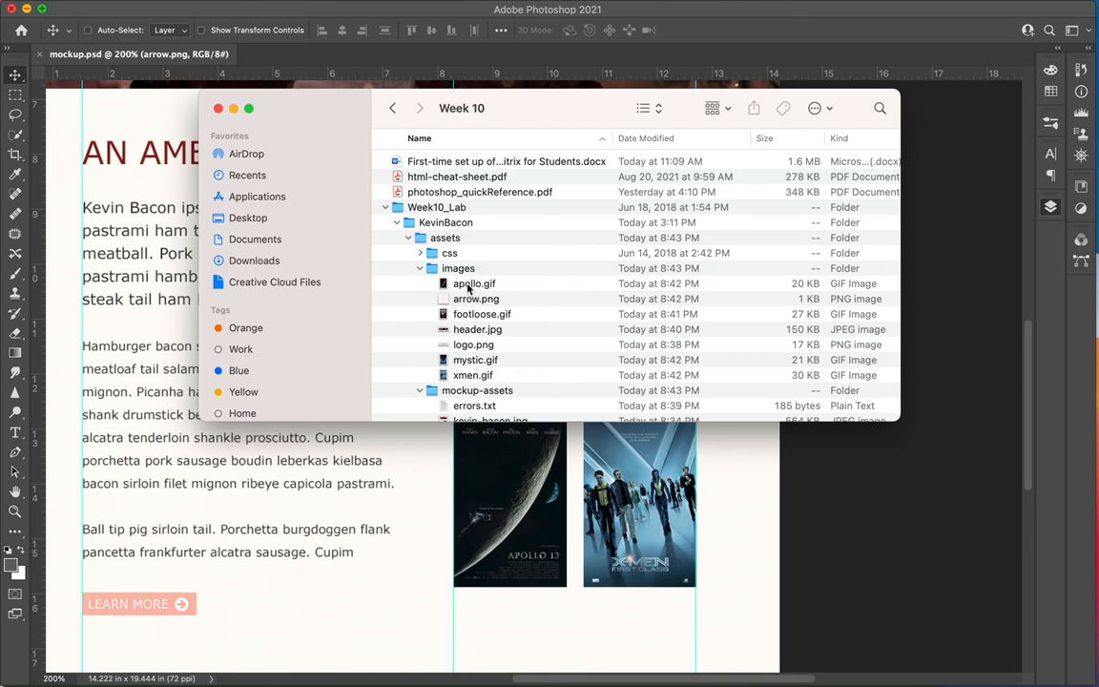
mouse_move(475, 346)
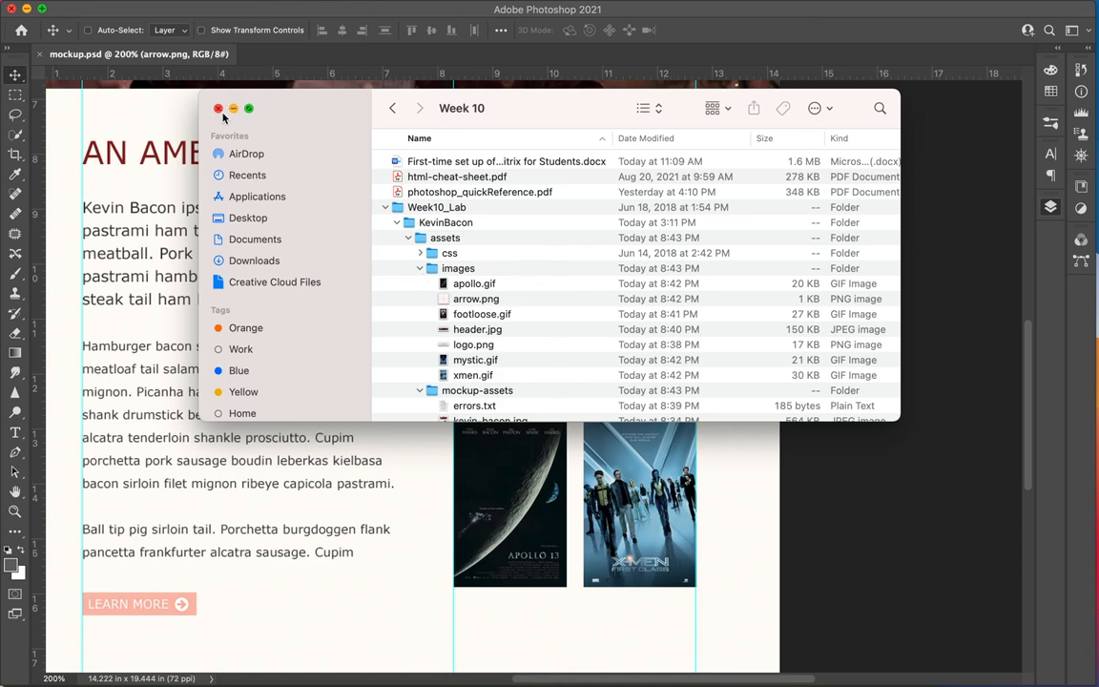
click(219, 108)
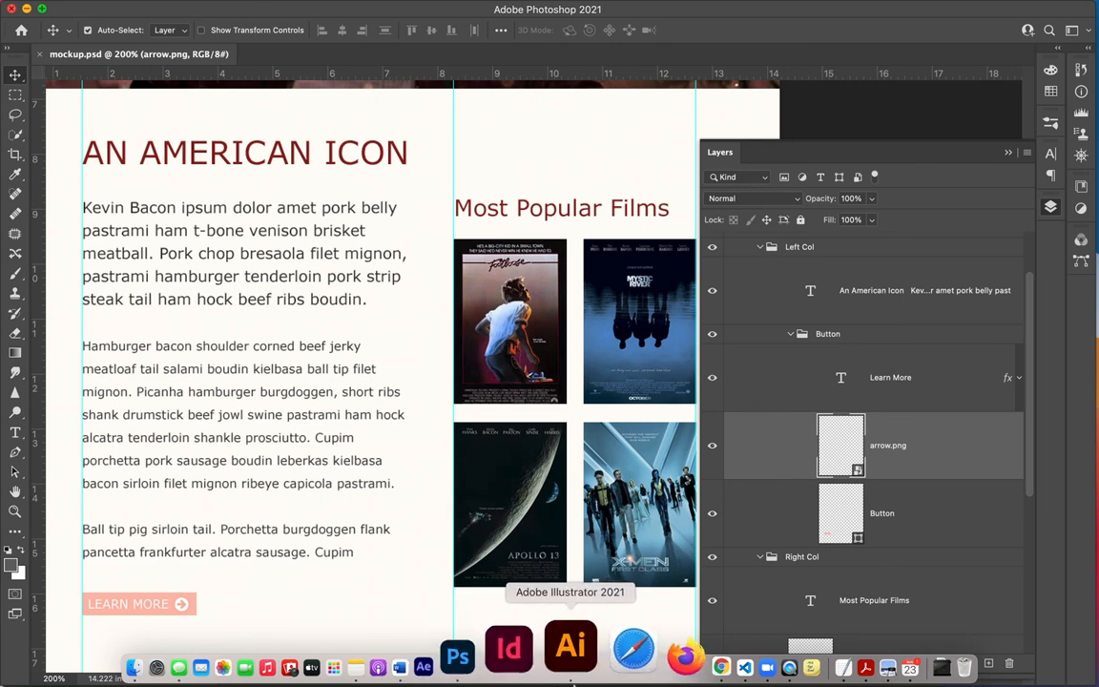
Switch to VS Code and expand the images folder to confirm the seven moved images
click(661, 653)
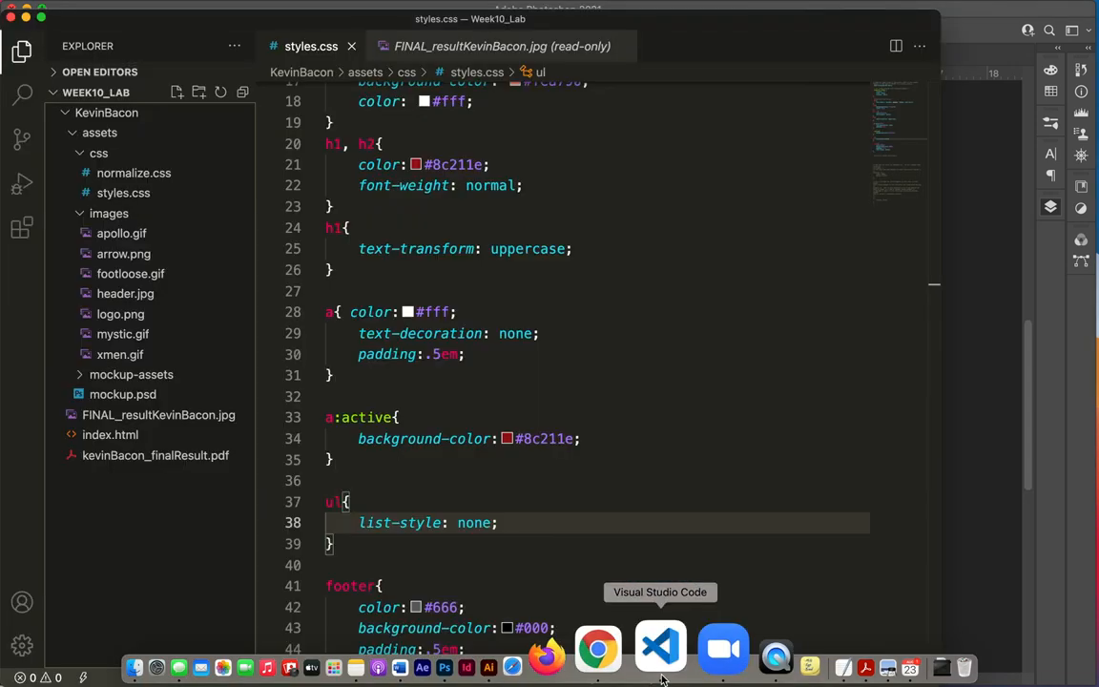
click(109, 213)
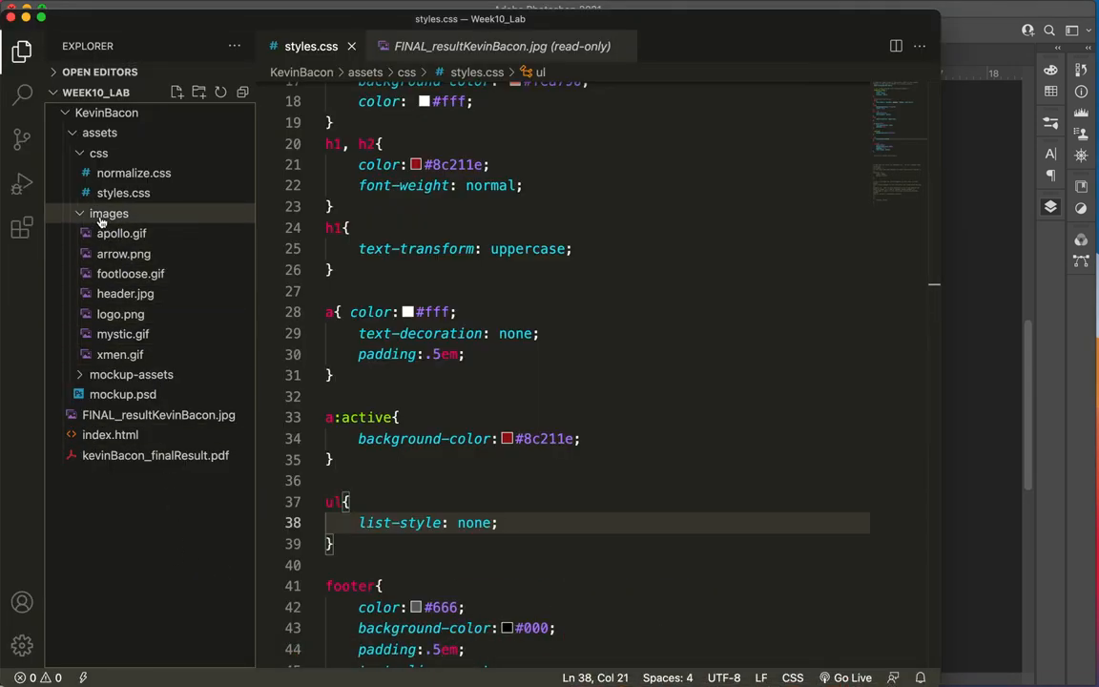
mouse_move(120, 354)
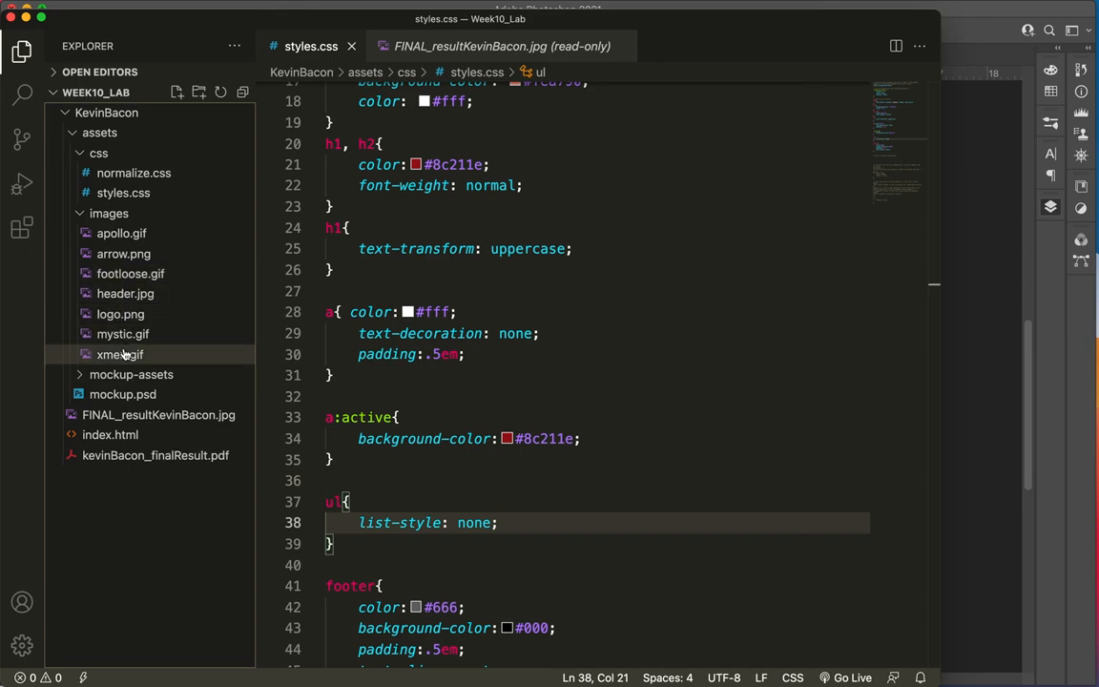